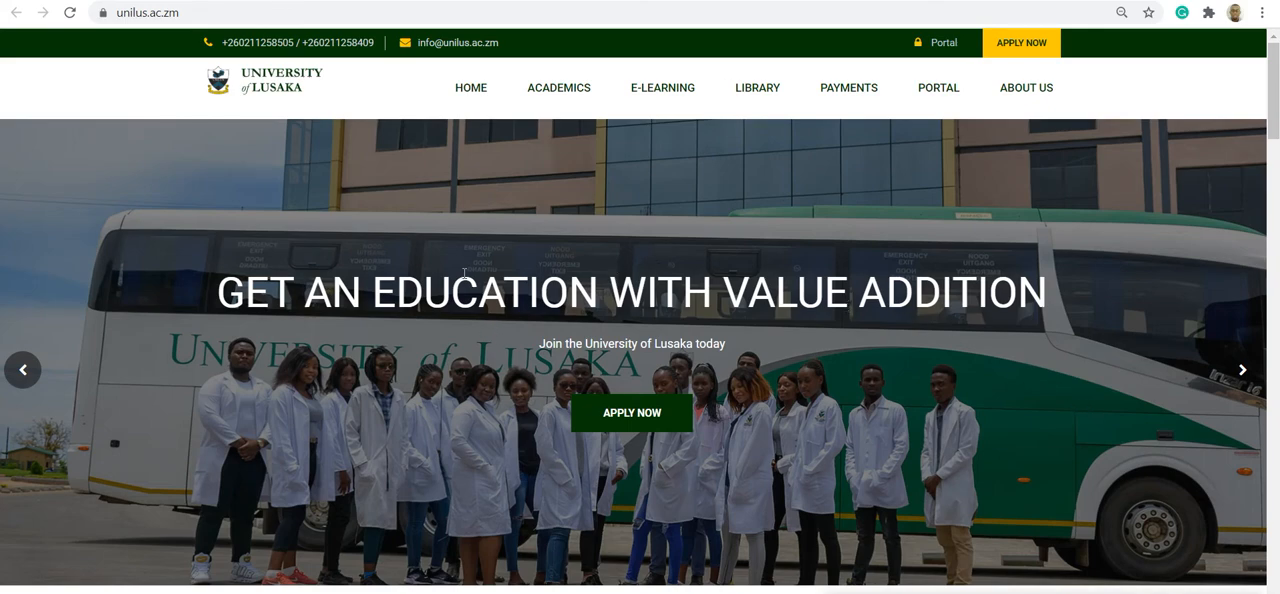
pyautogui.moveTo(448, 260)
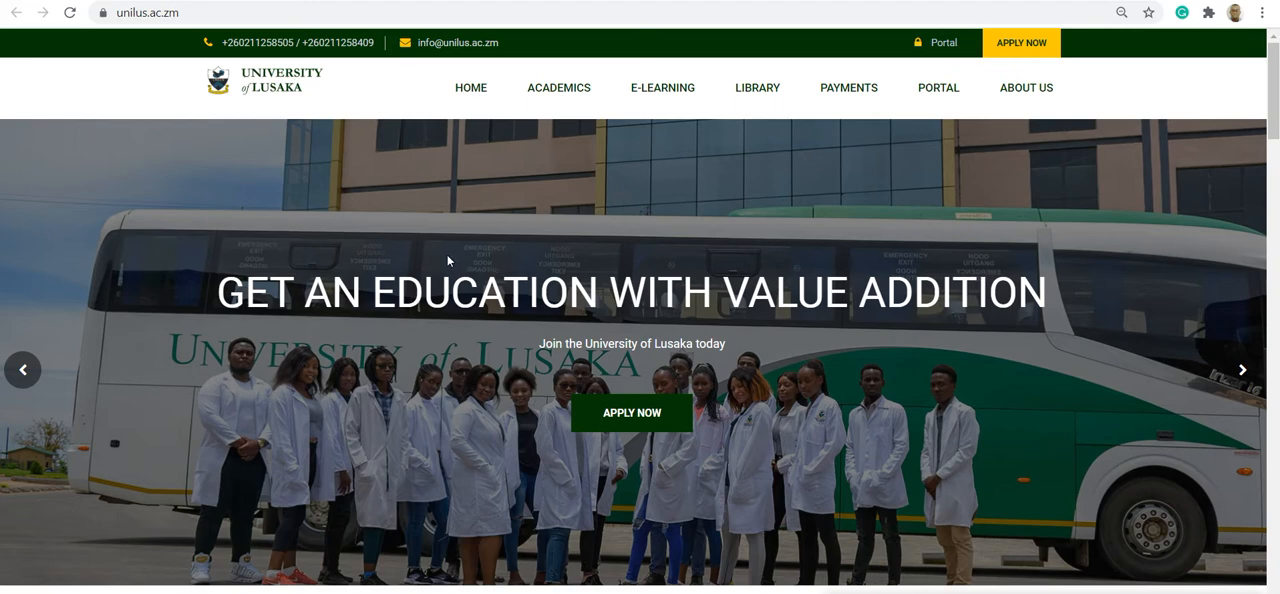
pyautogui.moveTo(932, 316)
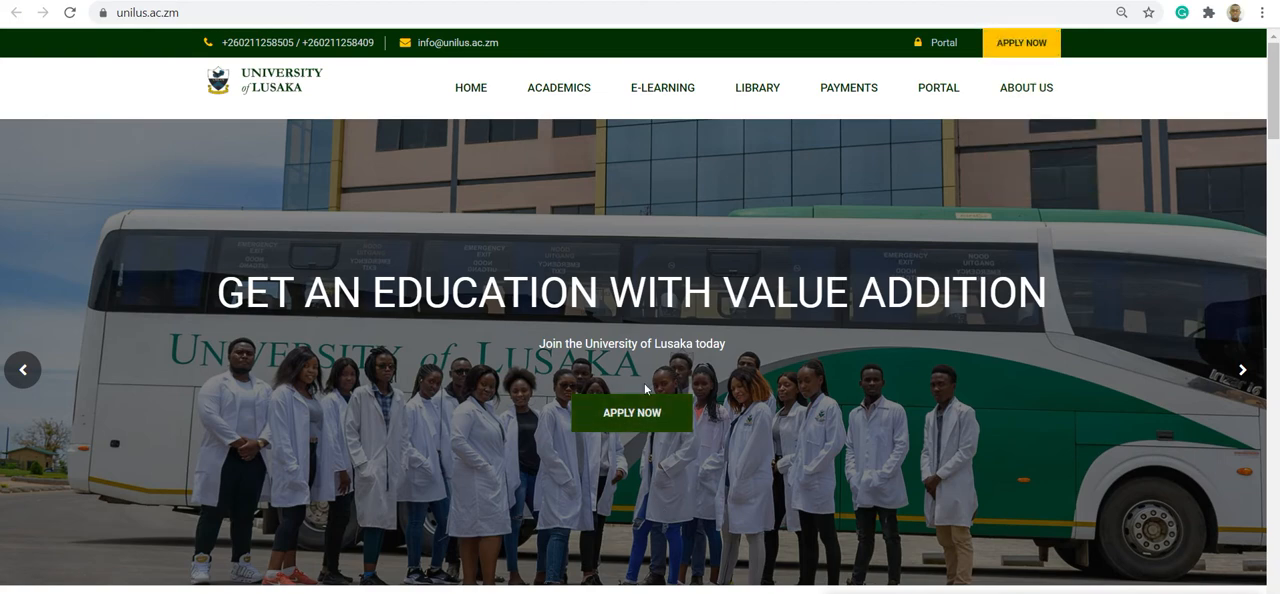
# Step: Start a new undergraduate application account from APPLY NOW
pyautogui.click(1242, 368)
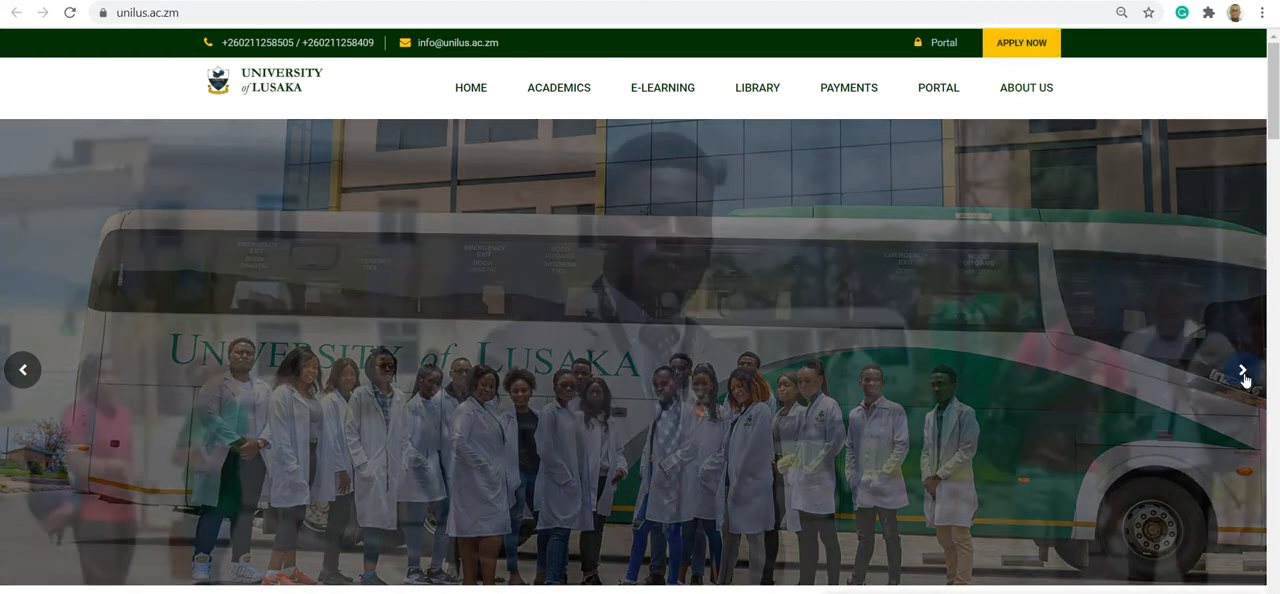
pyautogui.click(1240, 370)
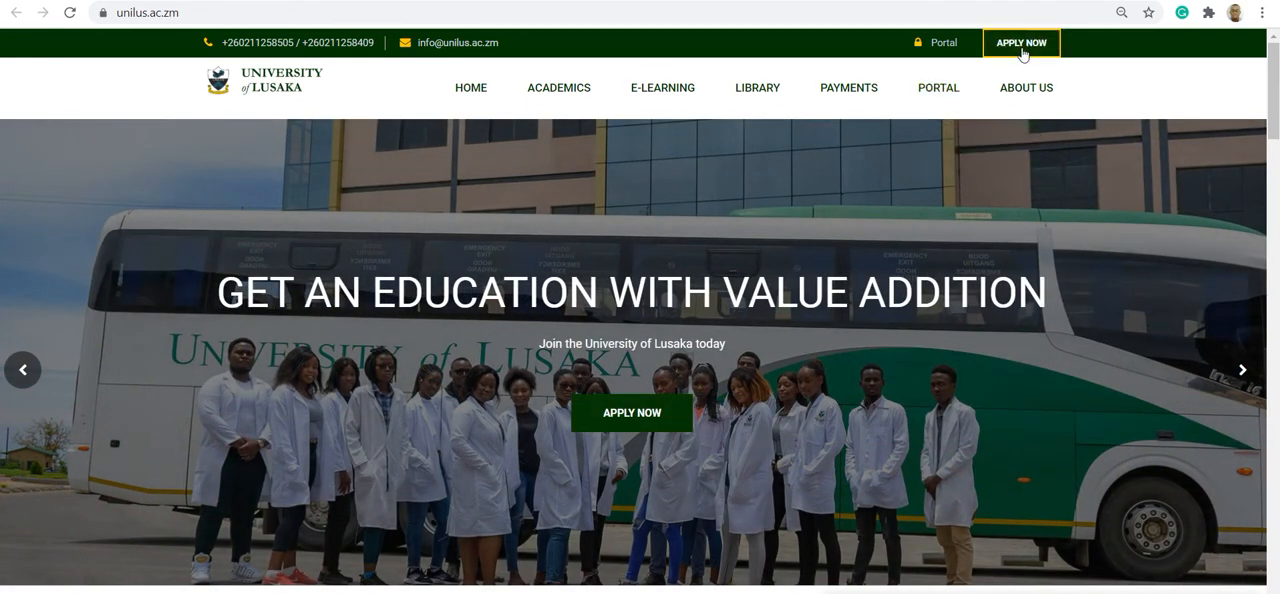
pyautogui.click(1020, 42)
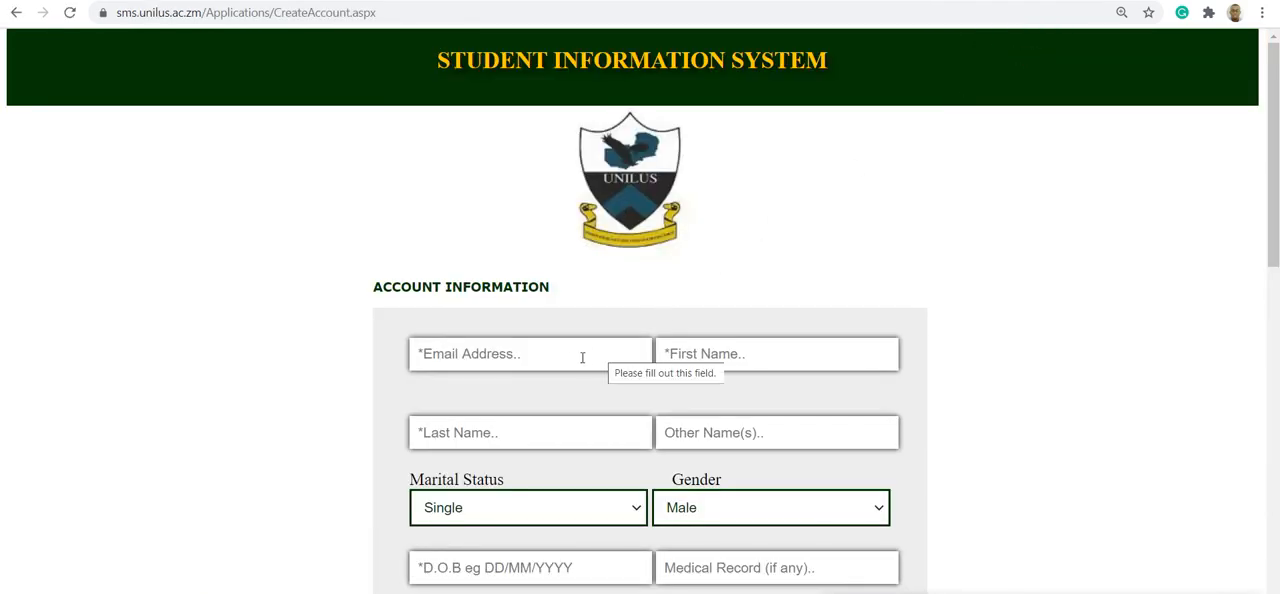
# Step: Enter the applicant's email address in the Email Address field
pyautogui.click(530, 352)
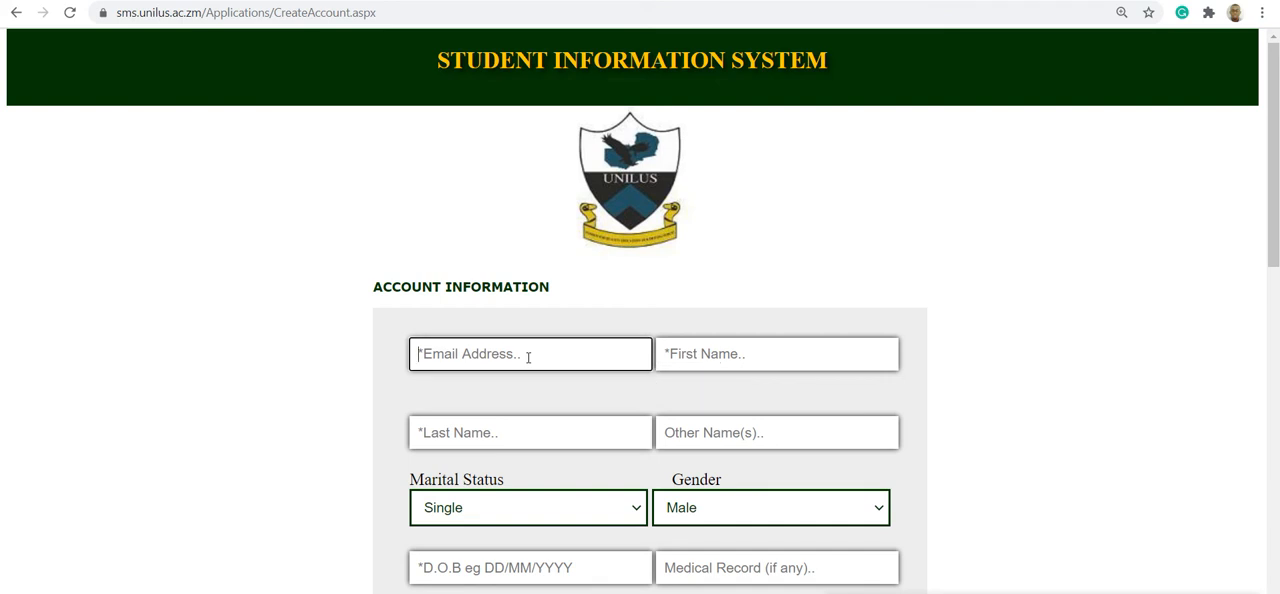
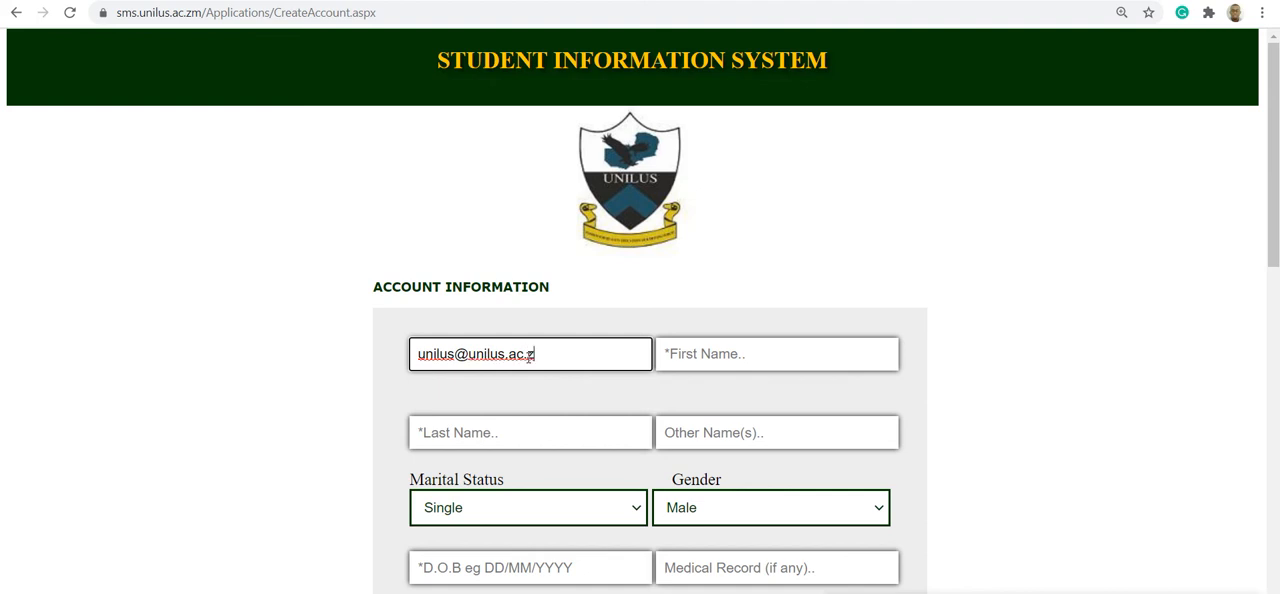
pyautogui.click(776, 352)
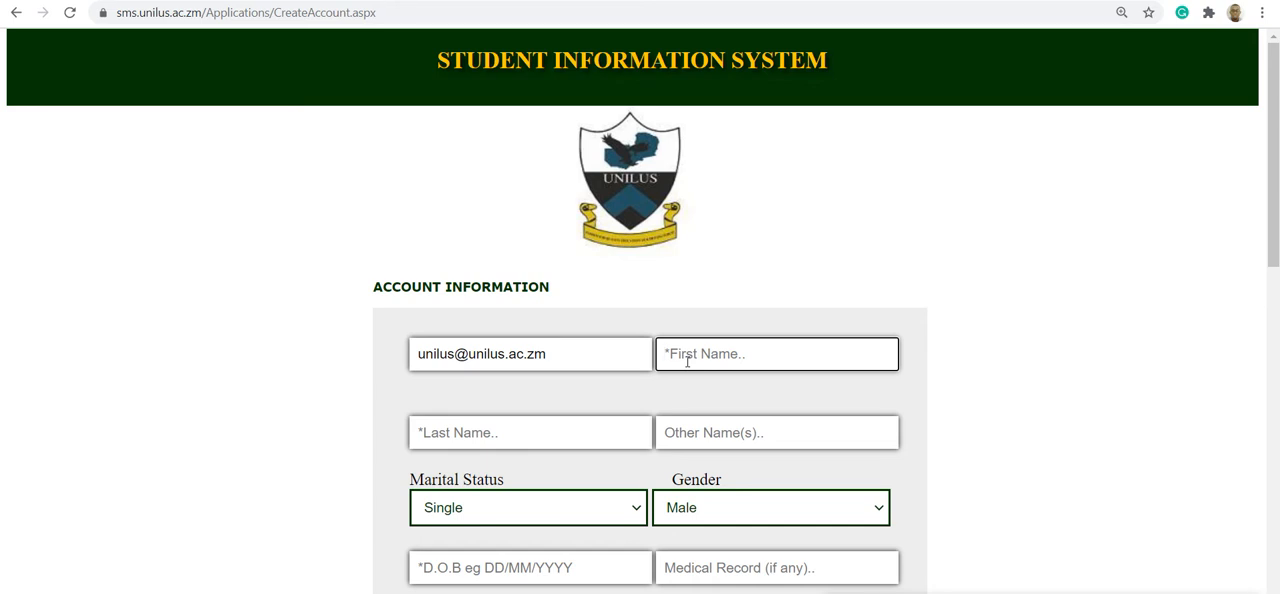
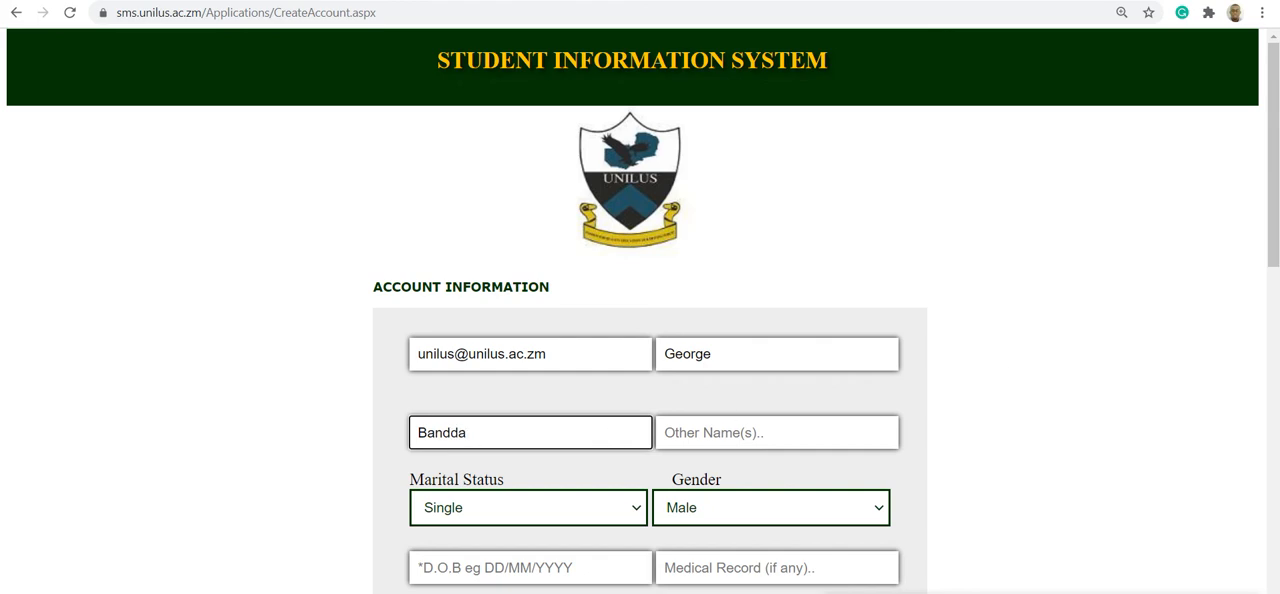
# Step: Enter date of birth 20/05/00 and medical record 'nil'
pyautogui.scroll(-3)
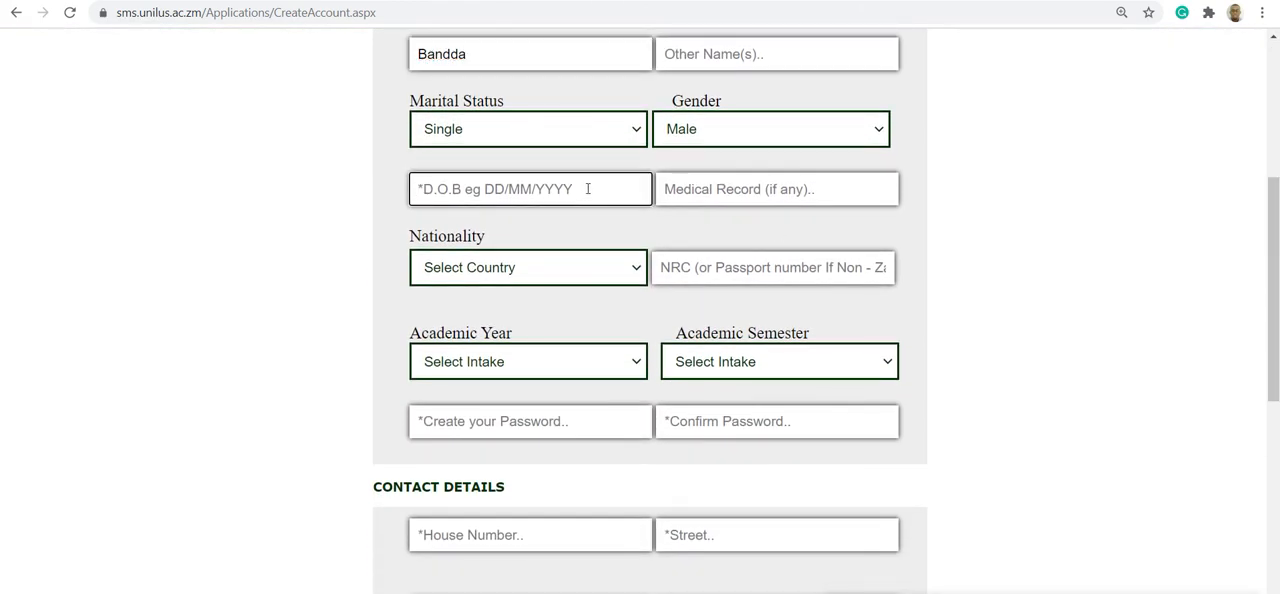
pyautogui.write('20')
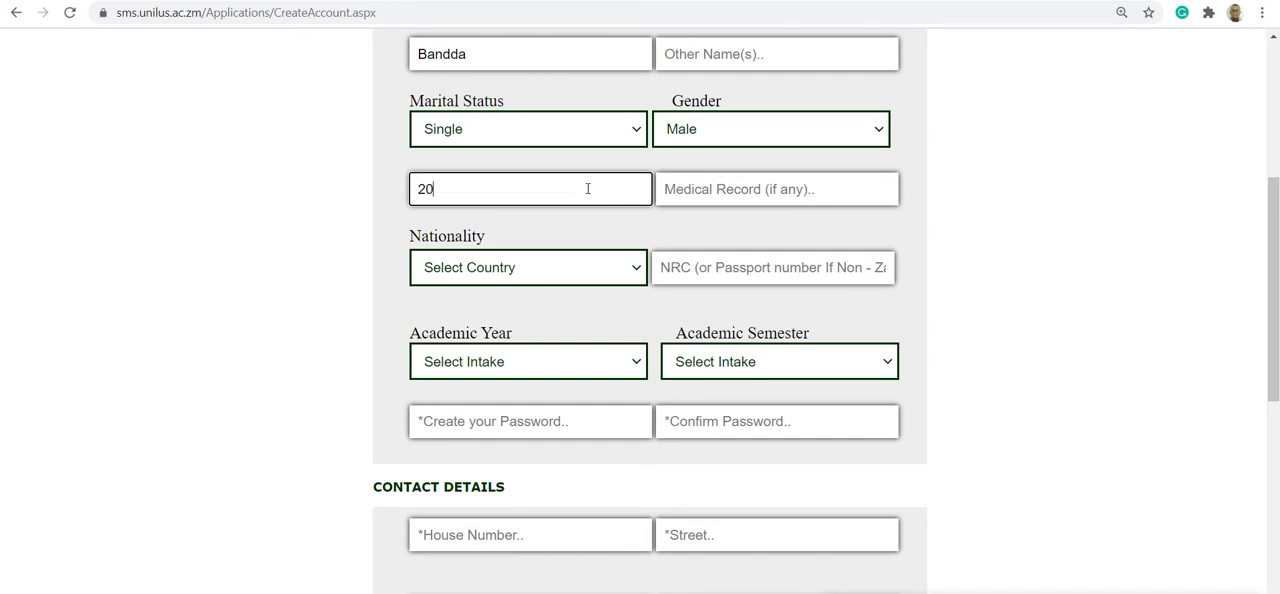
pyautogui.write('/')
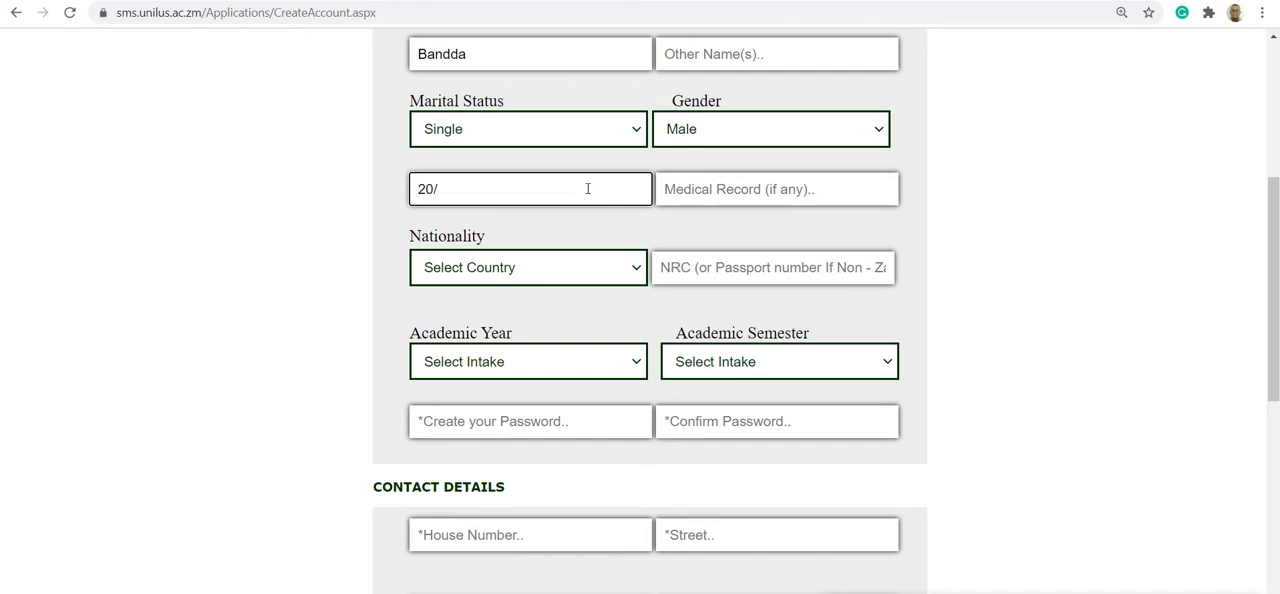
pyautogui.write('05/')
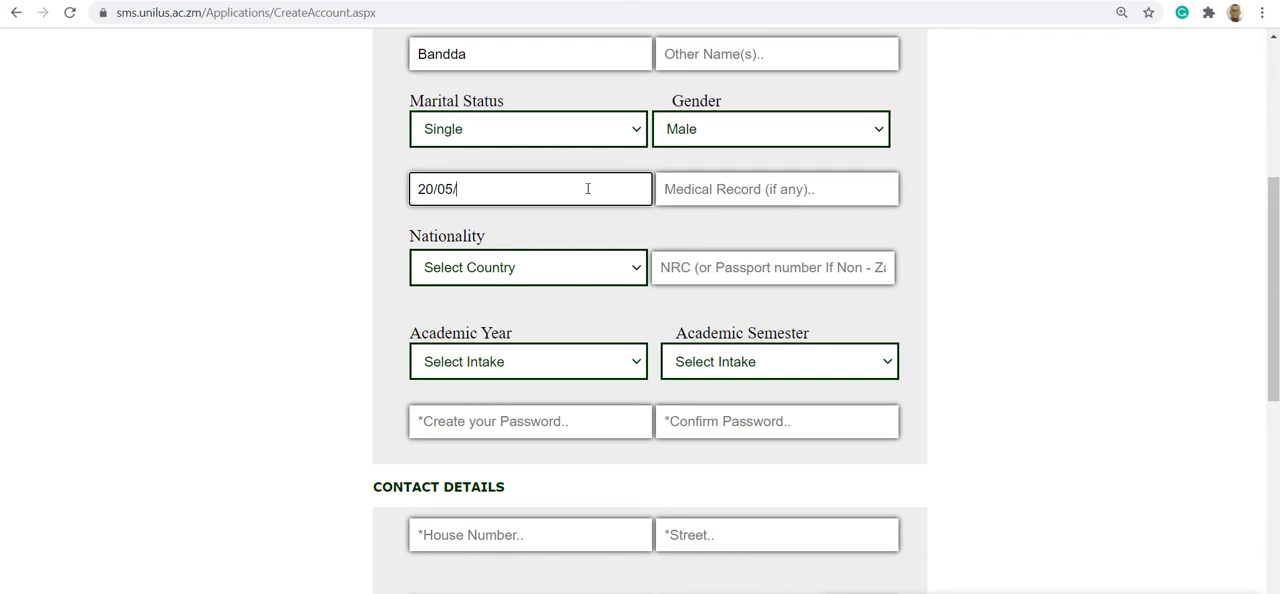
pyautogui.write('00')
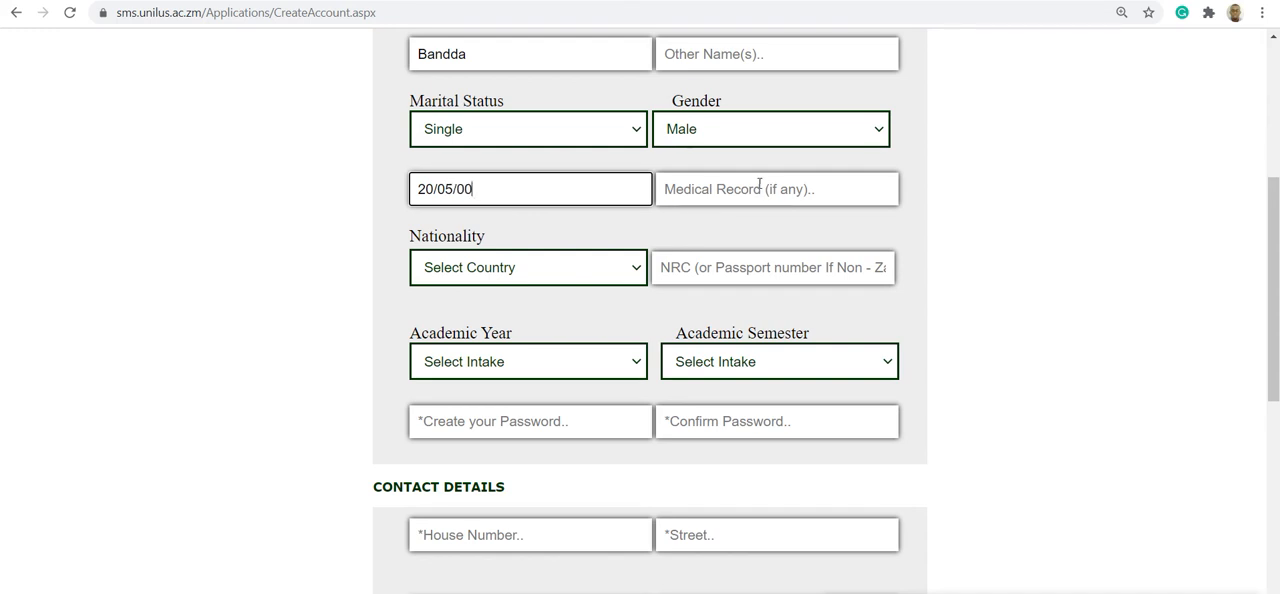
pyautogui.write('nil')
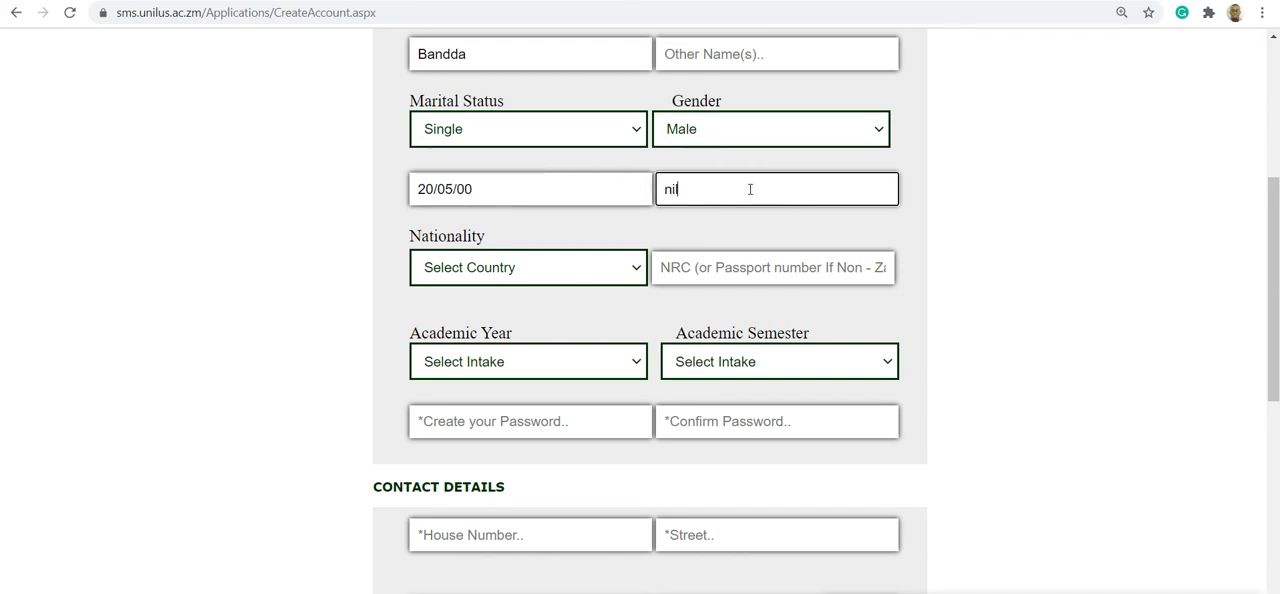
pyautogui.click(528, 268)
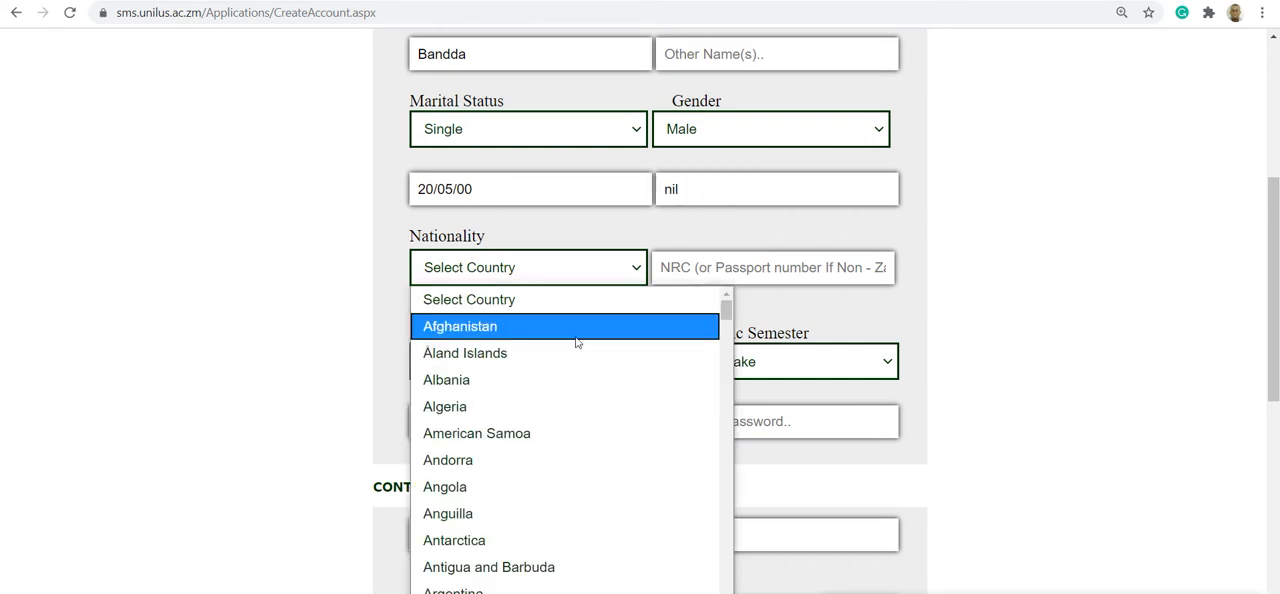
pyautogui.scroll(-3)
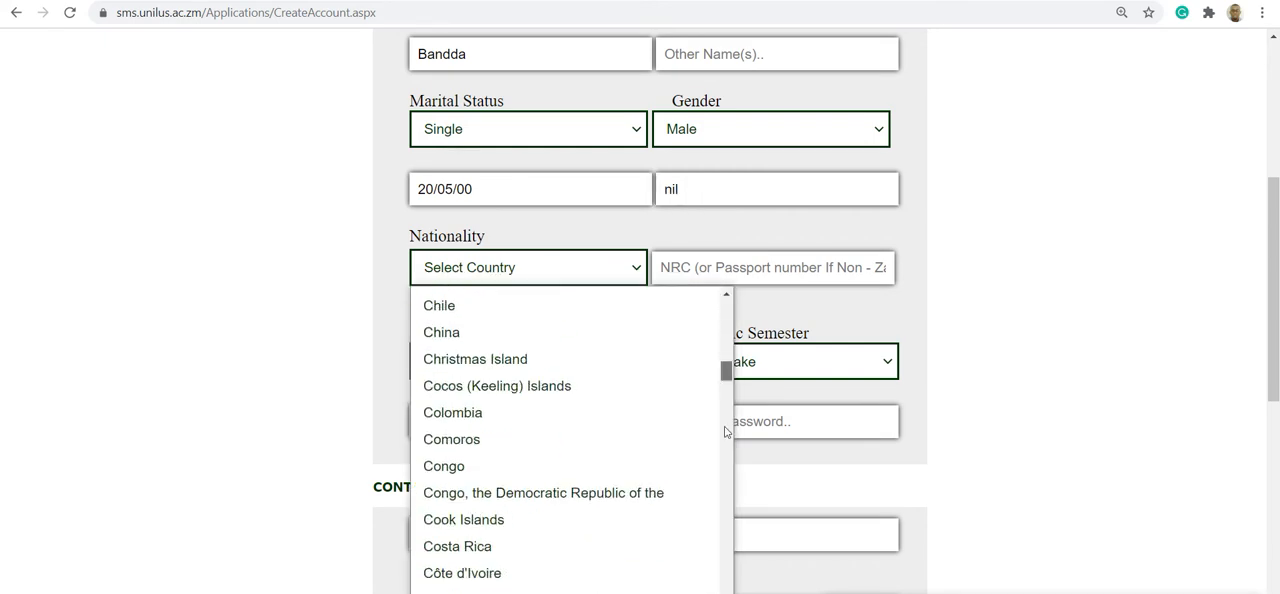
pyautogui.scroll(-3)
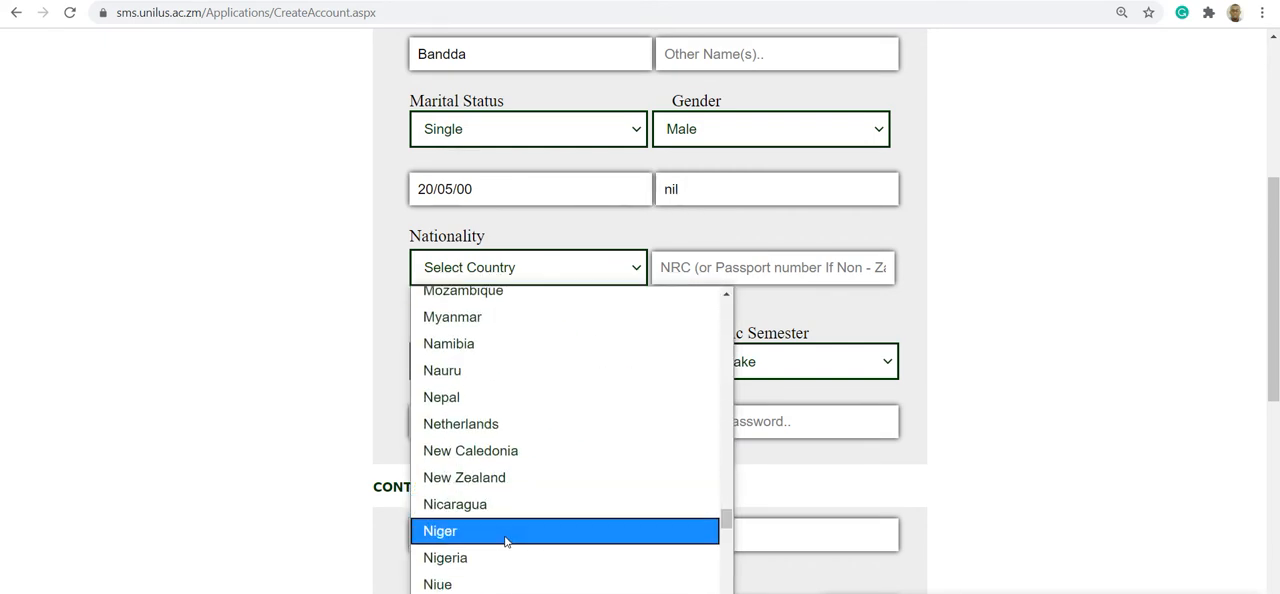
pyautogui.click(440, 532)
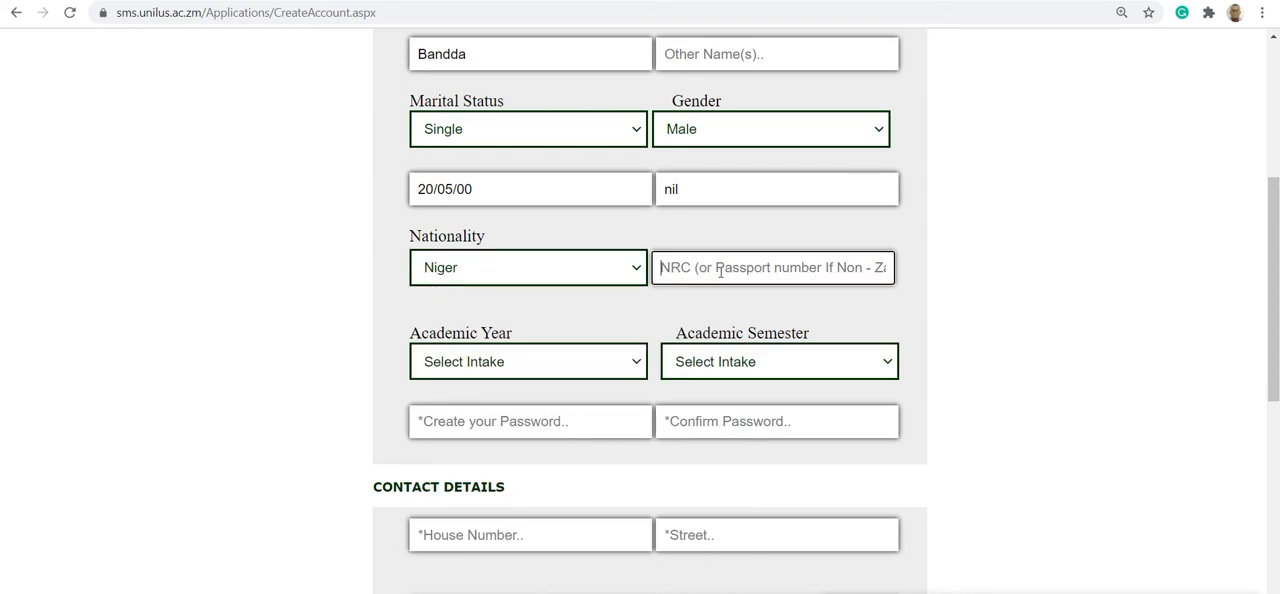
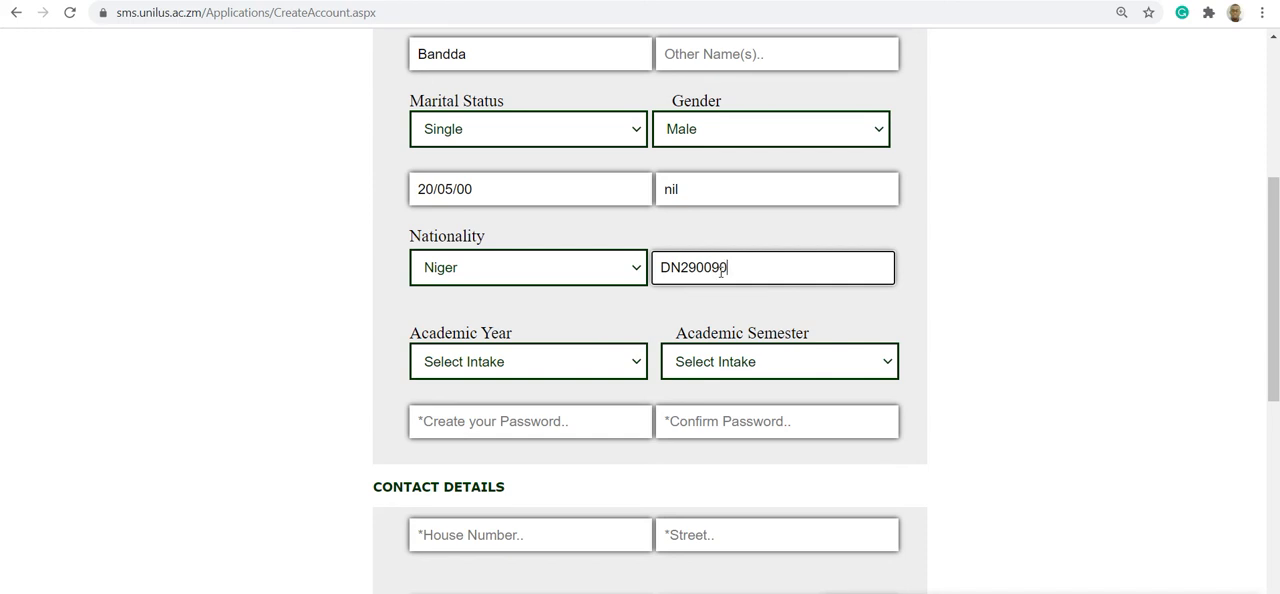
# Step: Set the intake to academic year 2020, July semester
pyautogui.click(528, 360)
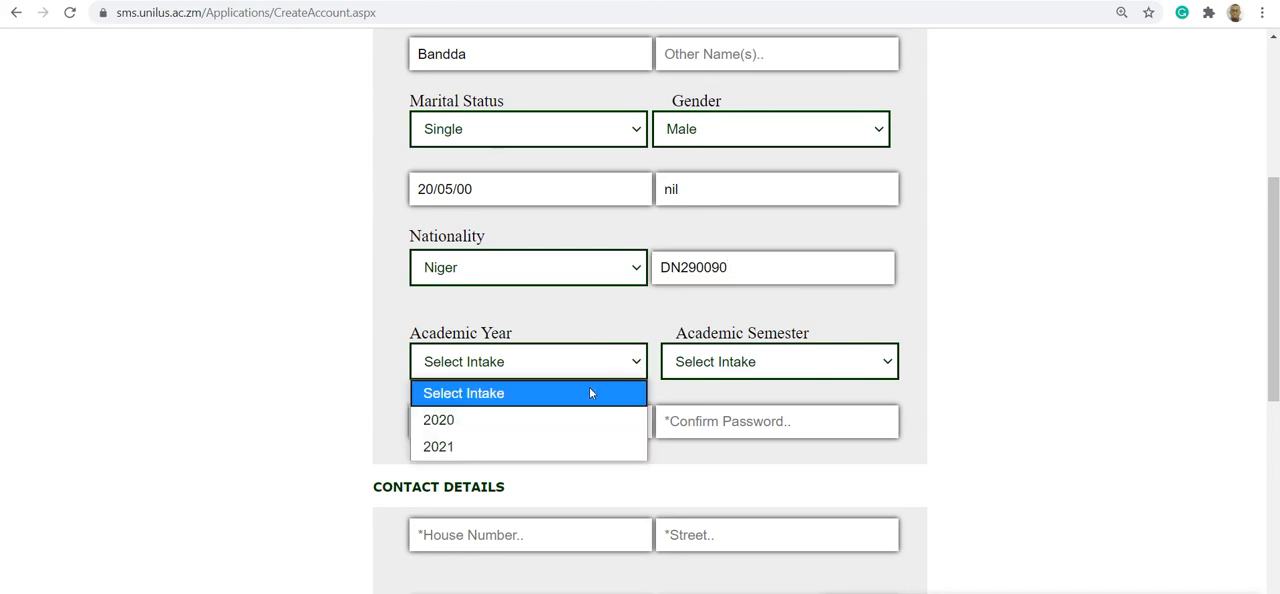
pyautogui.click(438, 420)
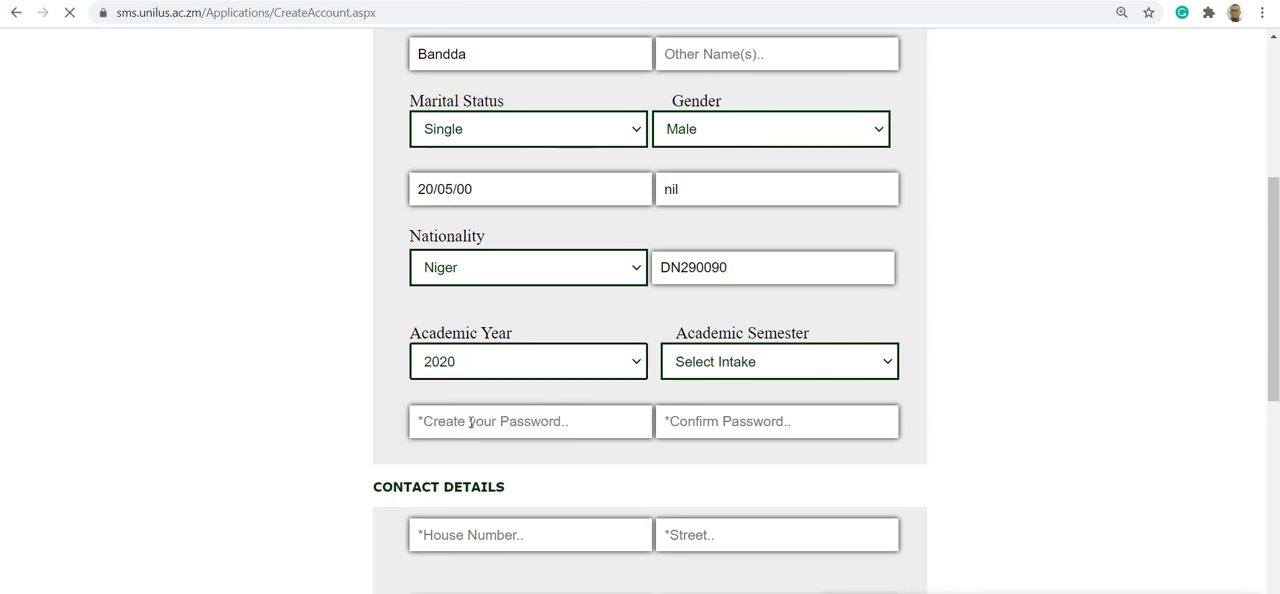
pyautogui.scroll(3)
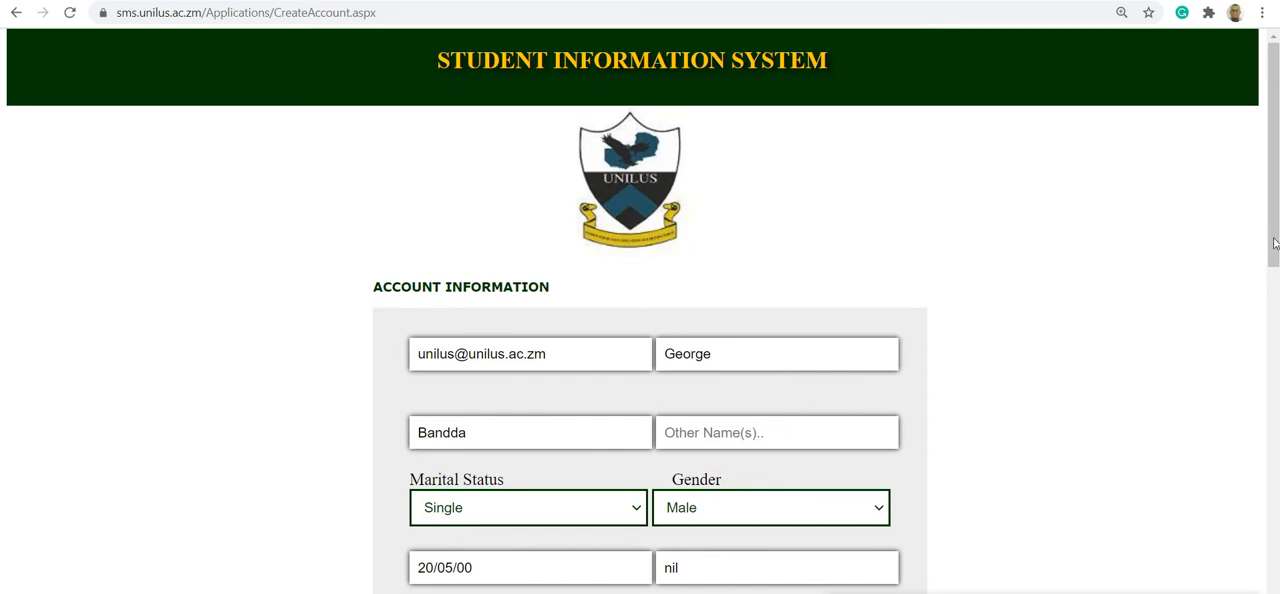
pyautogui.scroll(-3)
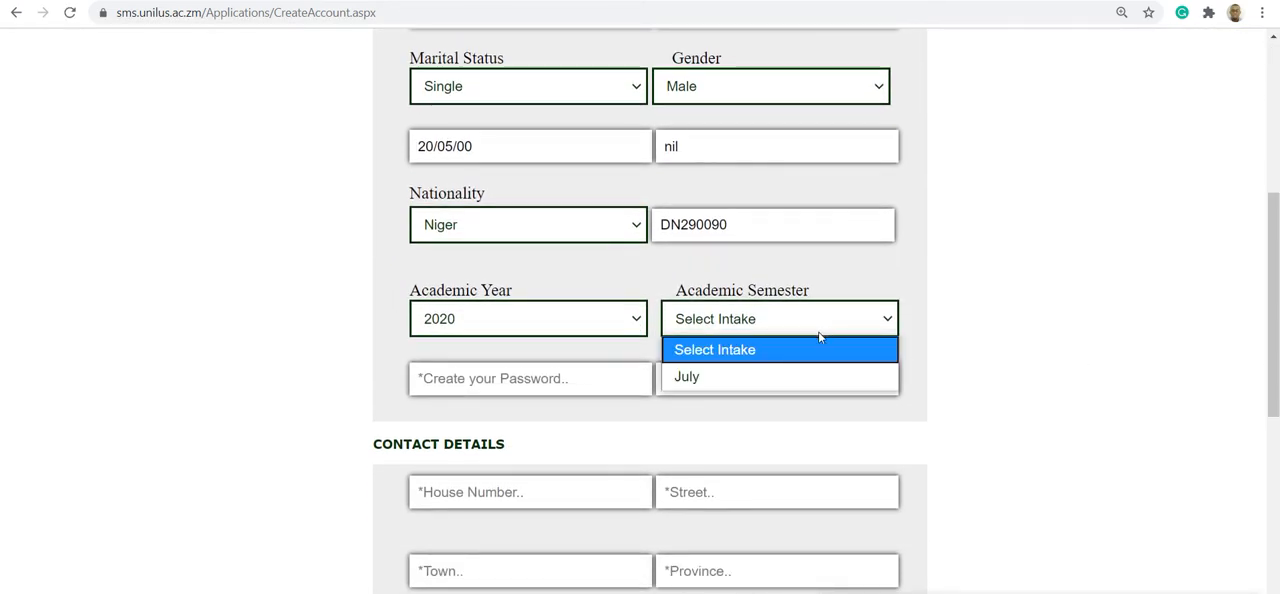
pyautogui.click(688, 376)
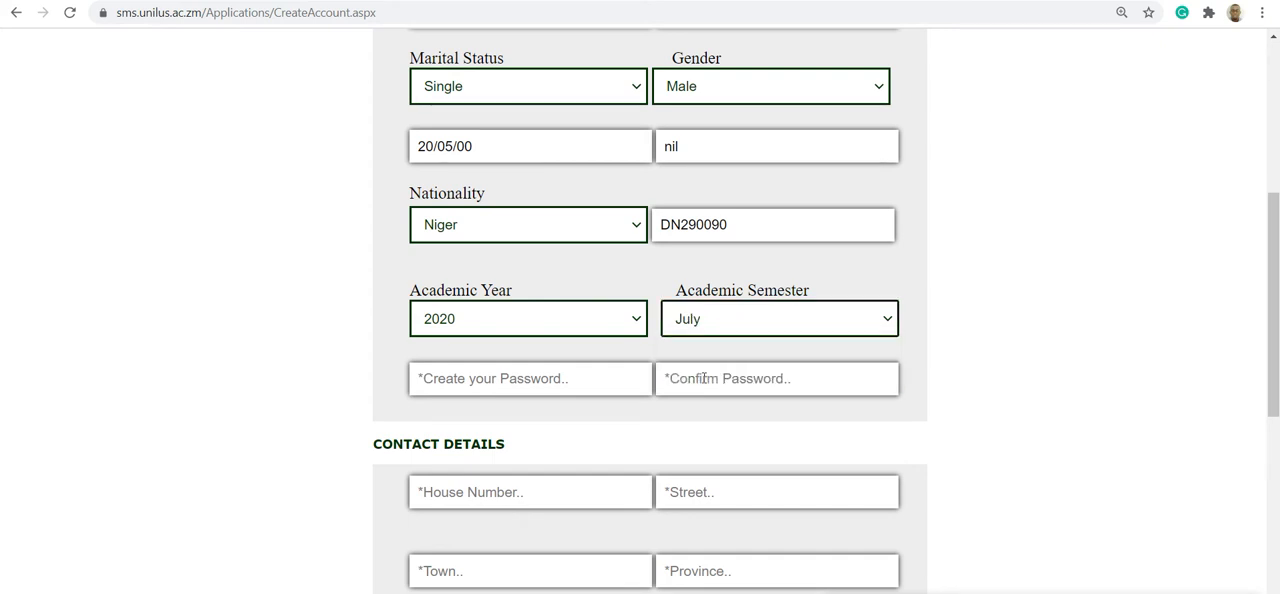
# Step: Enter the account password and its confirmation
pyautogui.click(530, 378)
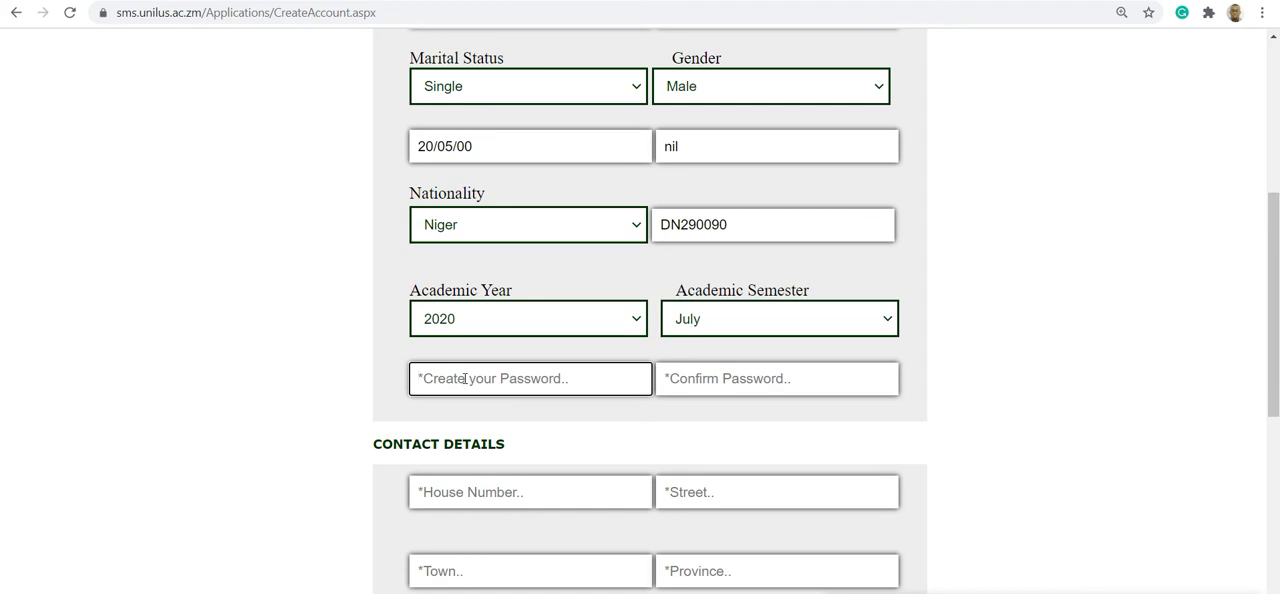
pyautogui.click(530, 378)
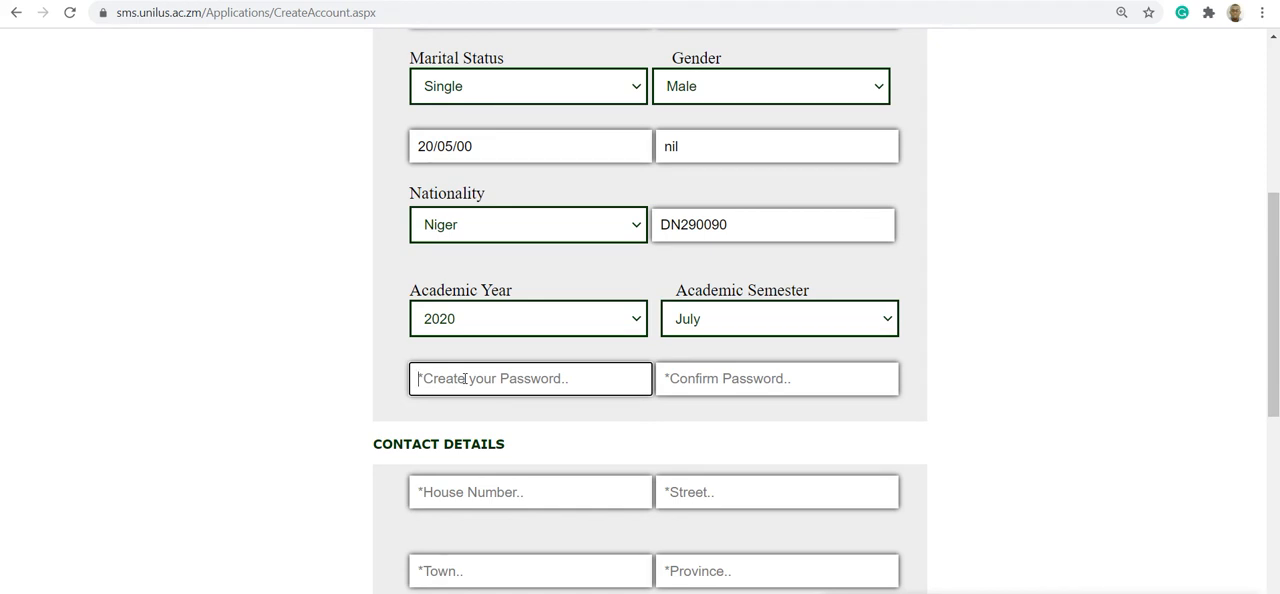
pyautogui.write('••••••')
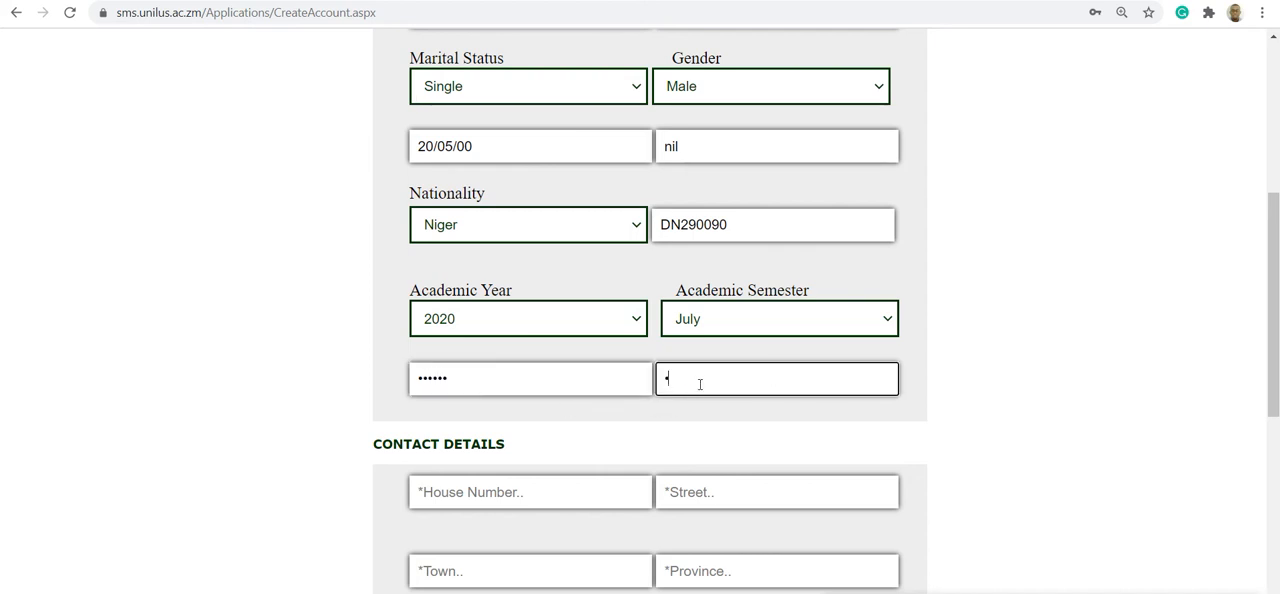
pyautogui.write('•••••')
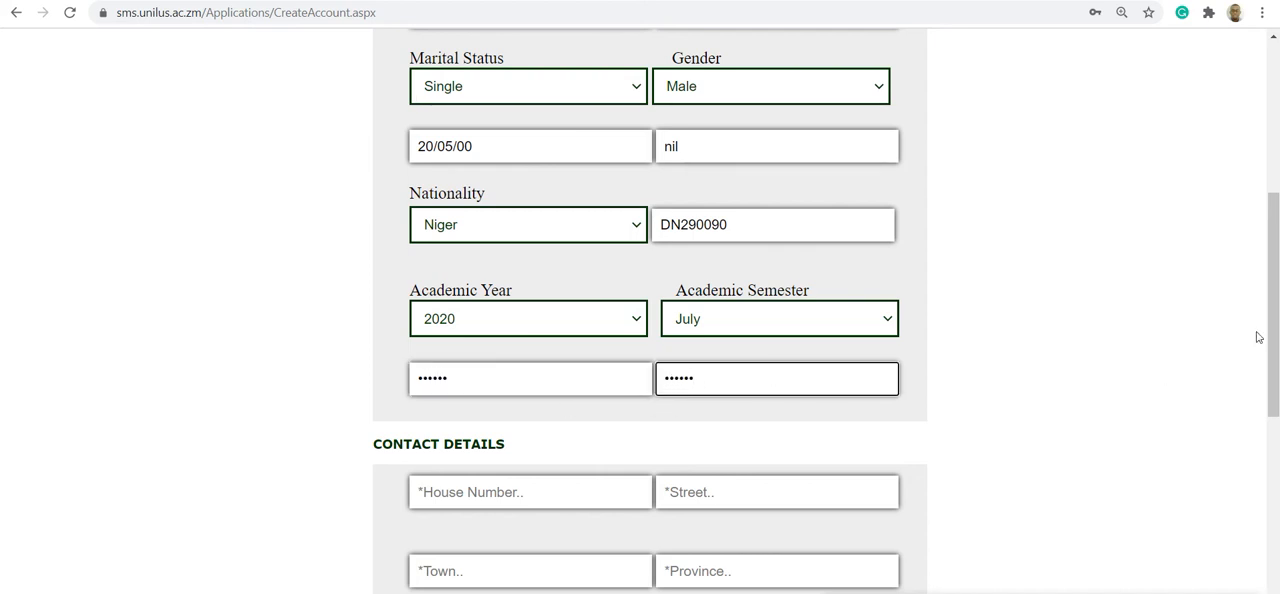
pyautogui.scroll(-3)
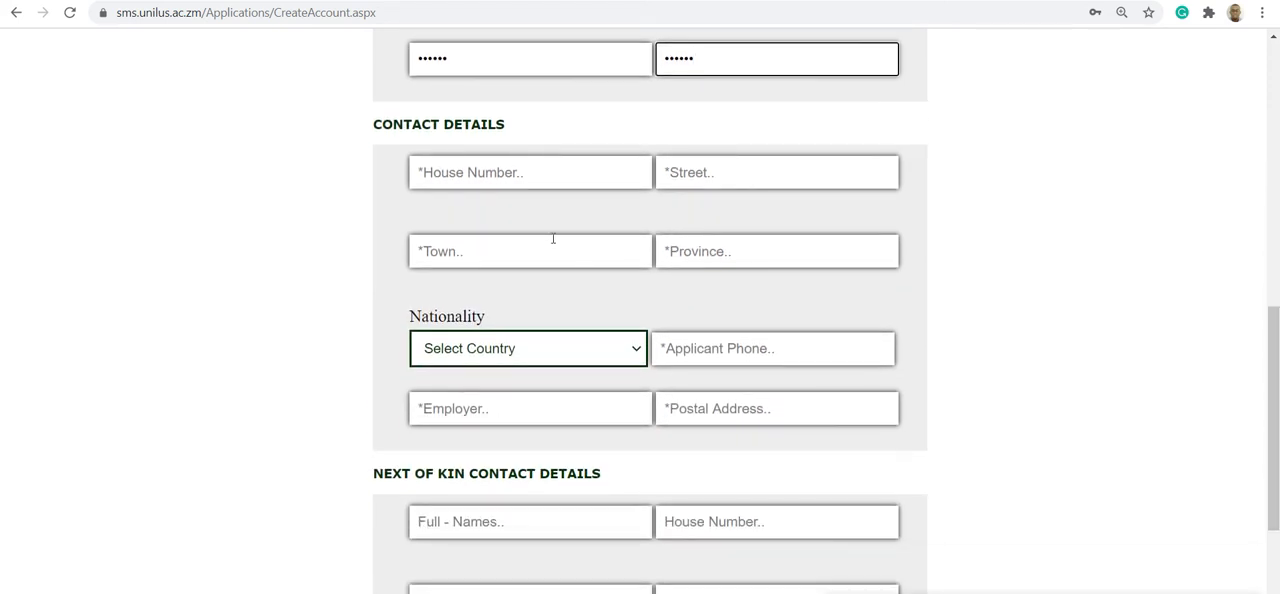
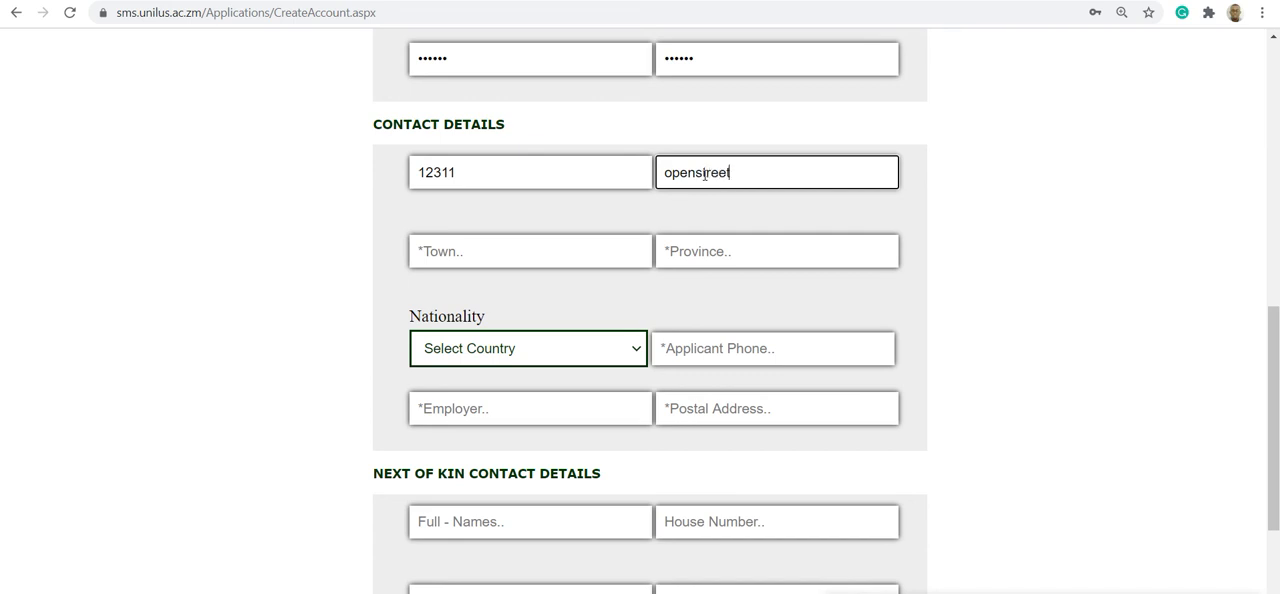
pyautogui.click(528, 252)
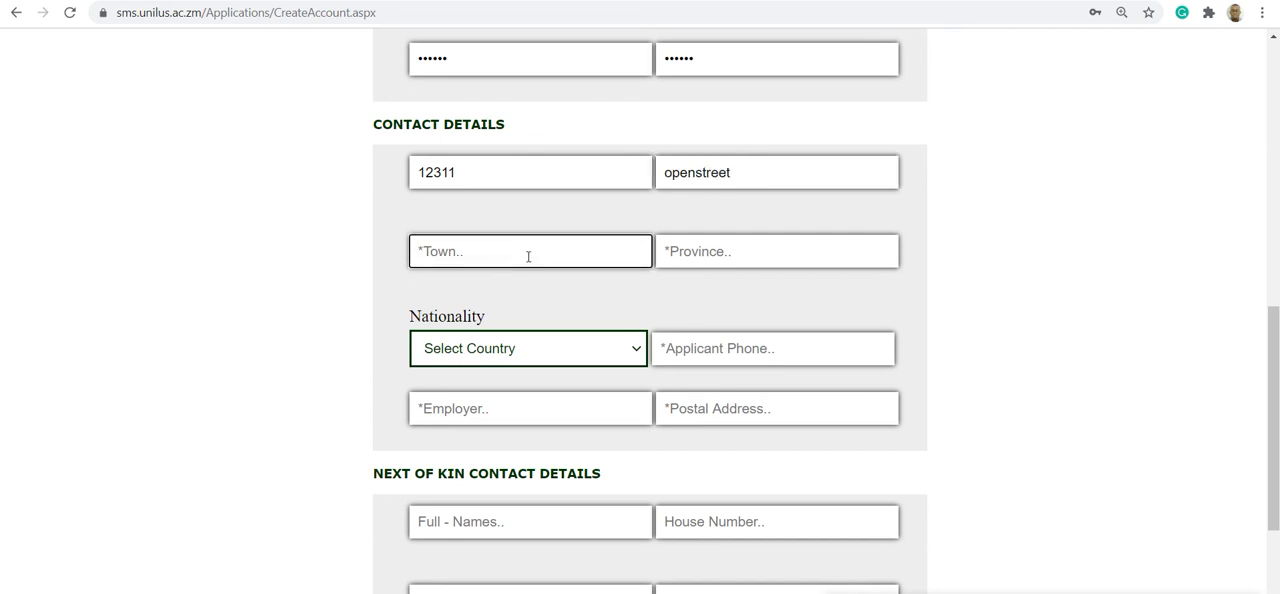
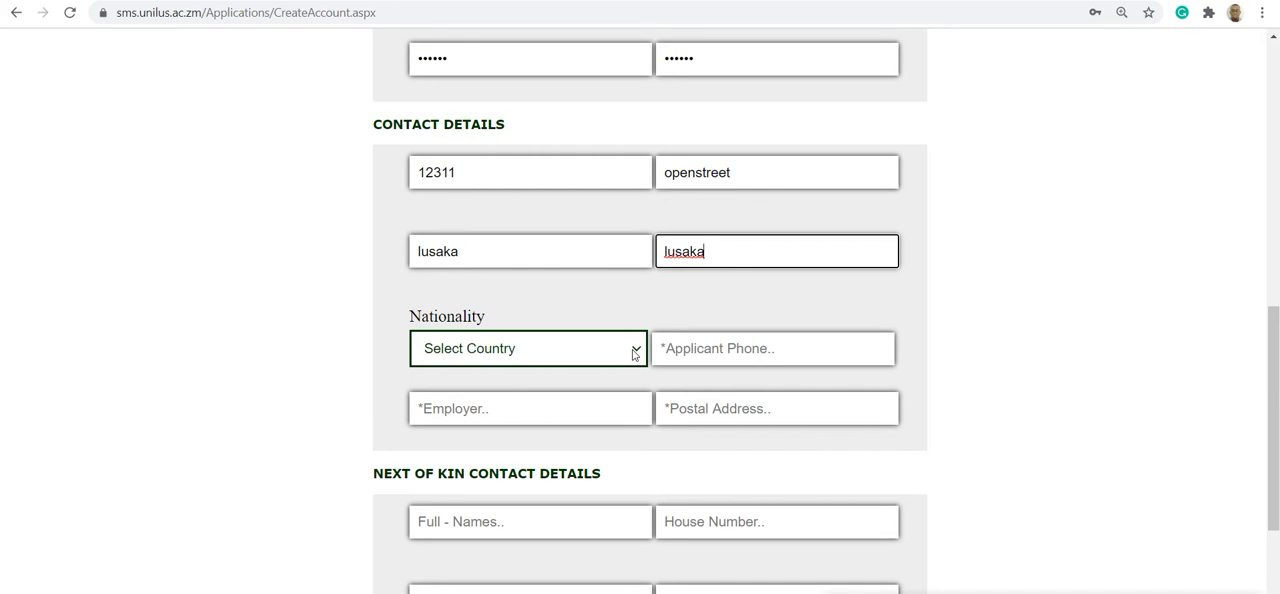
pyautogui.click(528, 348)
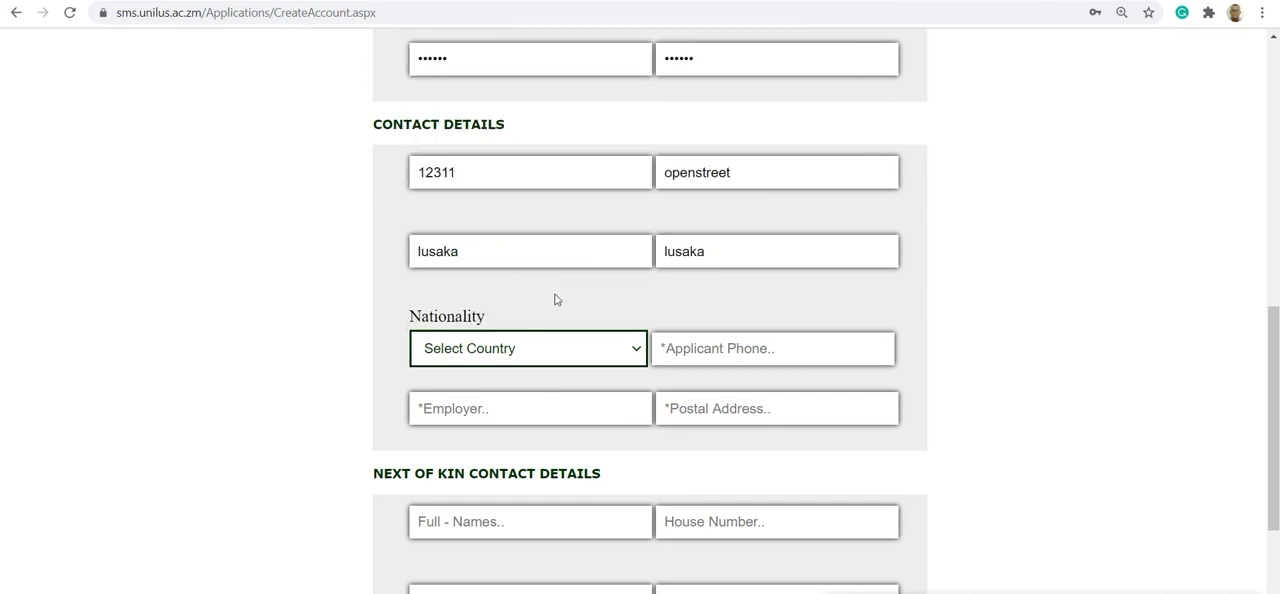
pyautogui.click(528, 348)
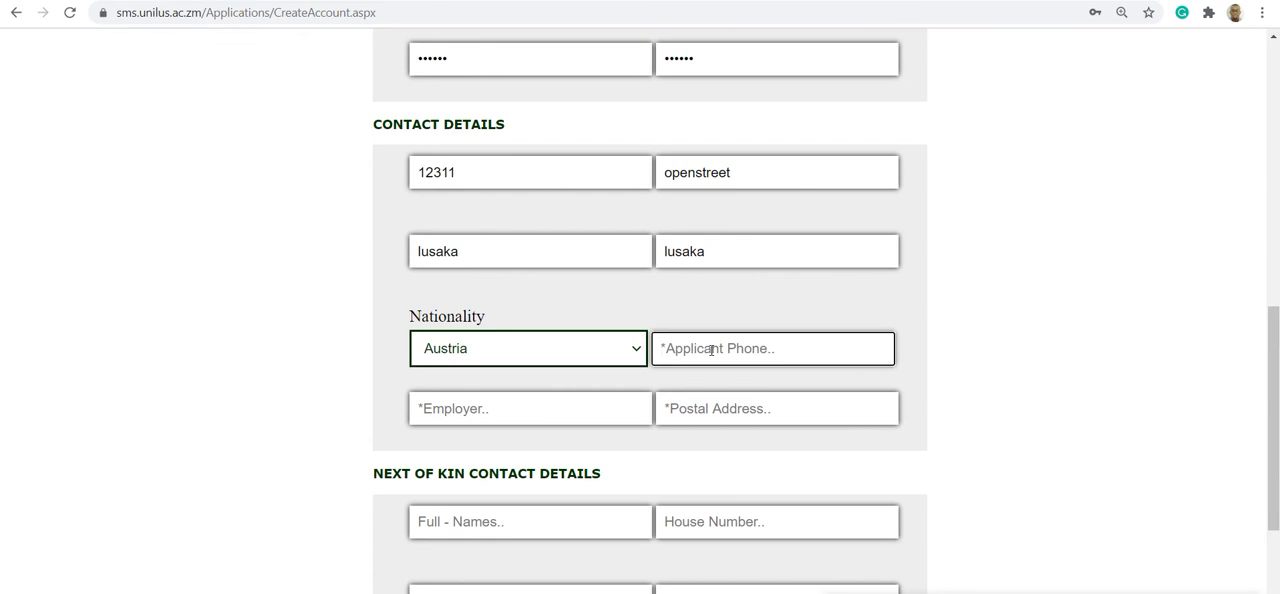
pyautogui.write('098')
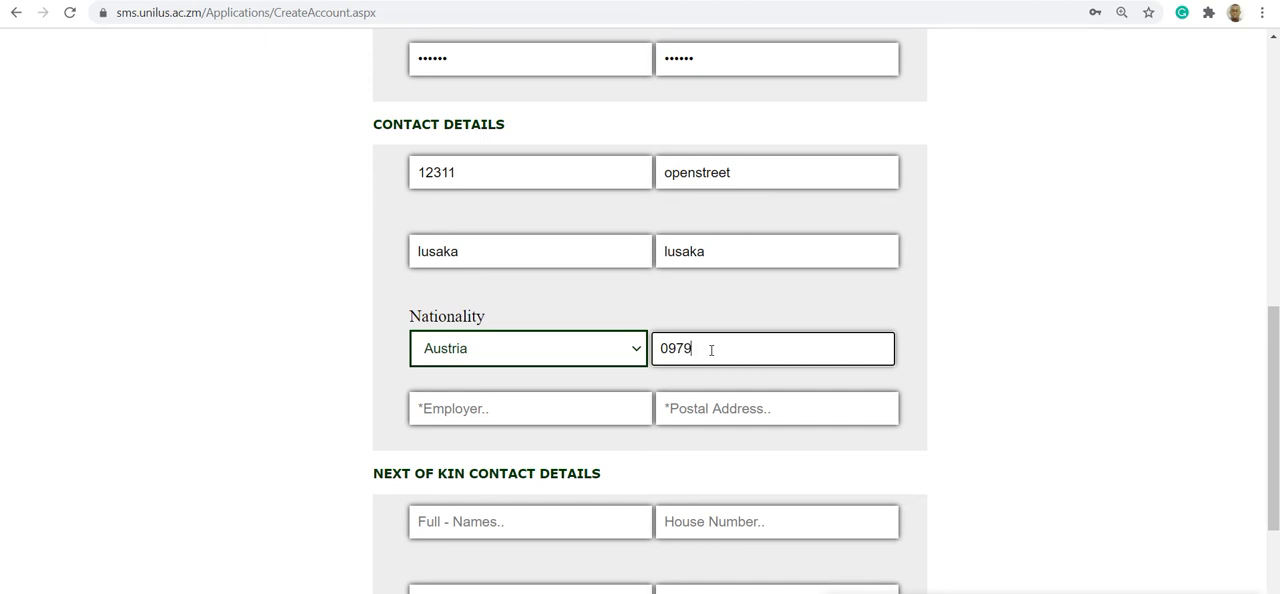
pyautogui.write('000002')
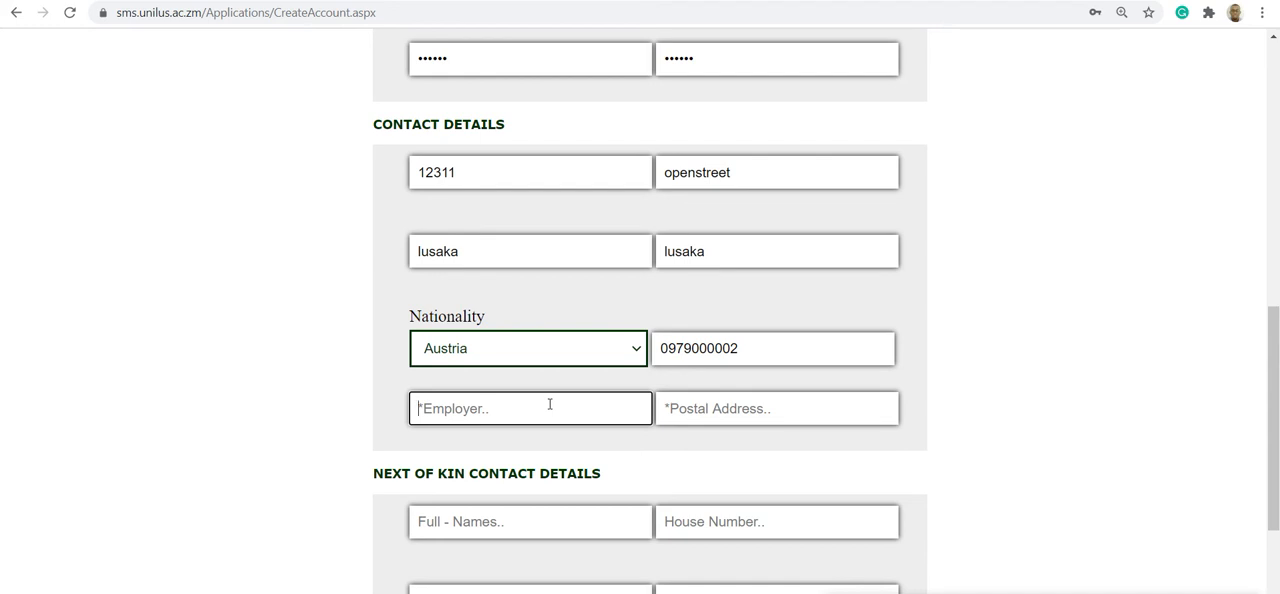
pyautogui.write('ZPS')
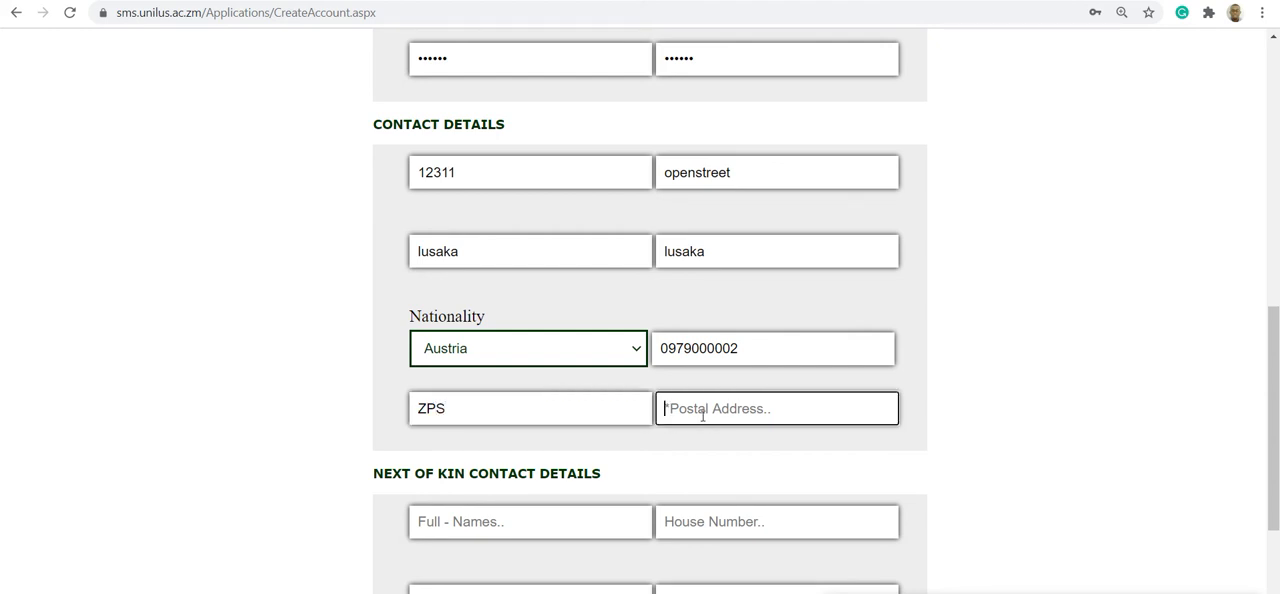
pyautogui.write('1909')
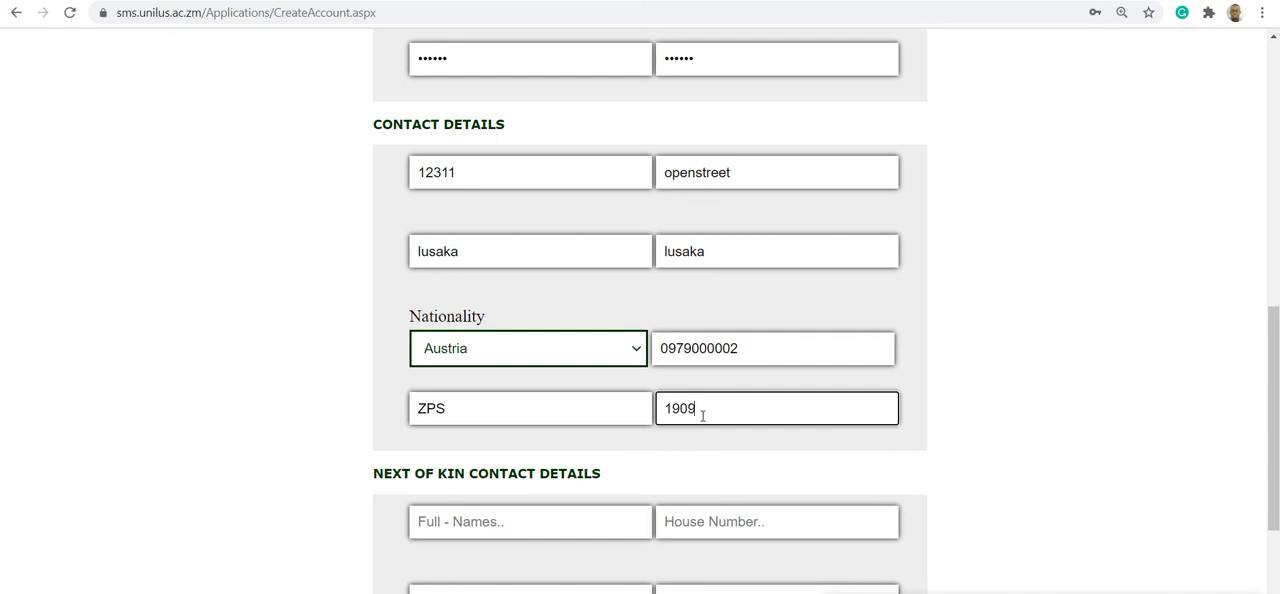
pyautogui.write('999')
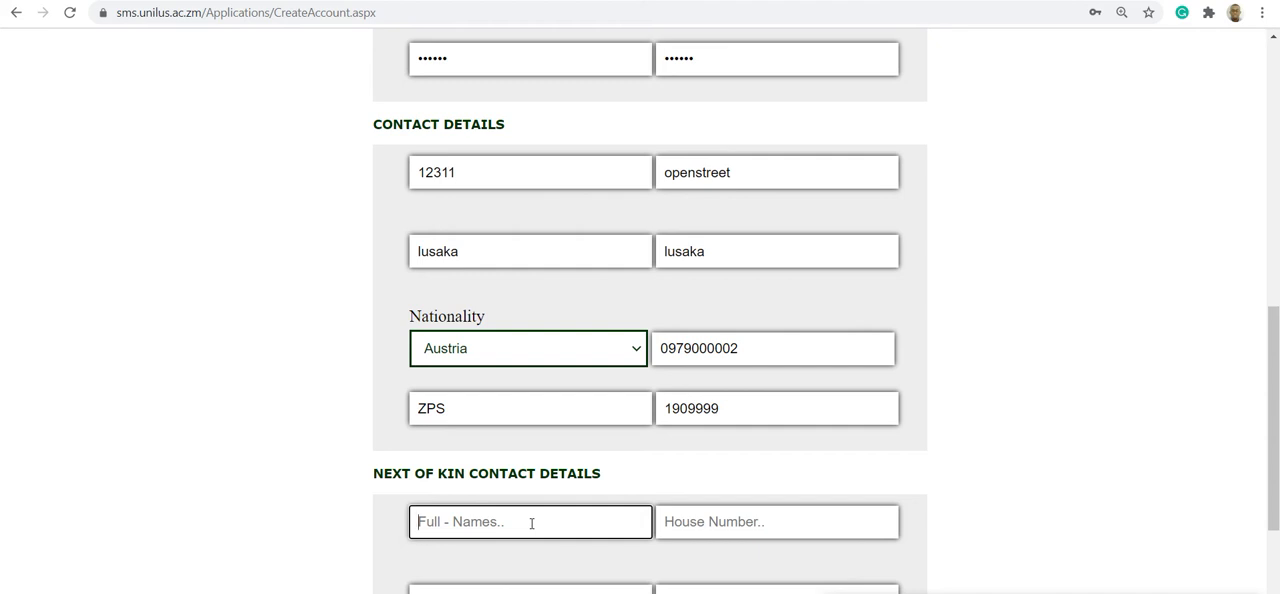
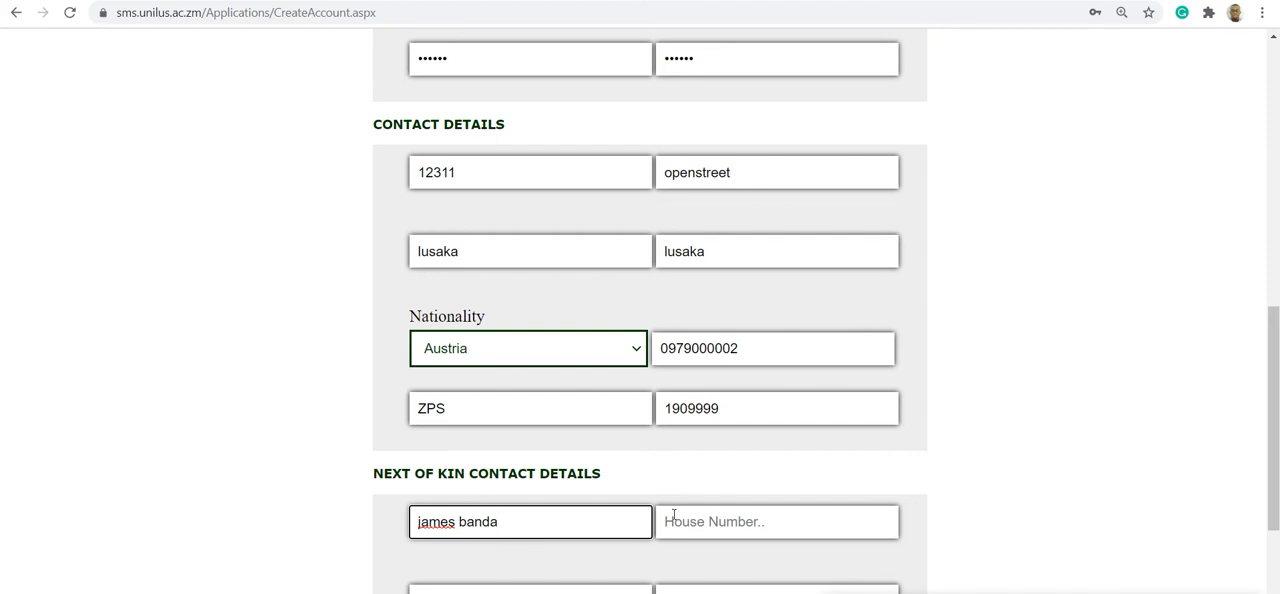
pyautogui.write('12')
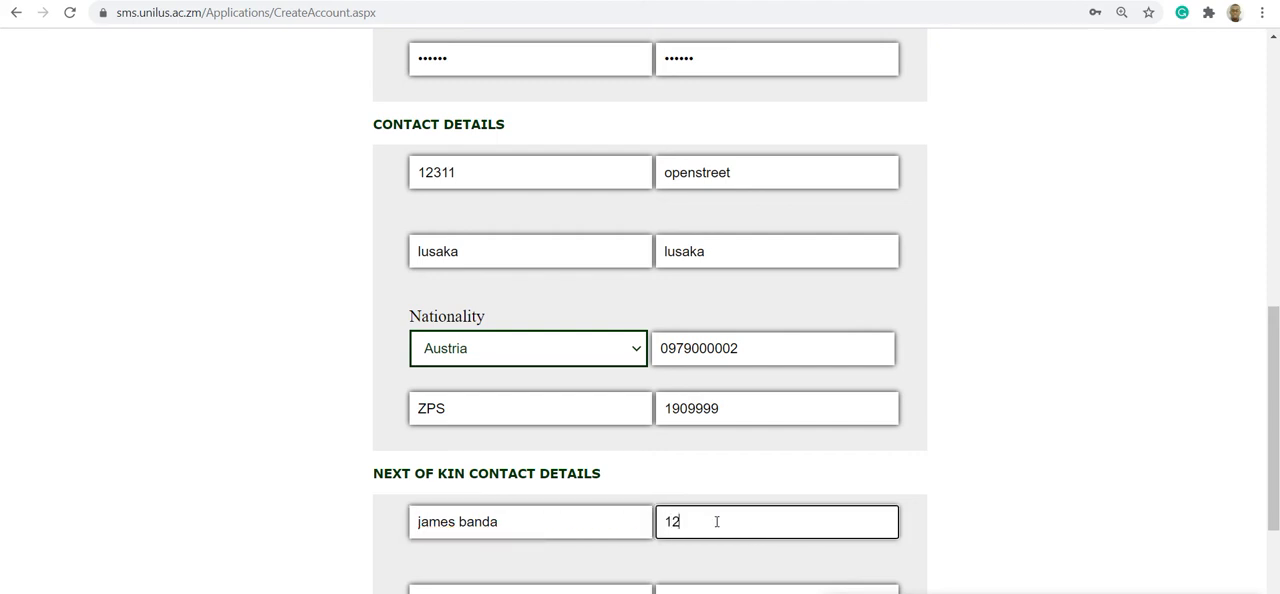
pyautogui.write('311')
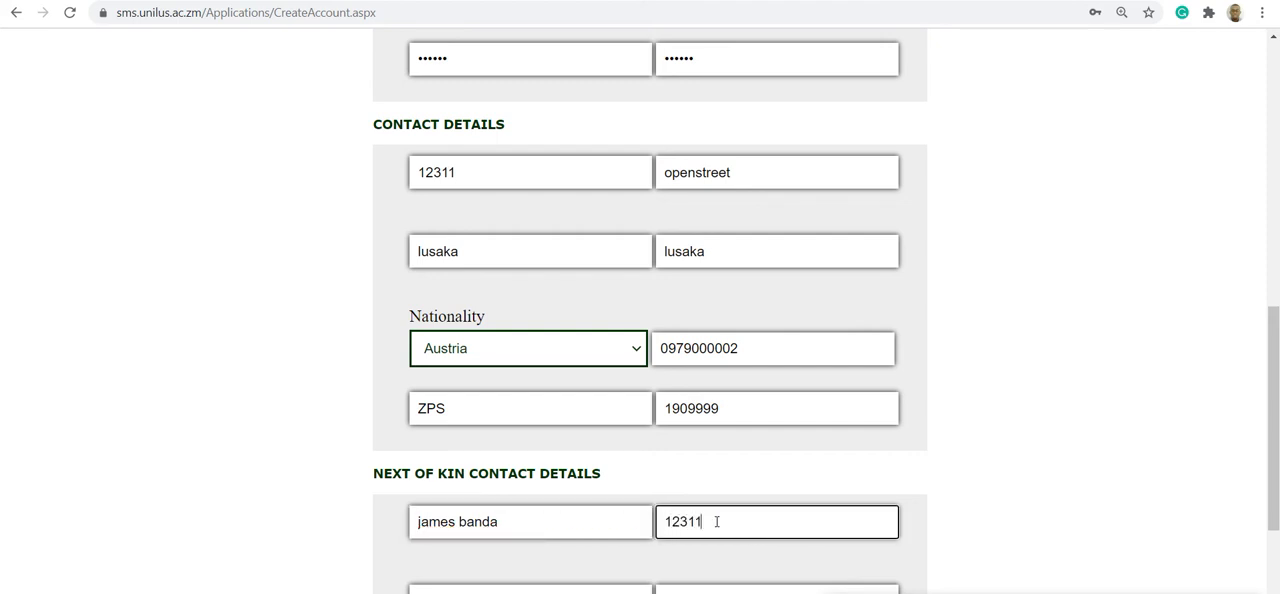
pyautogui.scroll(-3)
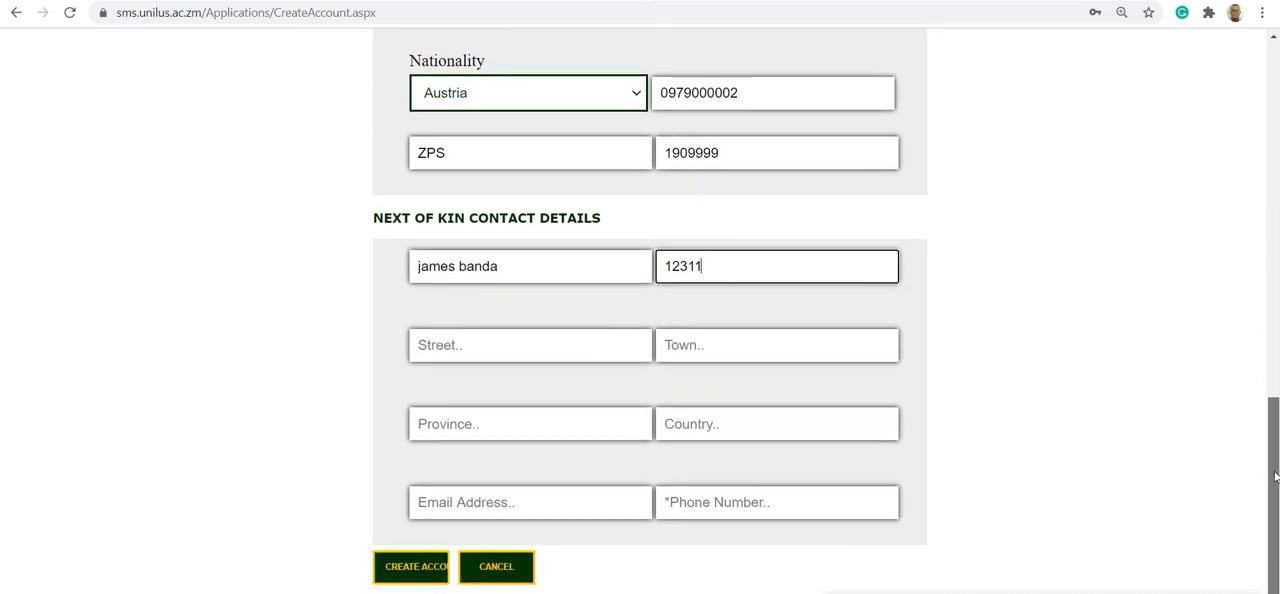
pyautogui.scroll(-3)
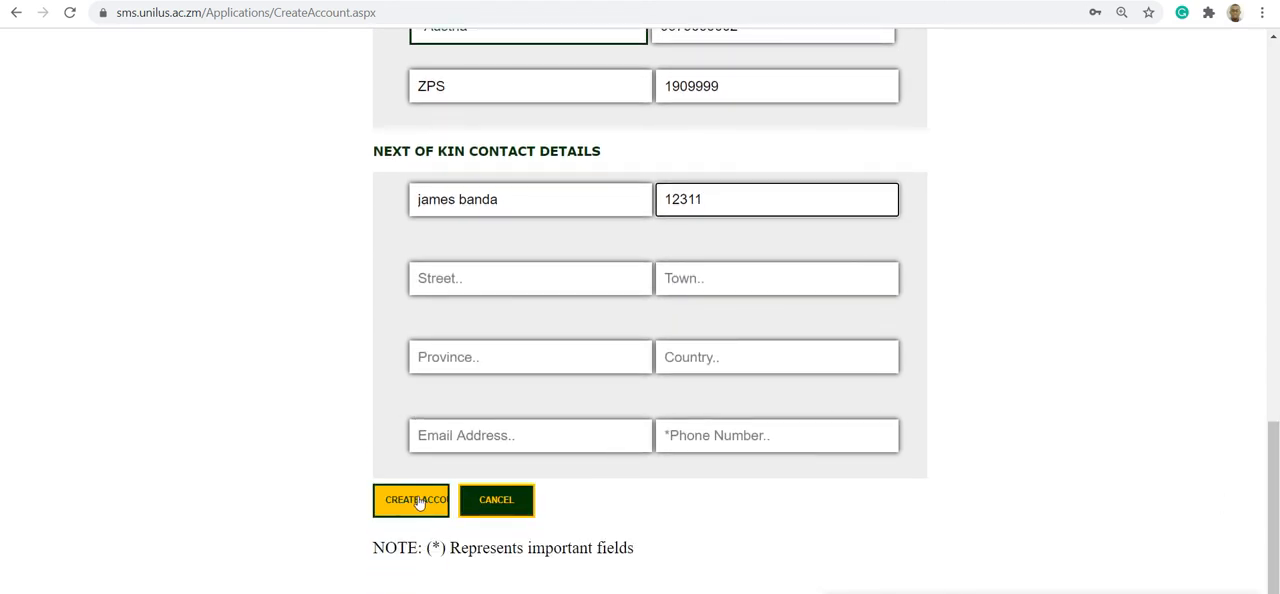
pyautogui.click(412, 500)
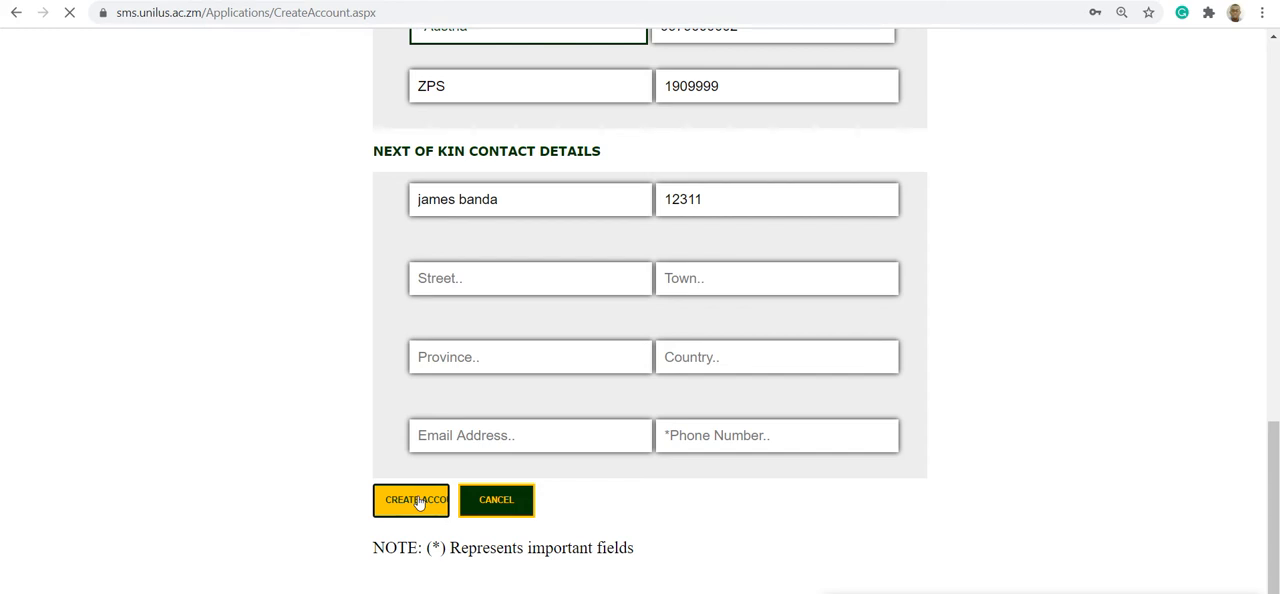
pyautogui.click(412, 500)
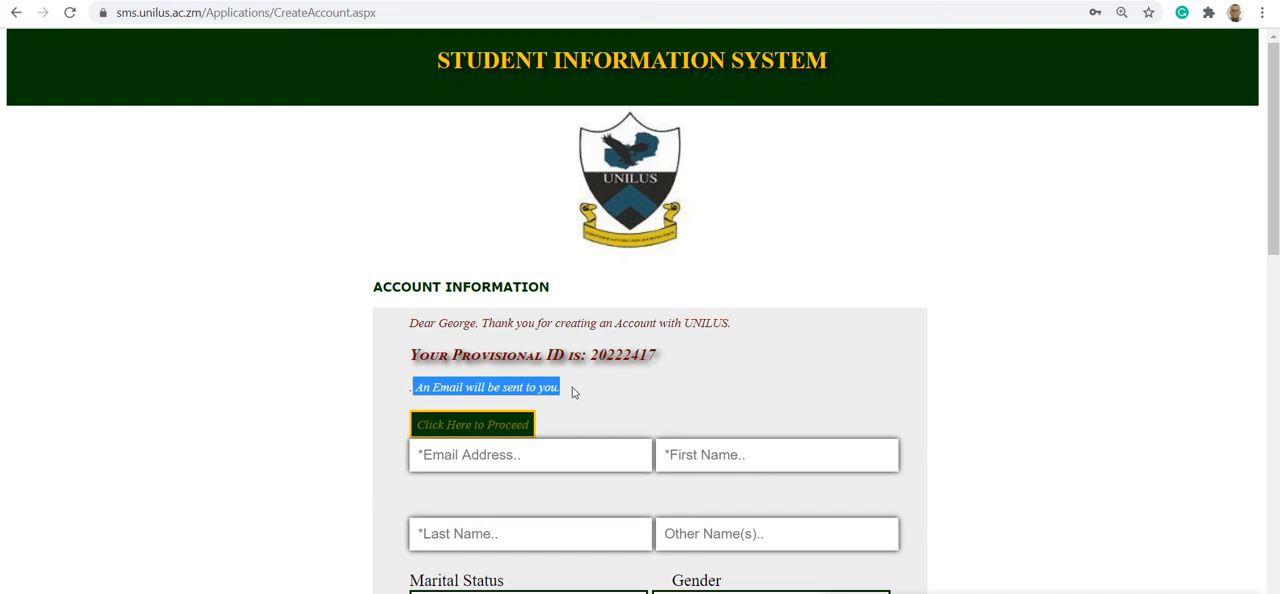
pyautogui.moveTo(932, 334)
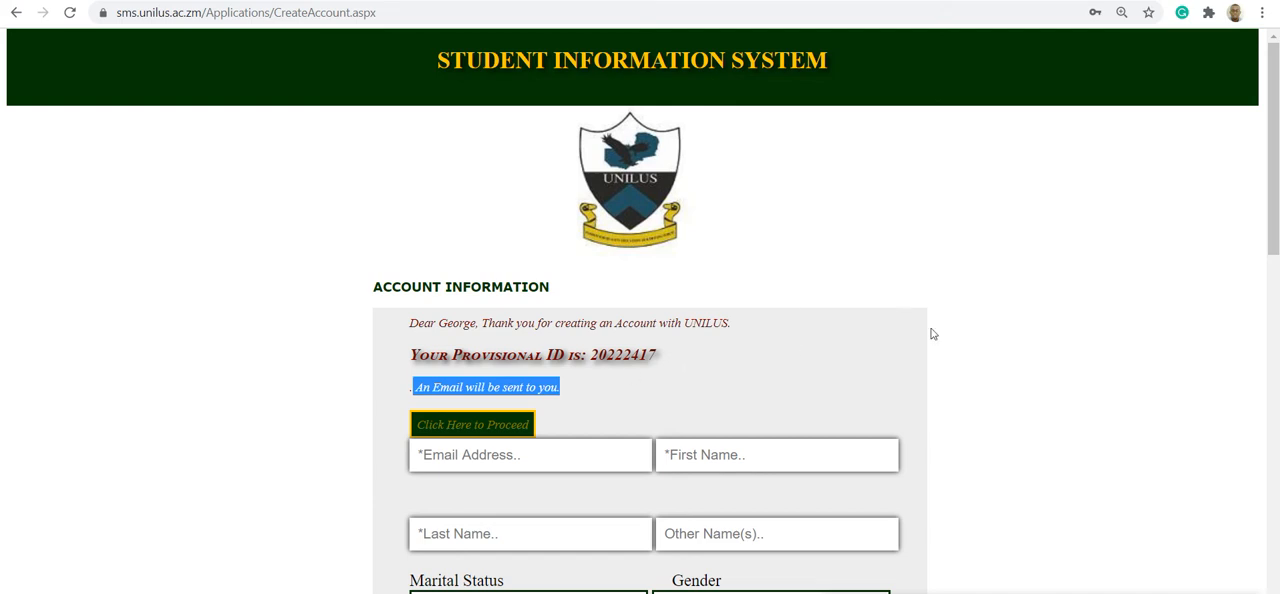
pyautogui.moveTo(978, 422)
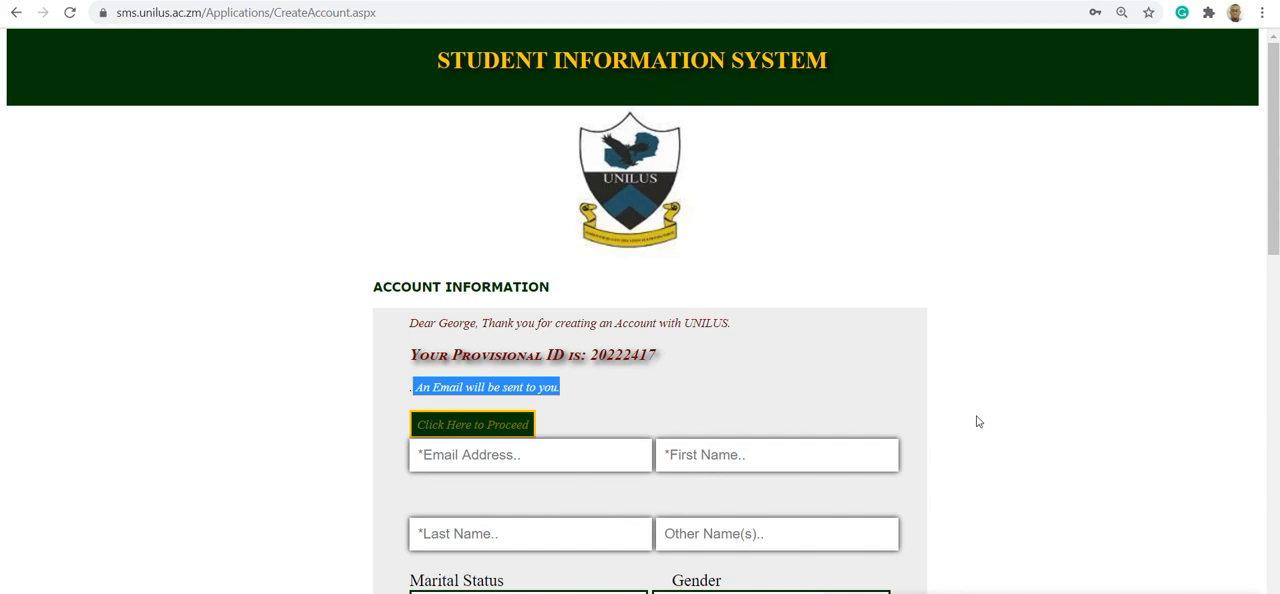
pyautogui.moveTo(812, 432)
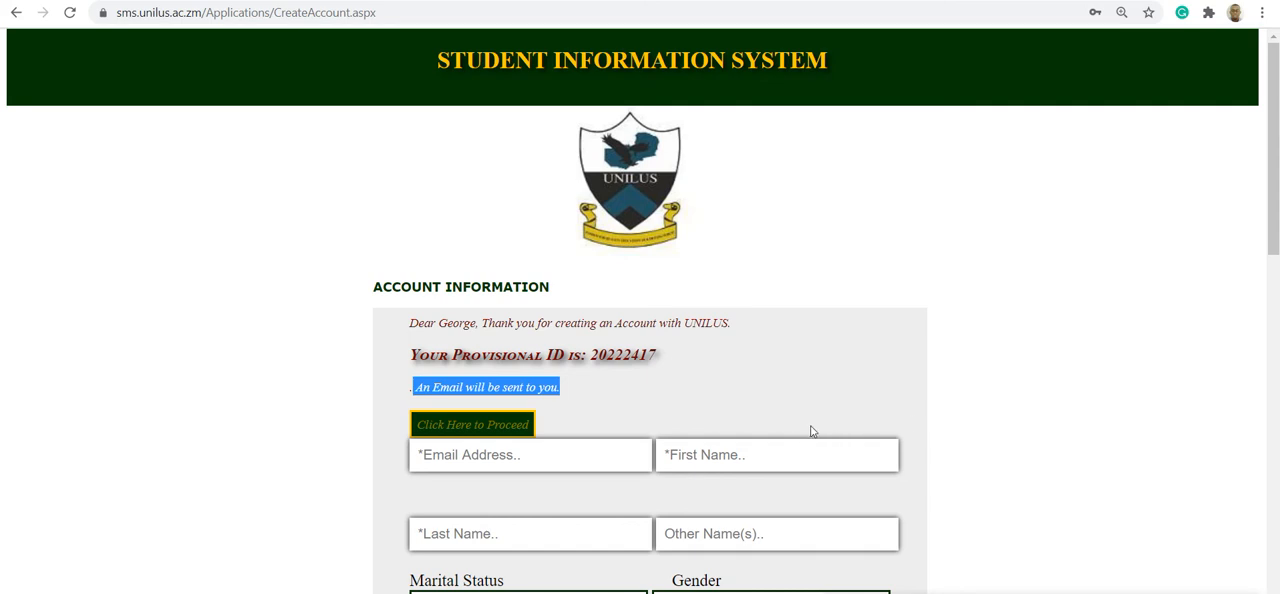
pyautogui.moveTo(650, 408)
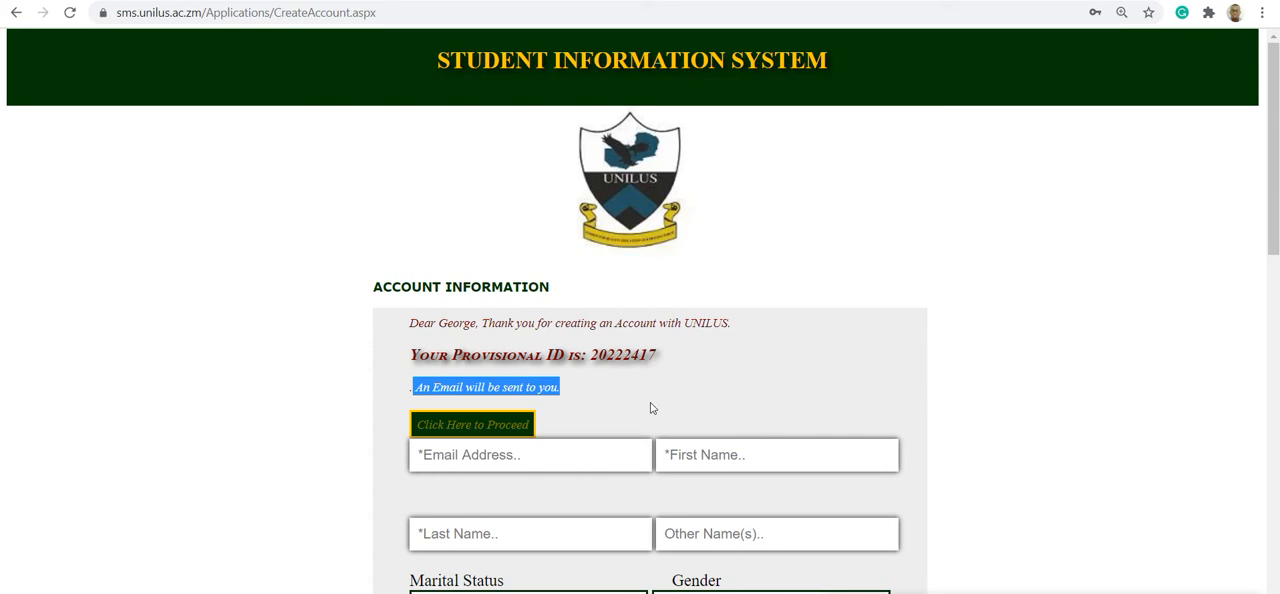
pyautogui.click(472, 424)
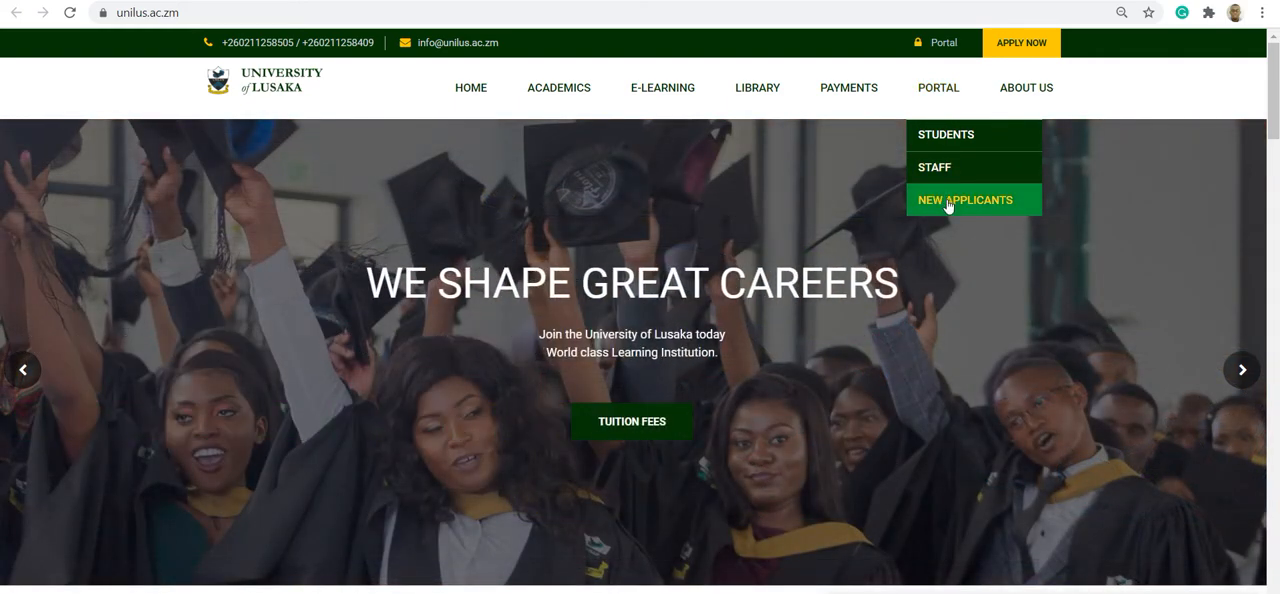
pyautogui.click(964, 200)
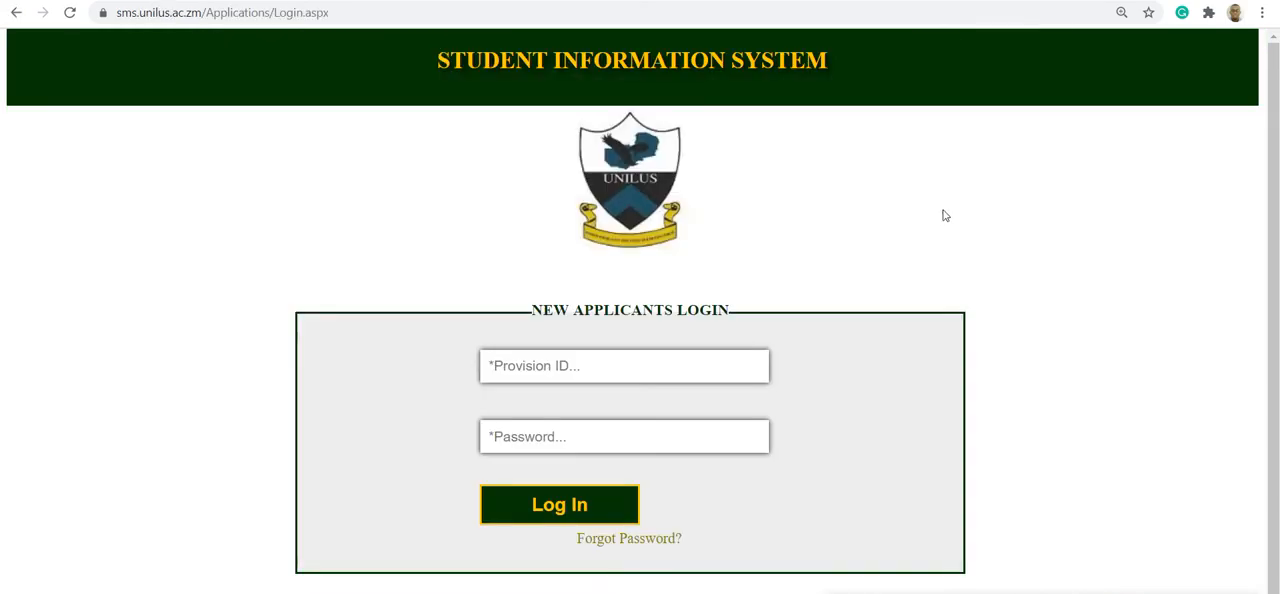
pyautogui.click(624, 364)
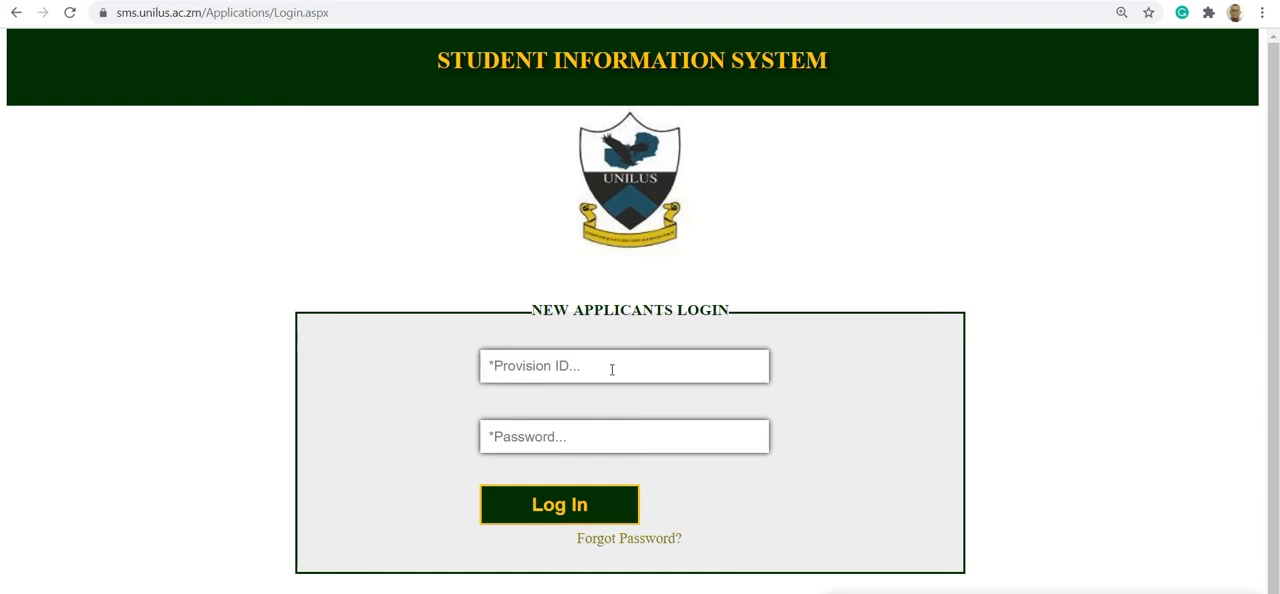
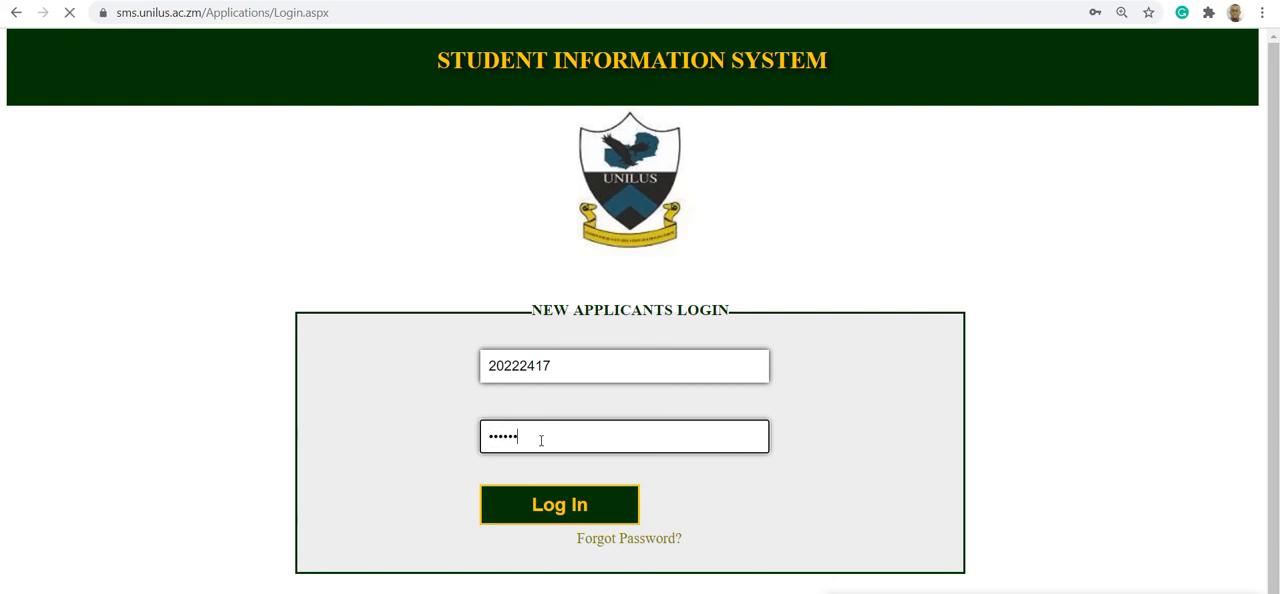
# Step: Log in to the provision portal showing application status Pending
pyautogui.click(560, 504)
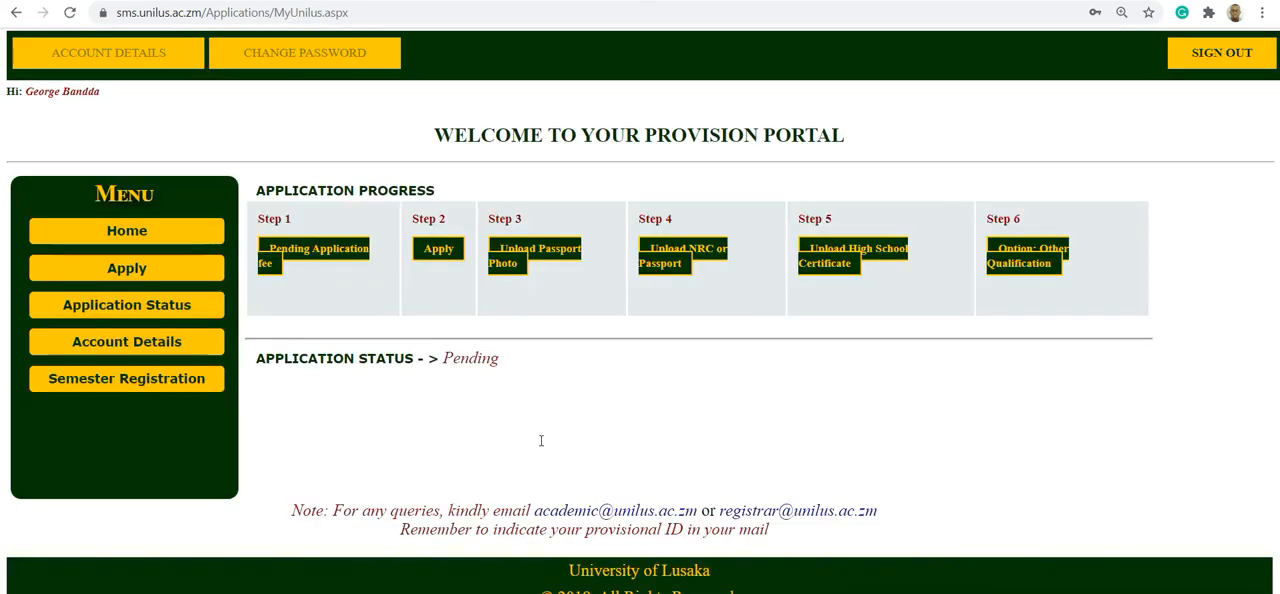
pyautogui.moveTo(780, 420)
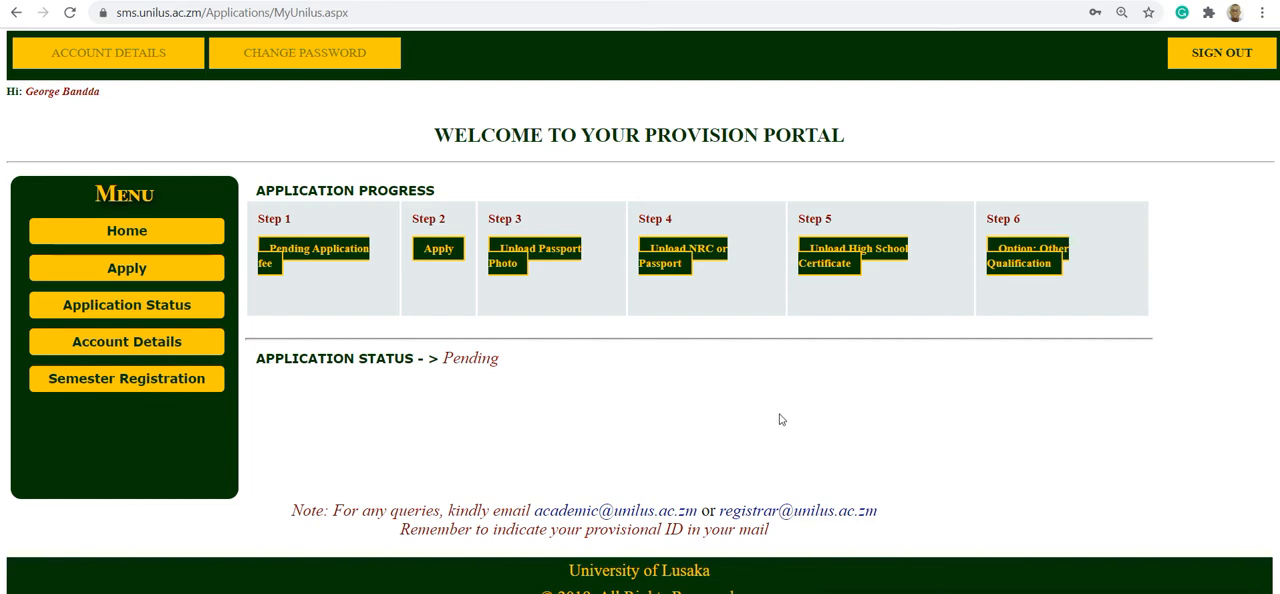
pyautogui.moveTo(678, 430)
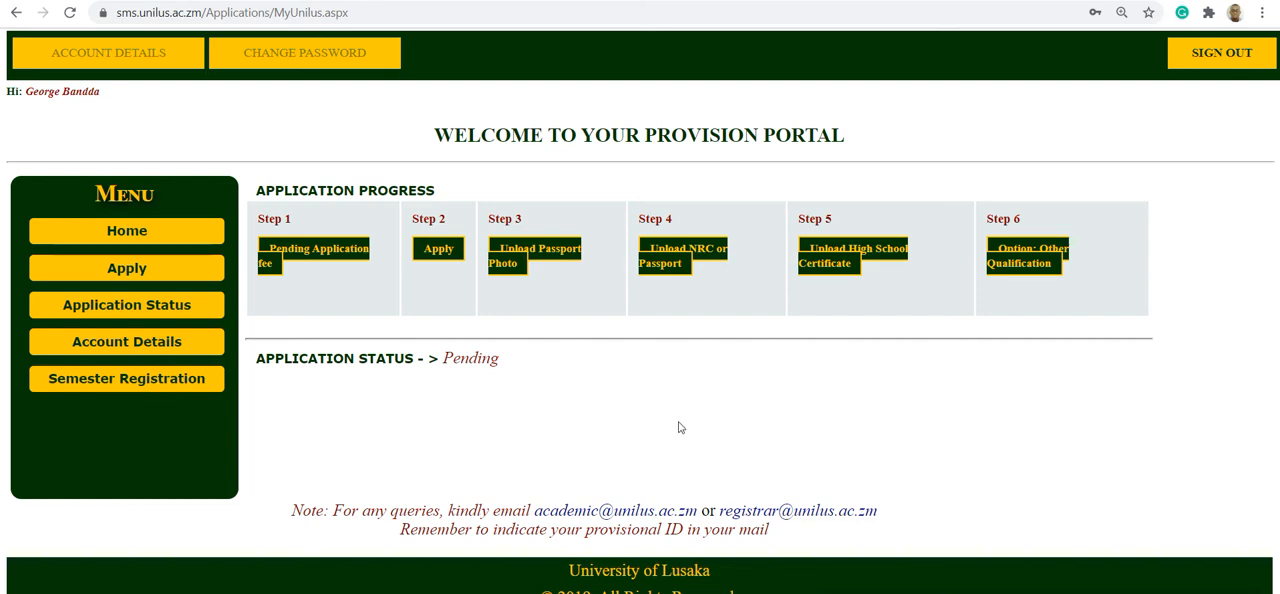
pyautogui.moveTo(126, 378)
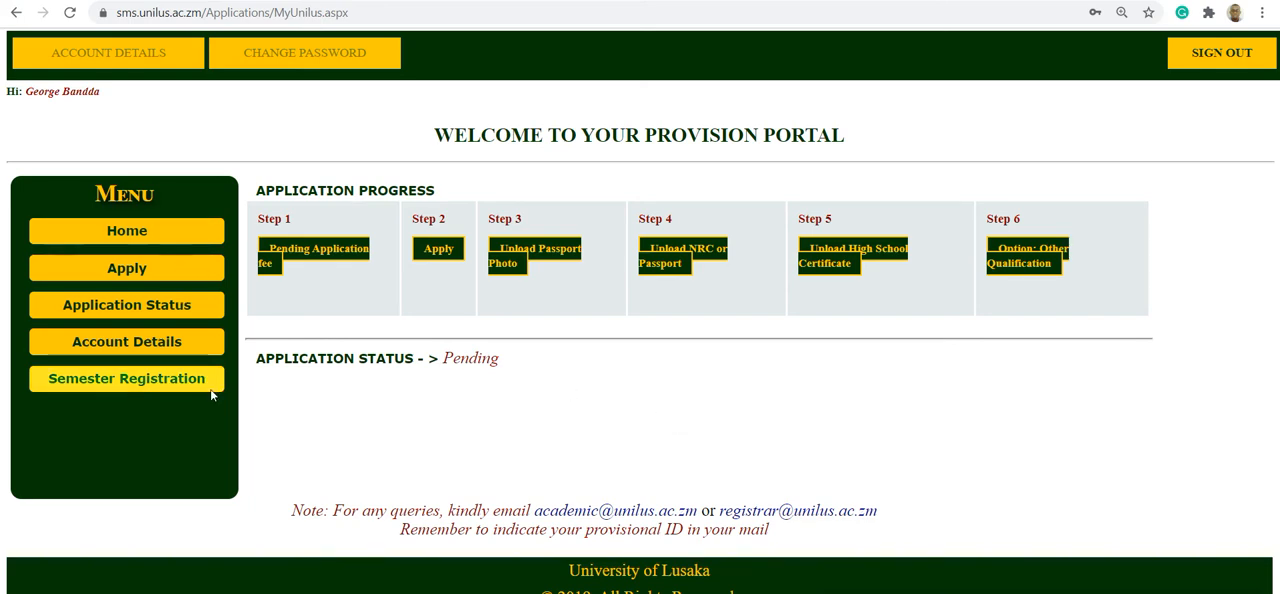
pyautogui.moveTo(504, 406)
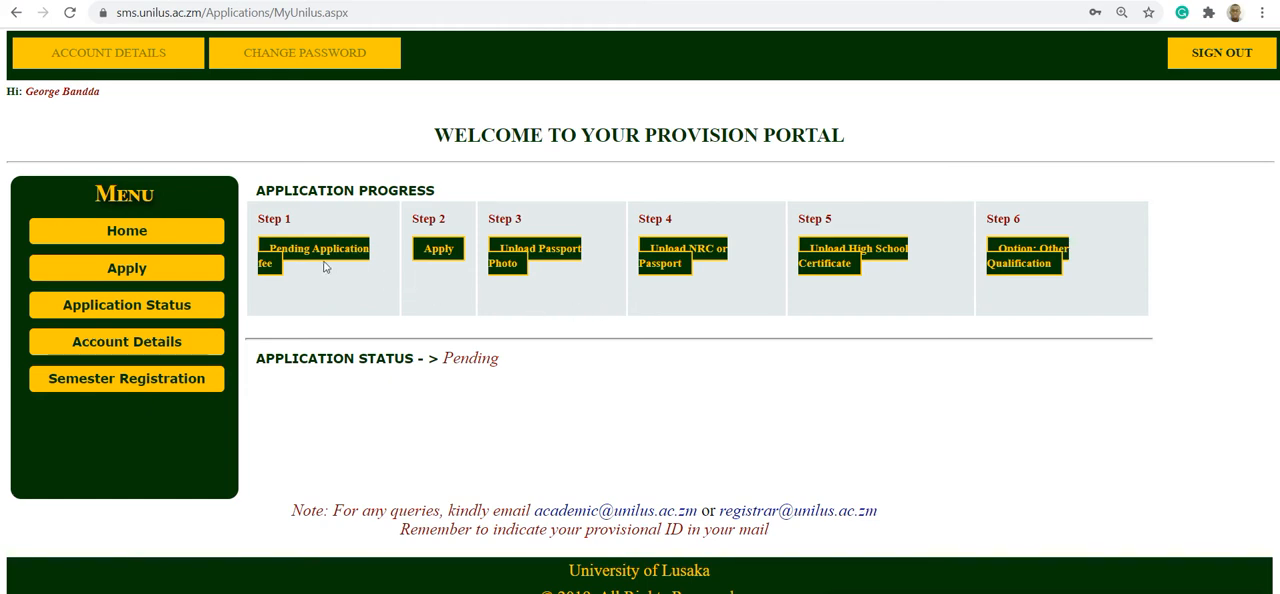
pyautogui.moveTo(344, 268)
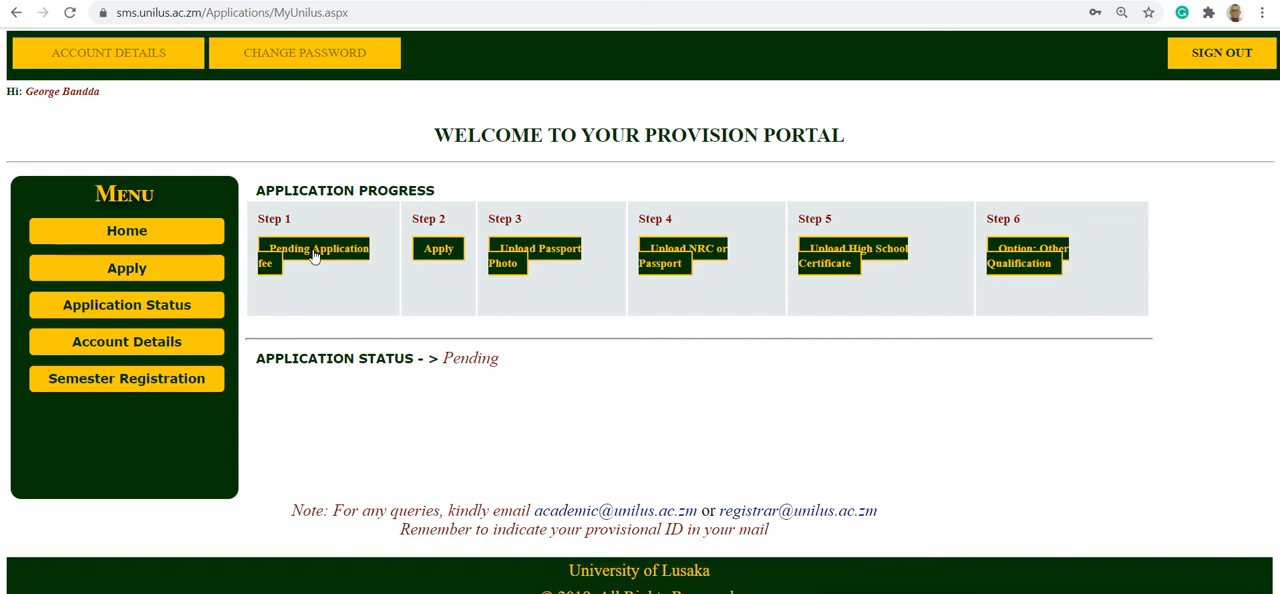
# Step: Open the Step 1 pending application fee page with its K10.00 service charge note
pyautogui.click(314, 256)
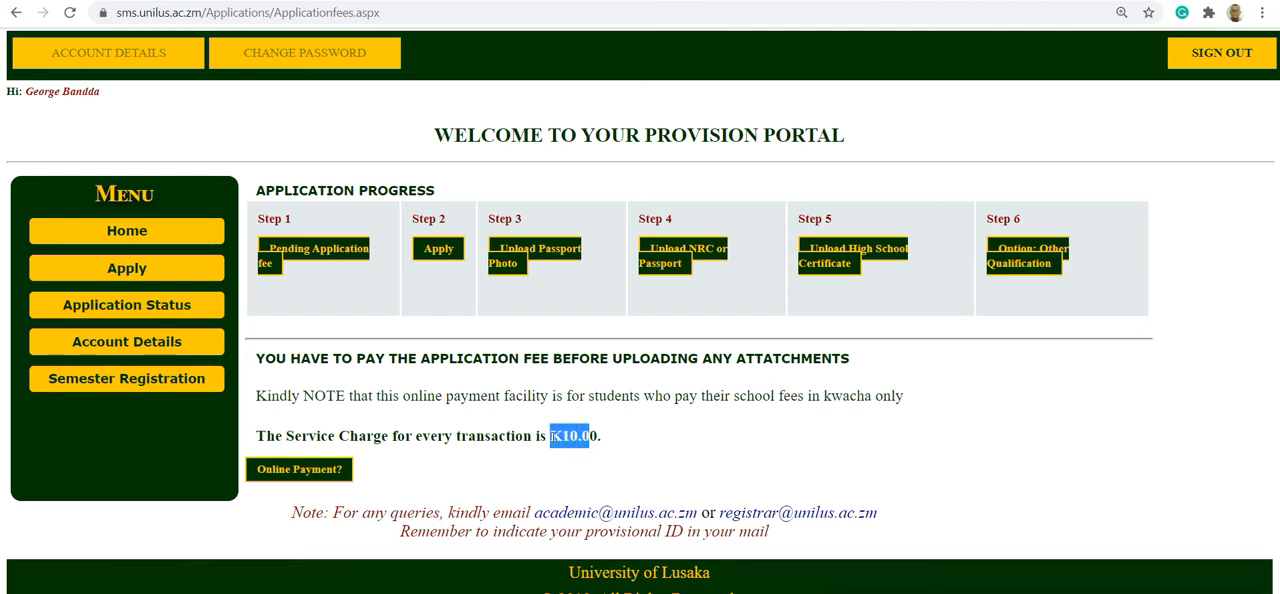
pyautogui.moveTo(660, 428)
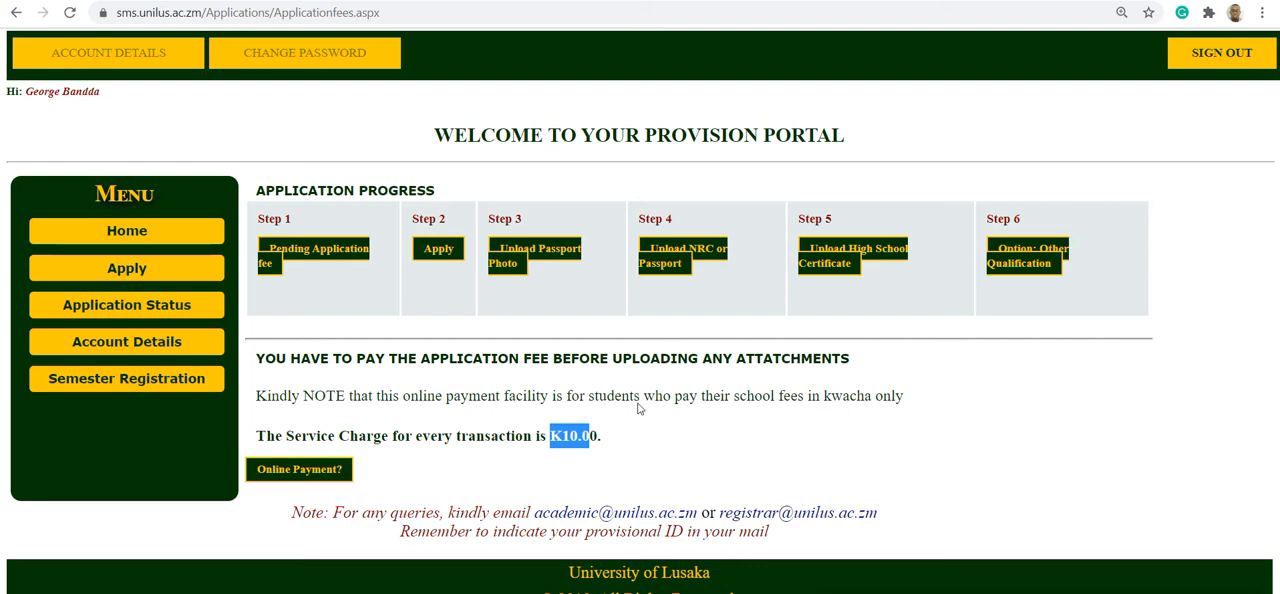
pyautogui.moveTo(300, 262)
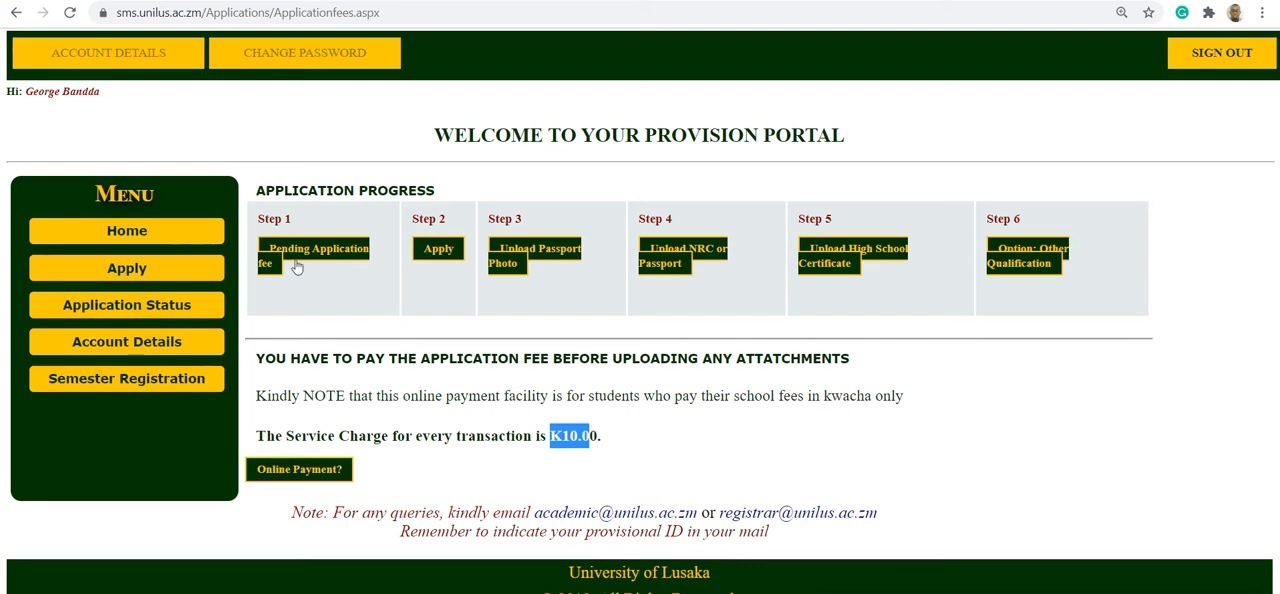
pyautogui.moveTo(312, 312)
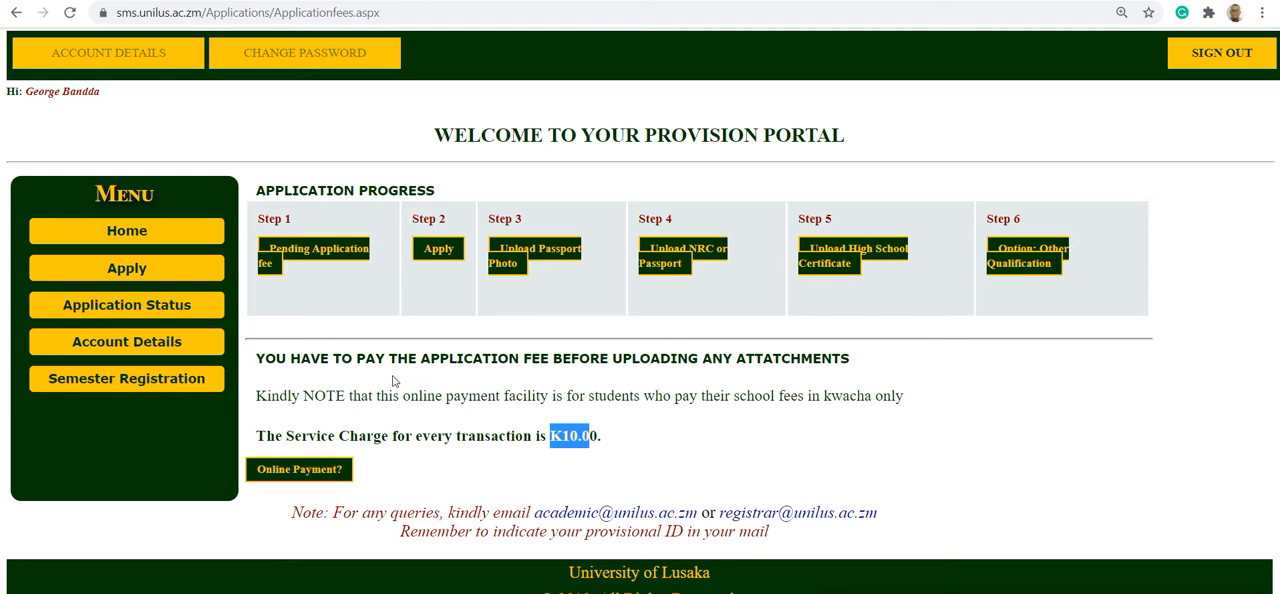
pyautogui.moveTo(376, 396)
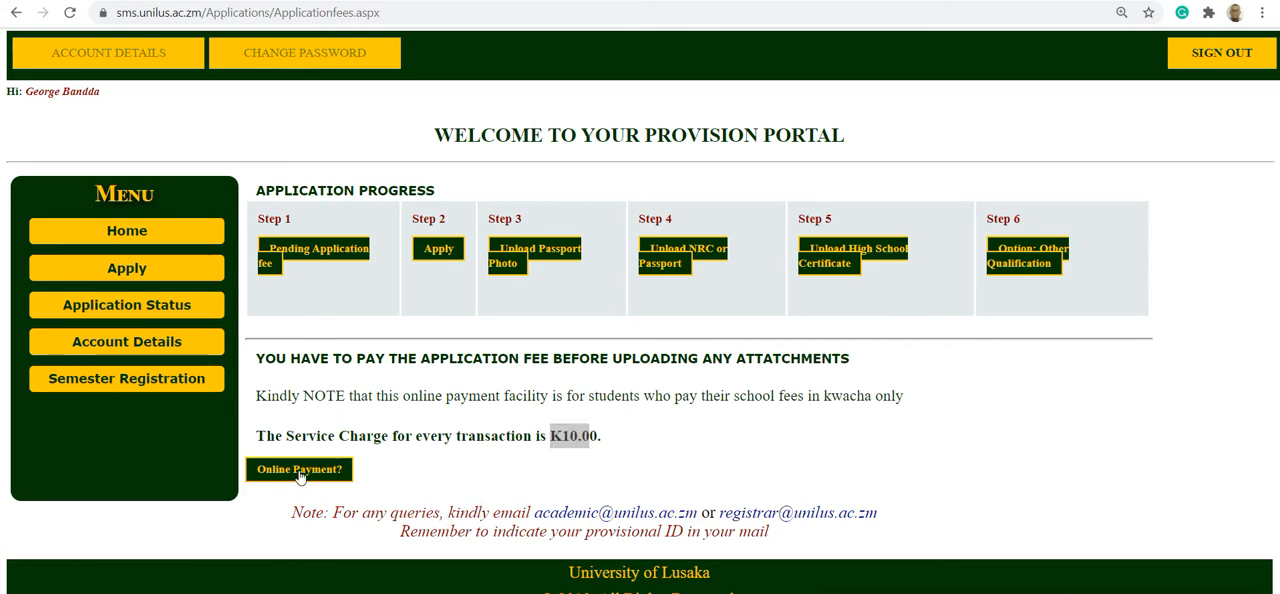
pyautogui.click(300, 468)
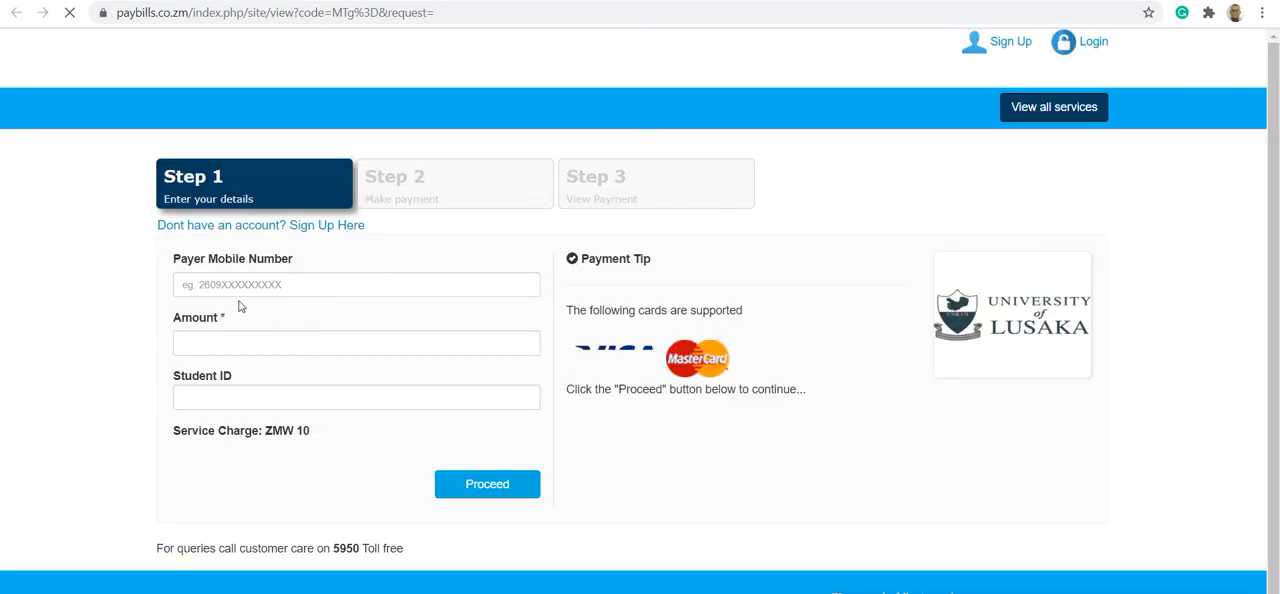
pyautogui.click(356, 284)
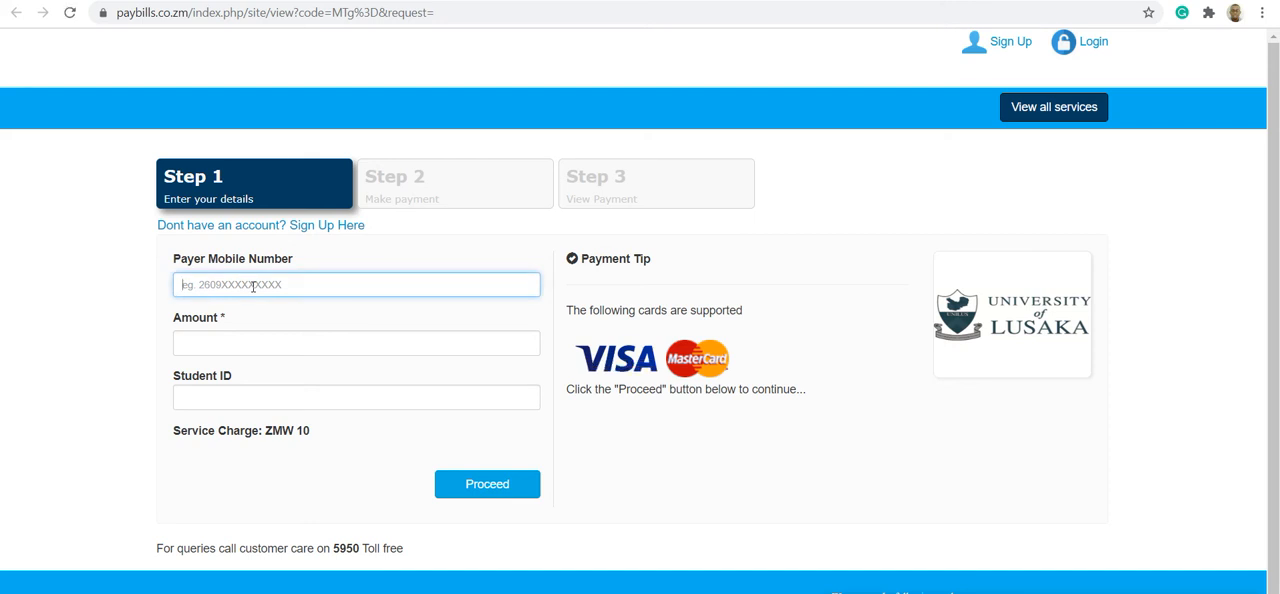
pyautogui.write('09')
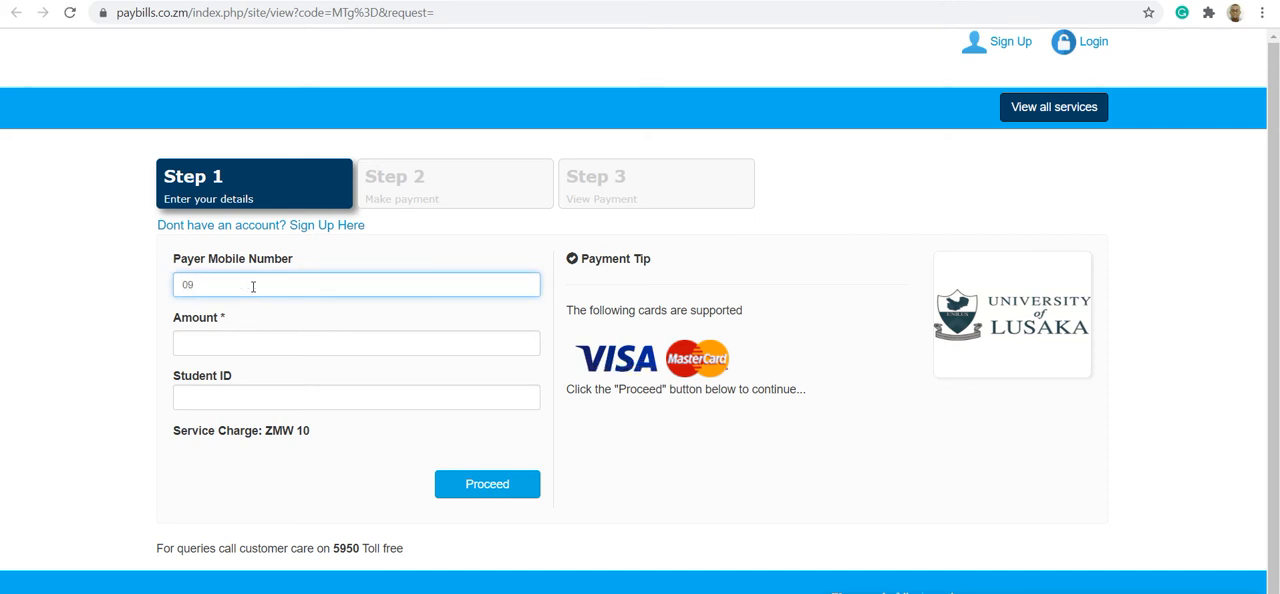
pyautogui.write('9')
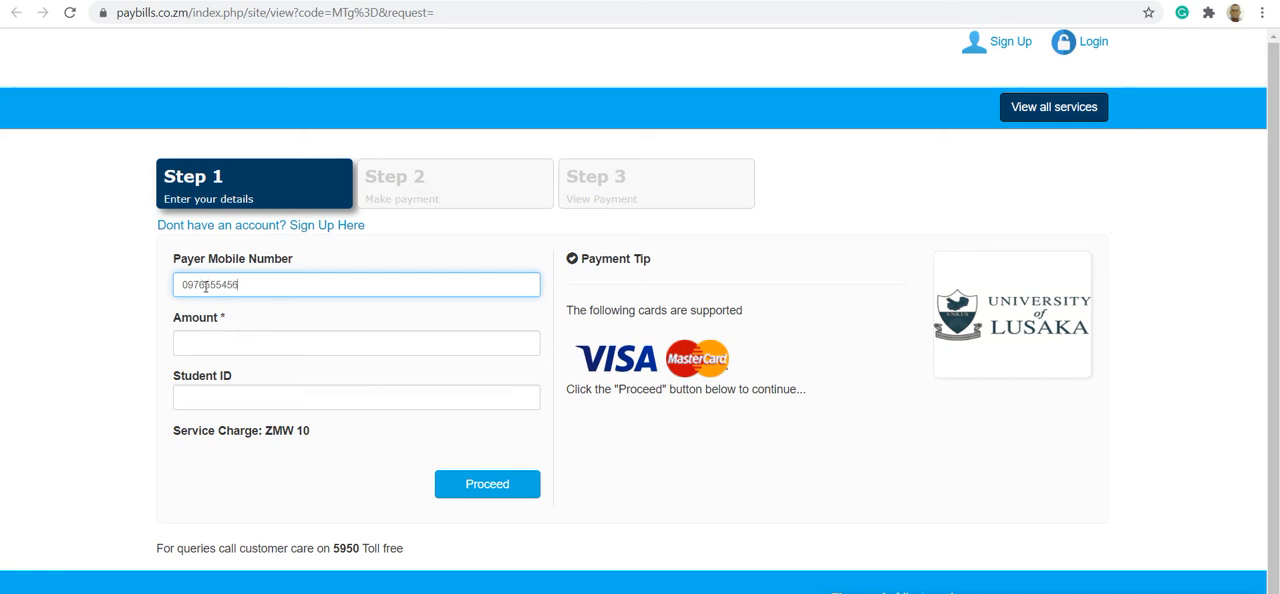
pyautogui.click(356, 342)
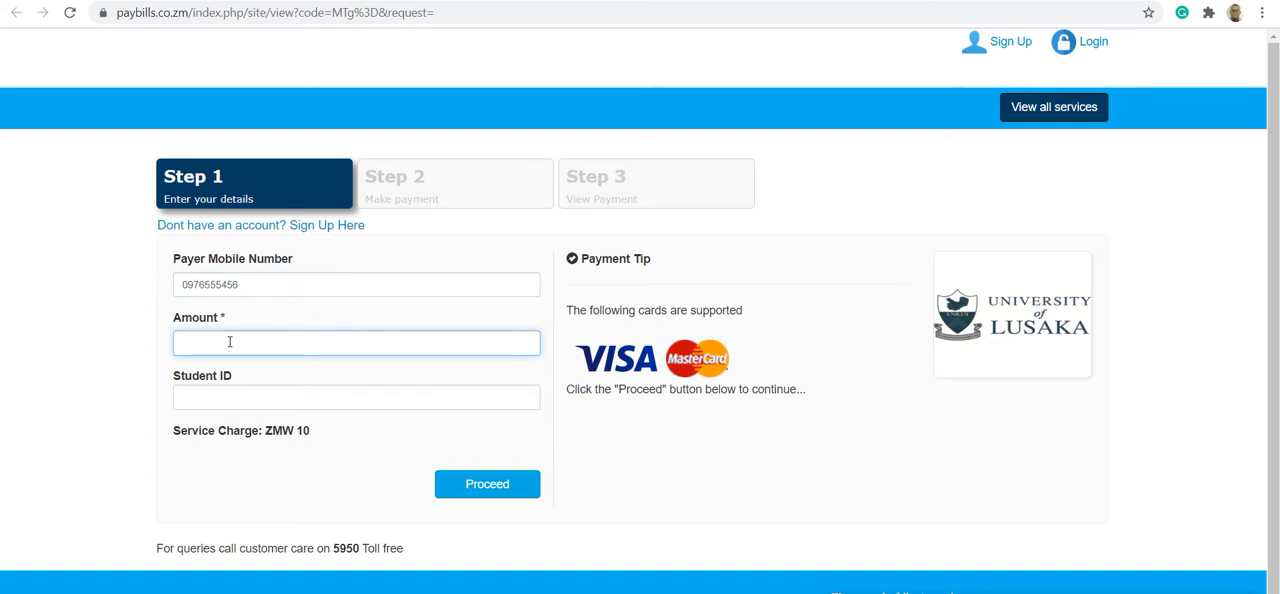
pyautogui.write('120')
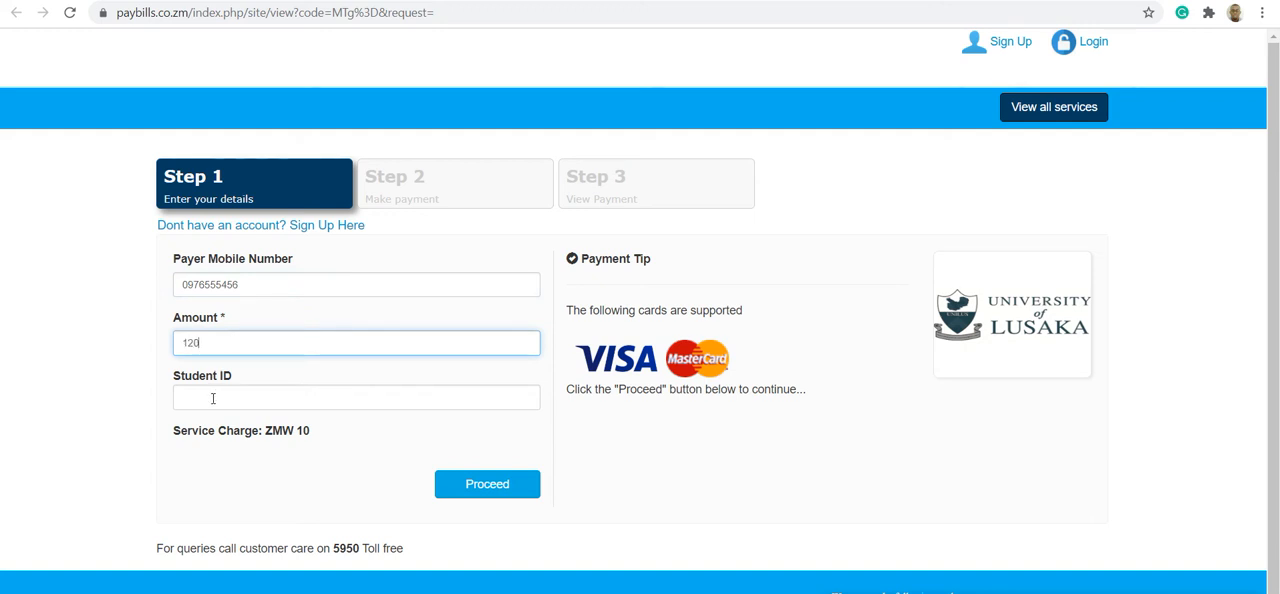
pyautogui.click(356, 396)
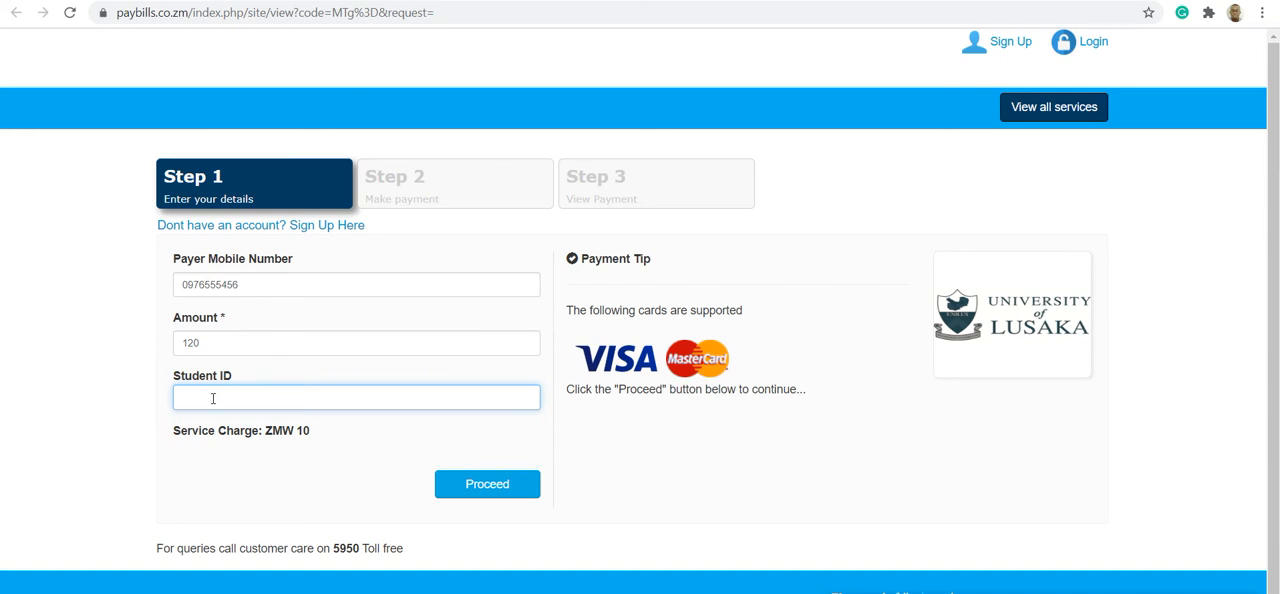
pyautogui.write('20222417')
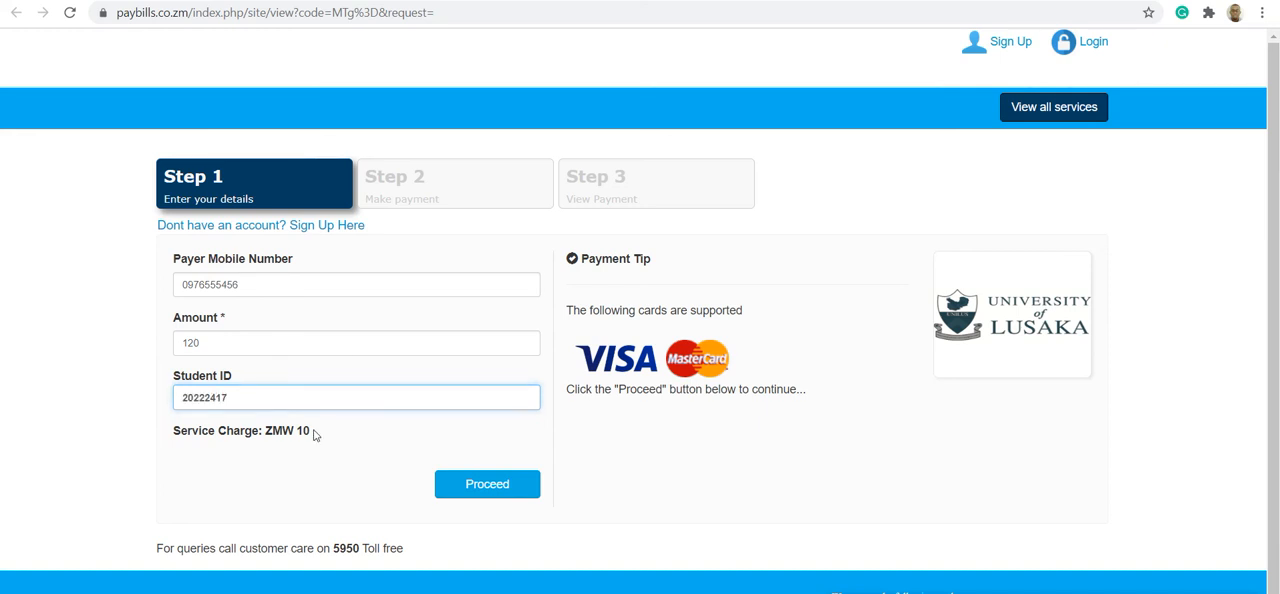
# Step: Submit the payment, then resubmit after the invalid-account error
pyautogui.doubleClick(288, 430)
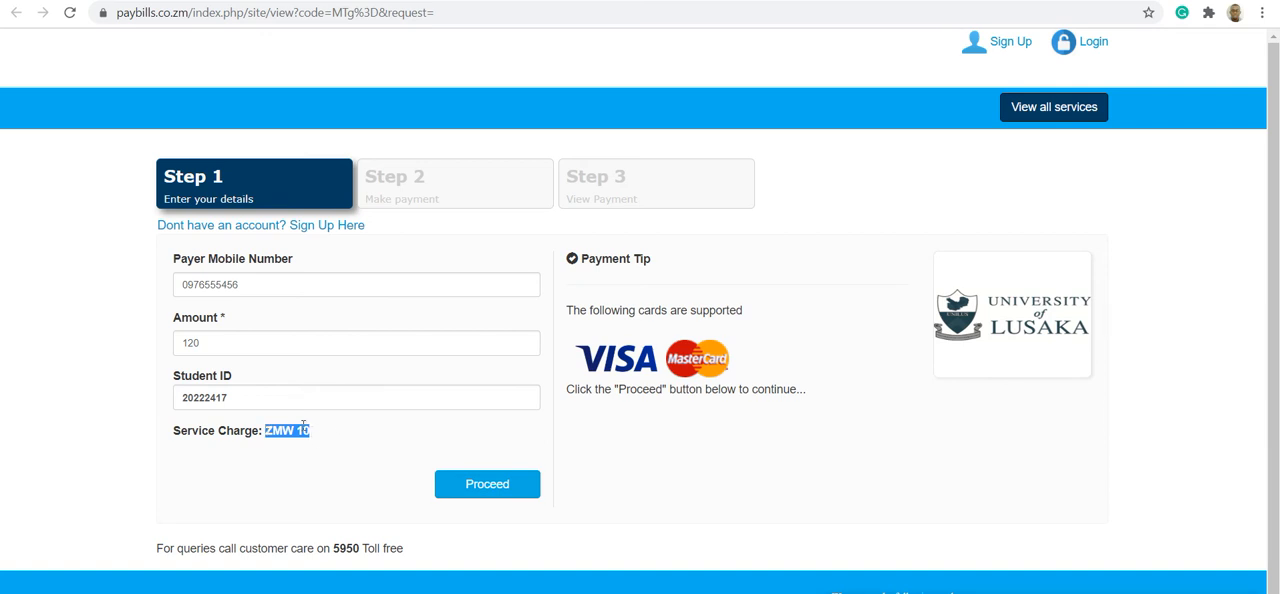
pyautogui.moveTo(450, 502)
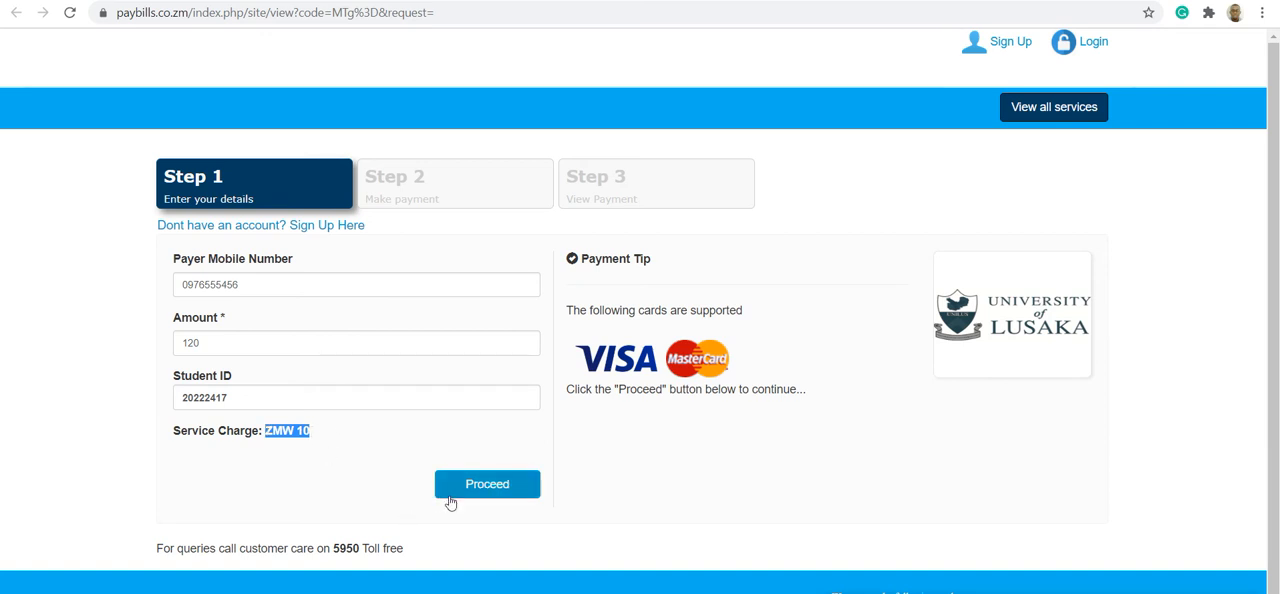
pyautogui.click(488, 484)
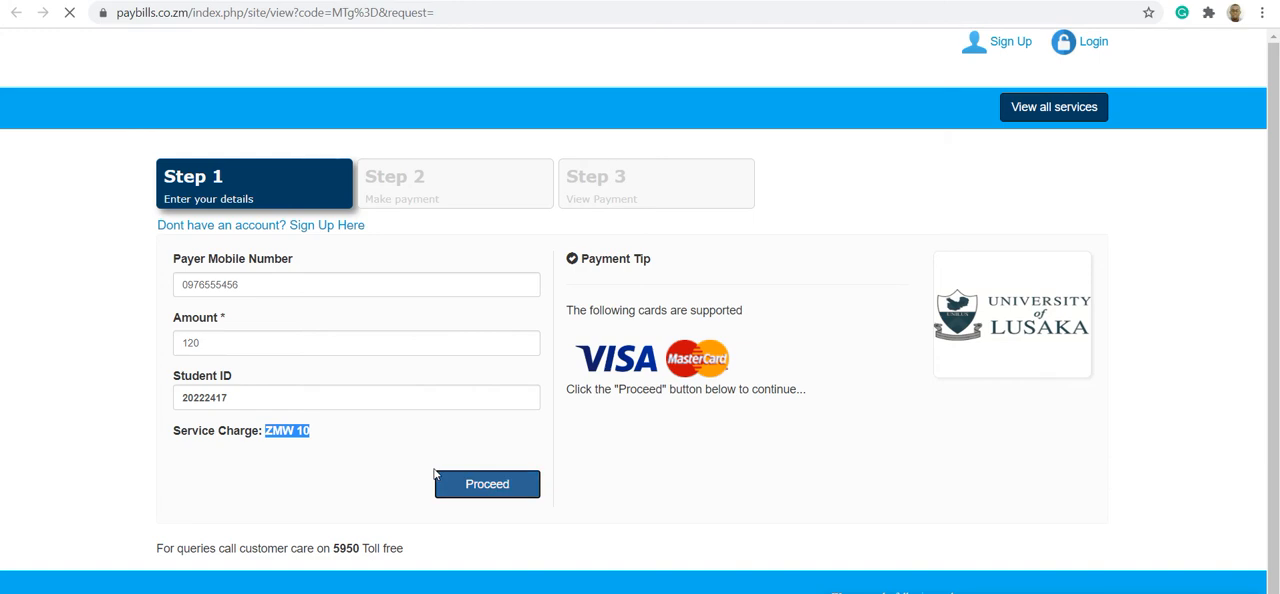
pyautogui.click(488, 484)
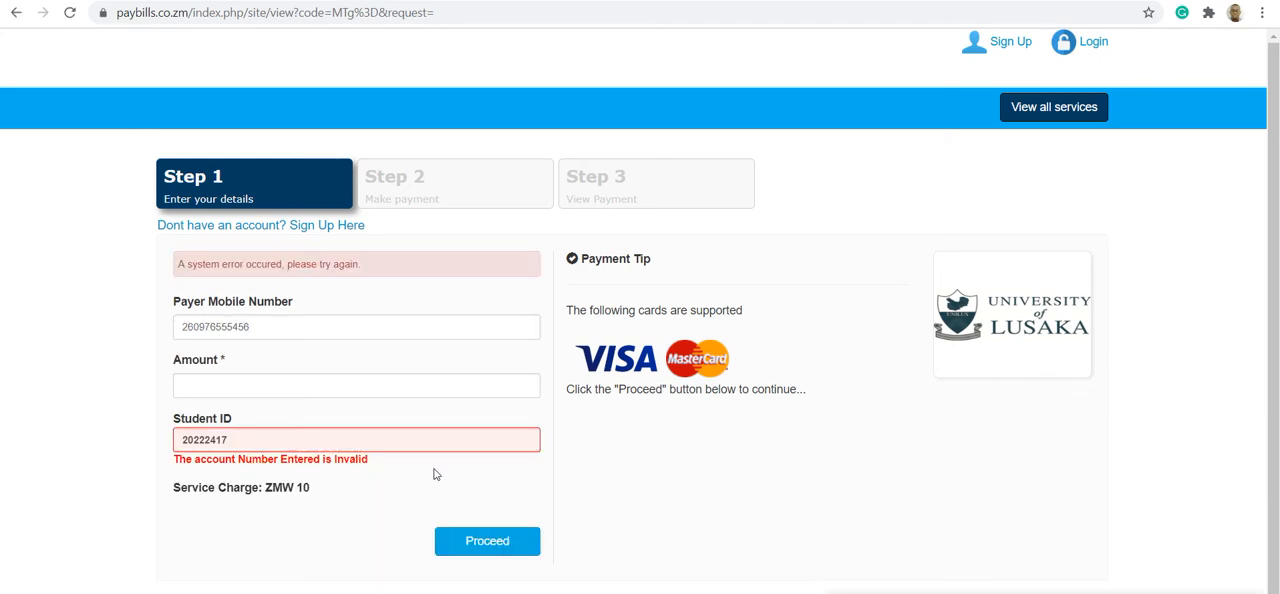
pyautogui.moveTo(404, 476)
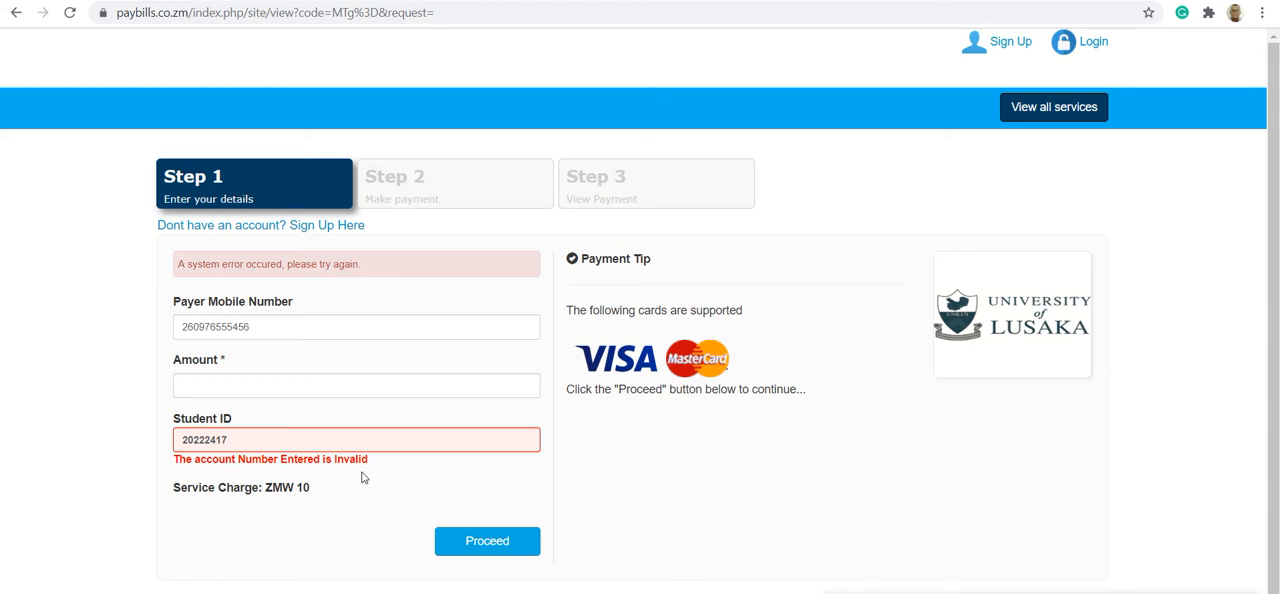
pyautogui.moveTo(402, 476)
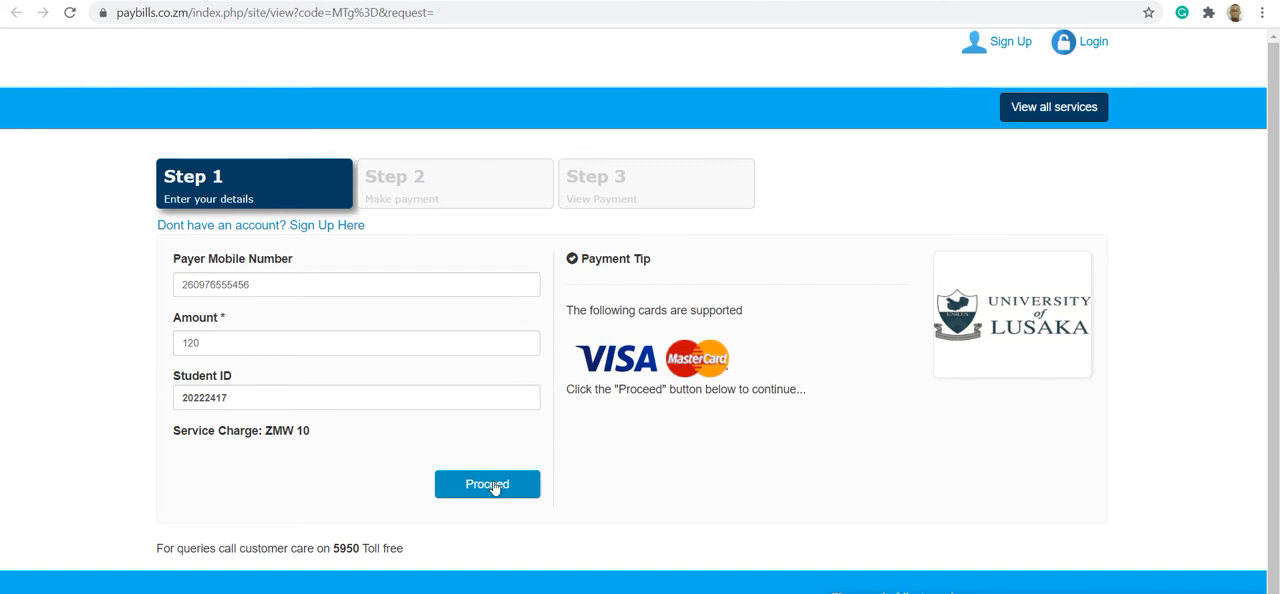
pyautogui.click(488, 484)
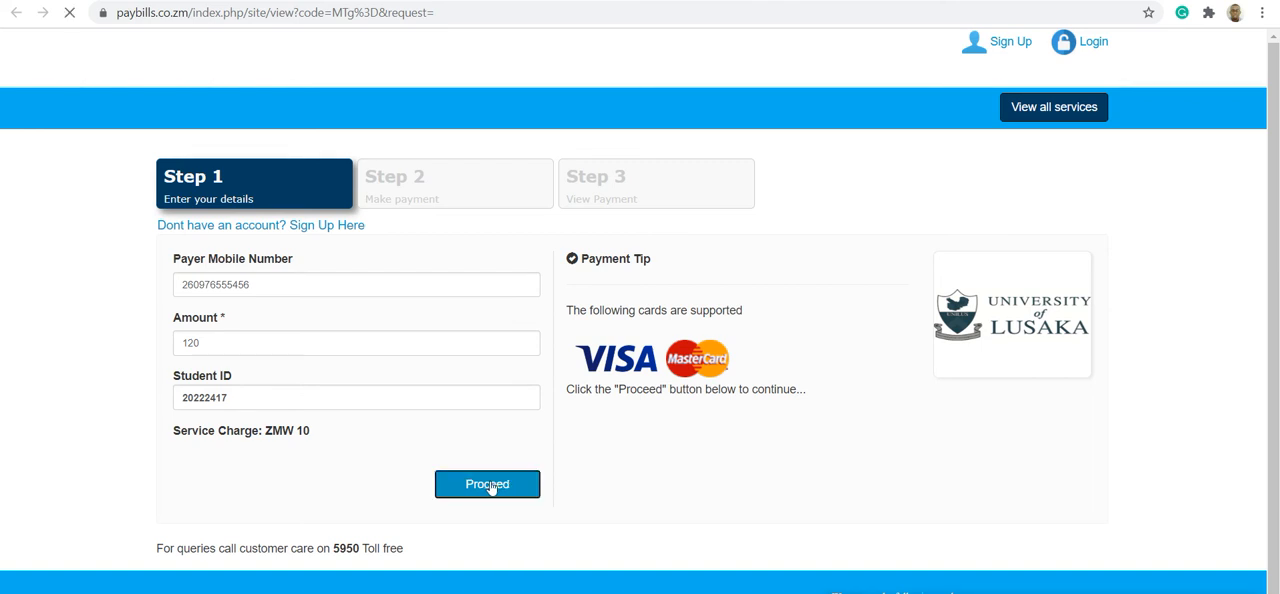
pyautogui.click(488, 484)
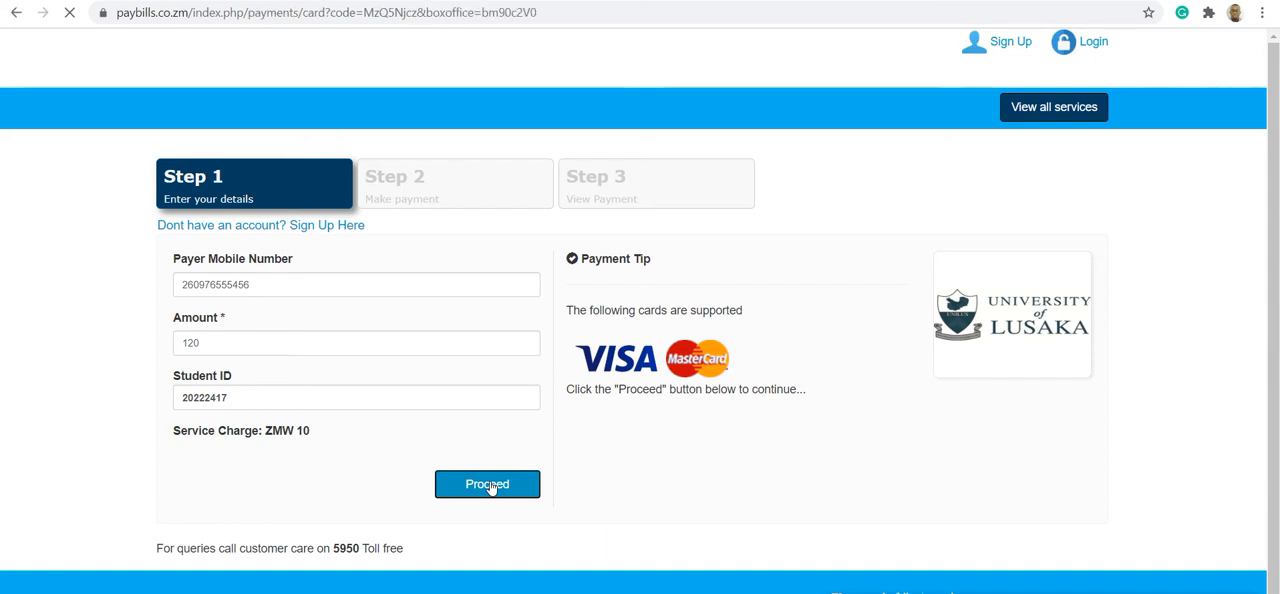
pyautogui.click(488, 484)
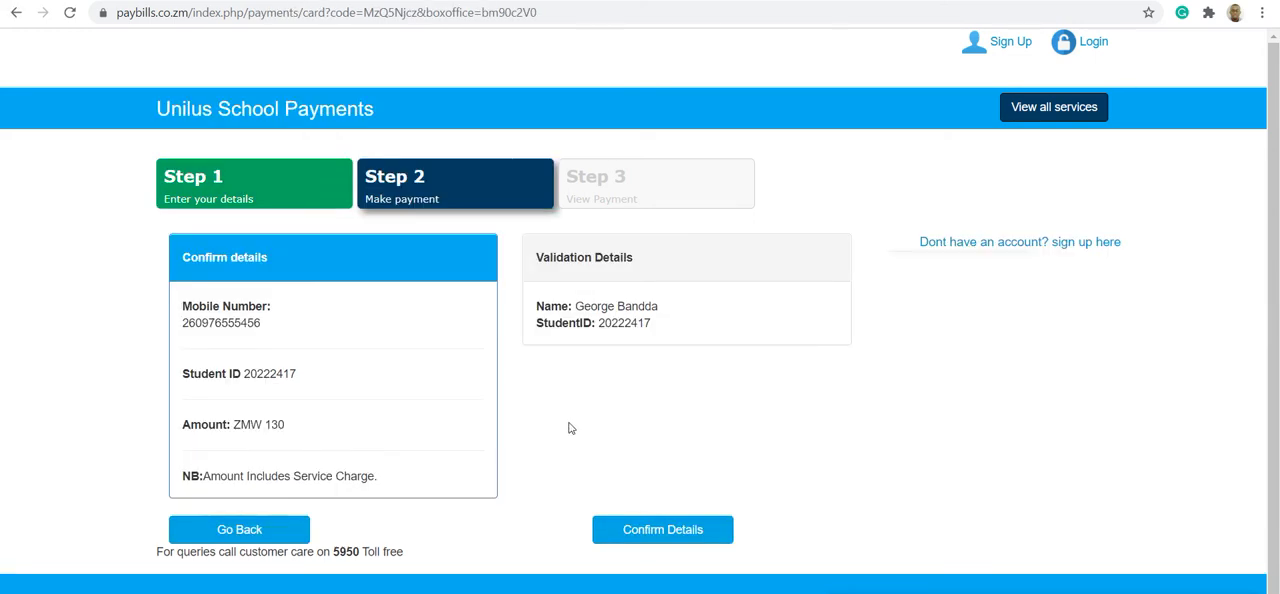
pyautogui.moveTo(524, 338)
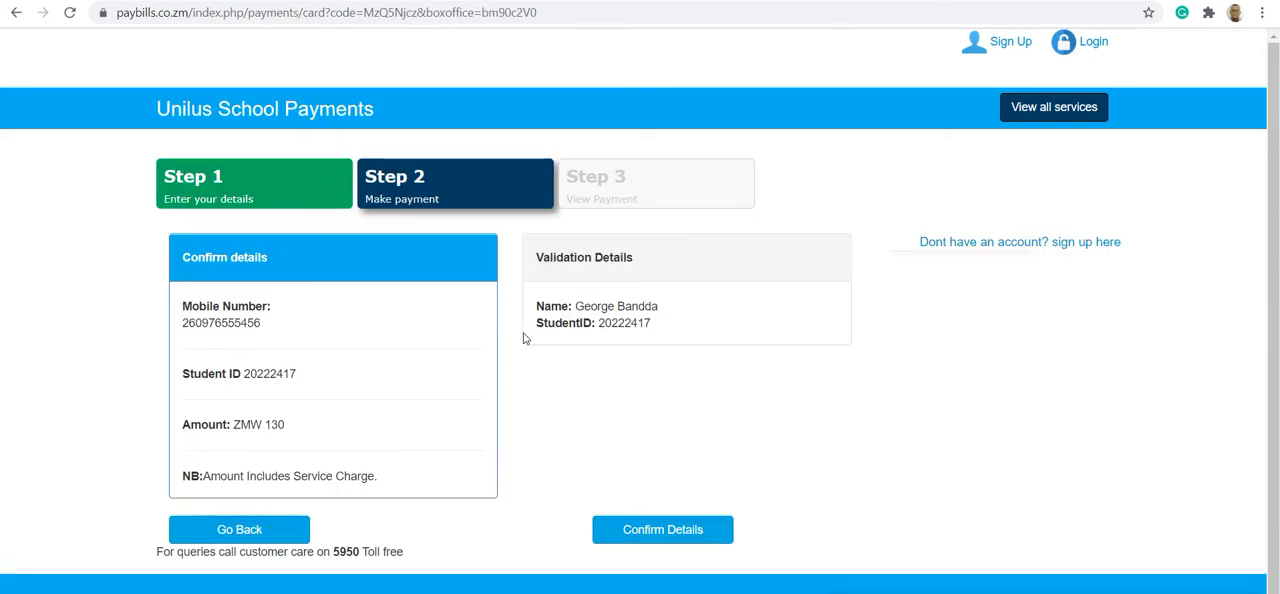
pyautogui.doubleClick(220, 324)
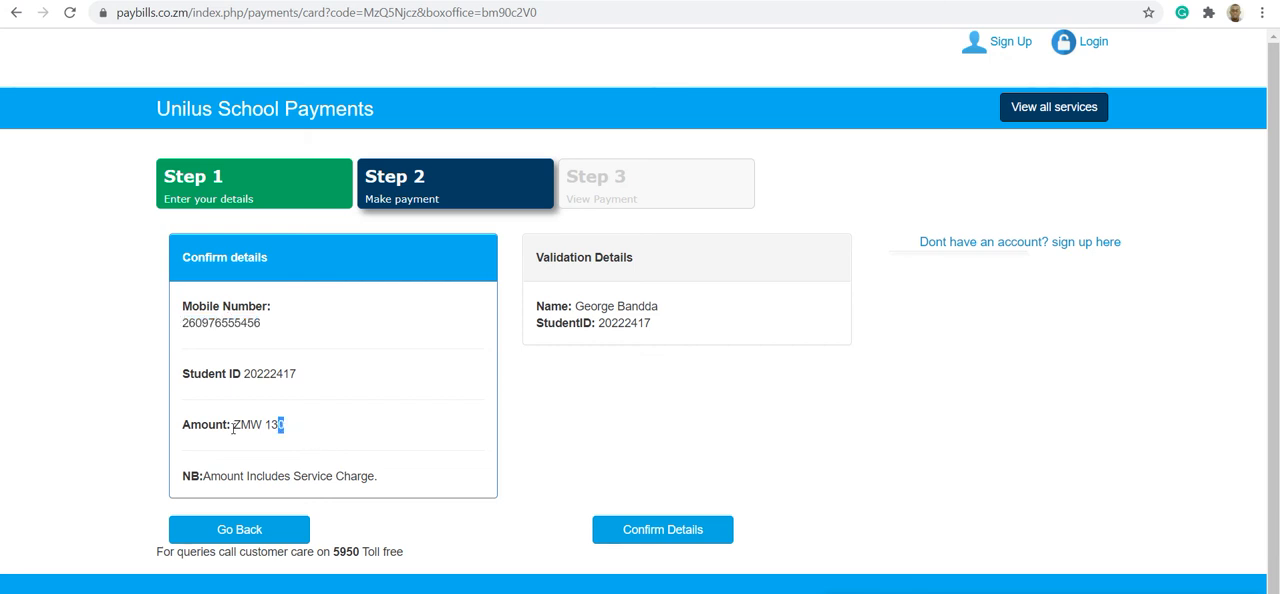
pyautogui.tripleClick(236, 424)
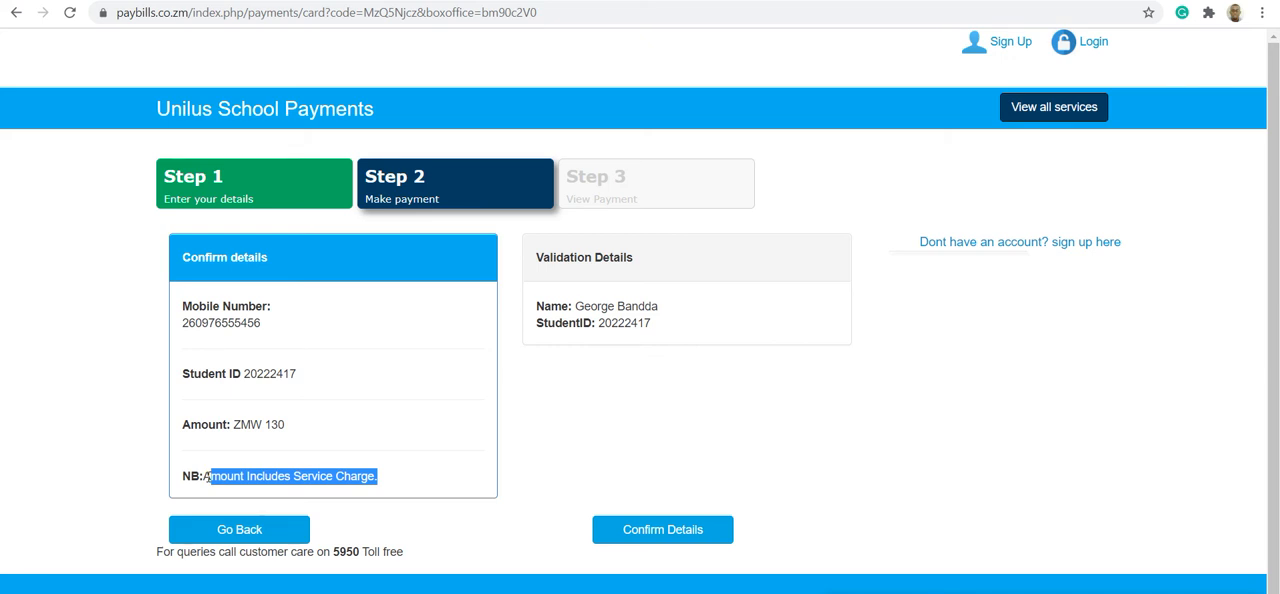
pyautogui.moveTo(694, 518)
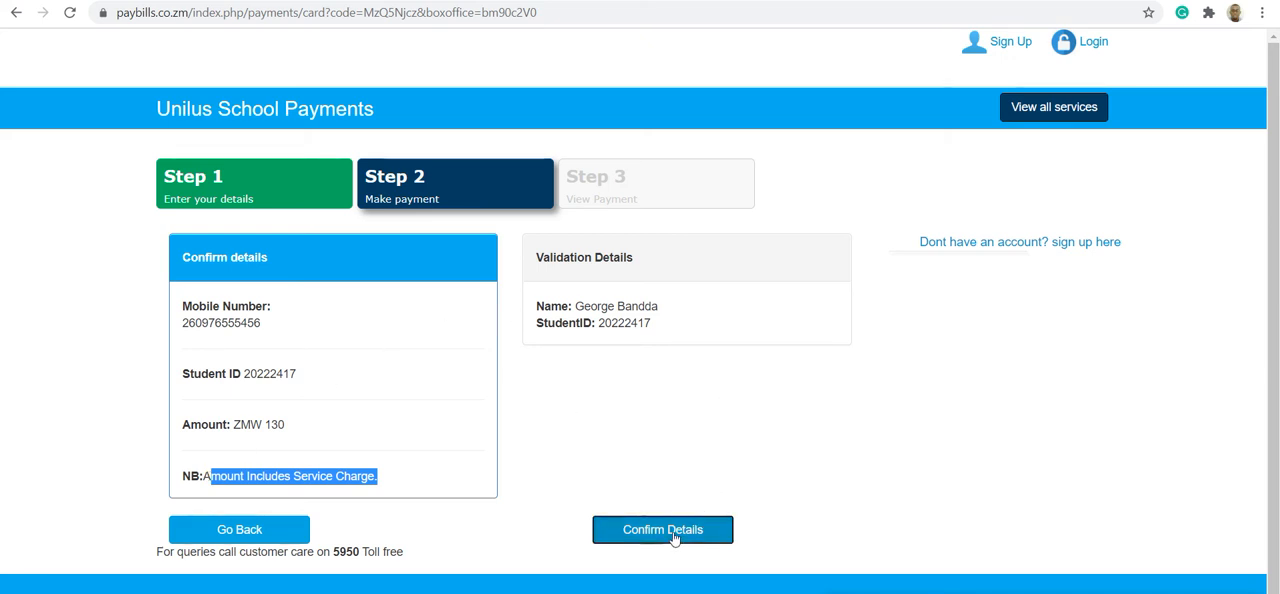
pyautogui.click(662, 528)
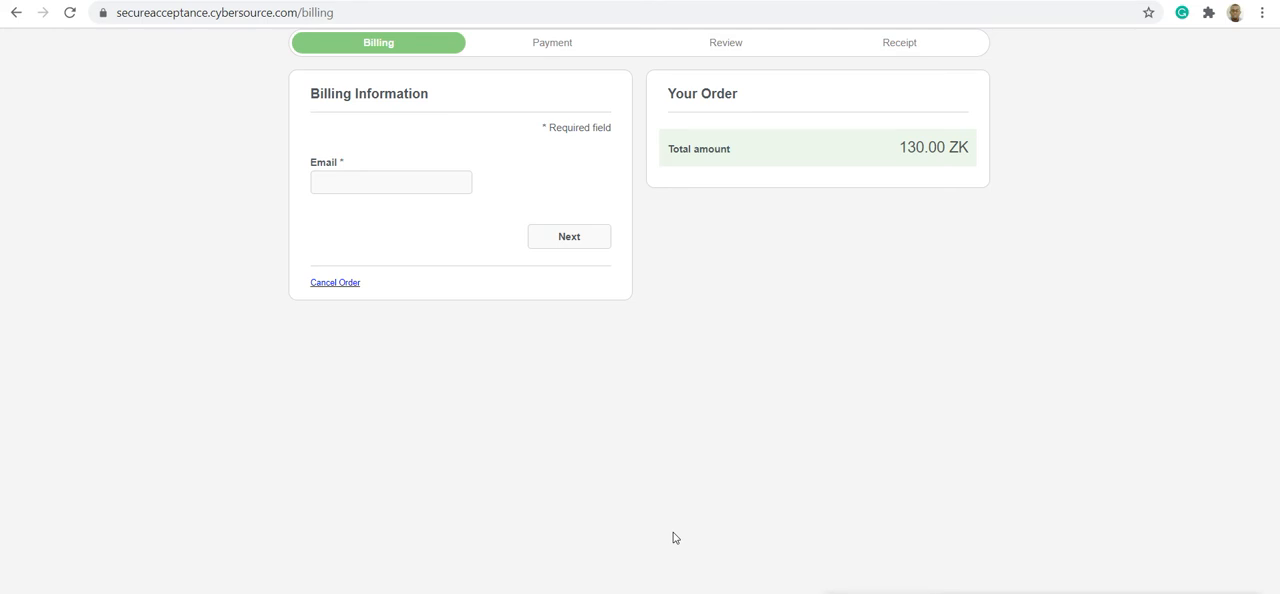
pyautogui.click(390, 182)
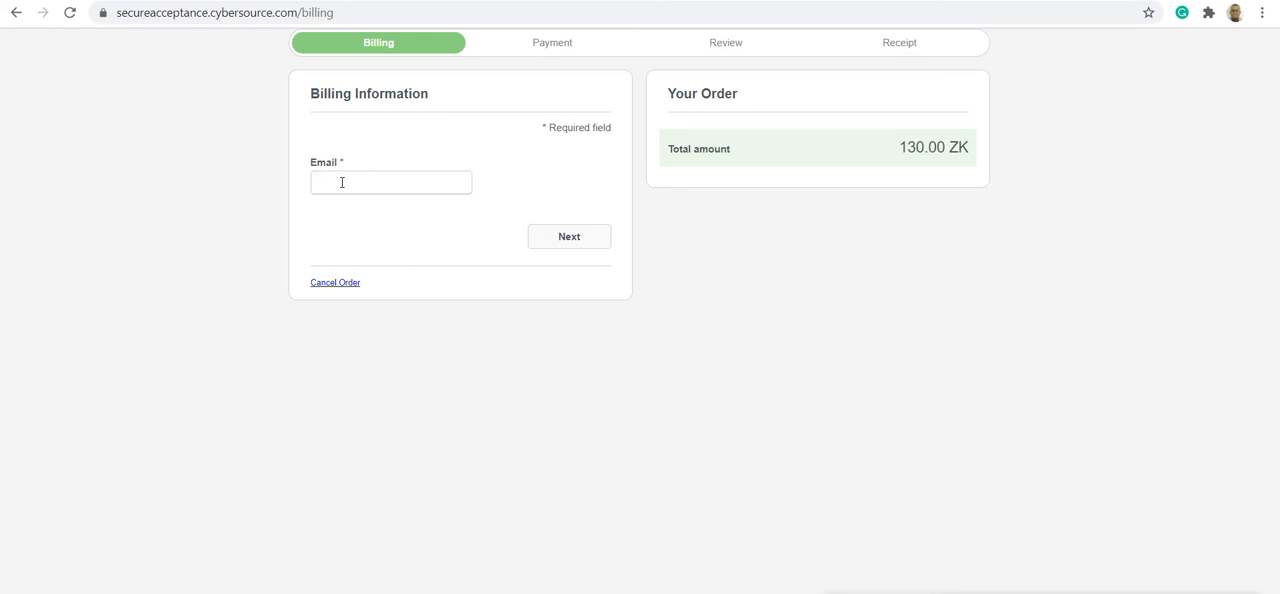
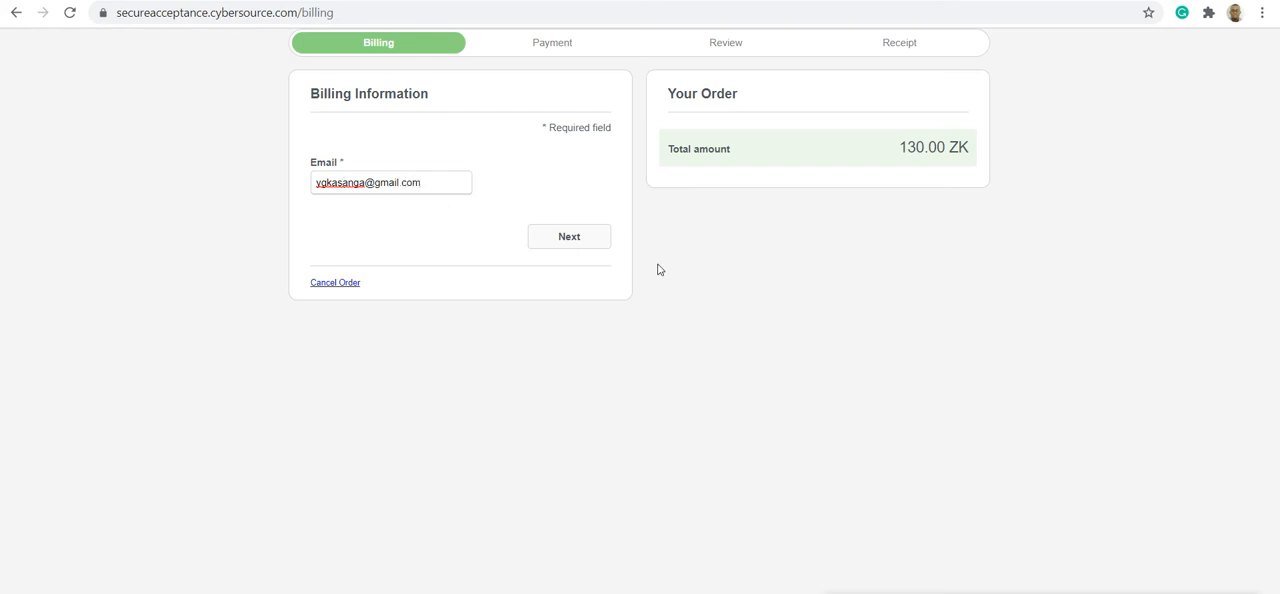
pyautogui.click(568, 236)
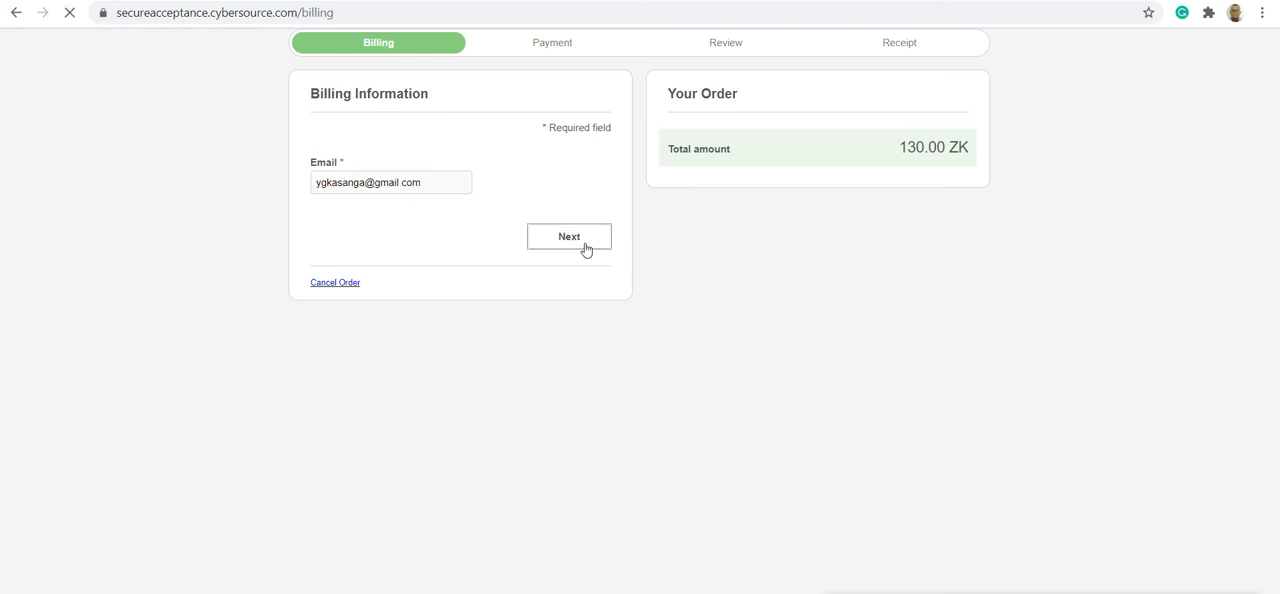
pyautogui.click(568, 236)
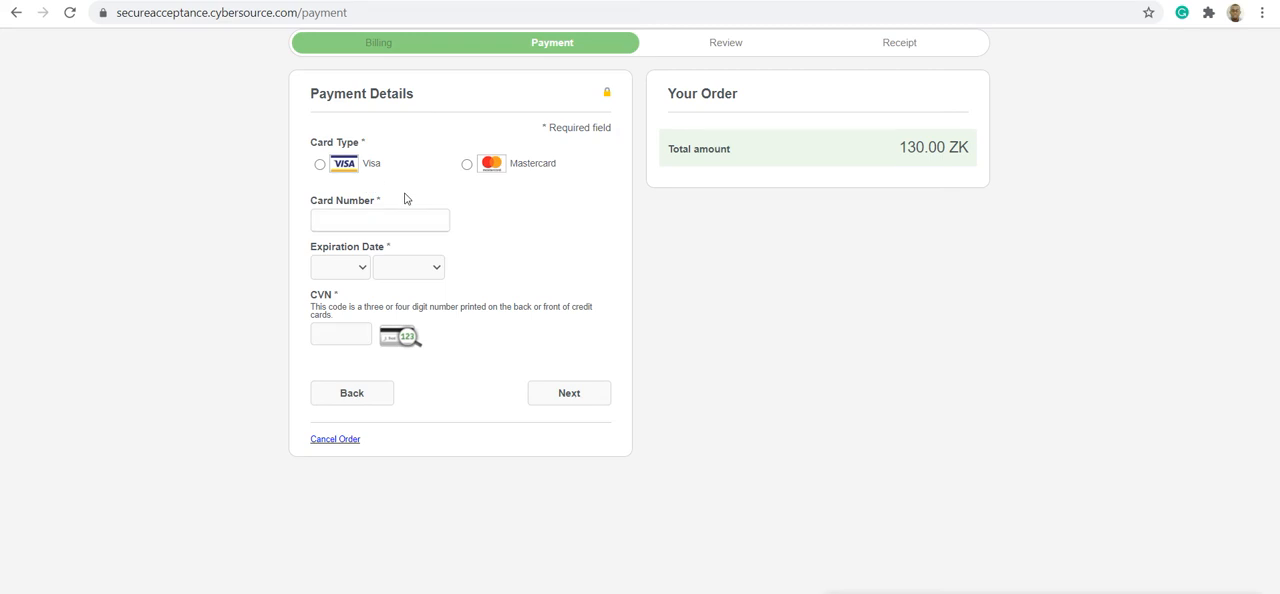
pyautogui.click(320, 164)
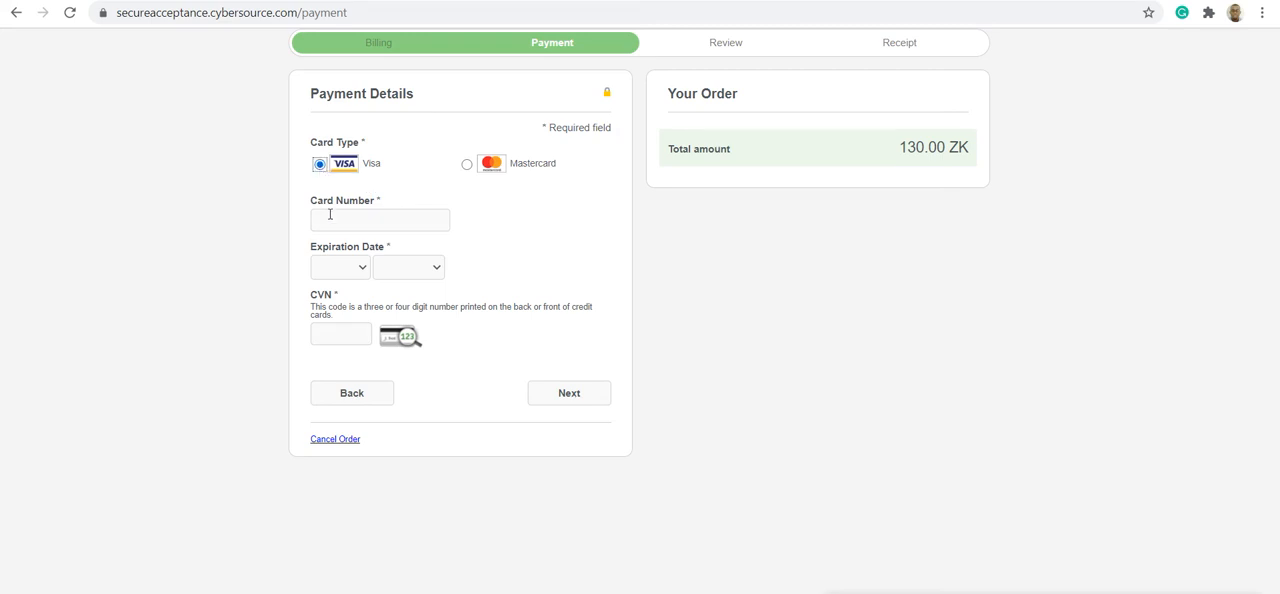
pyautogui.click(380, 220)
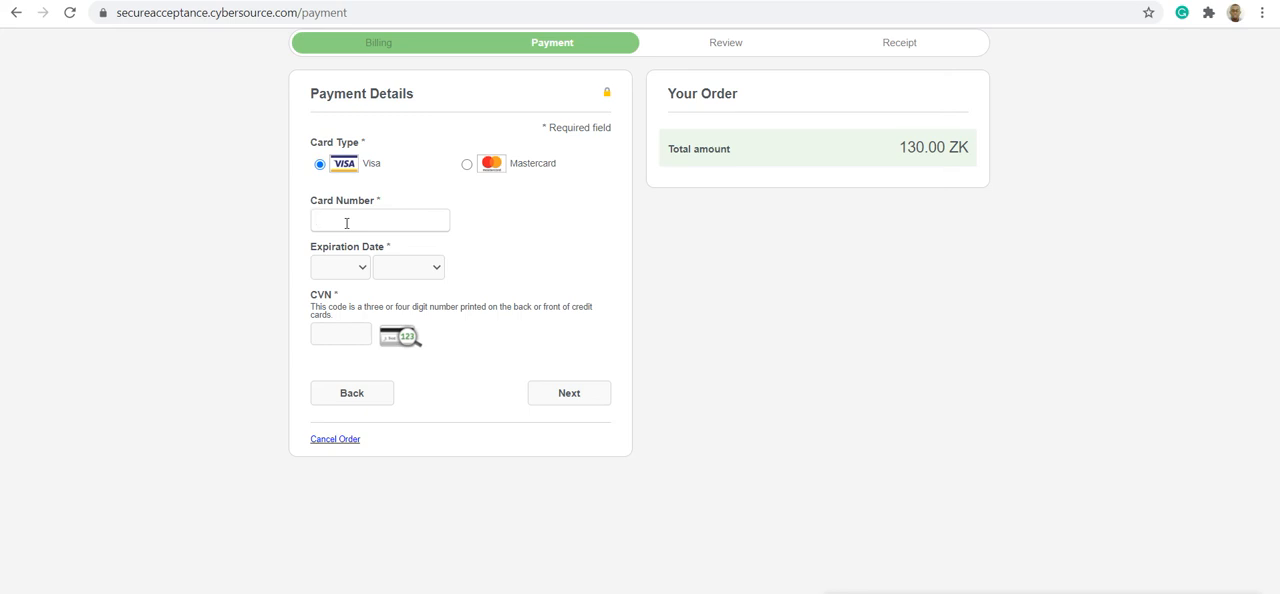
pyautogui.click(380, 220)
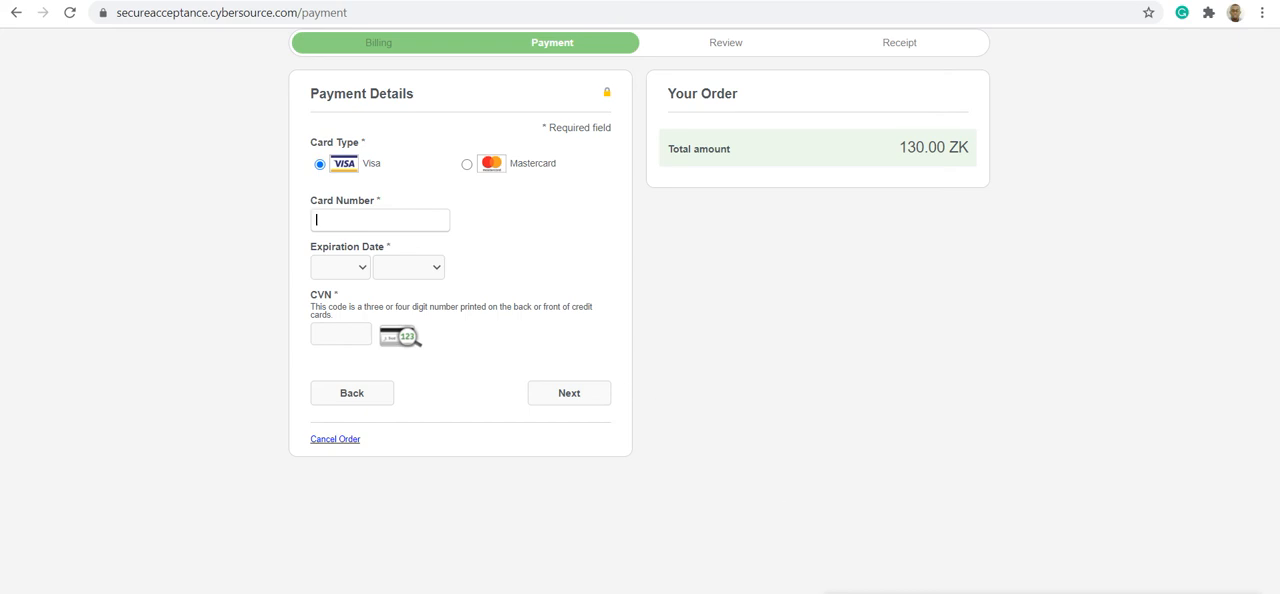
pyautogui.click(568, 392)
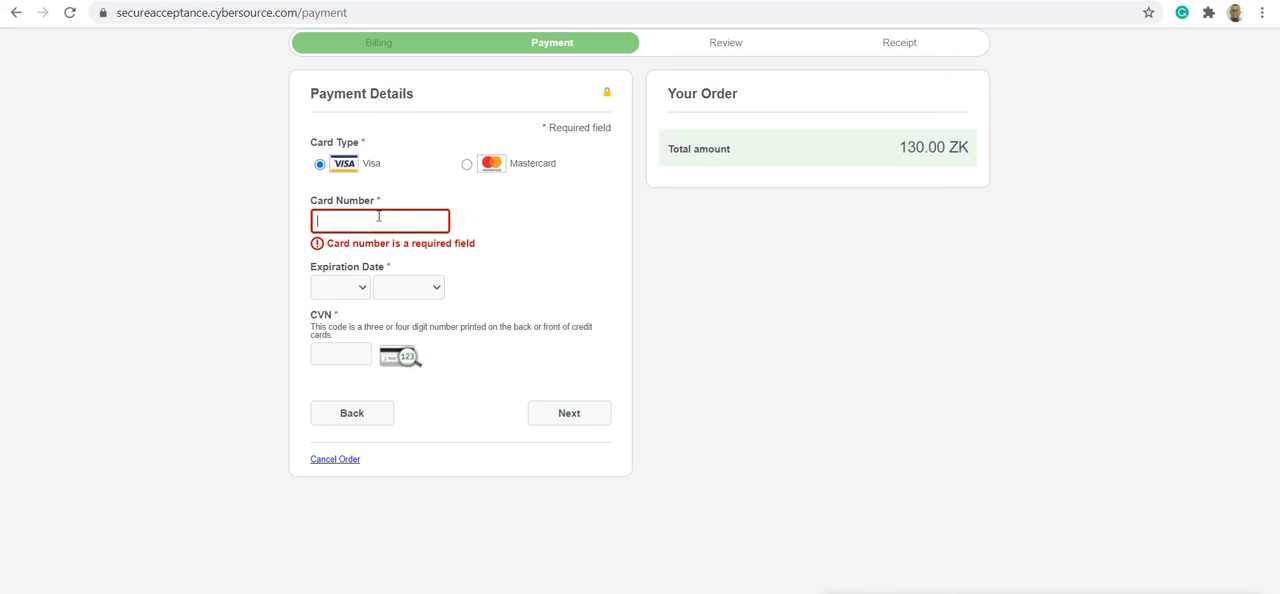
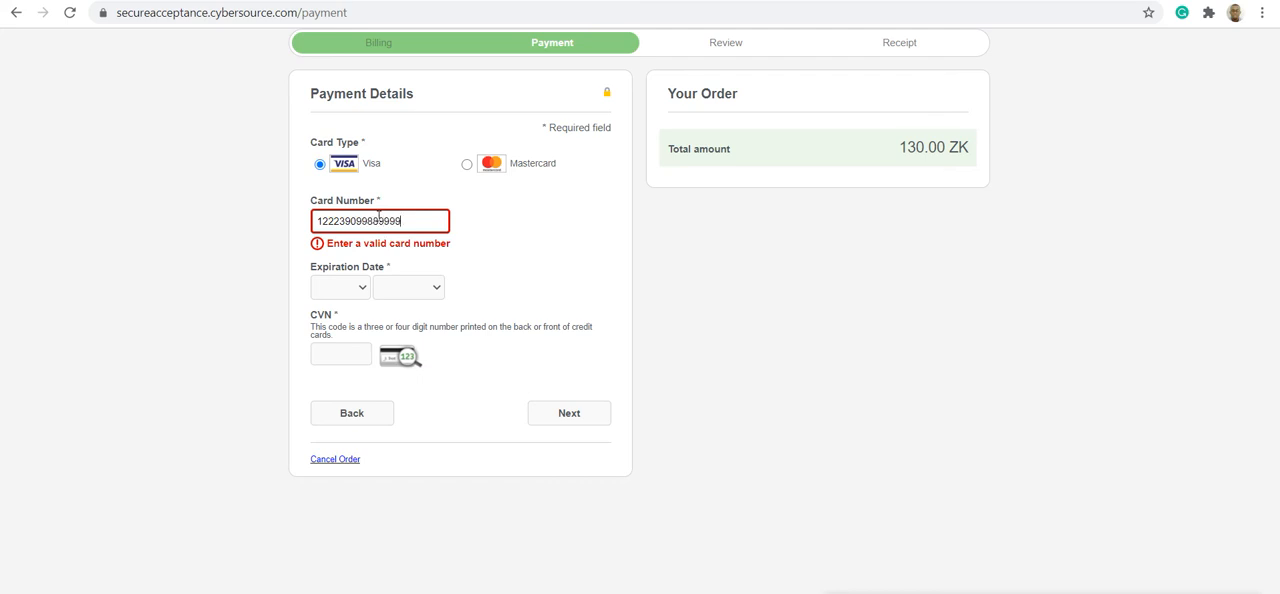
# Step: Set the card expiry to 01/2023 and enter the CVN security code
pyautogui.click(340, 288)
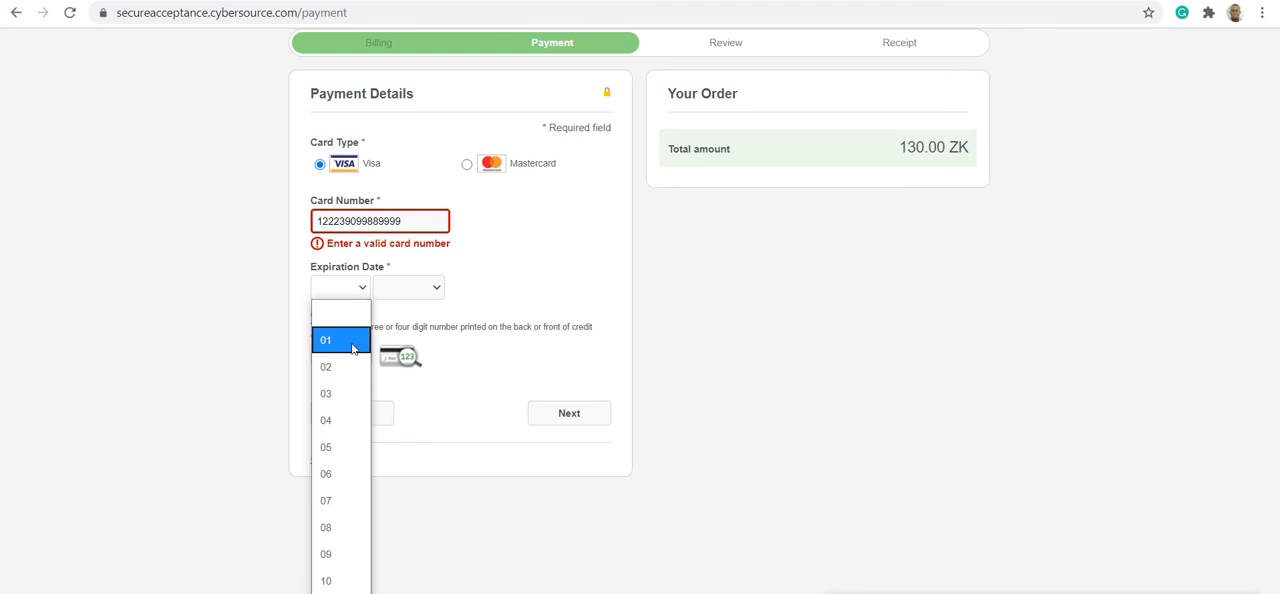
pyautogui.click(324, 340)
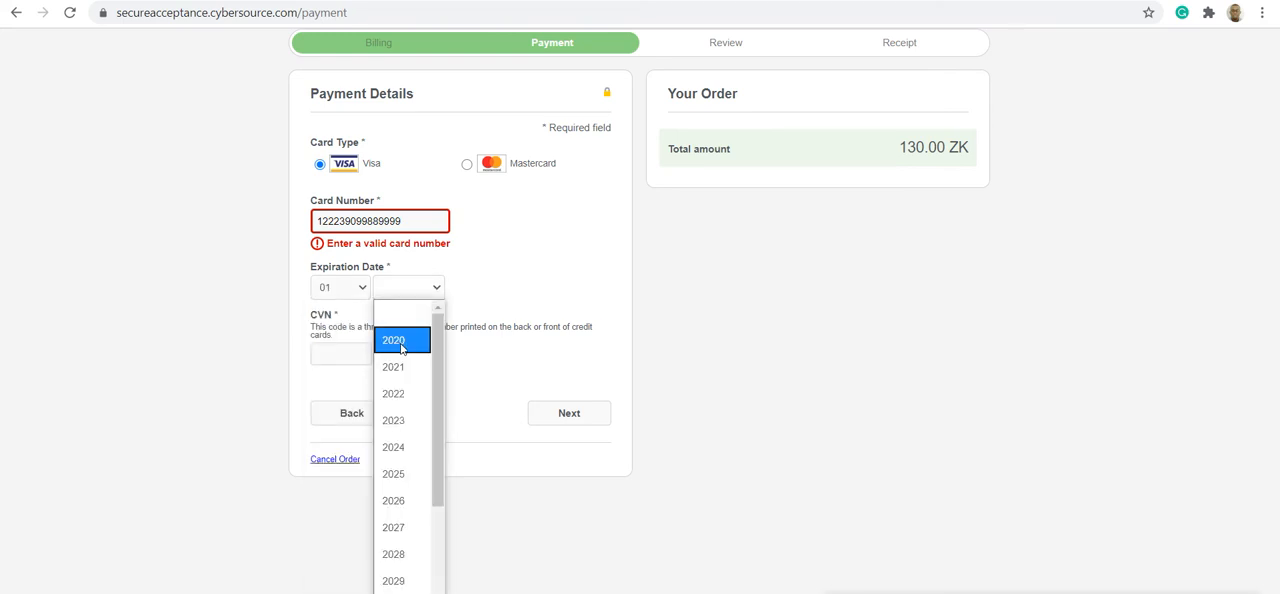
pyautogui.click(392, 420)
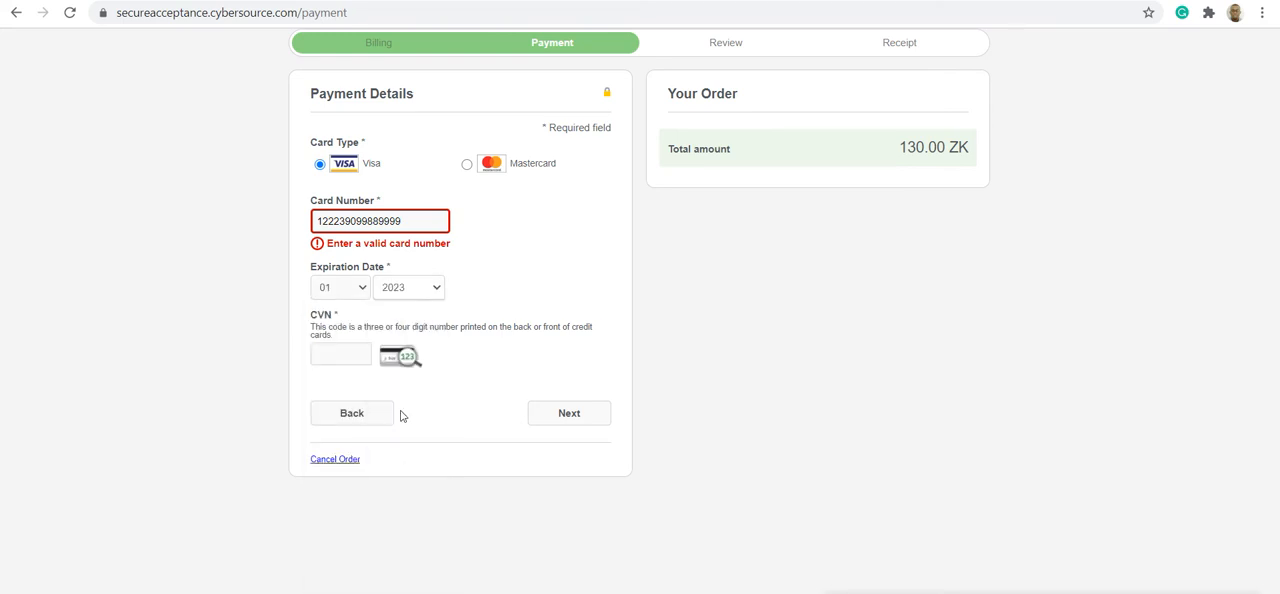
pyautogui.click(340, 354)
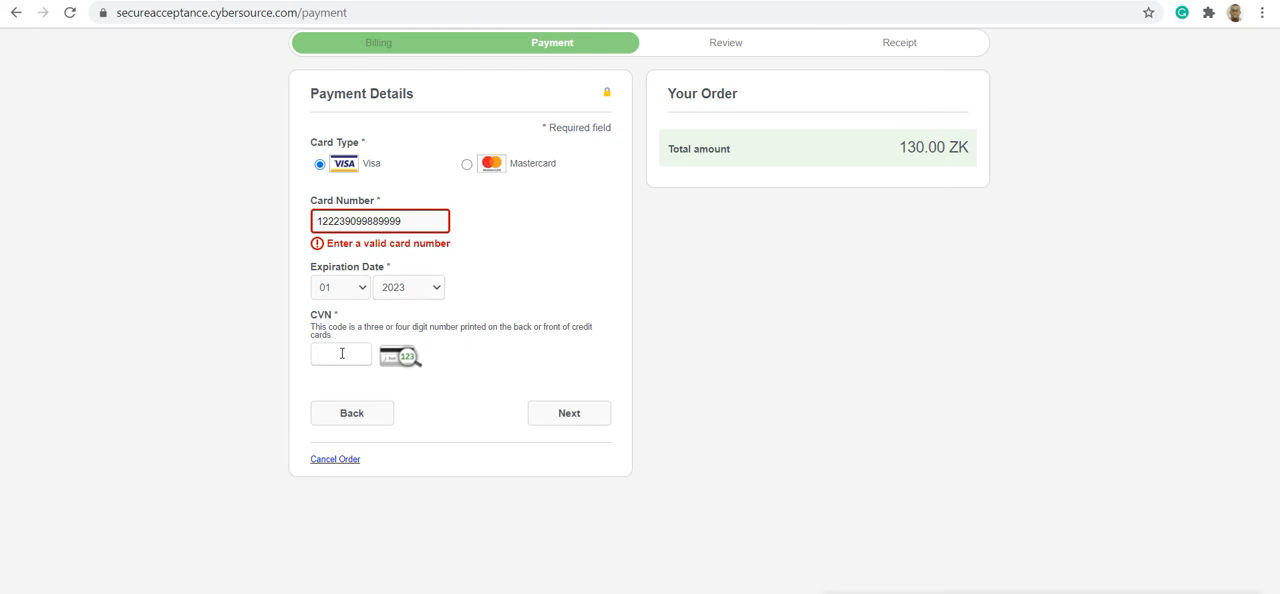
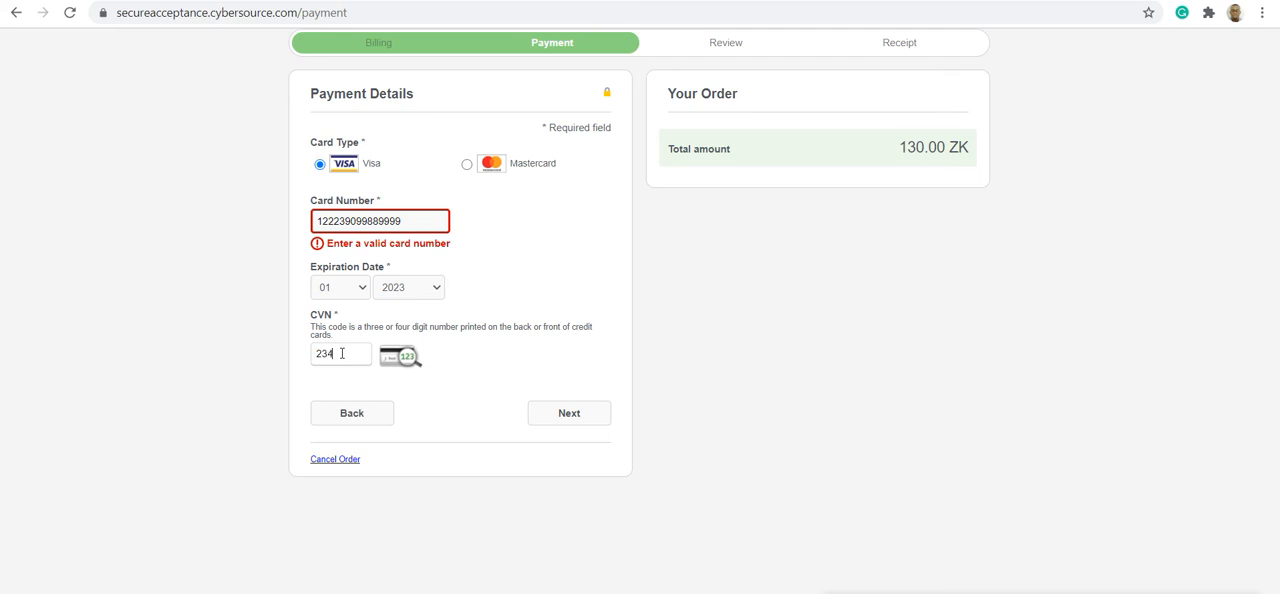
pyautogui.moveTo(546, 350)
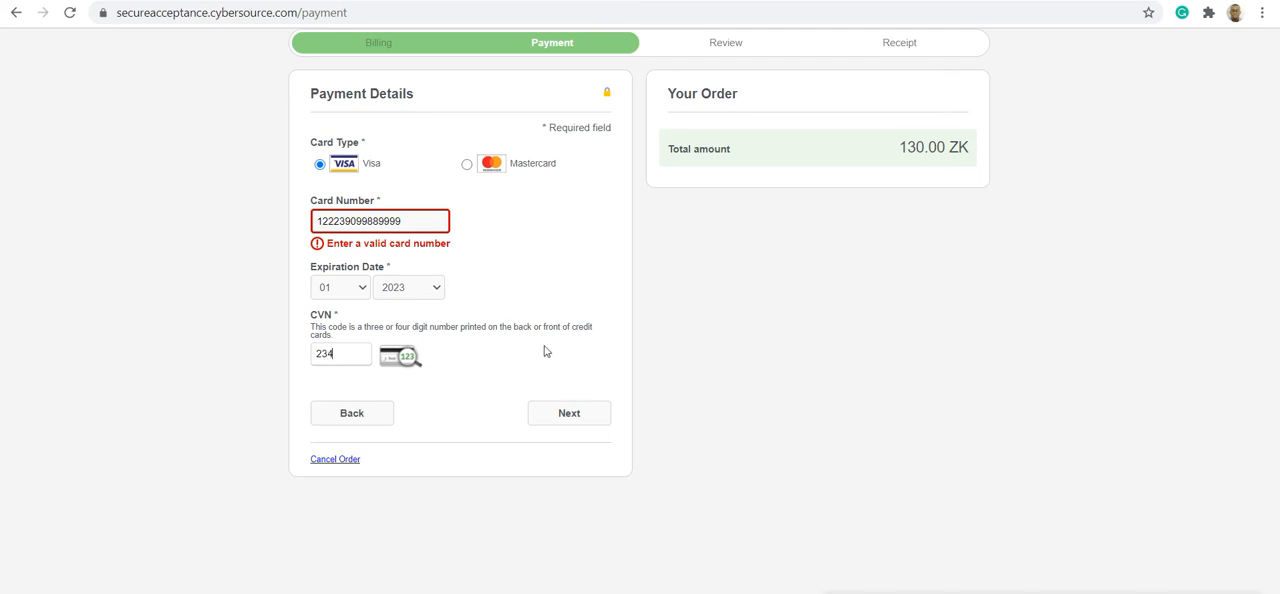
pyautogui.moveTo(604, 456)
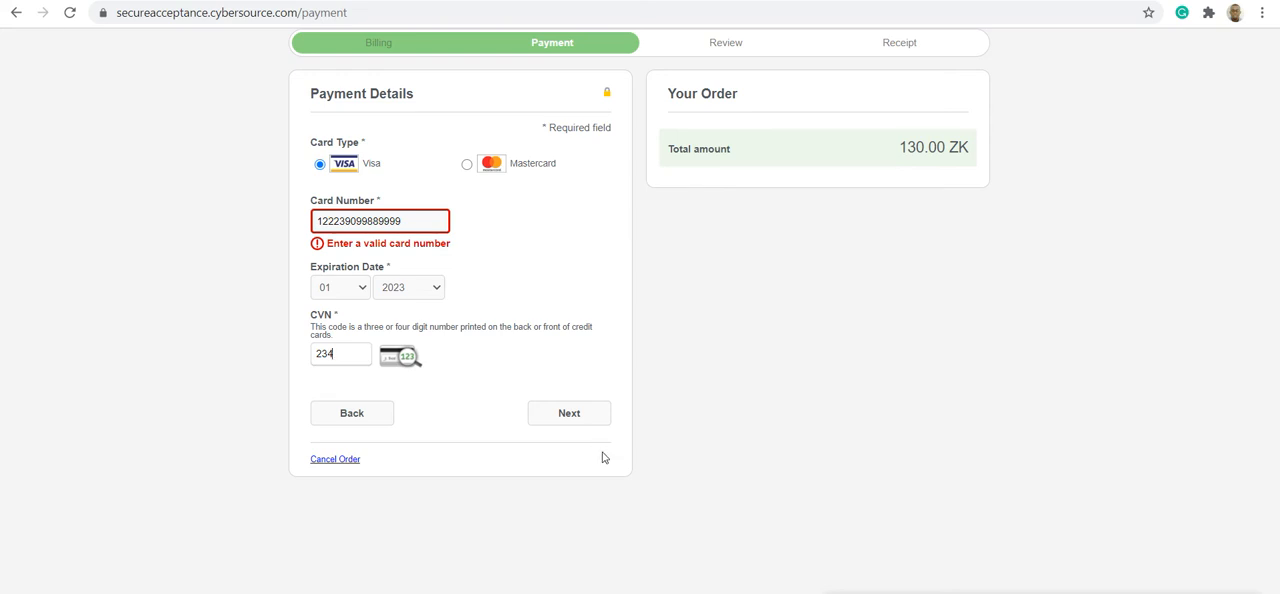
pyautogui.moveTo(948, 148)
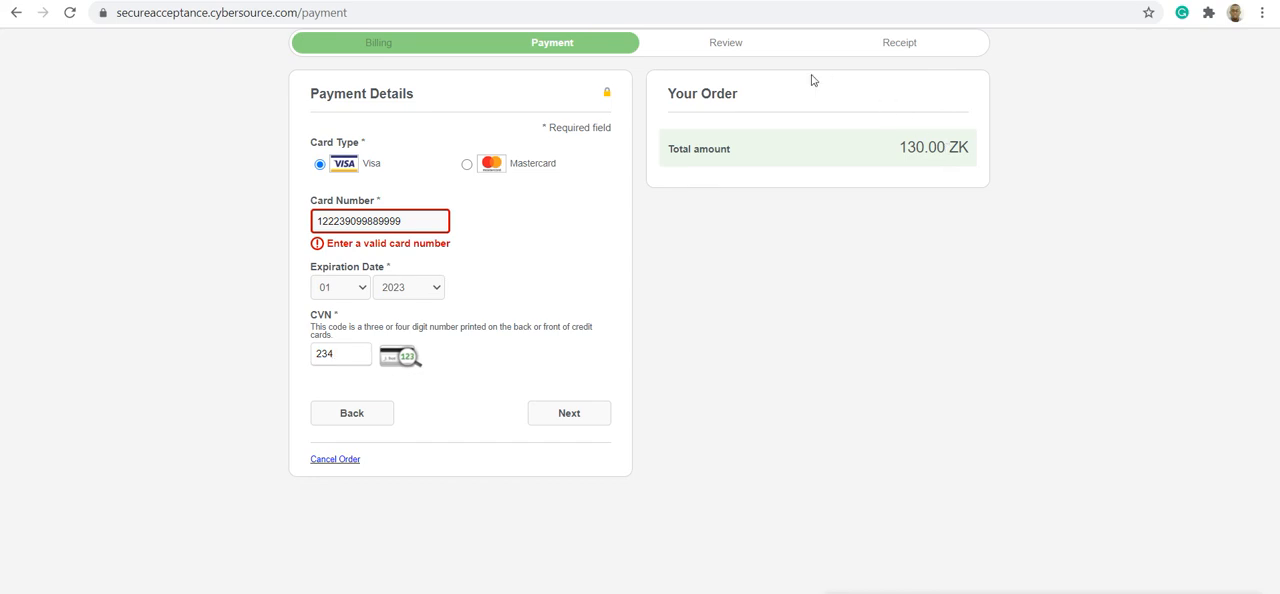
pyautogui.moveTo(874, 378)
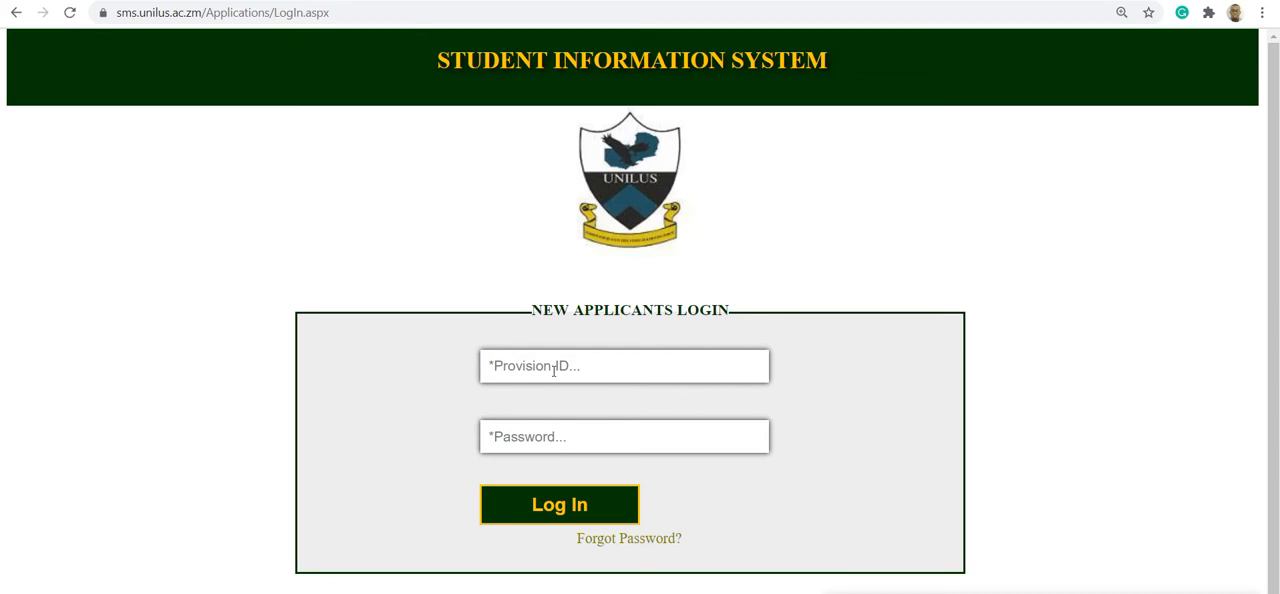
pyautogui.click(624, 364)
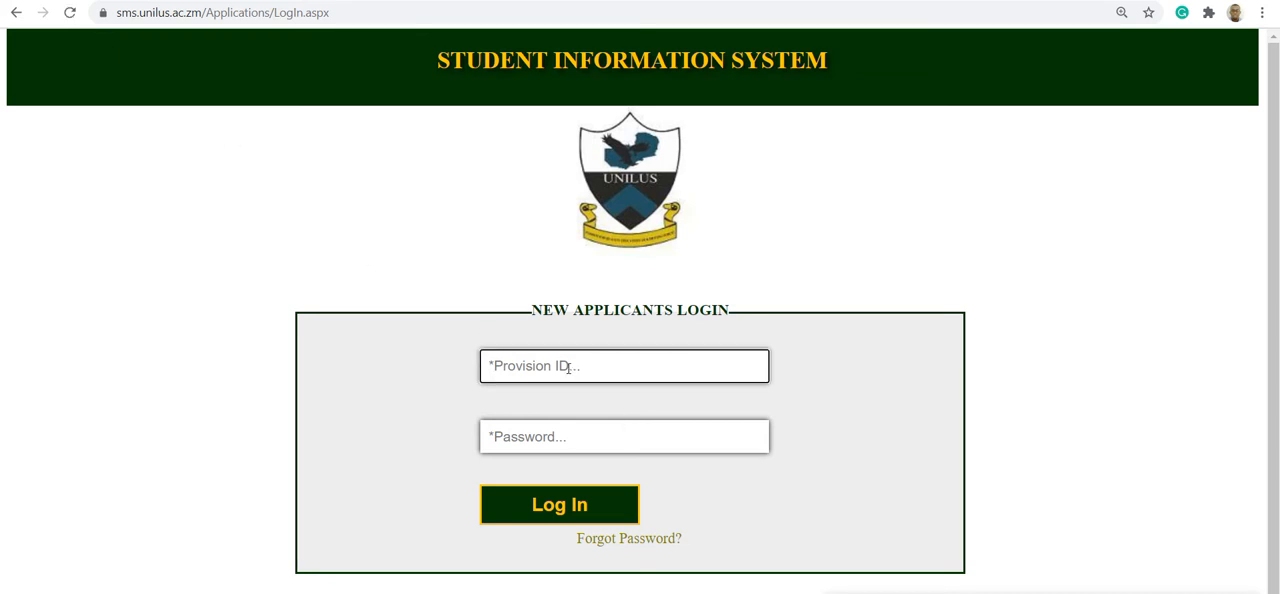
pyautogui.write('2')
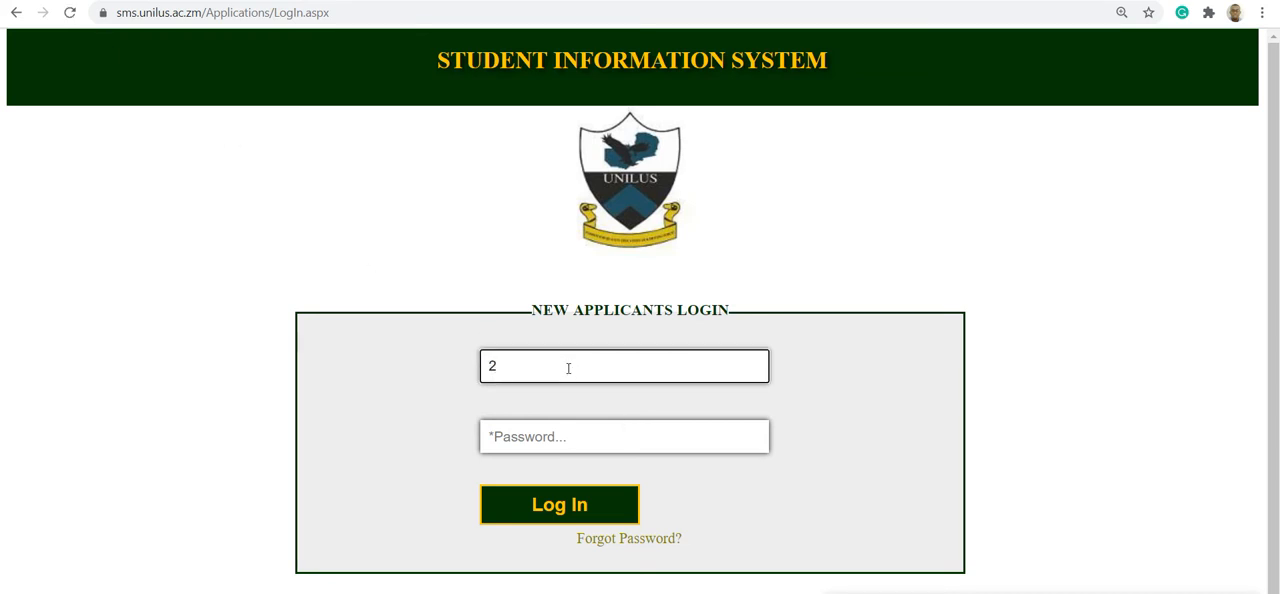
pyautogui.write('0222417')
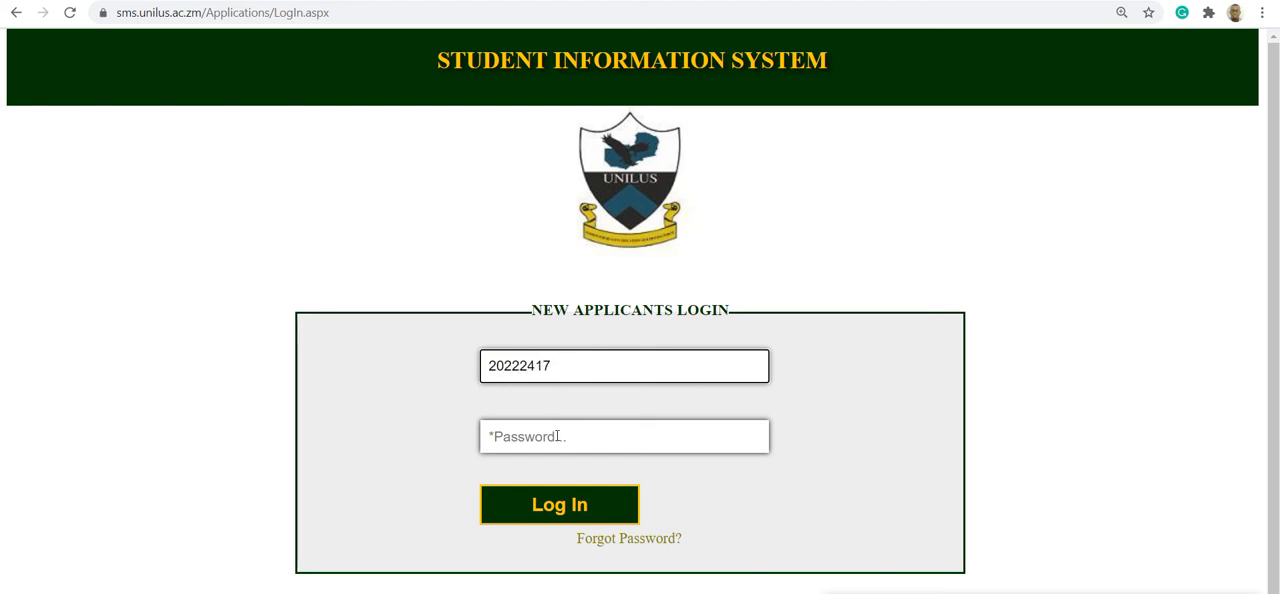
pyautogui.write('password')
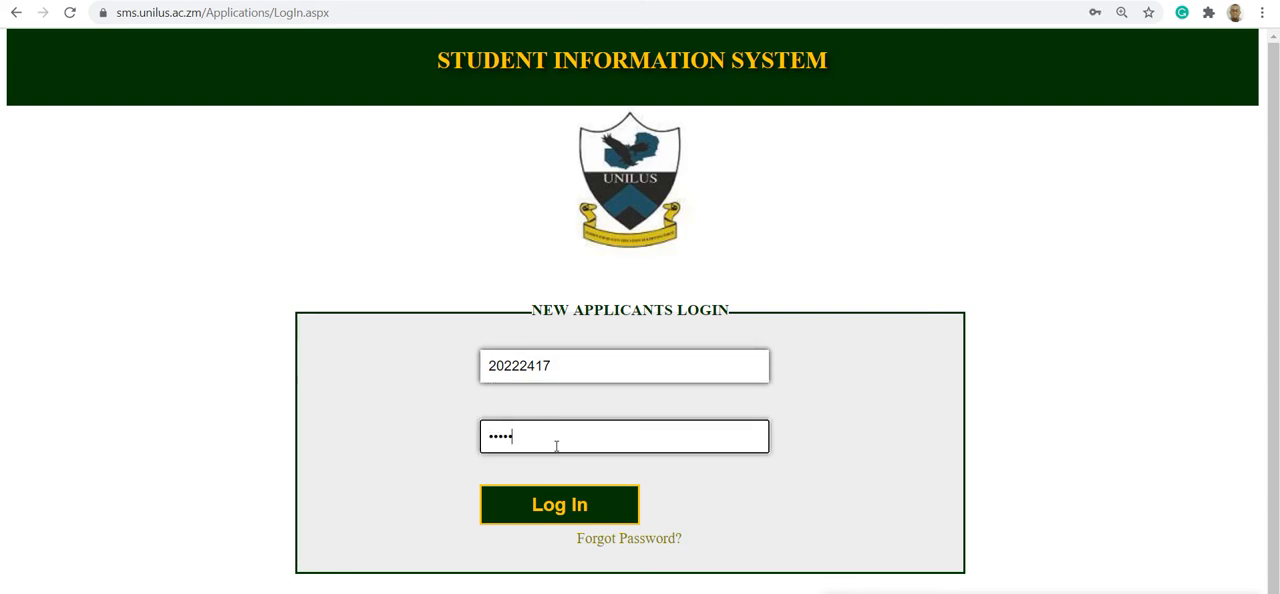
pyautogui.click(560, 504)
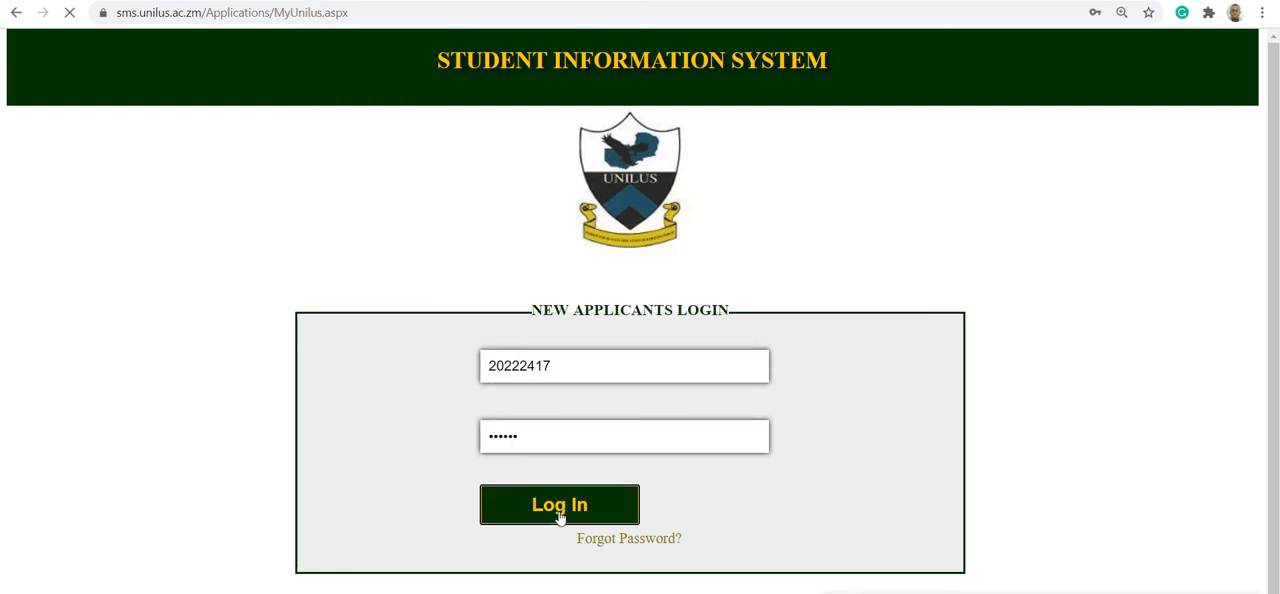
# Step: Start the online application form and choose a Bachelor of Science programme from the list
pyautogui.click(560, 504)
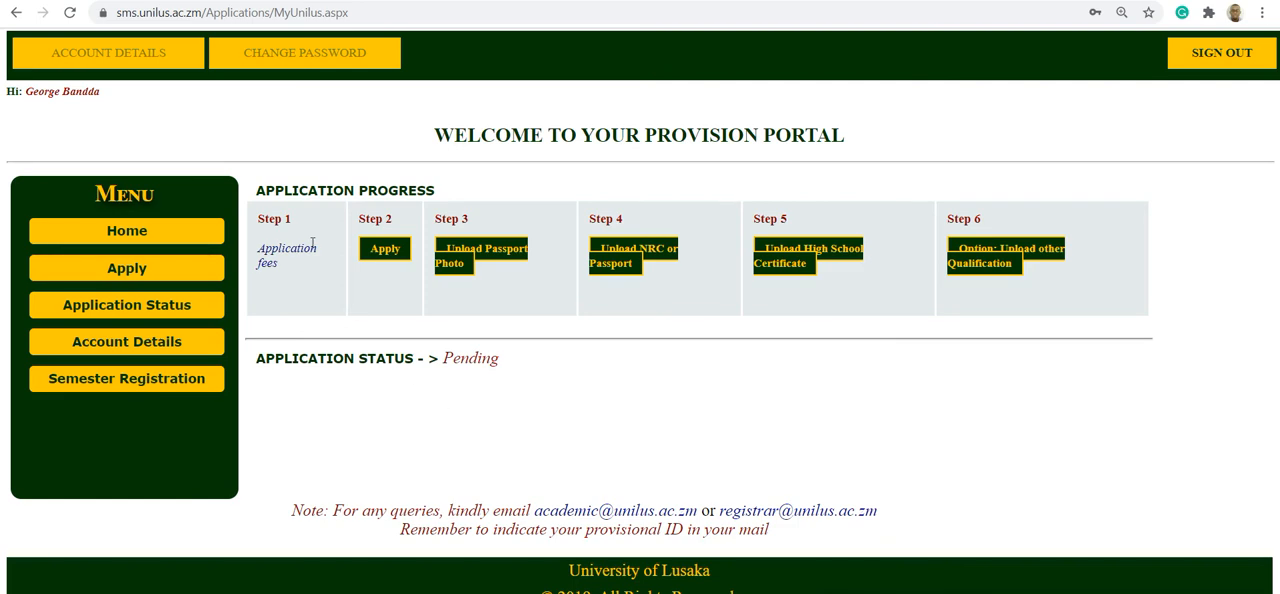
pyautogui.moveTo(338, 284)
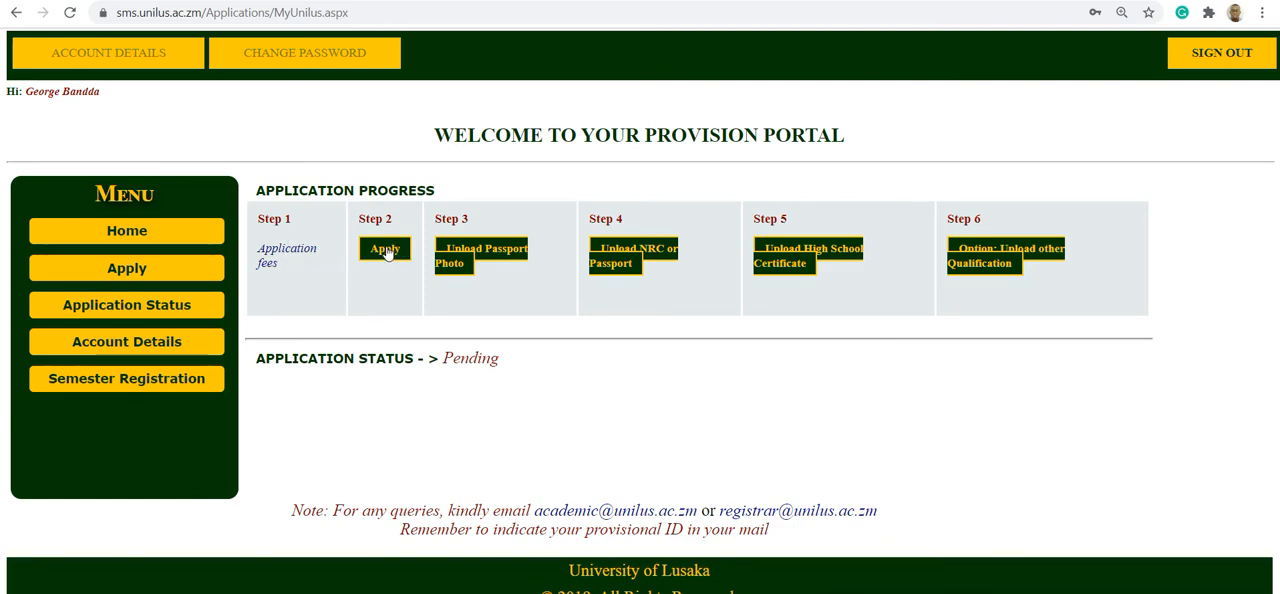
pyautogui.click(384, 248)
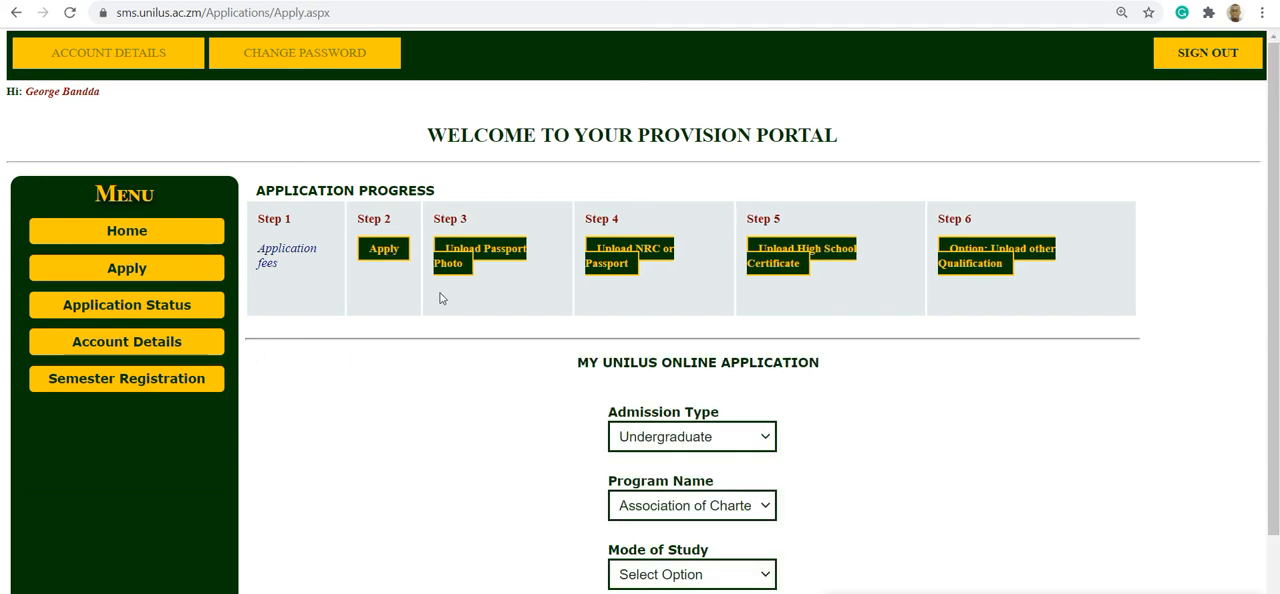
pyautogui.moveTo(1274, 306)
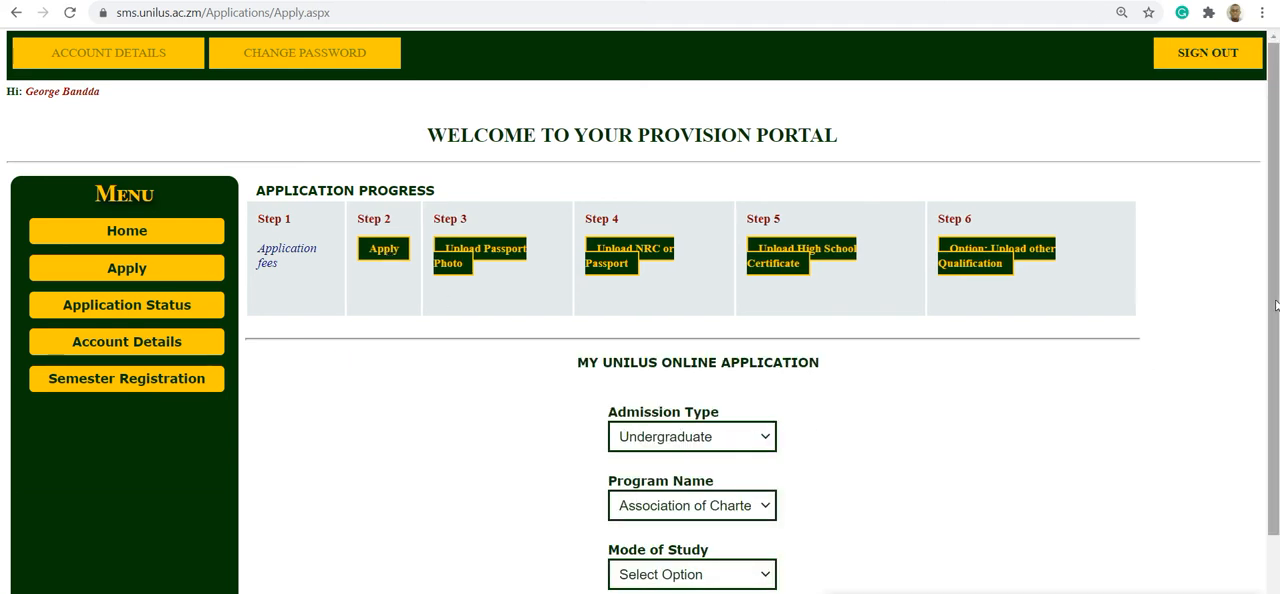
pyautogui.scroll(-3)
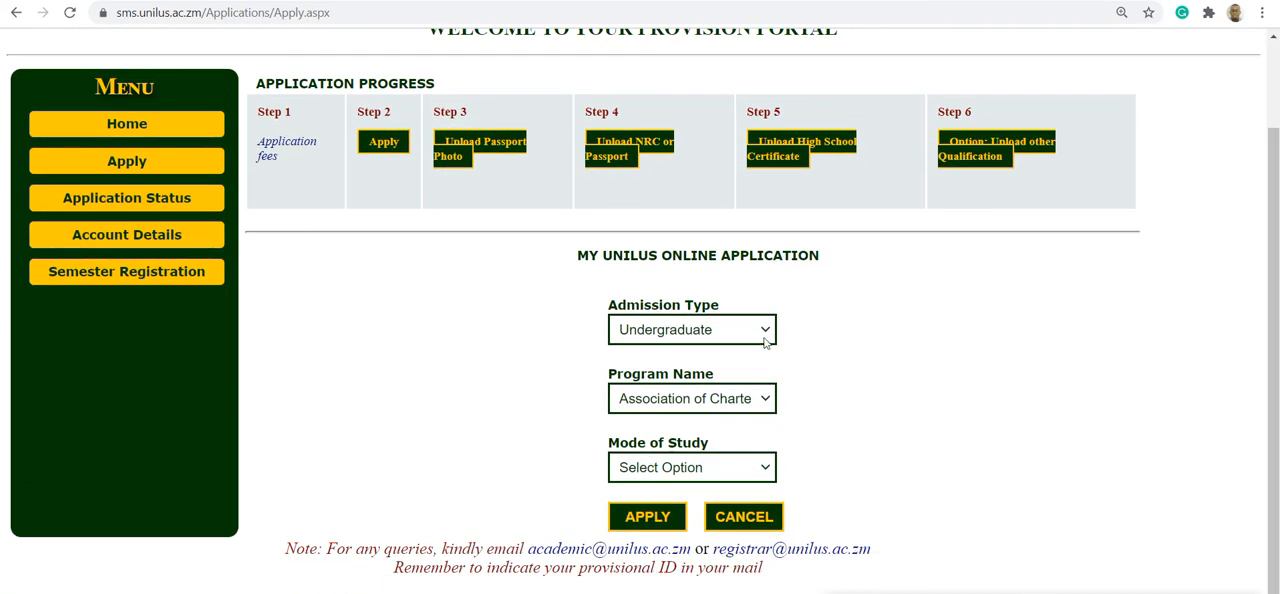
pyautogui.click(692, 328)
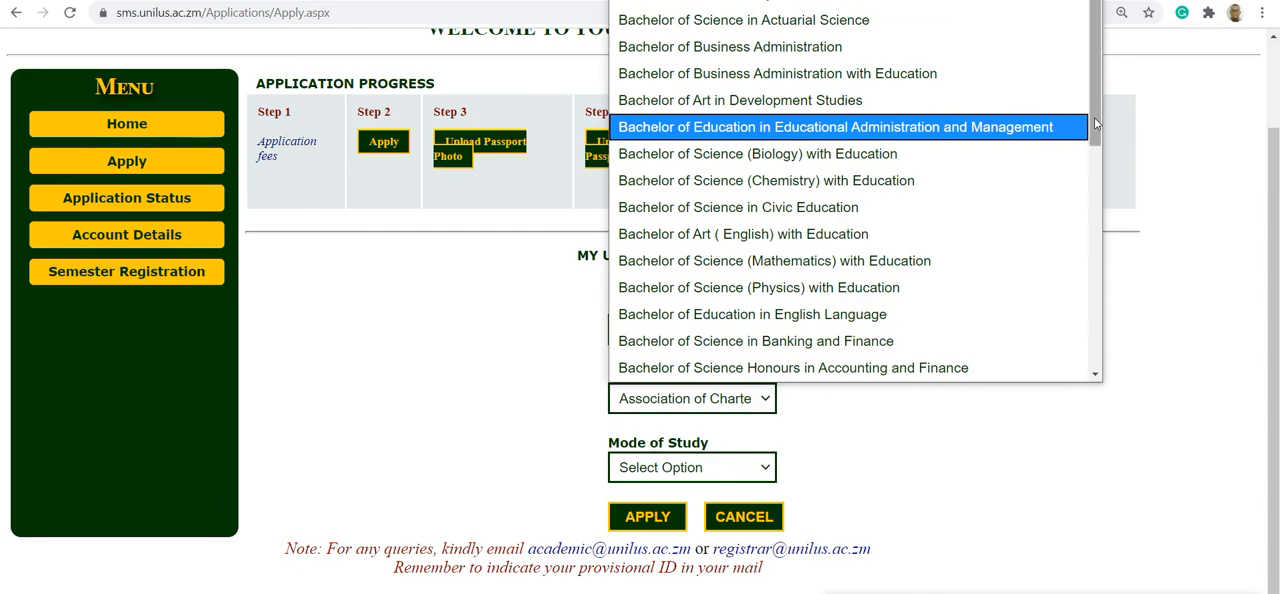
pyautogui.scroll(-3)
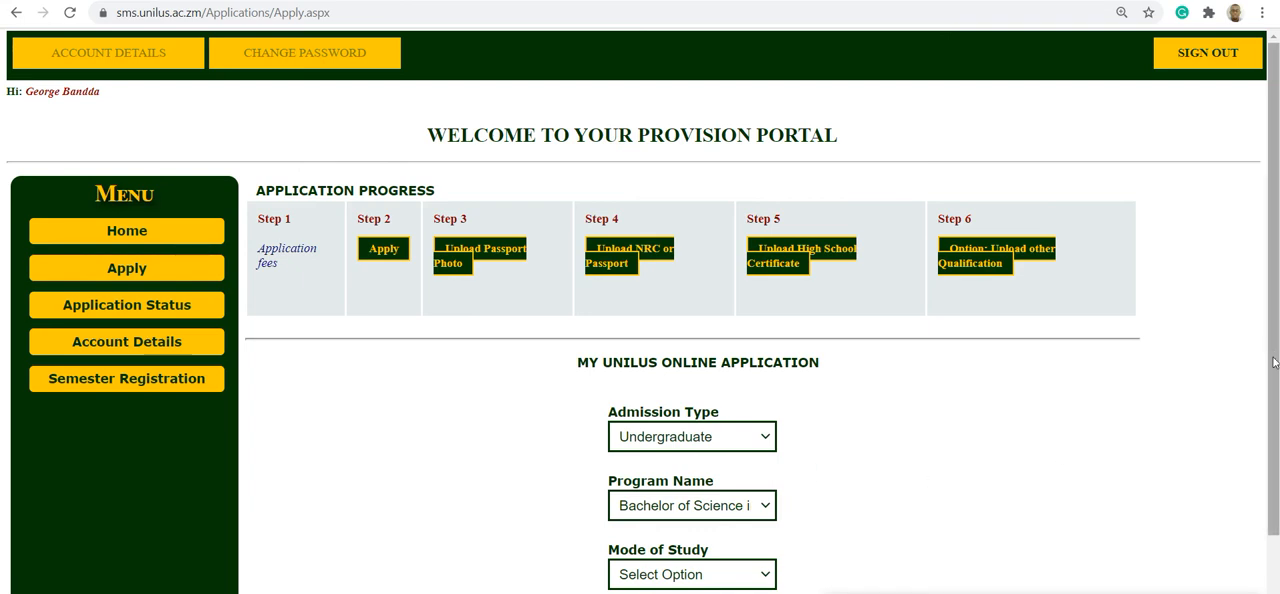
# Step: Set the mode of study to Full time and submit the application
pyautogui.click(692, 452)
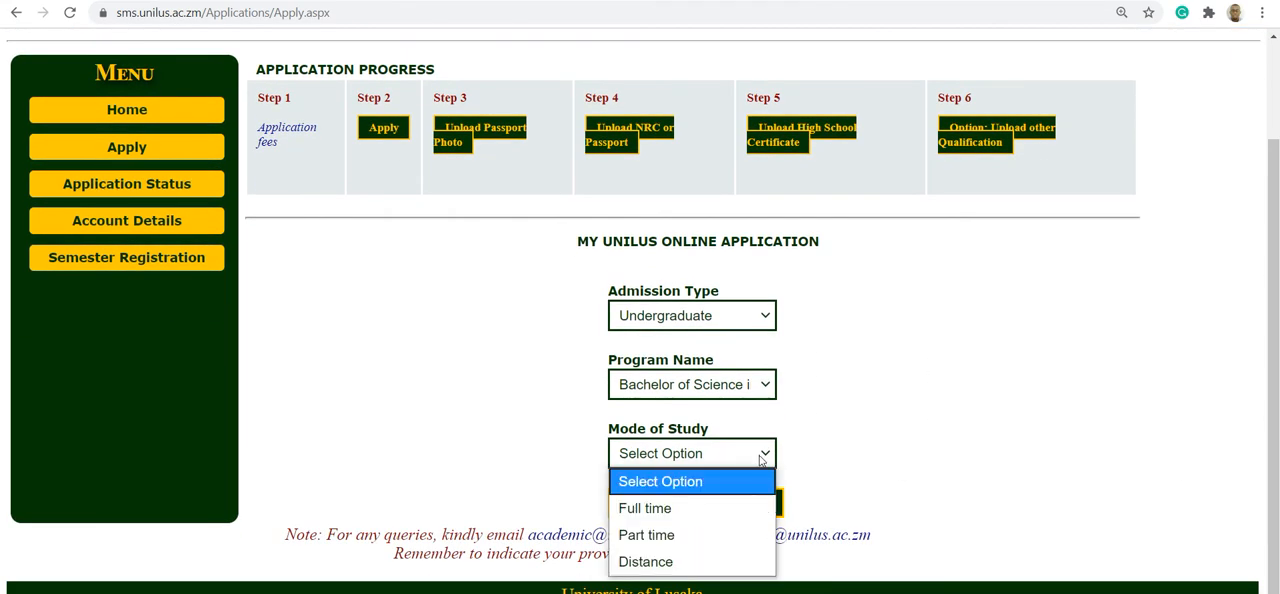
pyautogui.click(644, 508)
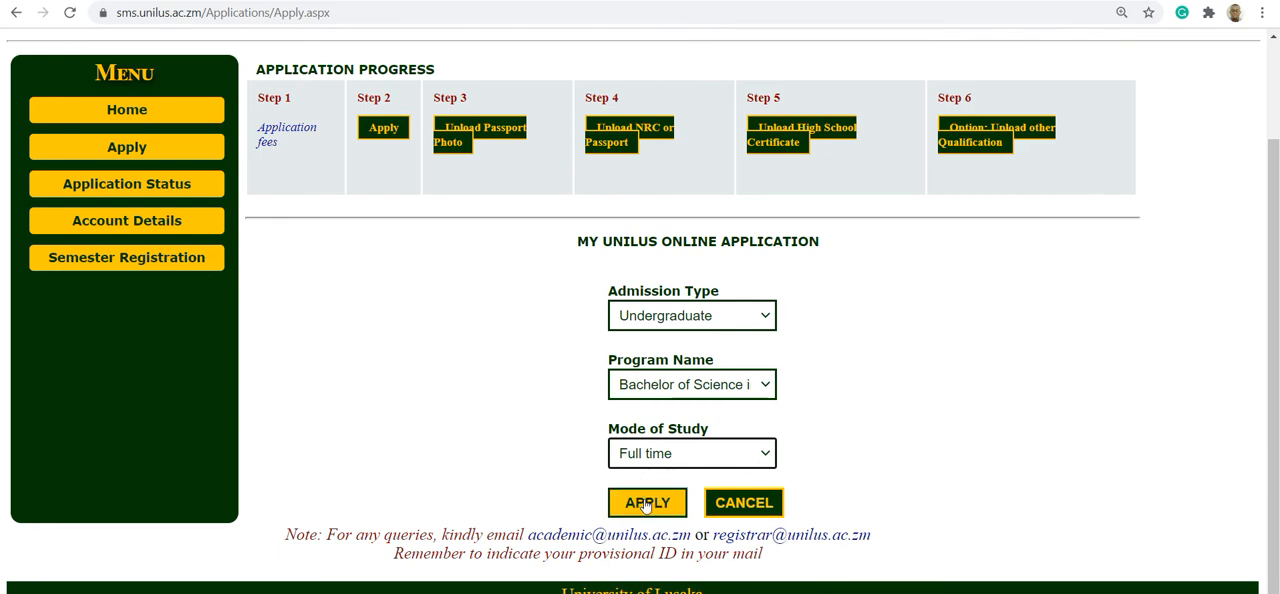
pyautogui.click(648, 502)
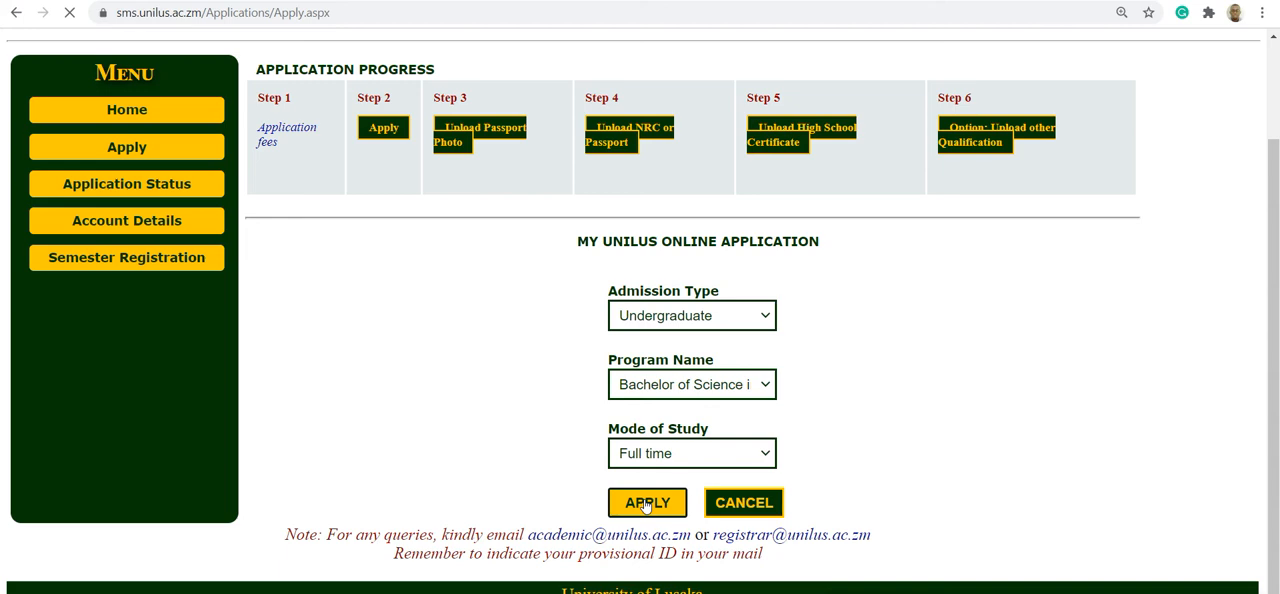
pyautogui.click(646, 502)
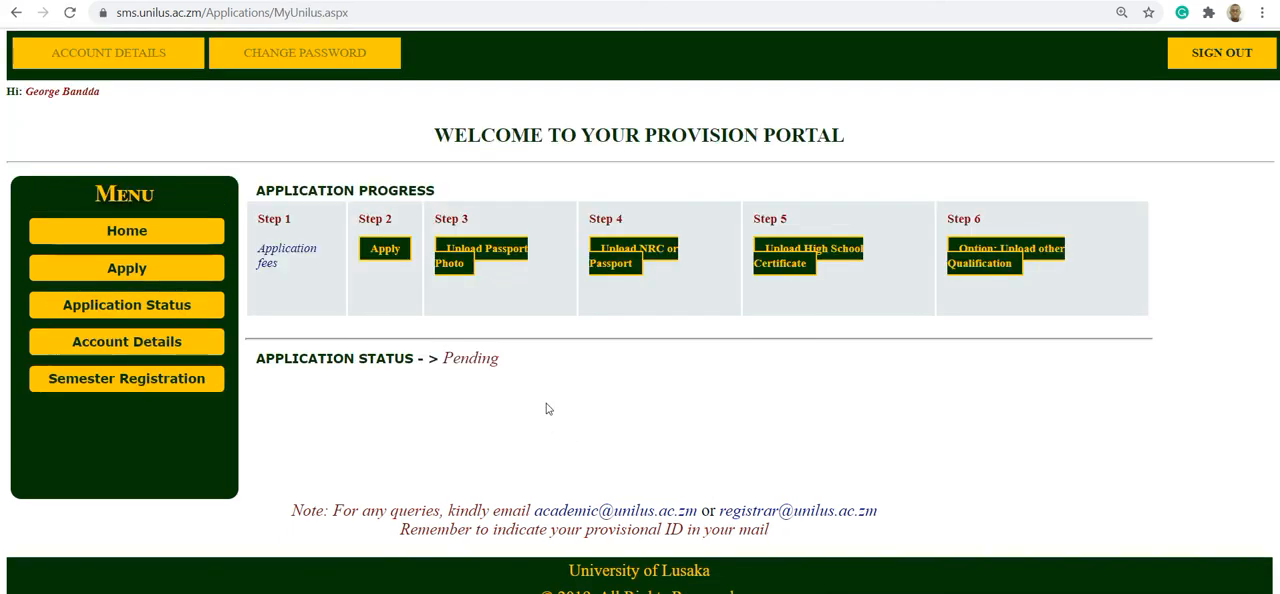
pyautogui.moveTo(632, 412)
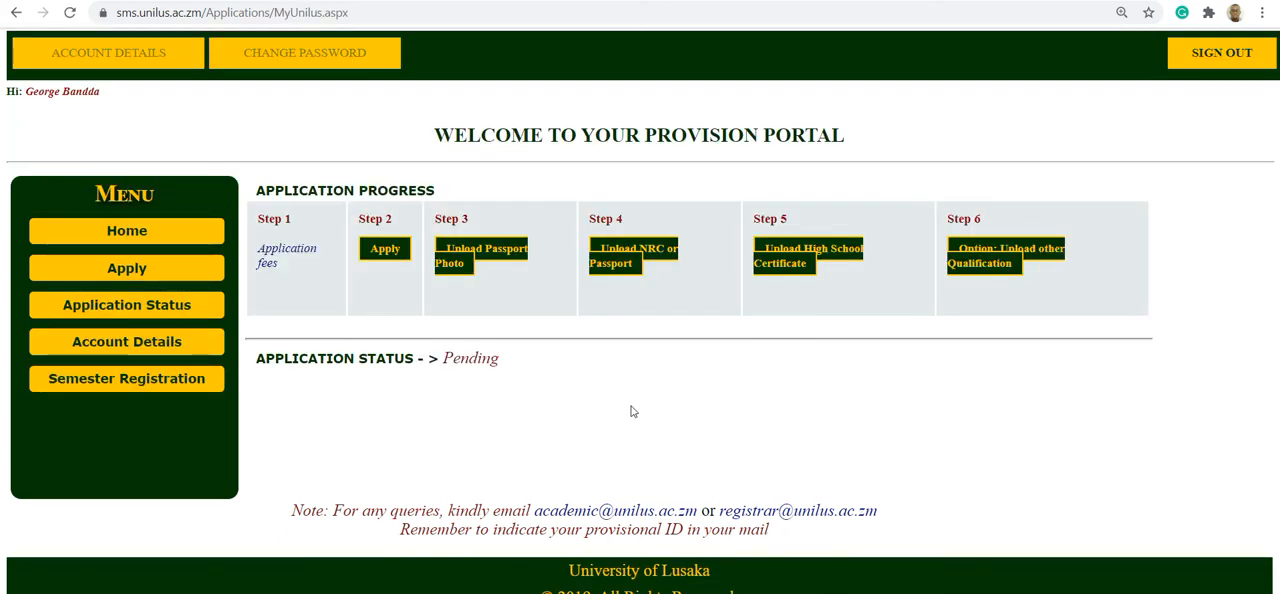
pyautogui.moveTo(548, 340)
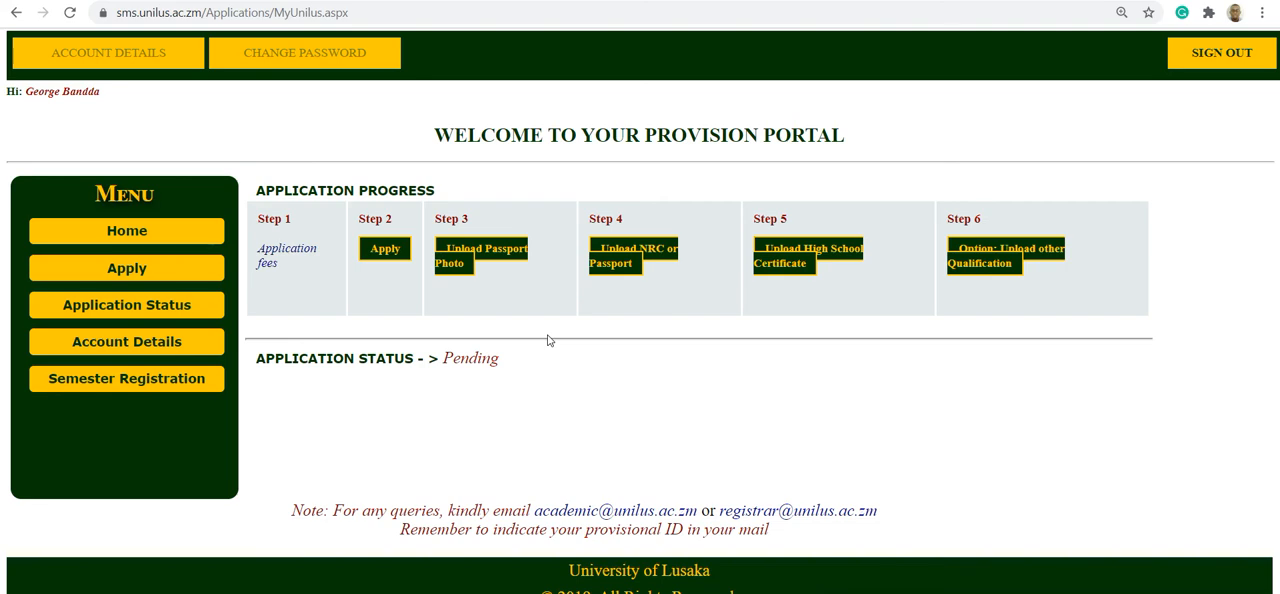
pyautogui.moveTo(434, 276)
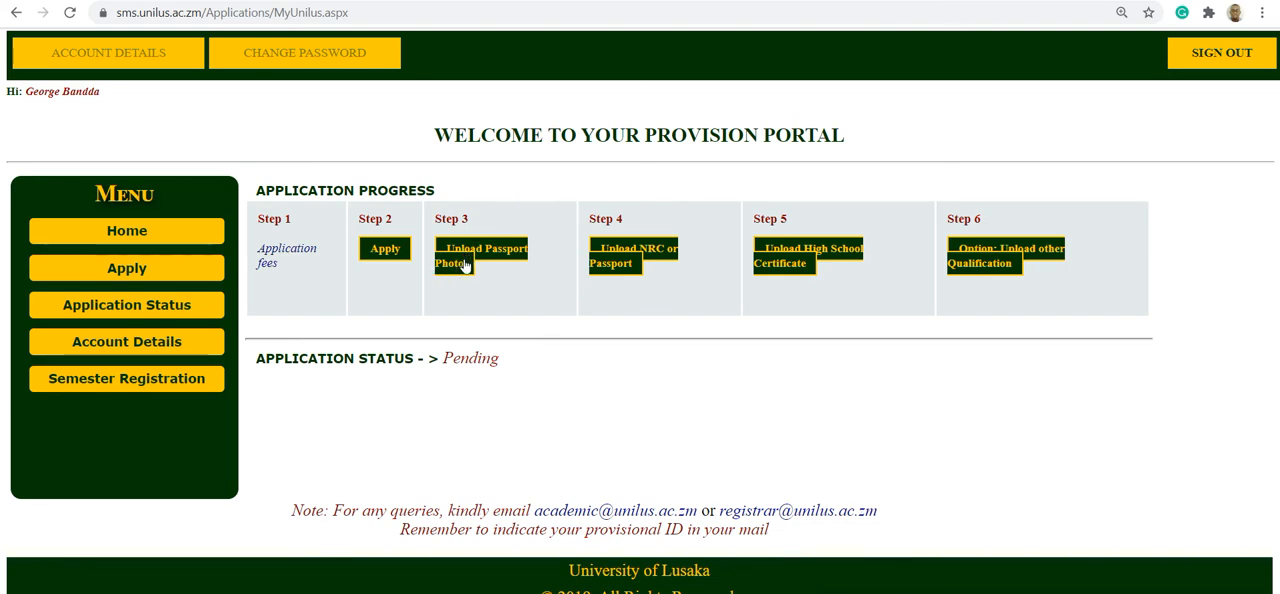
pyautogui.moveTo(508, 258)
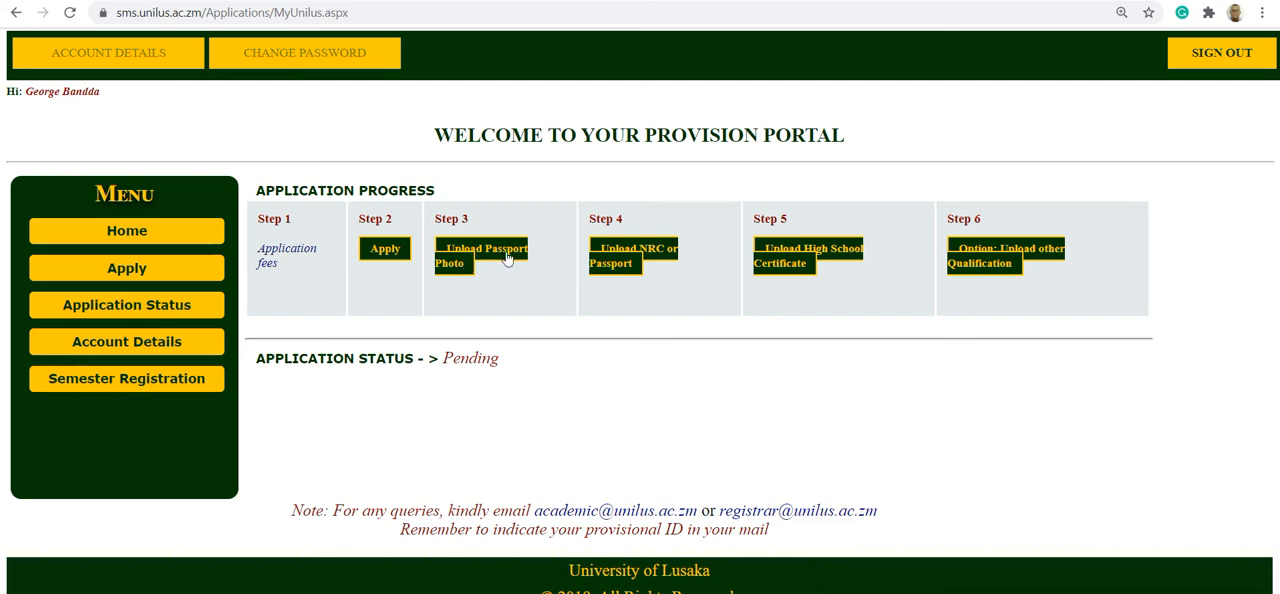
pyautogui.moveTo(630, 268)
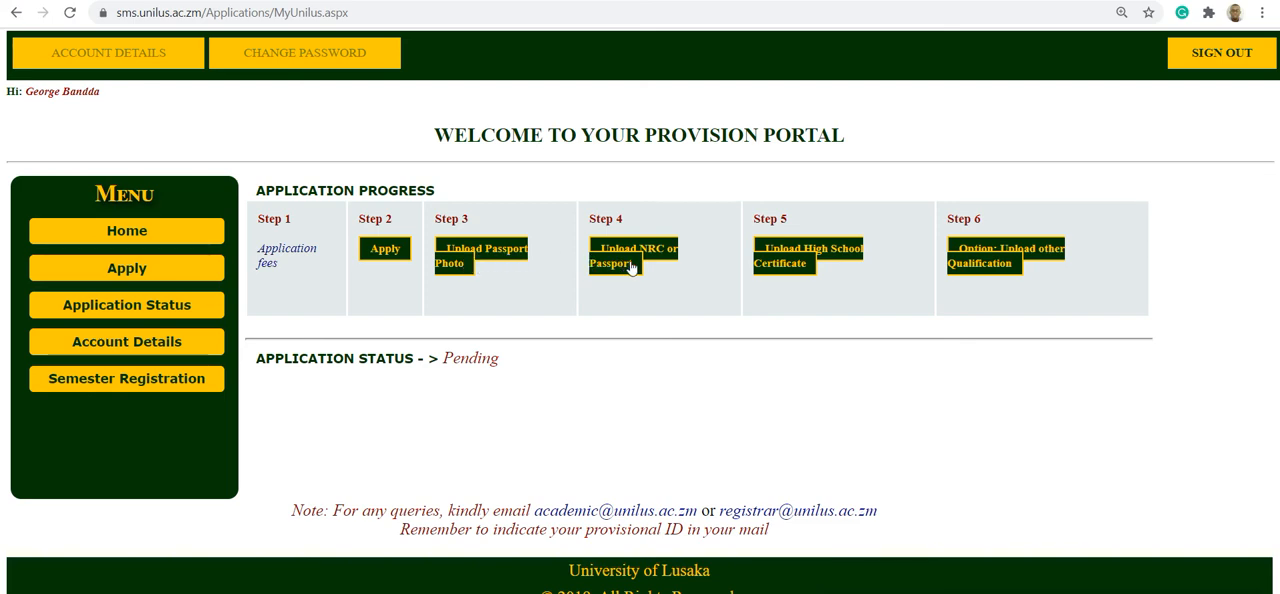
pyautogui.moveTo(636, 268)
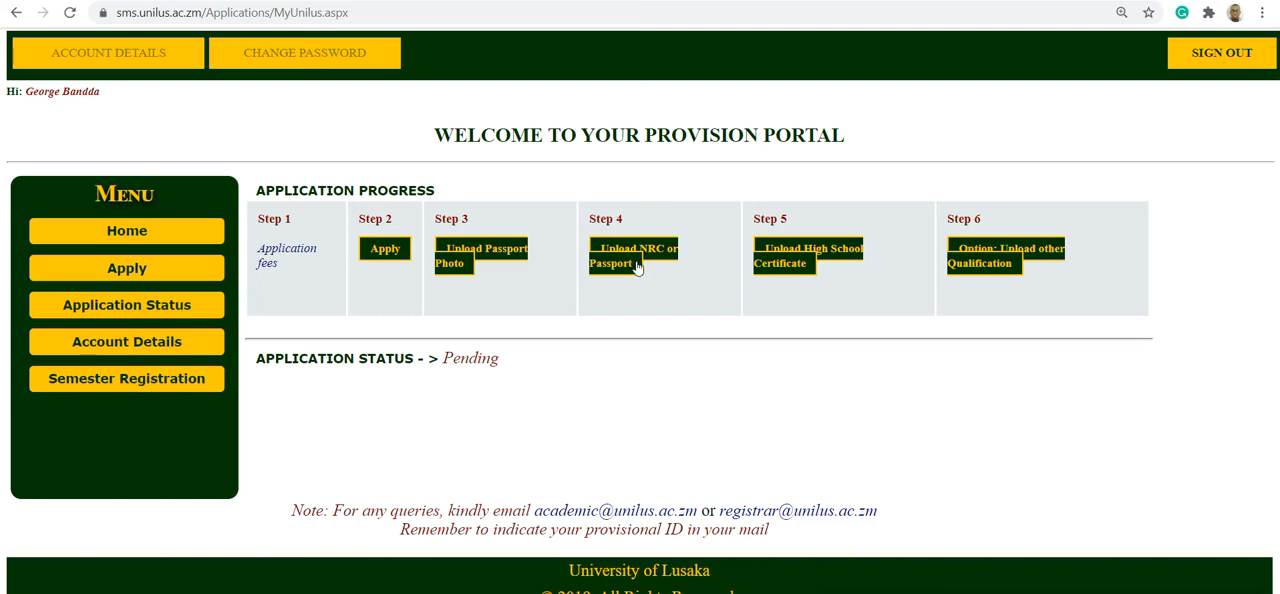
pyautogui.moveTo(832, 272)
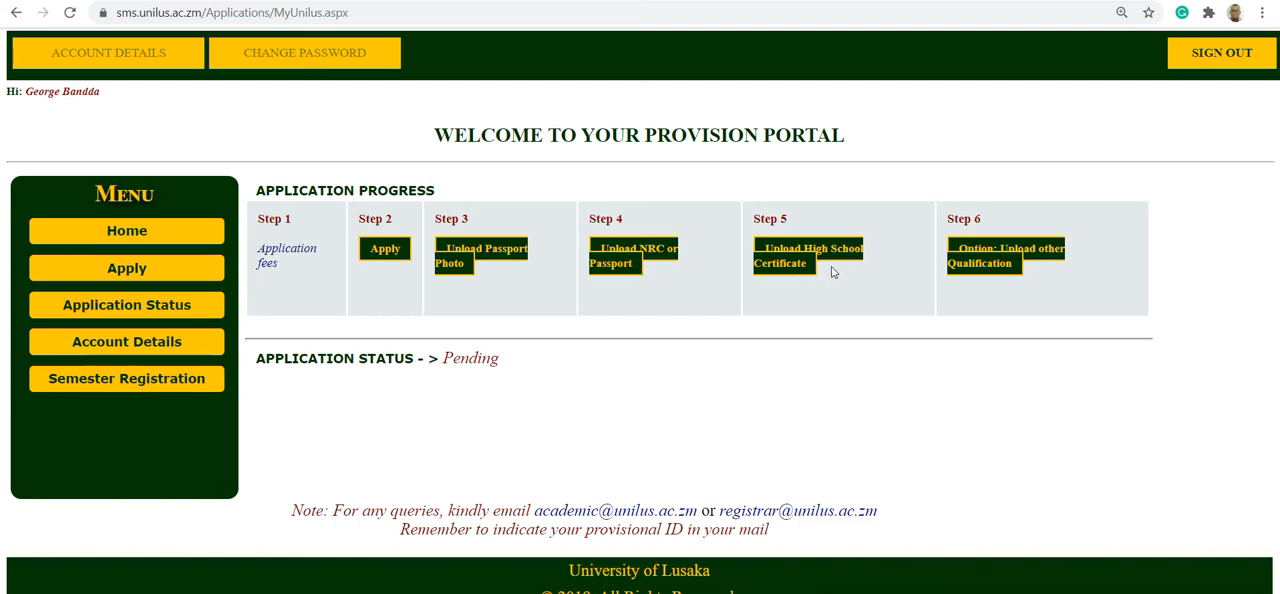
pyautogui.moveTo(836, 264)
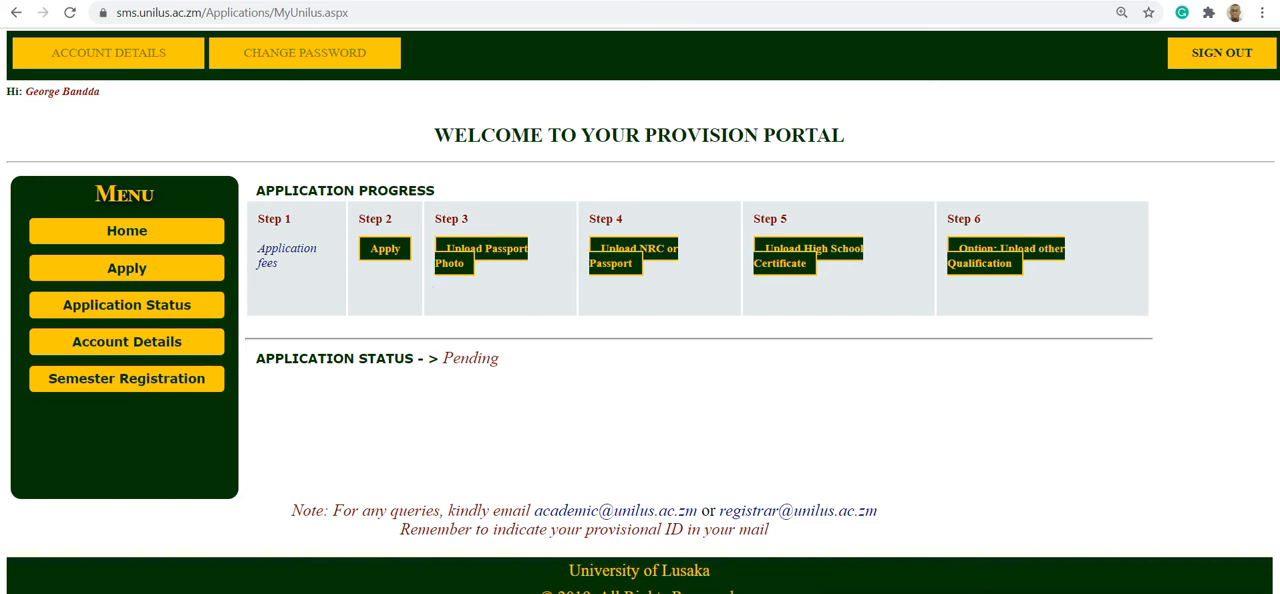
pyautogui.moveTo(172, 140)
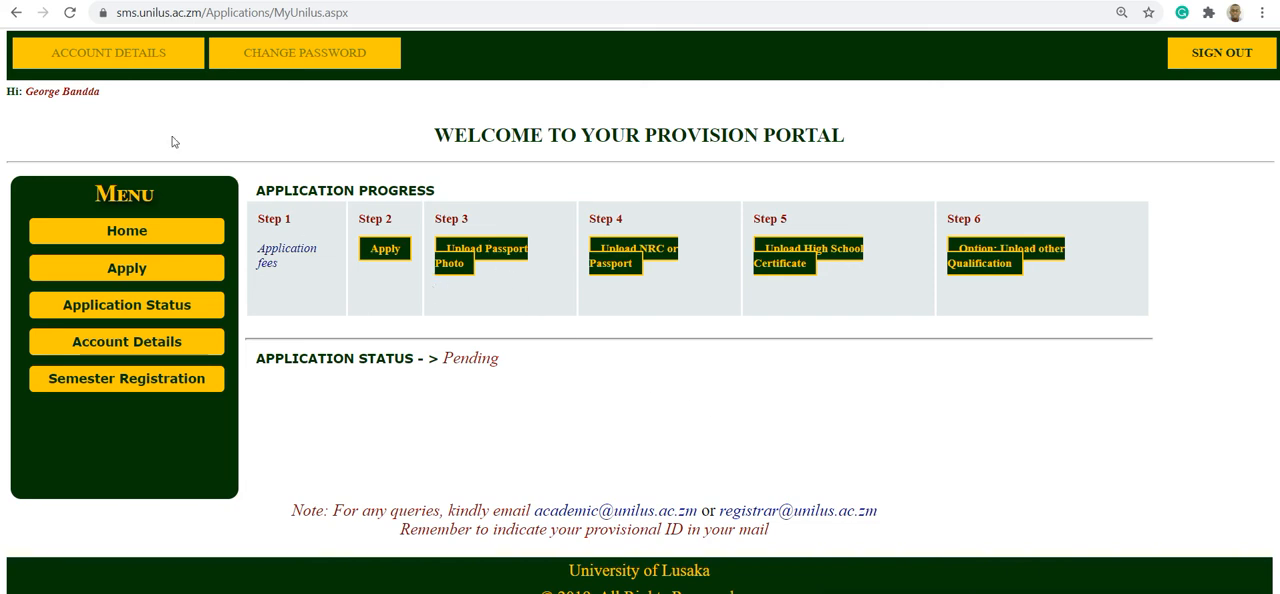
pyautogui.click(70, 12)
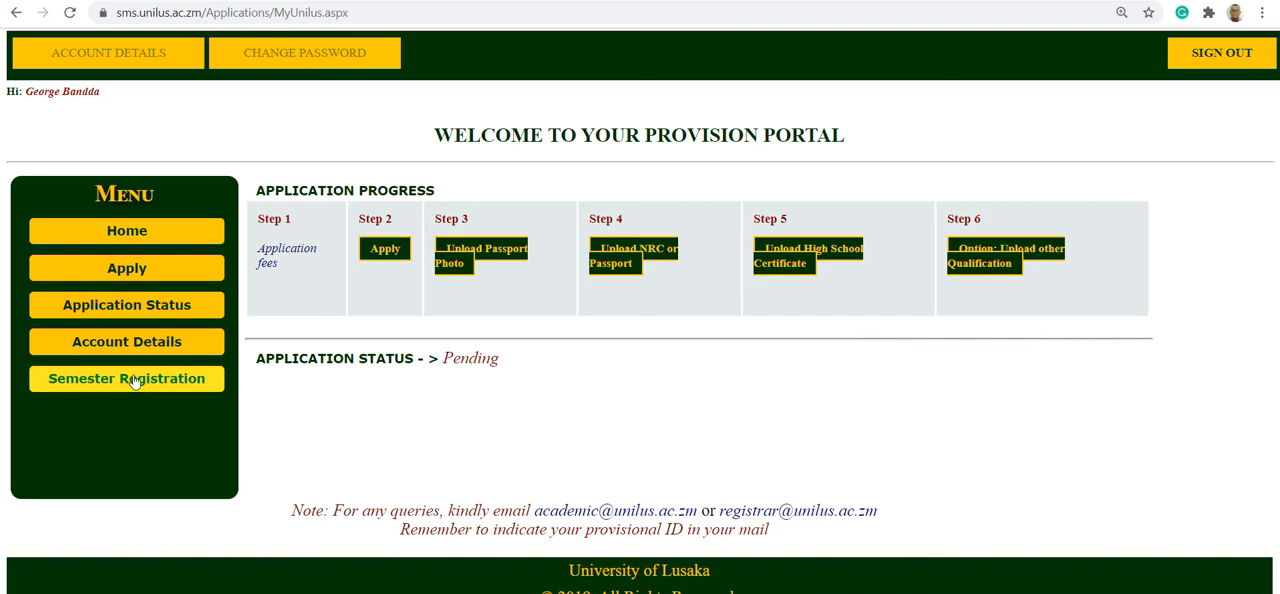
pyautogui.click(126, 340)
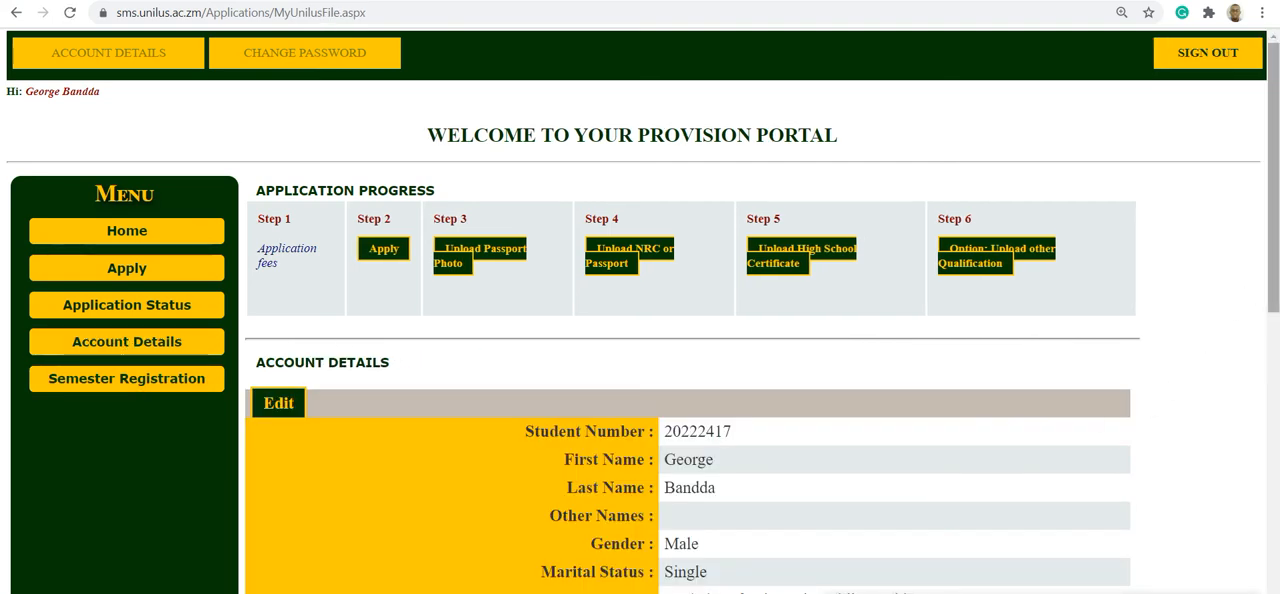
pyautogui.scroll(-3)
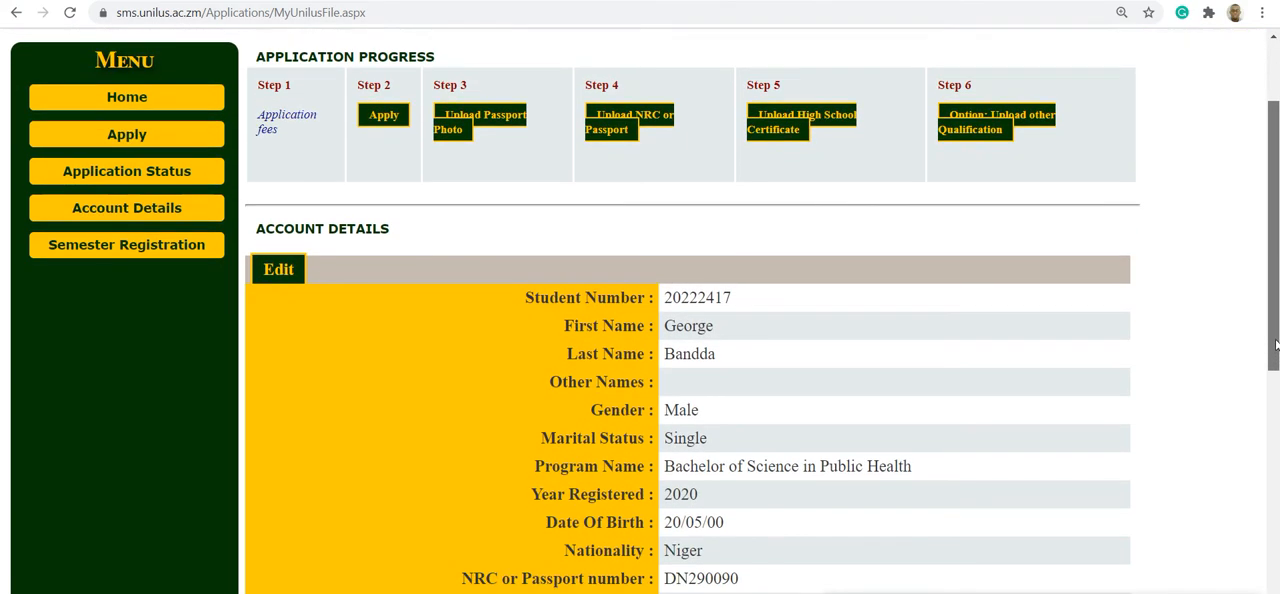
pyautogui.scroll(-3)
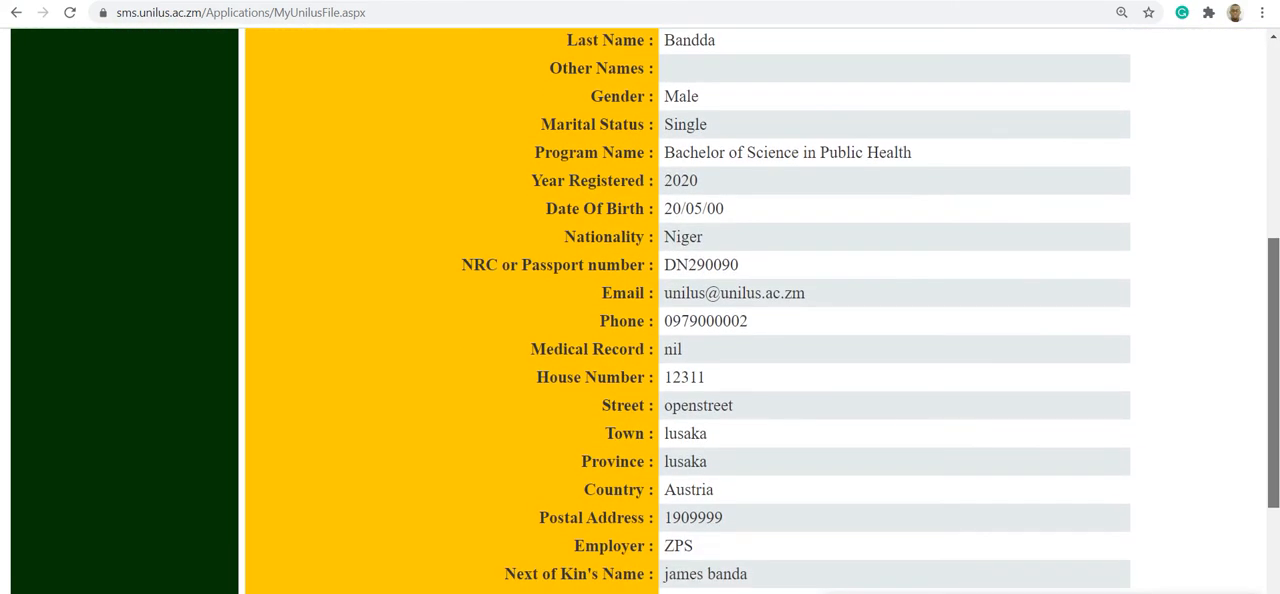
pyautogui.scroll(-3)
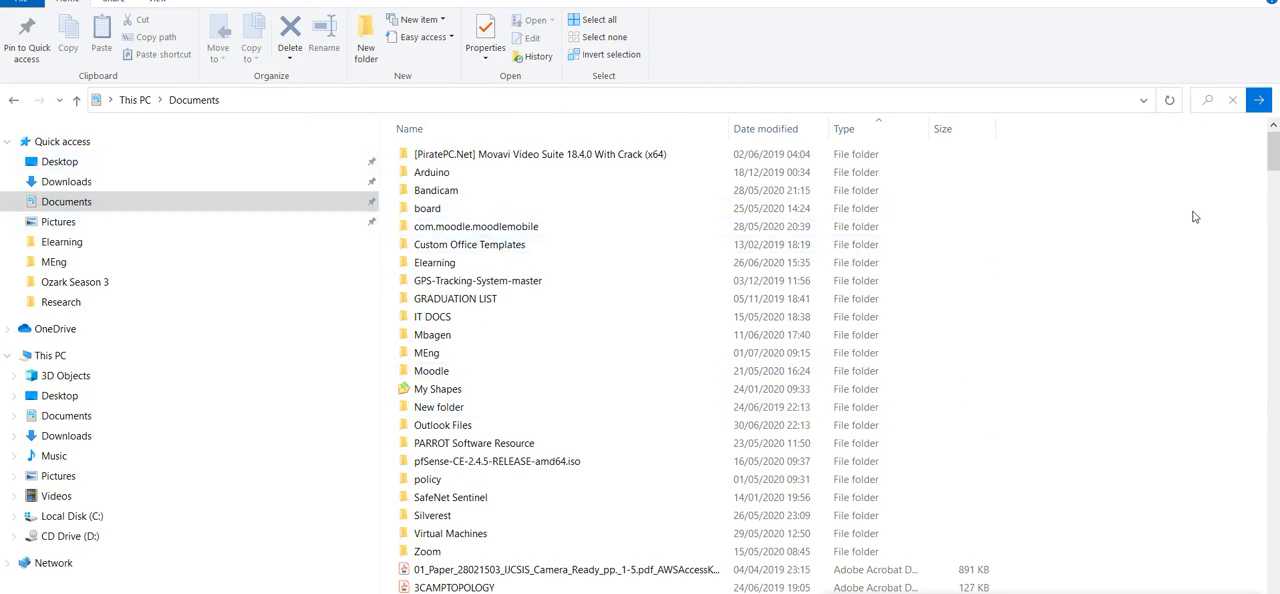
# Step: Browse the Downloads, Documents, Elearning and Pictures folders
pyautogui.scroll(-3)
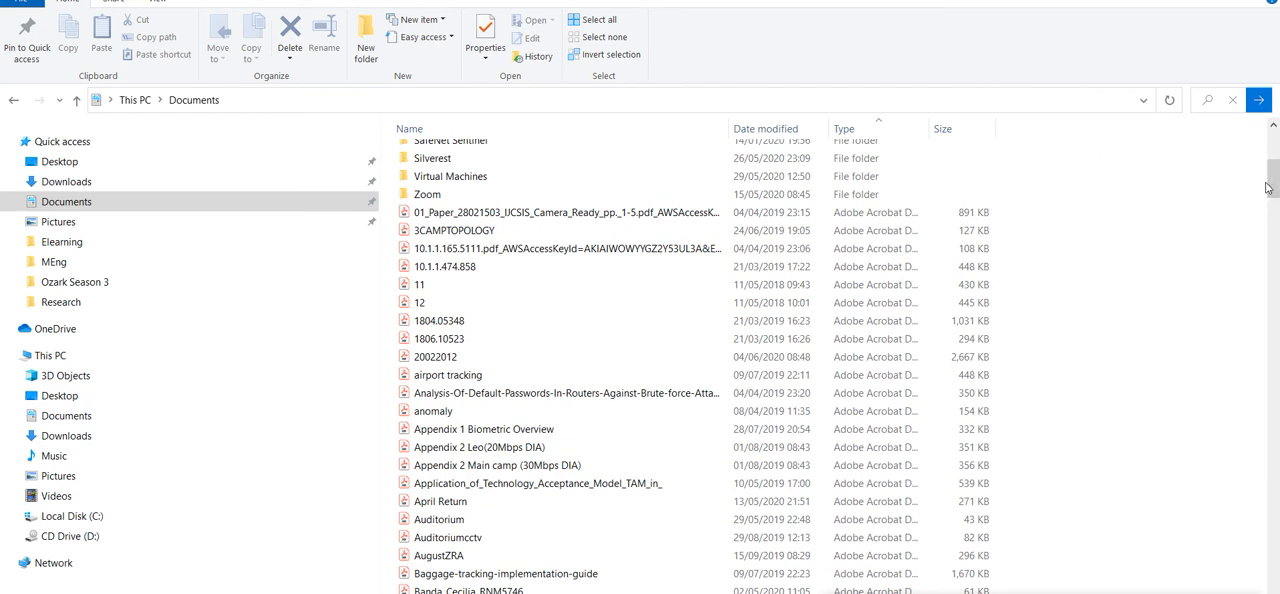
pyautogui.click(66, 180)
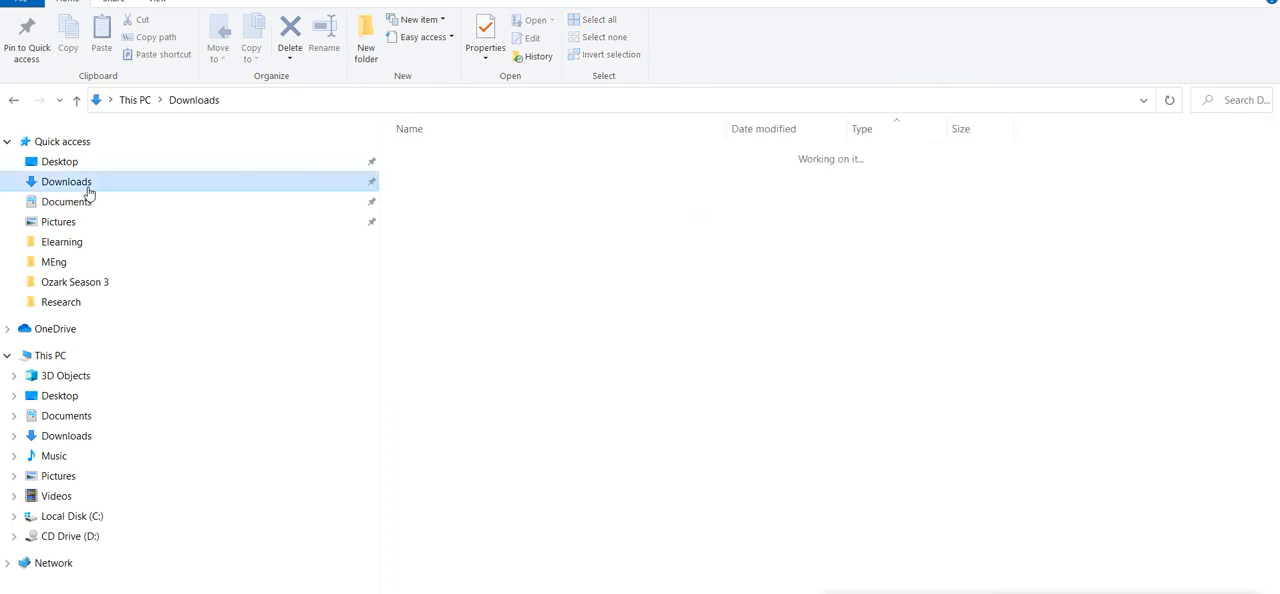
pyautogui.click(66, 180)
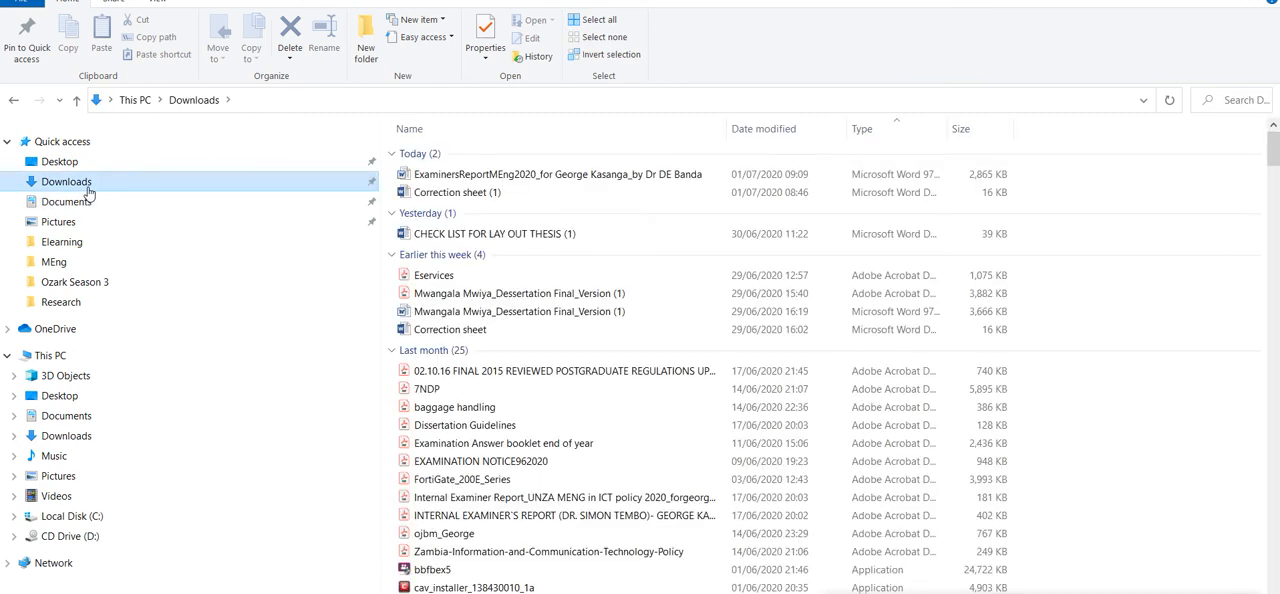
pyautogui.click(68, 200)
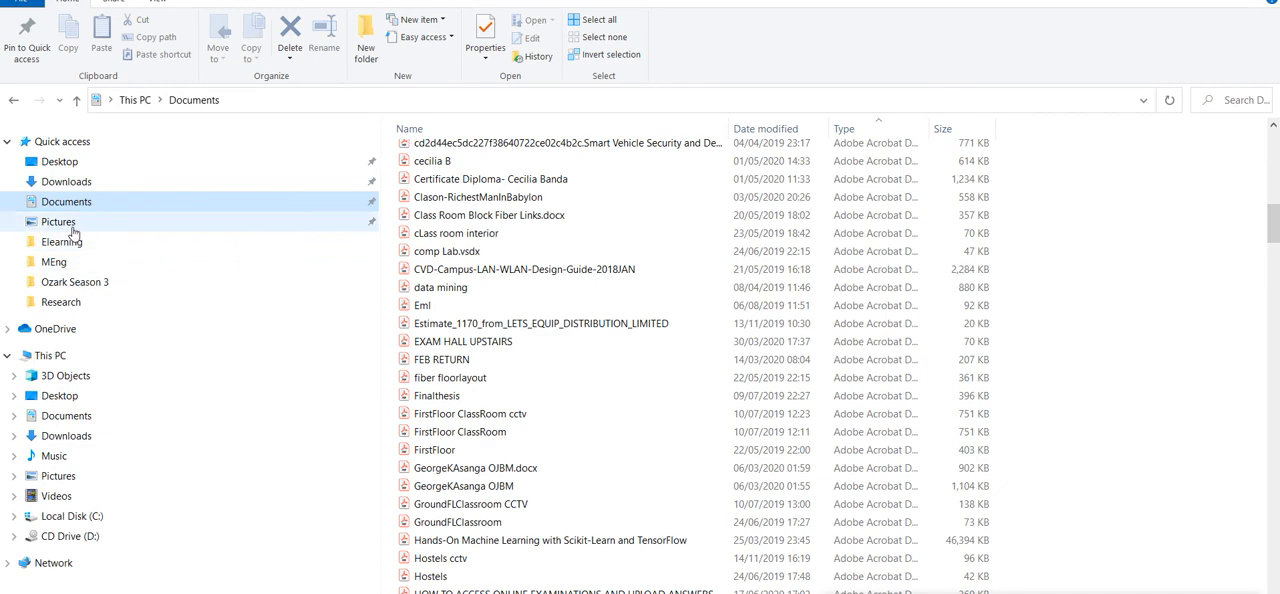
pyautogui.doubleClick(62, 240)
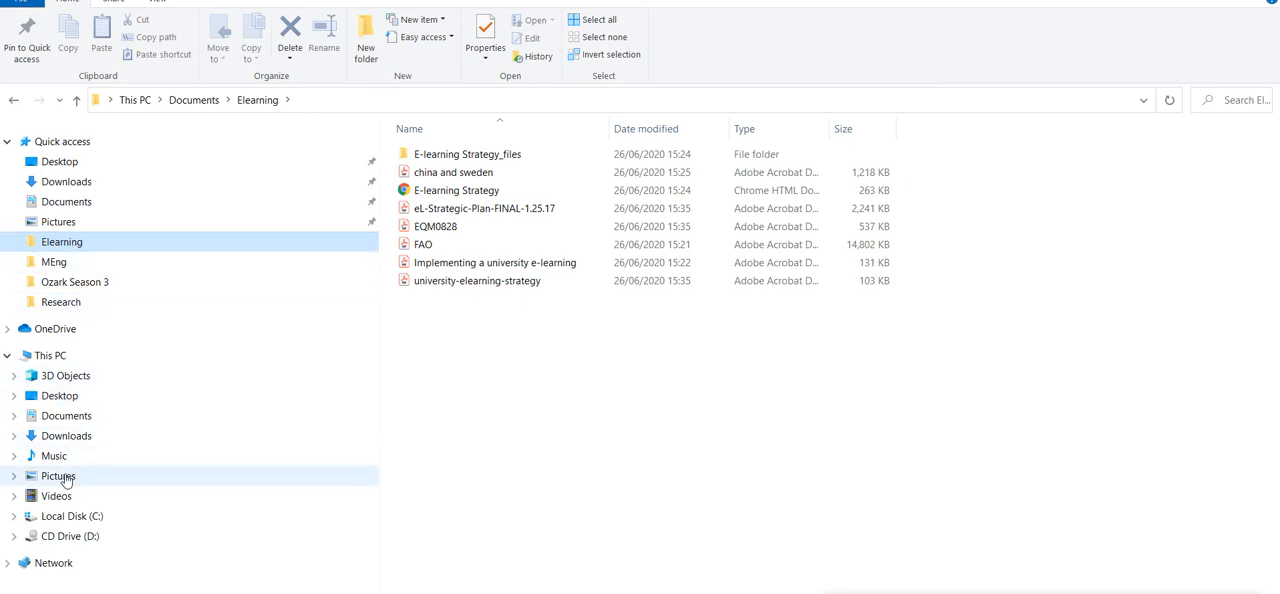
pyautogui.click(58, 476)
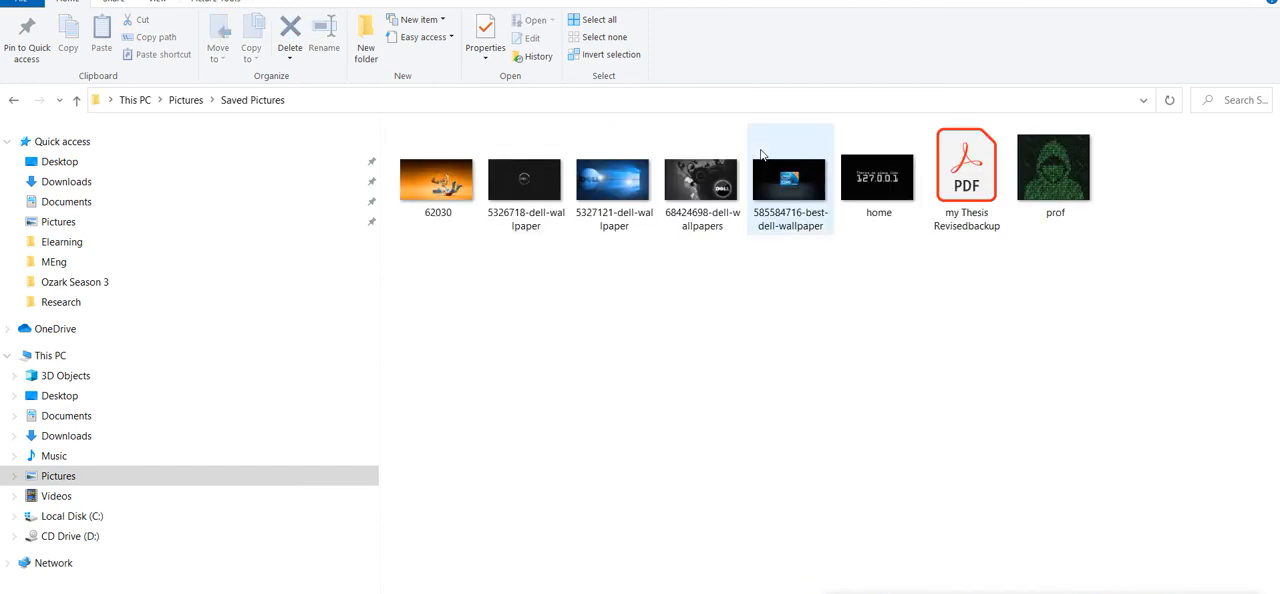
pyautogui.click(488, 280)
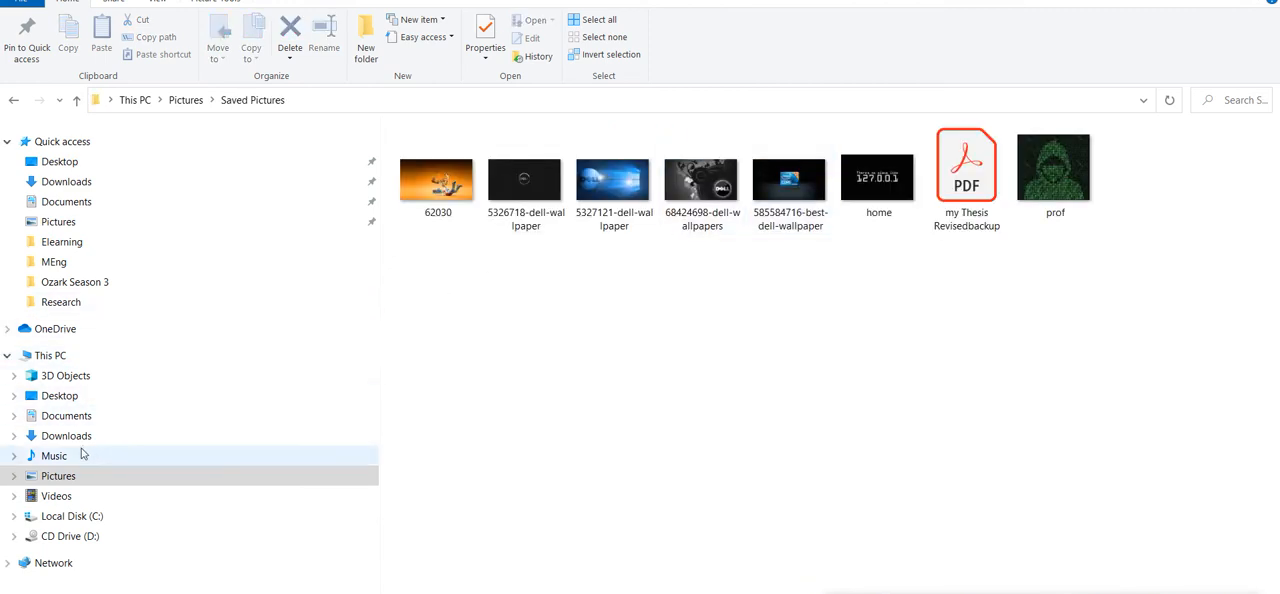
# Step: Return to Documents, look inside the IT DOCS folder, and finish in the Desktop folder
pyautogui.click(66, 416)
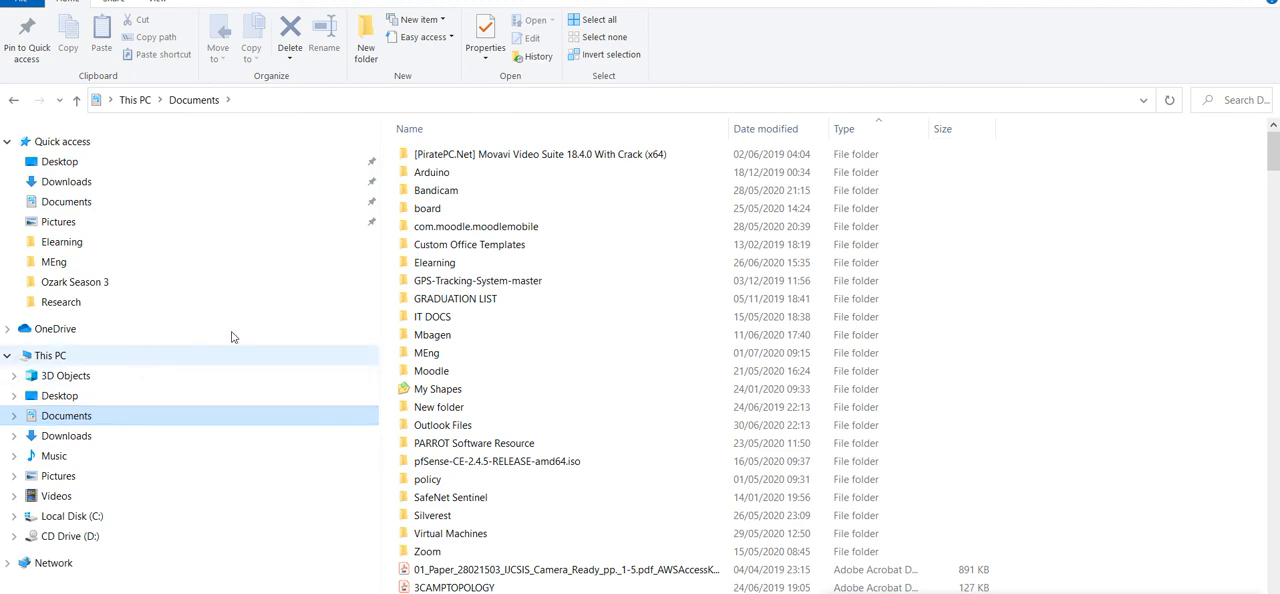
pyautogui.click(432, 316)
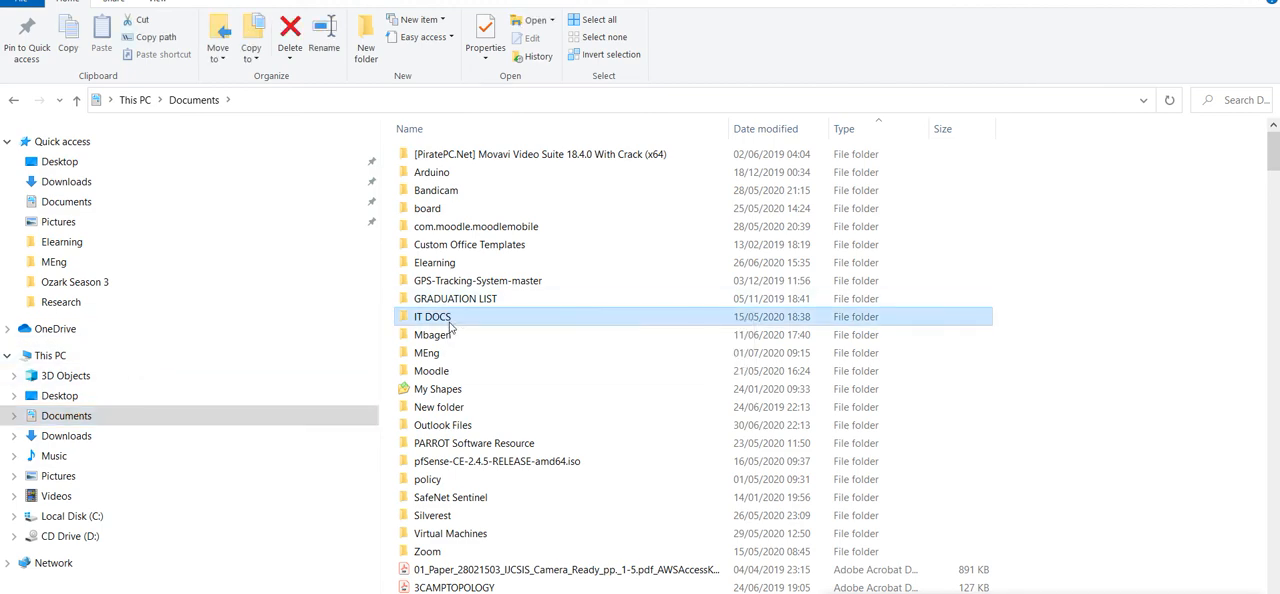
pyautogui.doubleClick(432, 316)
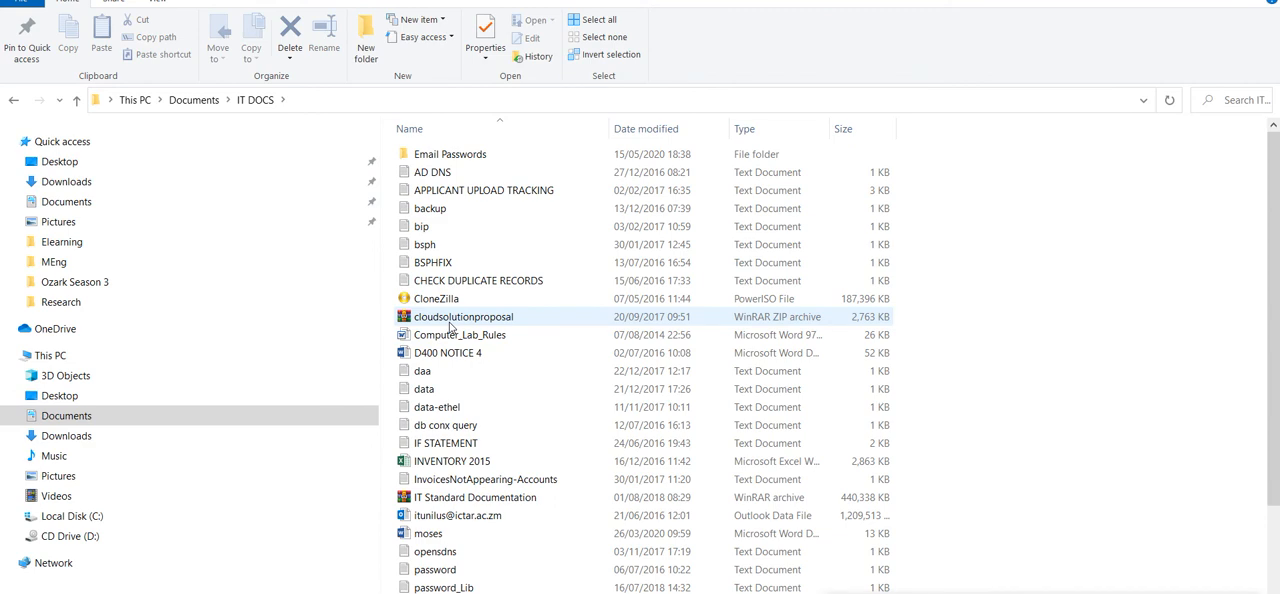
pyautogui.click(1106, 198)
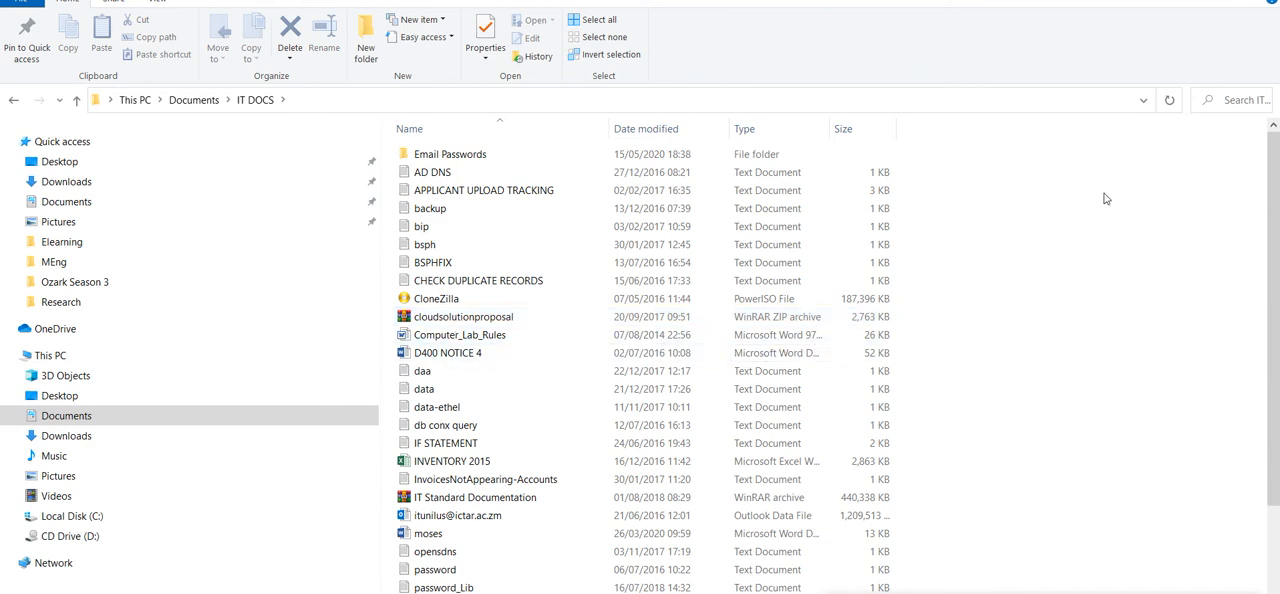
pyautogui.click(68, 416)
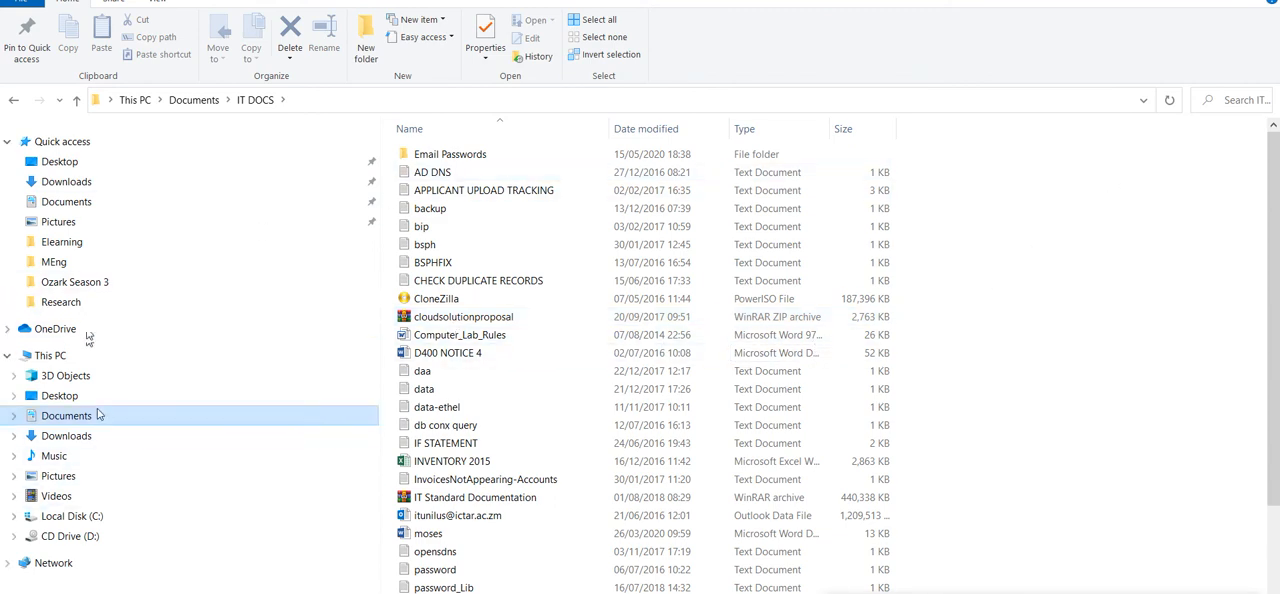
pyautogui.click(60, 396)
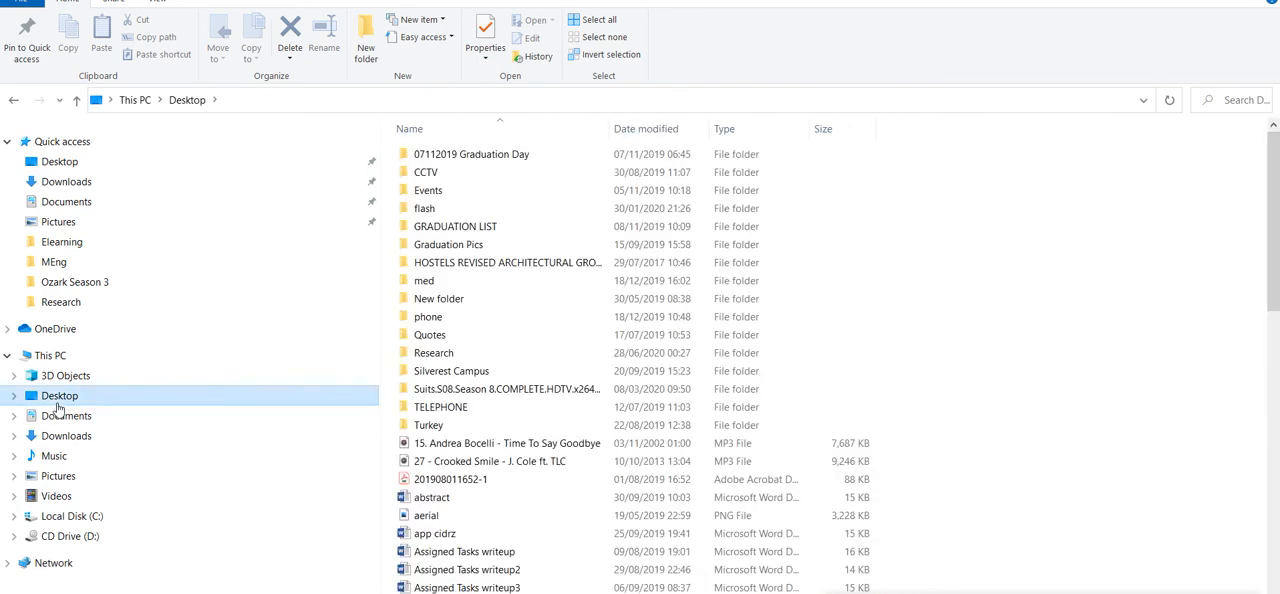
pyautogui.moveTo(138, 466)
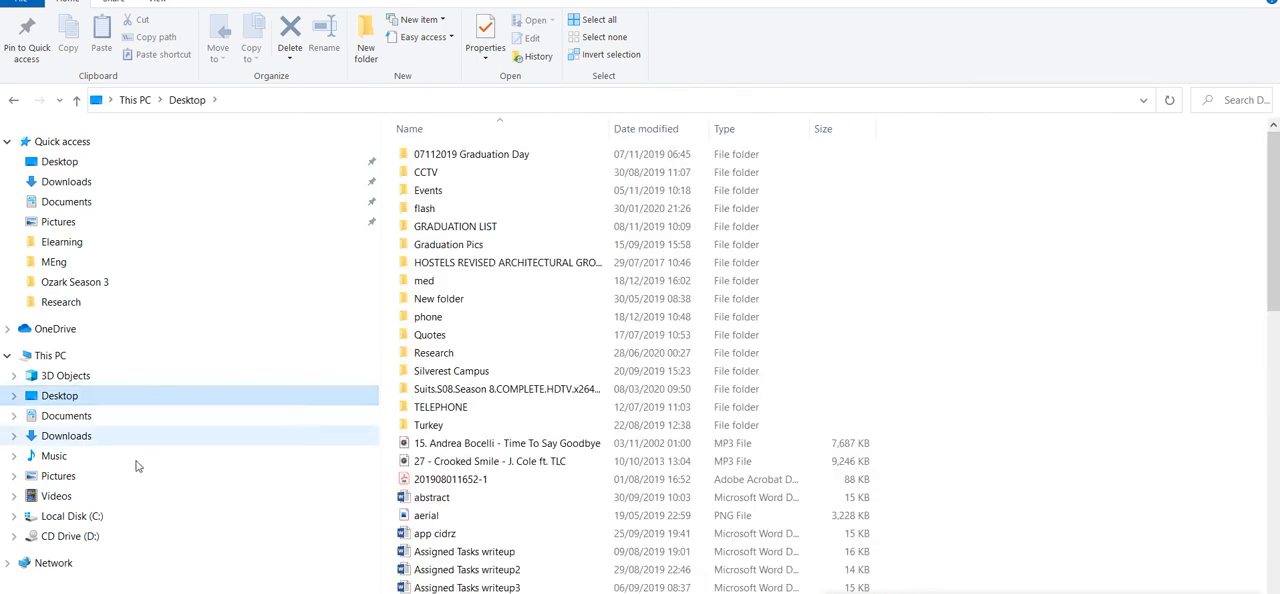
pyautogui.moveTo(68, 202)
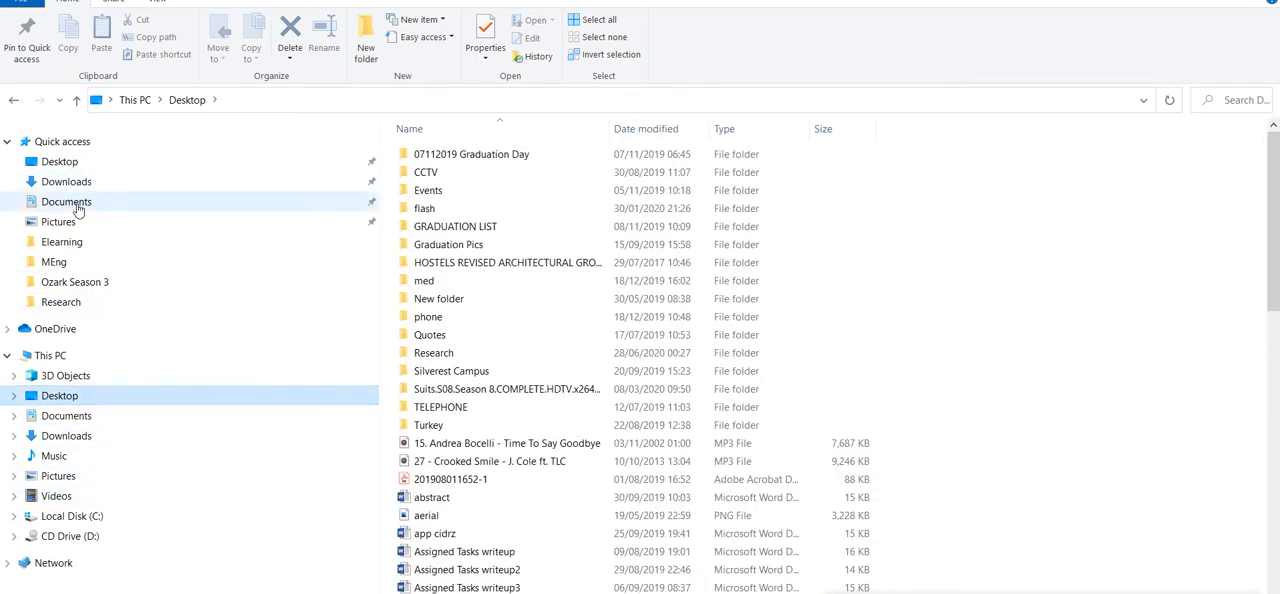
pyautogui.click(68, 202)
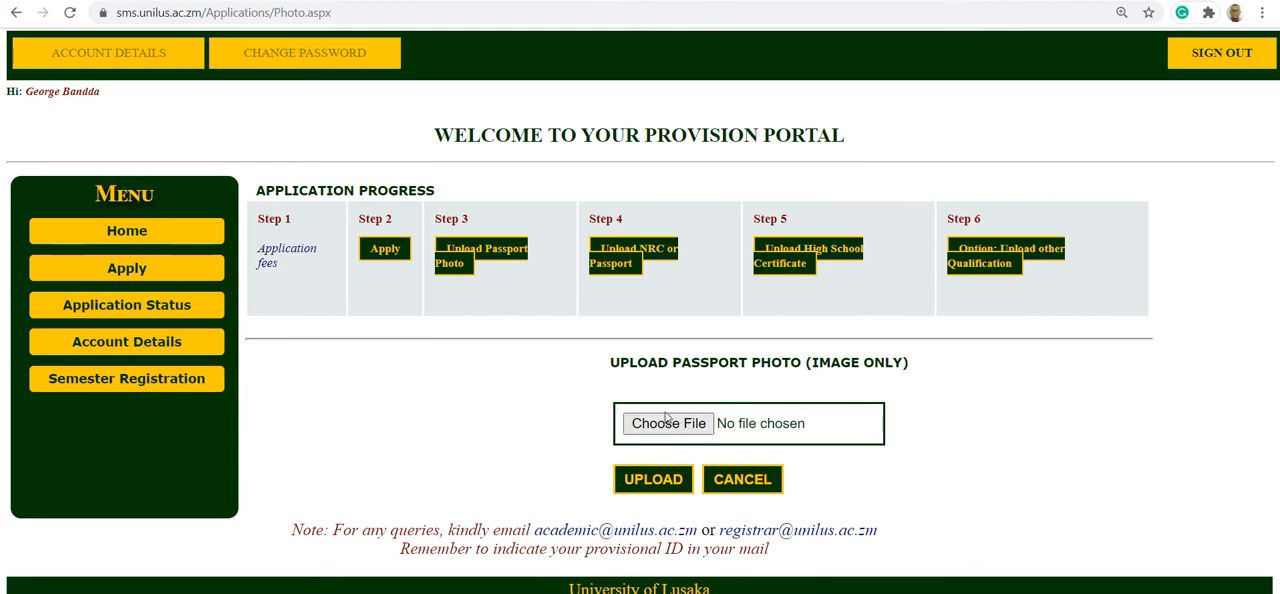
# Step: Try uploading the PDF from Documents as the passport photo and note the allowed image types message
pyautogui.click(668, 424)
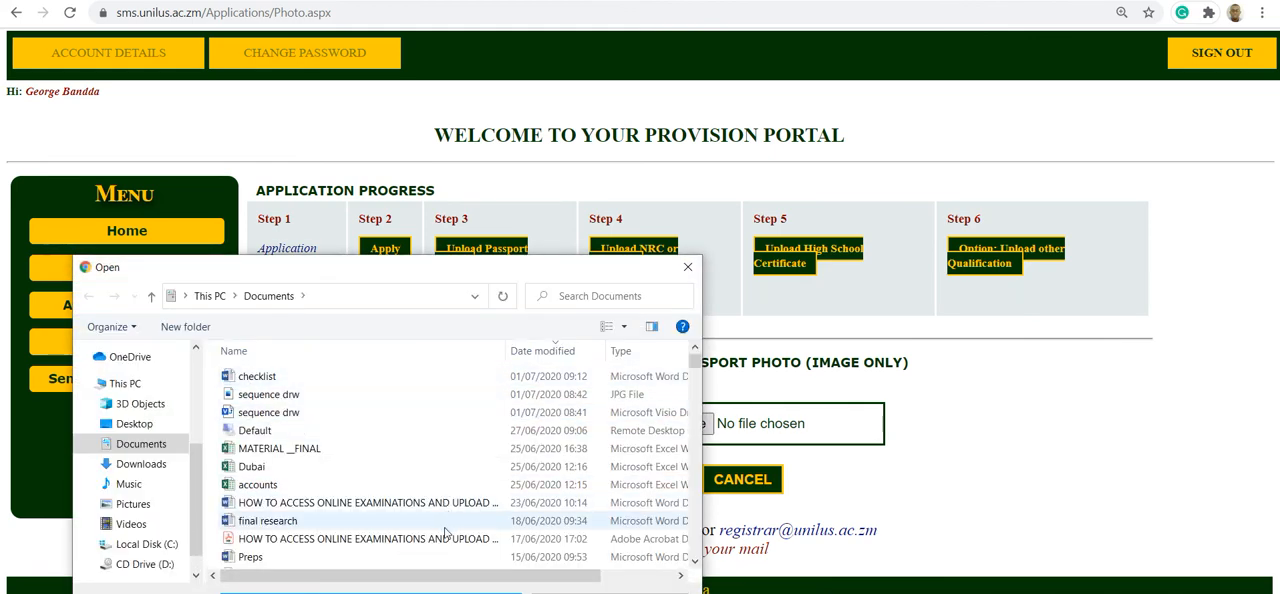
pyautogui.click(368, 538)
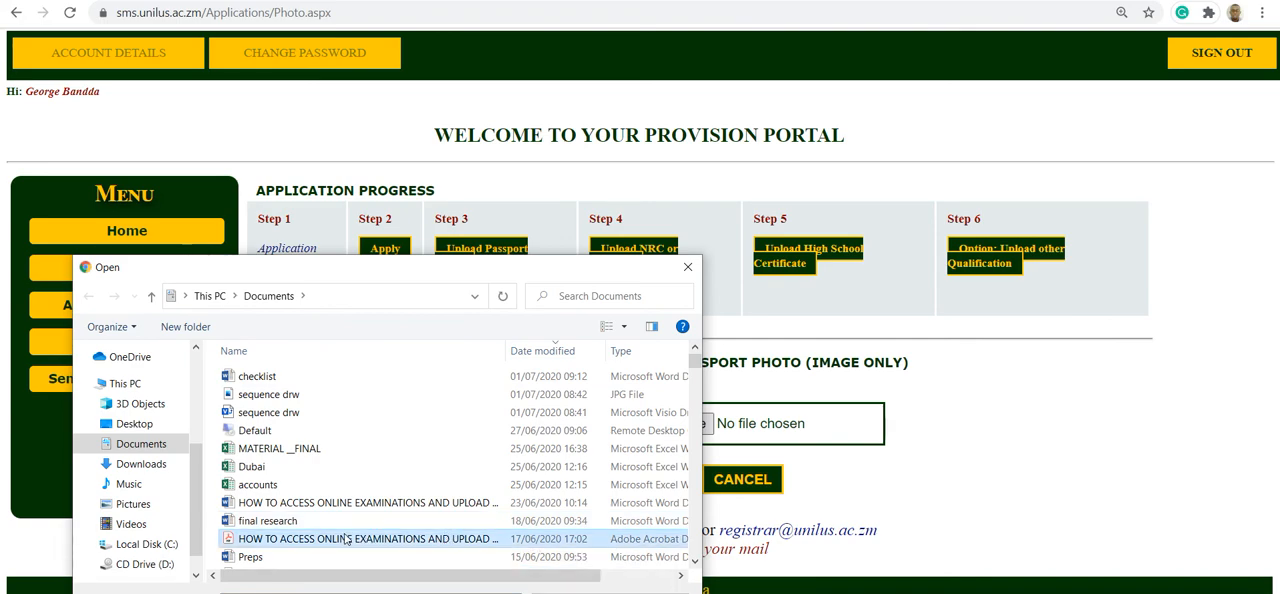
pyautogui.doubleClick(368, 538)
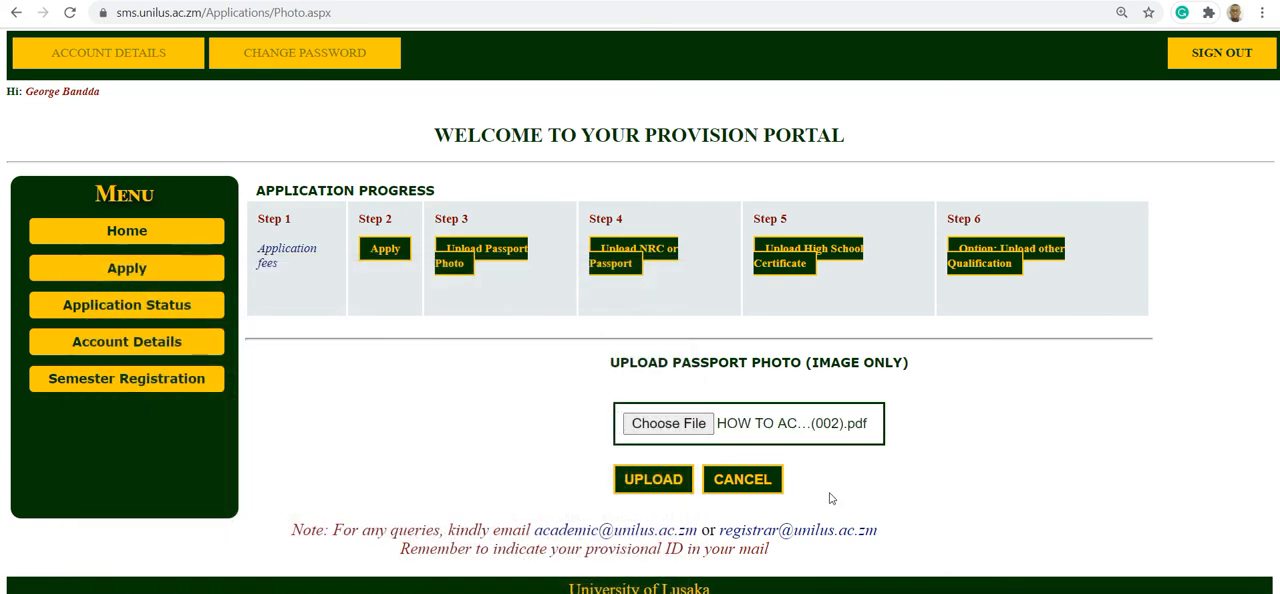
pyautogui.click(652, 480)
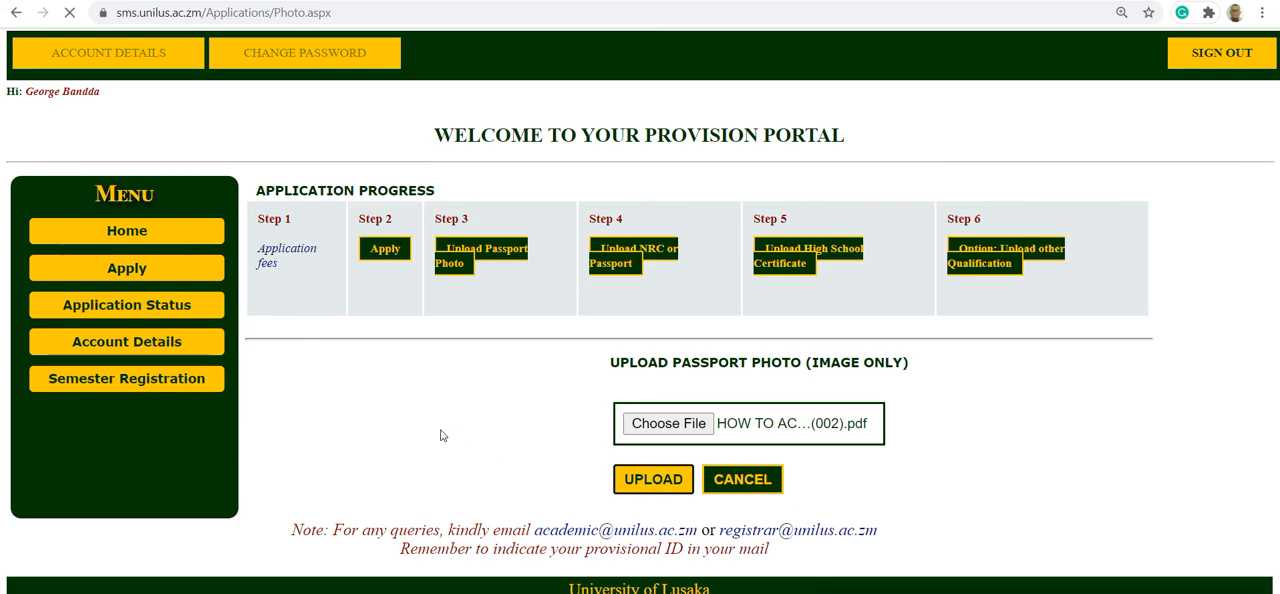
pyautogui.click(652, 480)
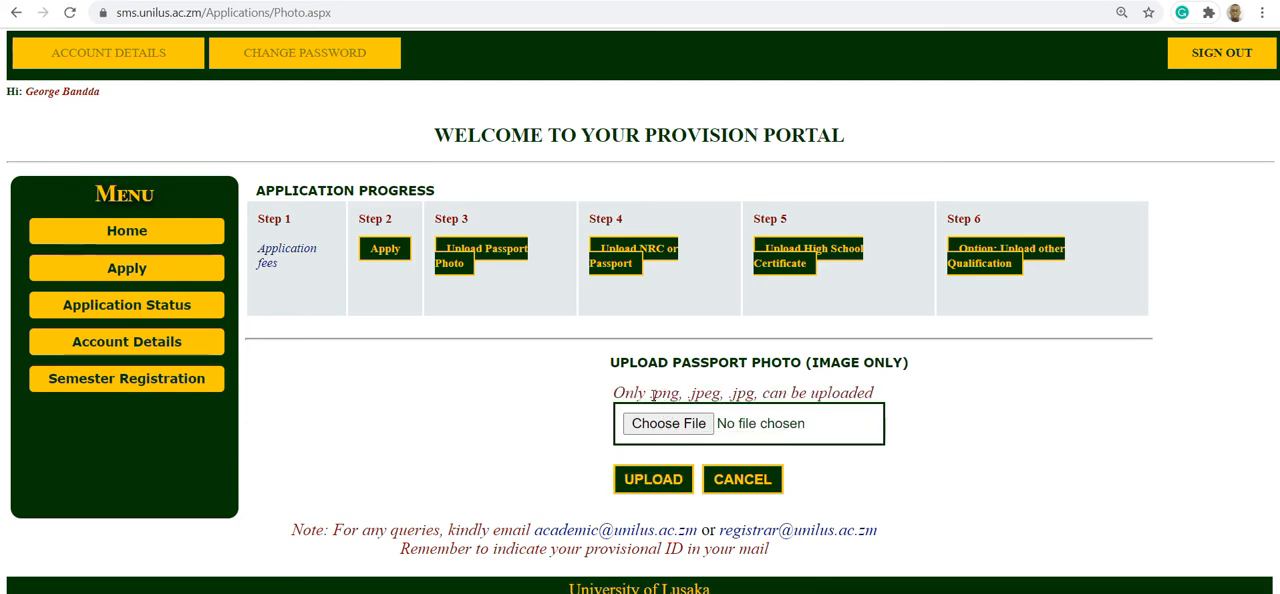
pyautogui.moveTo(652, 392); pyautogui.dragTo(848, 392)
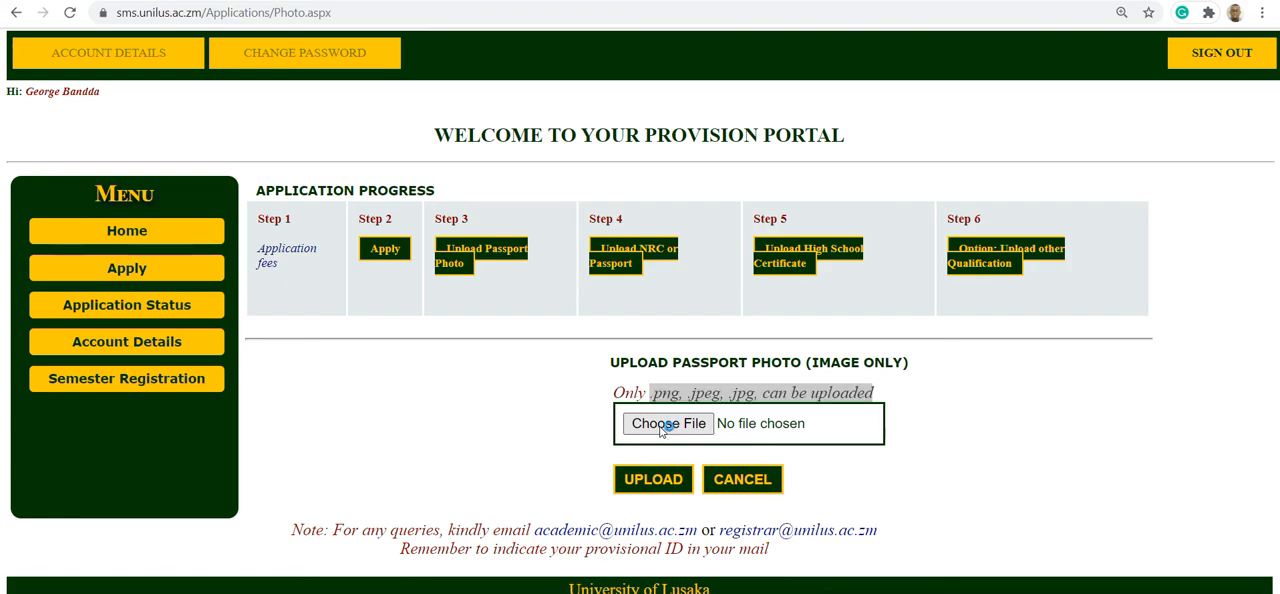
# Step: Choose maps.png from Pictures and upload it as the passport photo
pyautogui.click(668, 424)
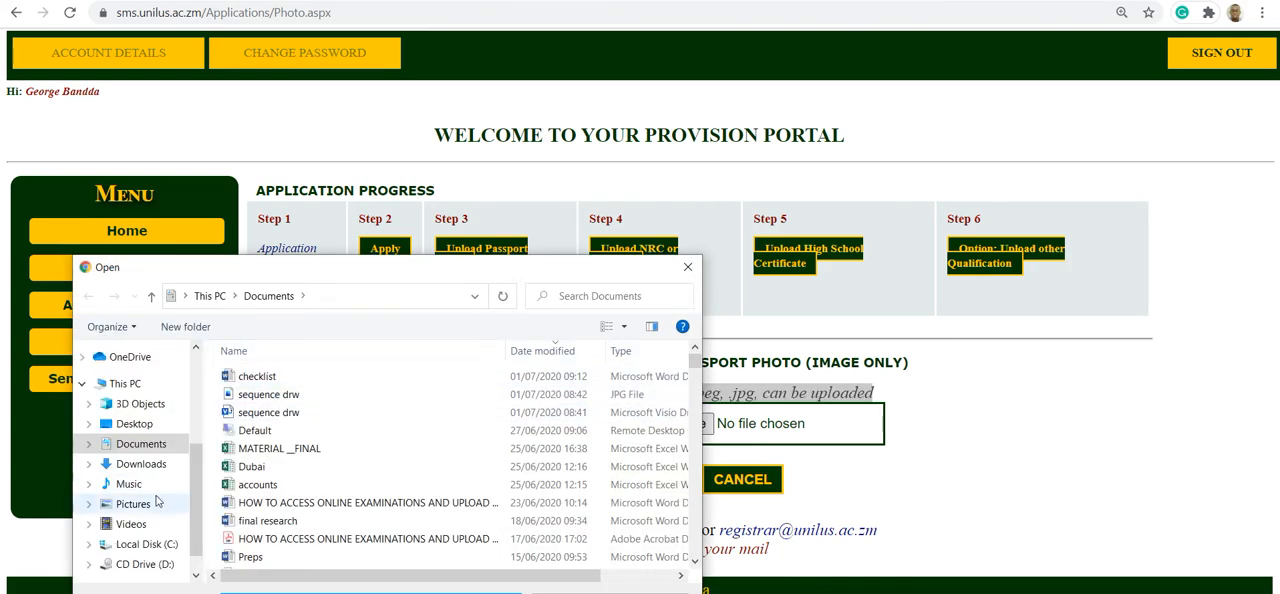
pyautogui.click(132, 504)
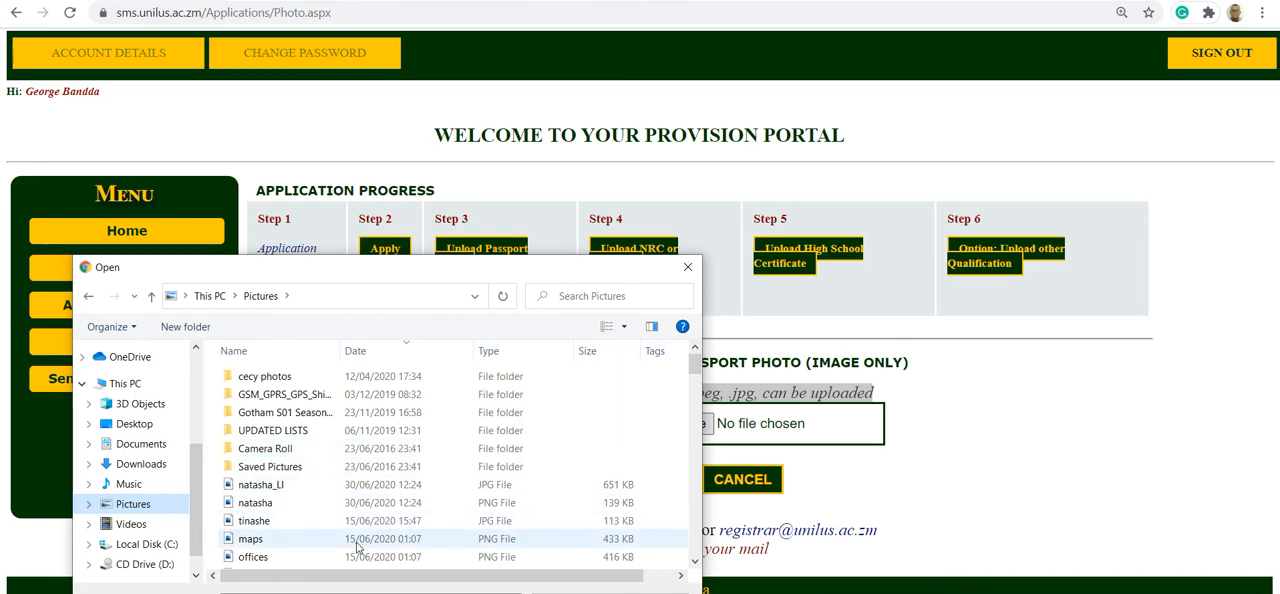
pyautogui.moveTo(250, 540)
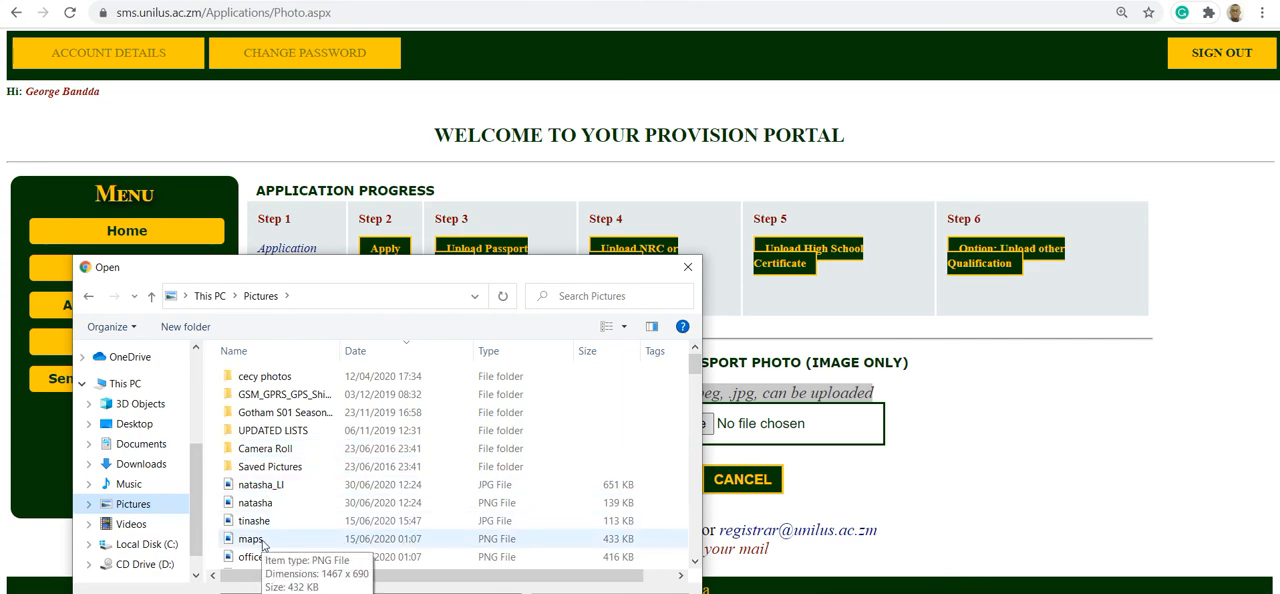
pyautogui.click(250, 538)
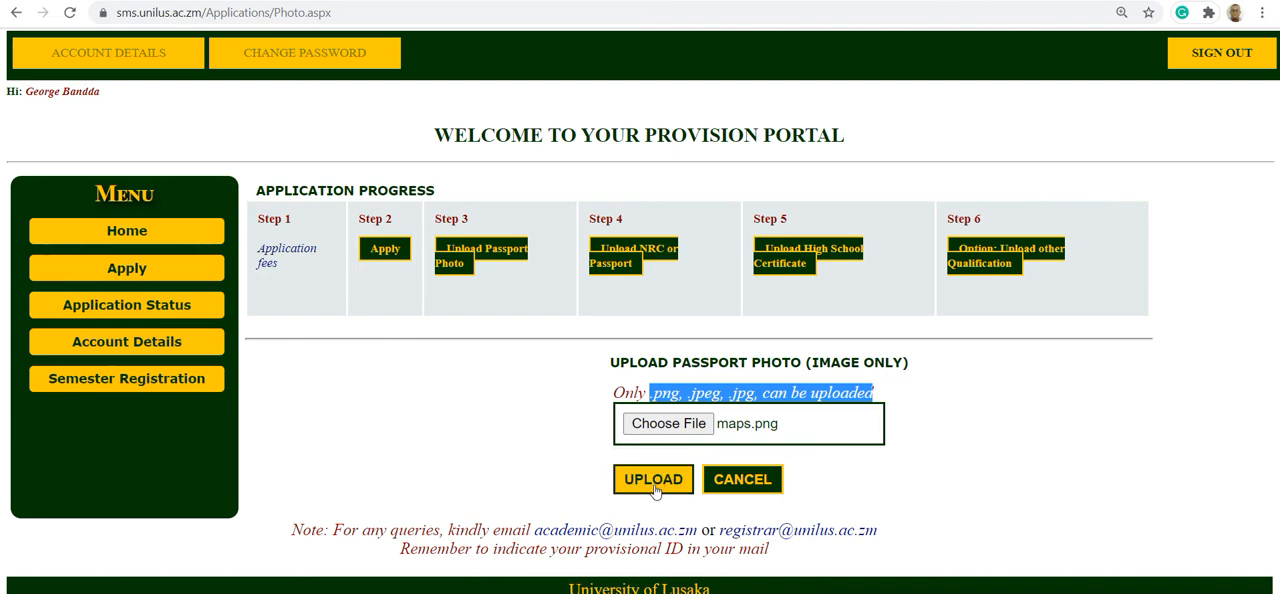
pyautogui.click(652, 480)
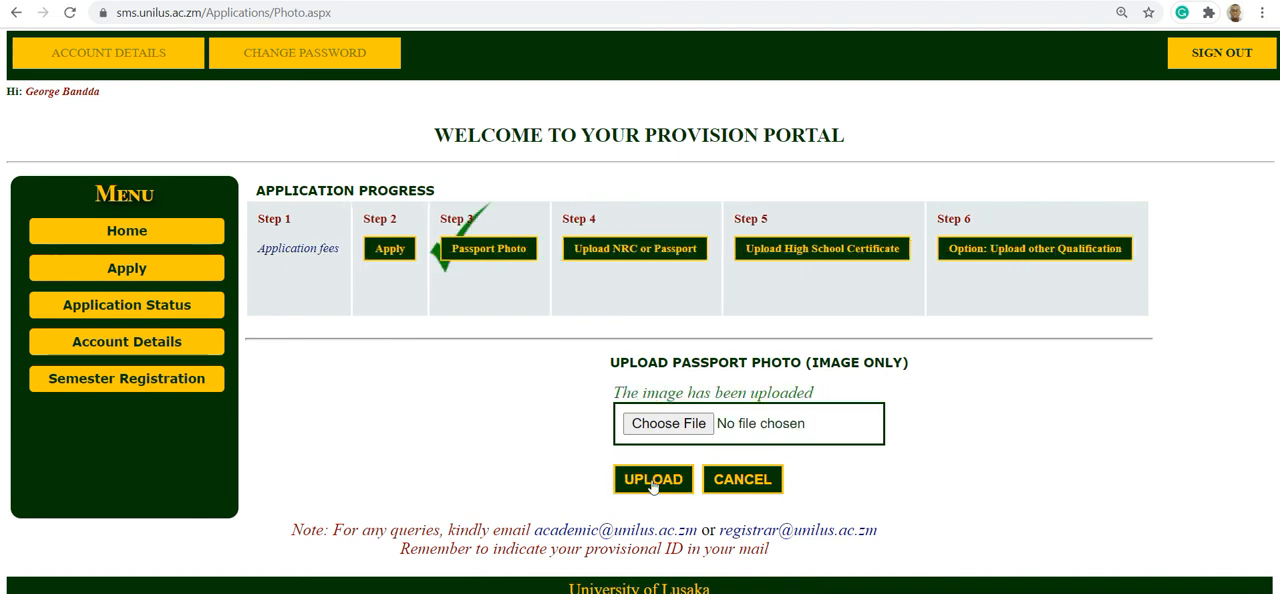
pyautogui.moveTo(480, 218)
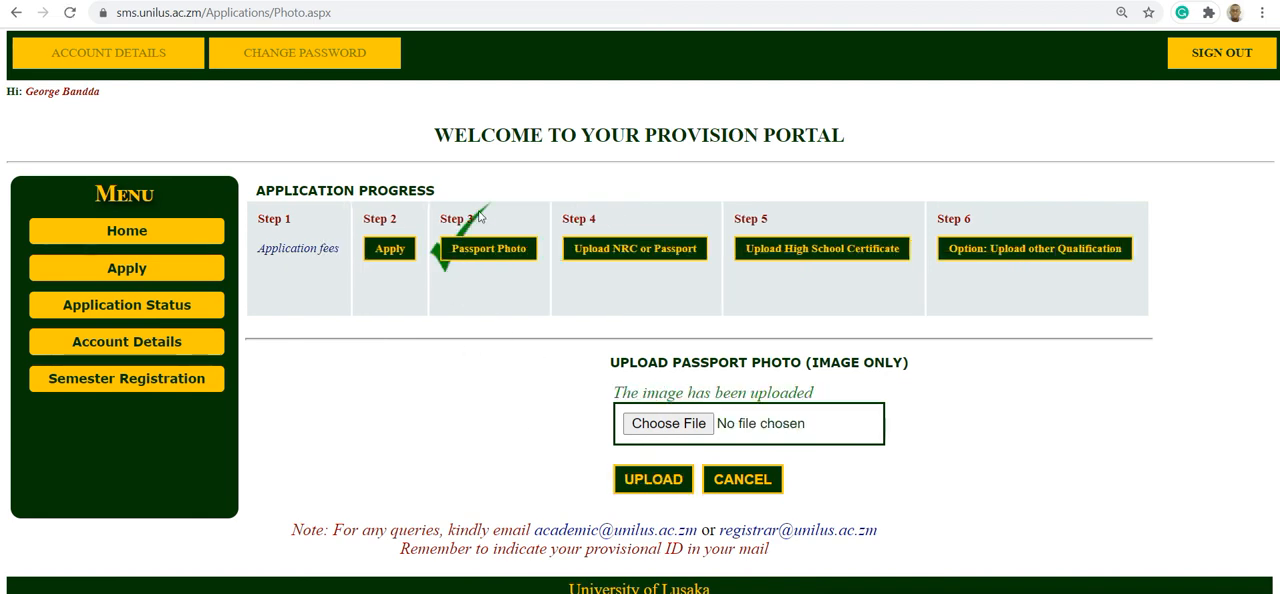
pyautogui.moveTo(628, 258)
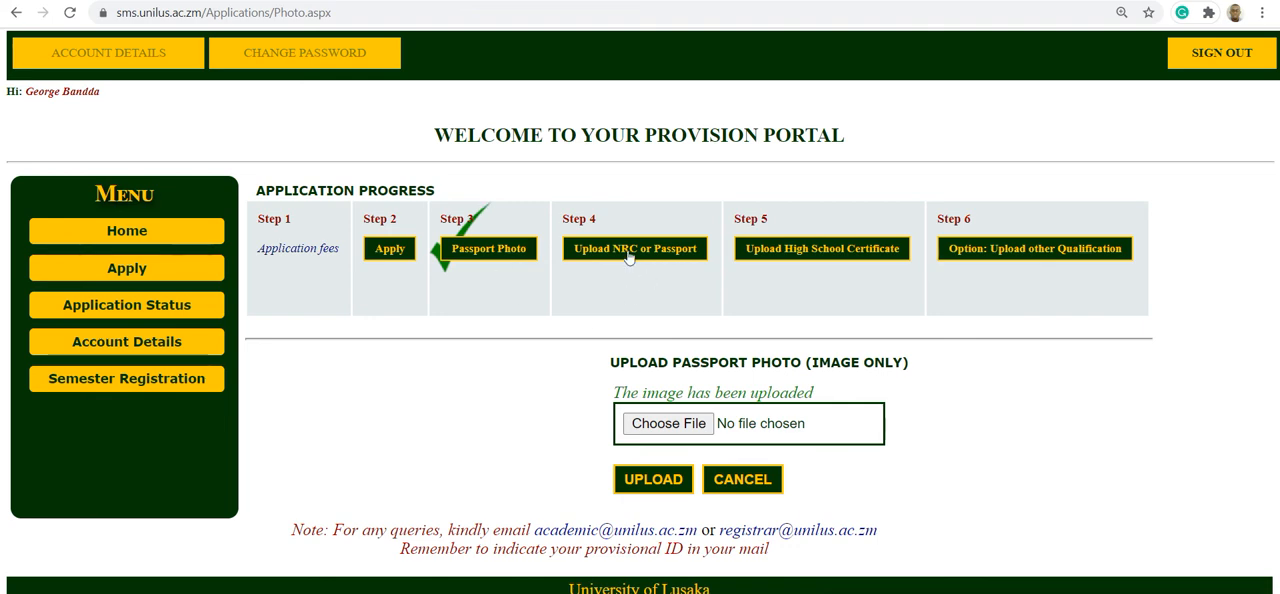
# Step: Upload the PDF from Documents as the NRC or passport document
pyautogui.click(636, 248)
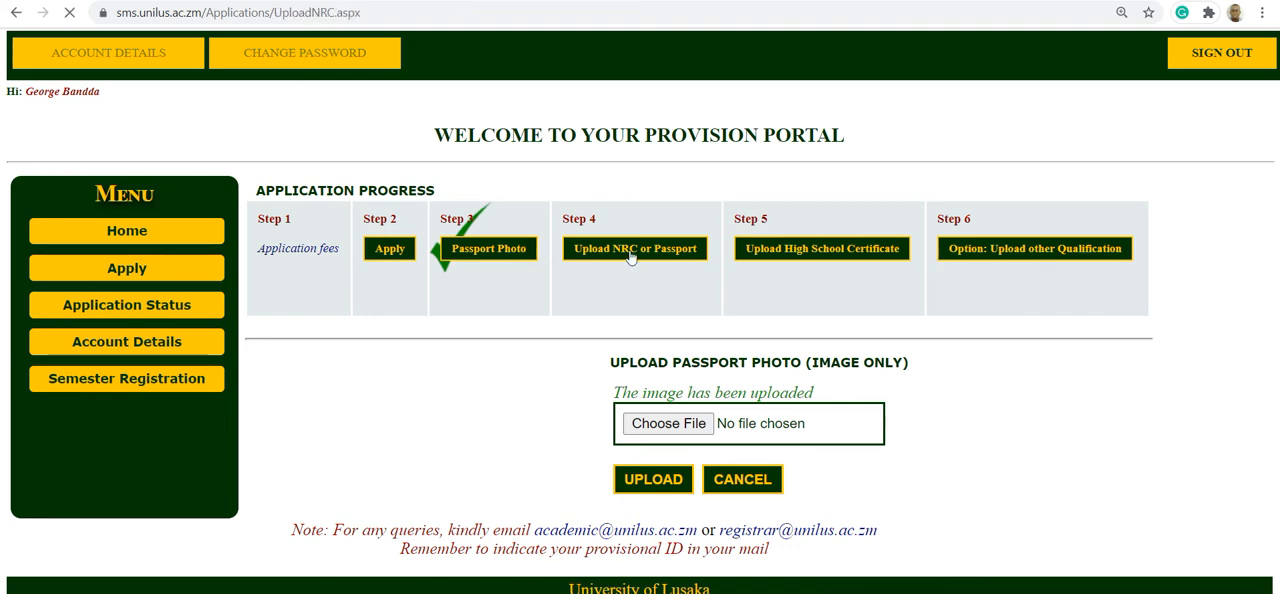
pyautogui.click(634, 248)
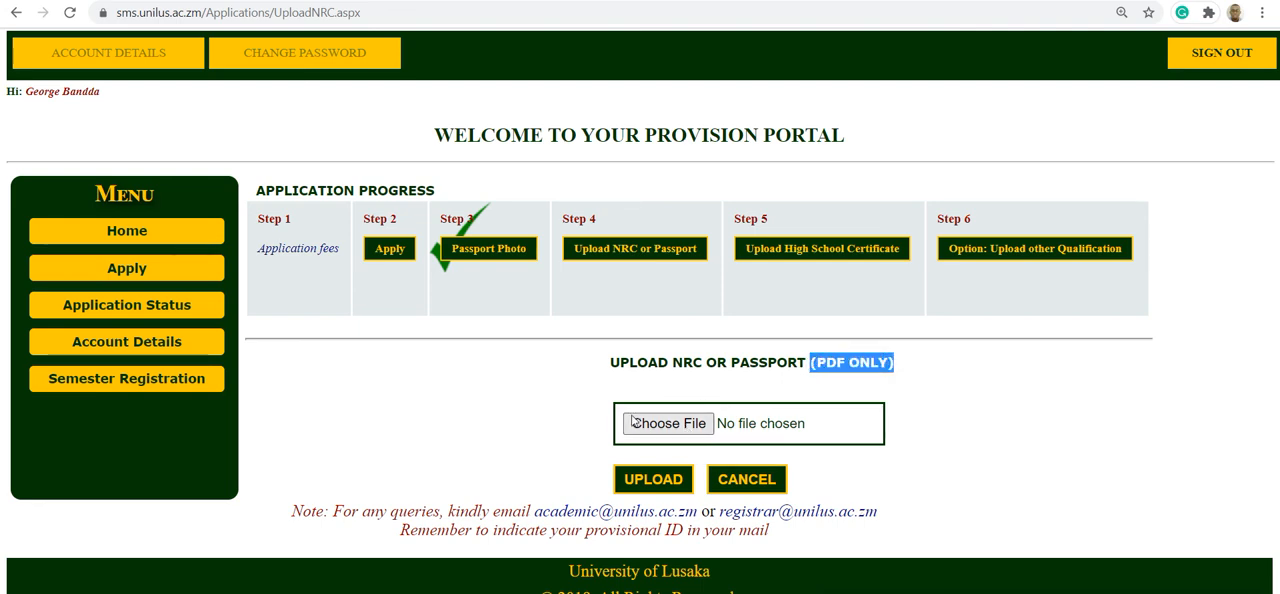
pyautogui.click(668, 424)
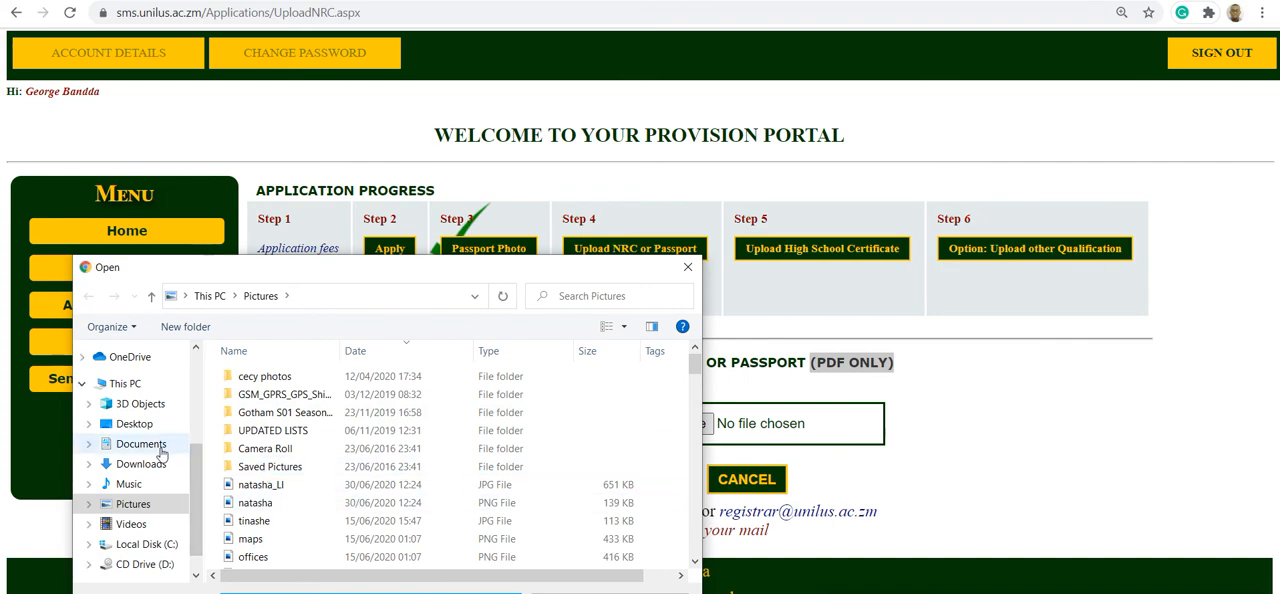
pyautogui.click(140, 444)
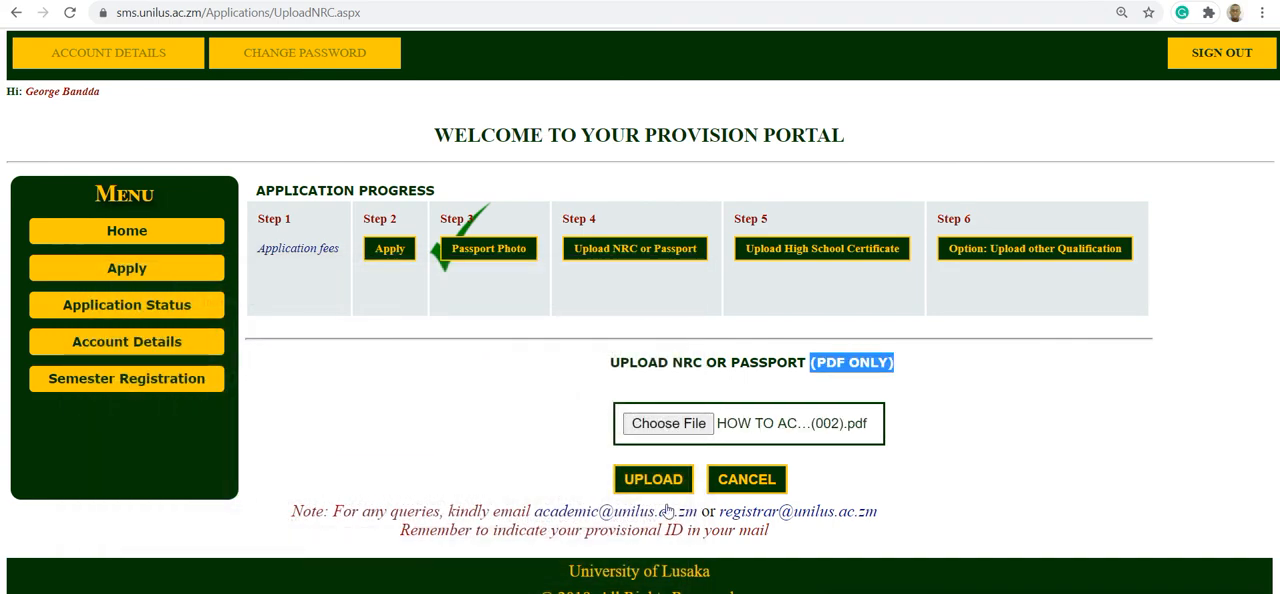
pyautogui.click(652, 480)
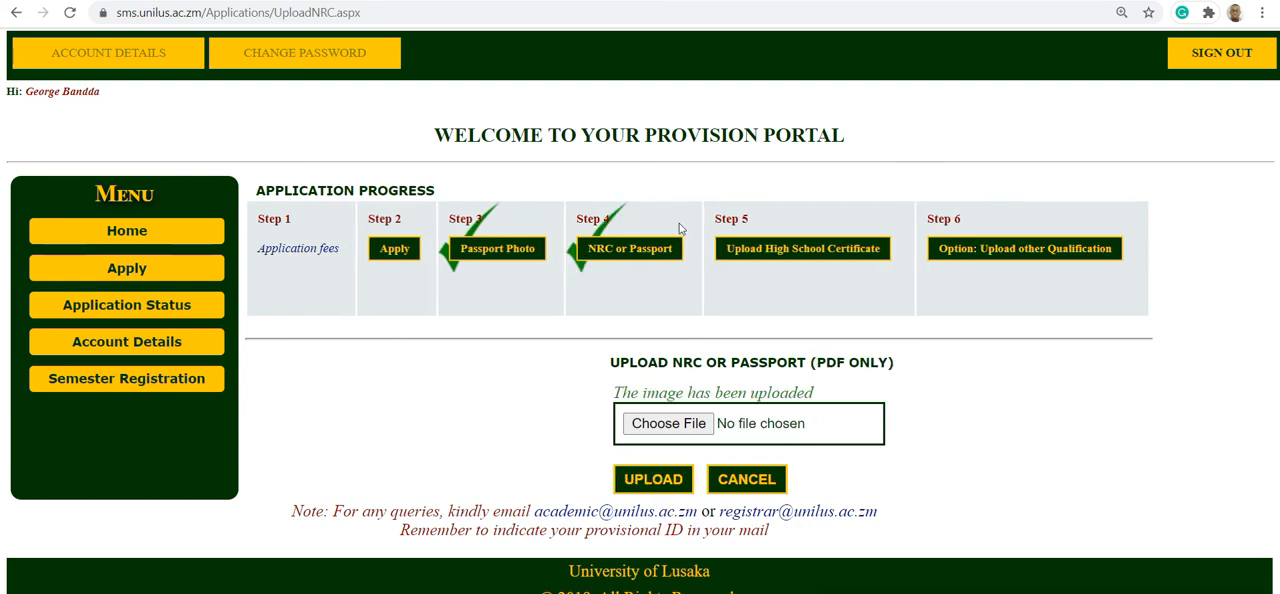
pyautogui.click(802, 248)
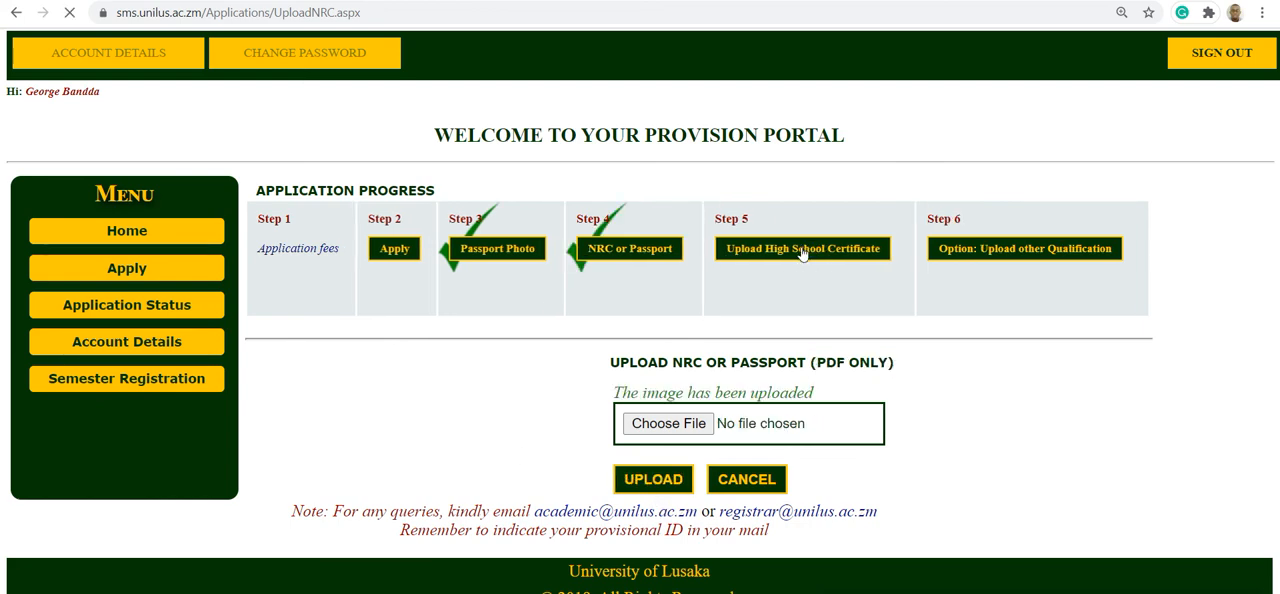
# Step: Upload the PDF document as the high school certificate
pyautogui.click(802, 248)
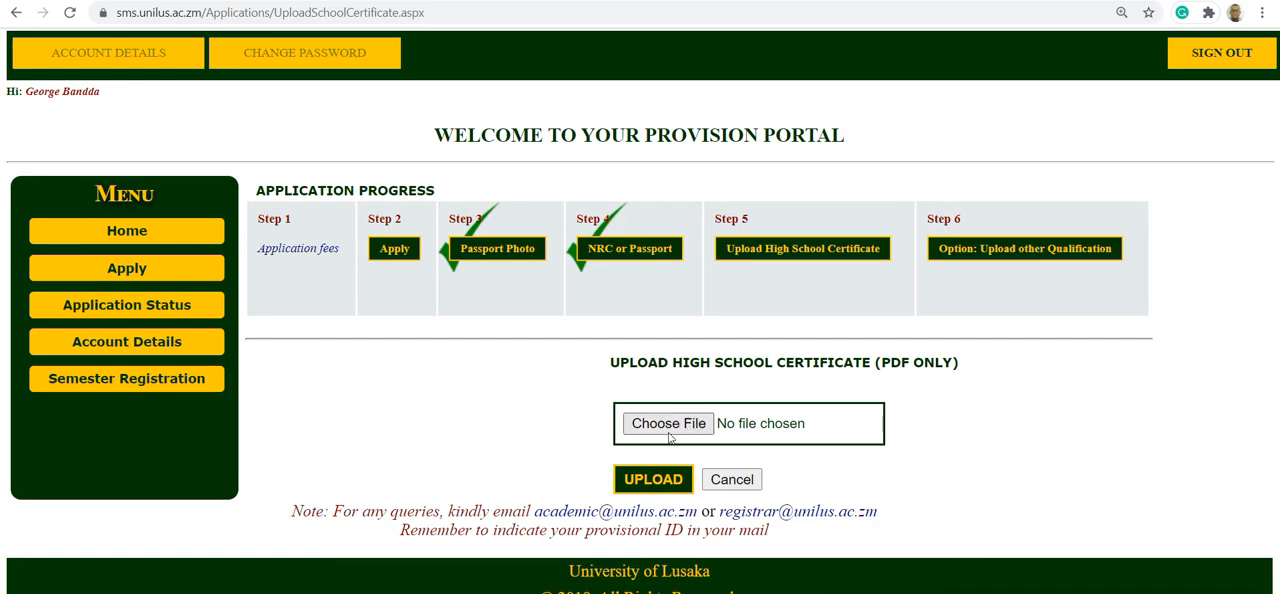
pyautogui.click(668, 424)
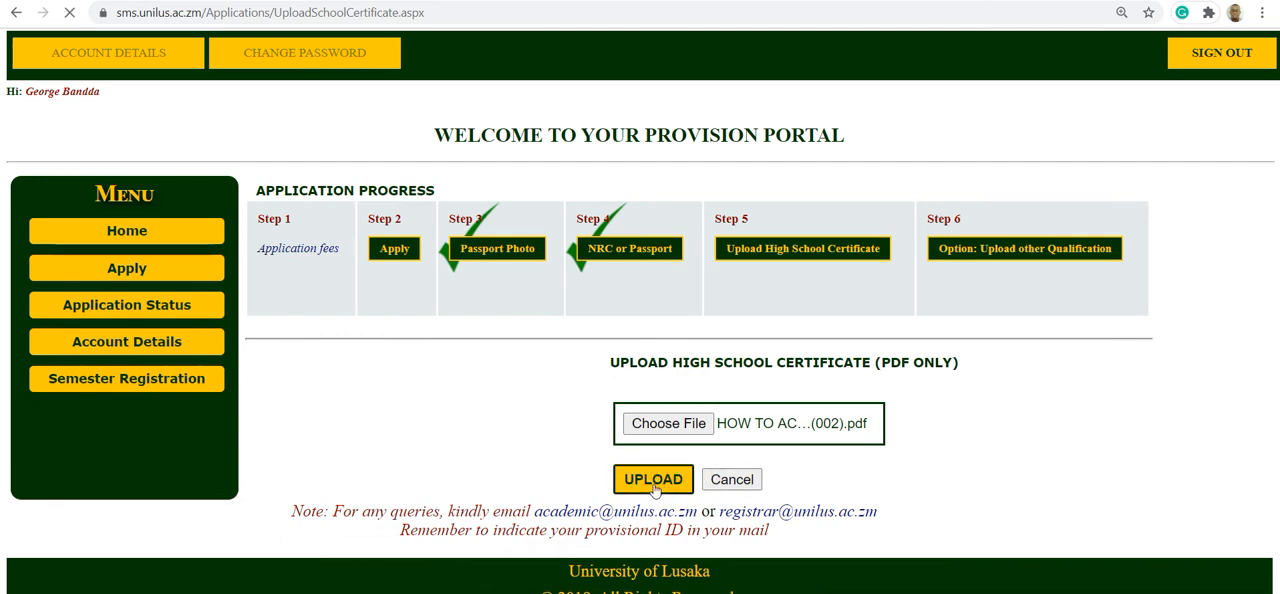
pyautogui.click(652, 480)
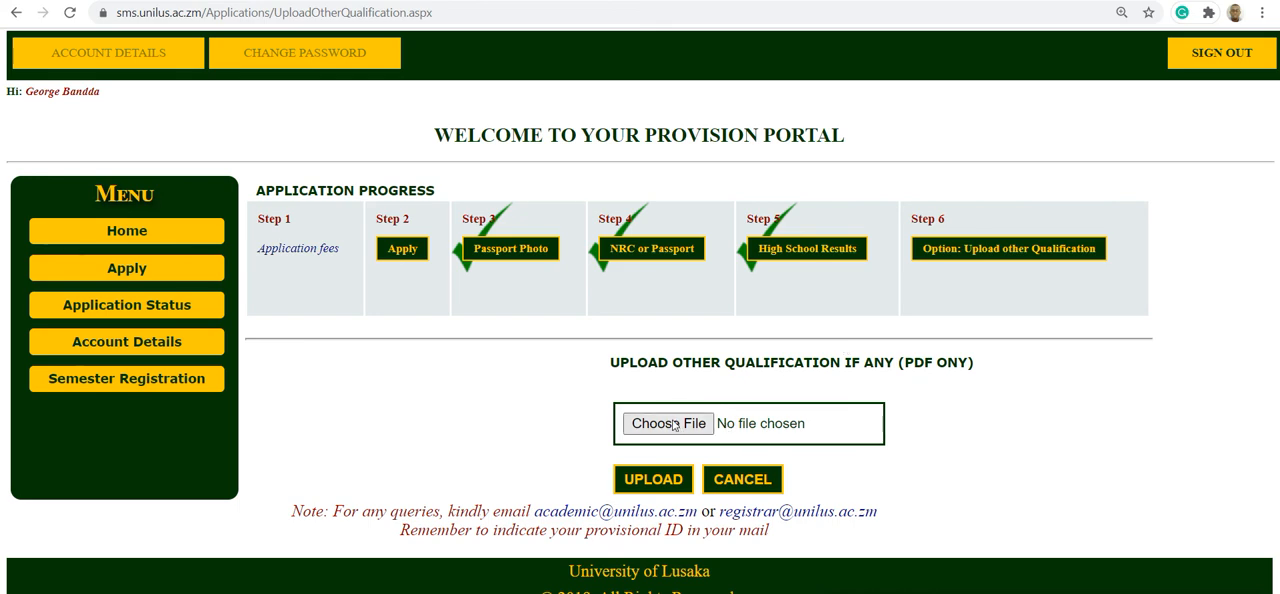
# Step: Select the PDF file and upload it as the other qualification document
pyautogui.click(668, 424)
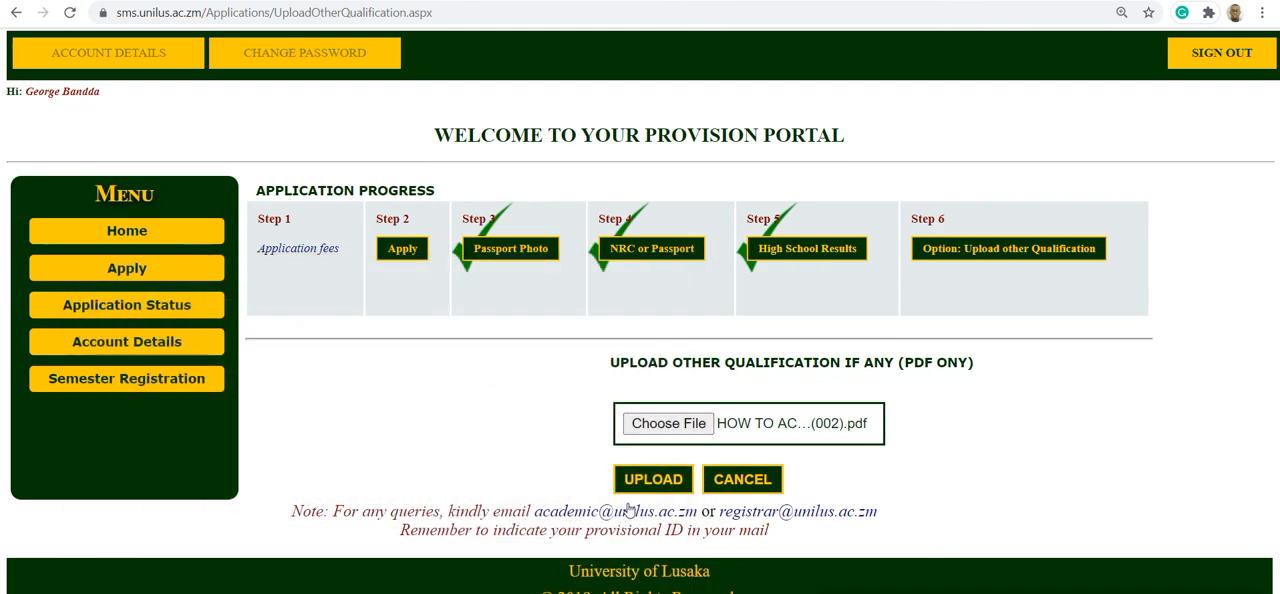
pyautogui.click(652, 480)
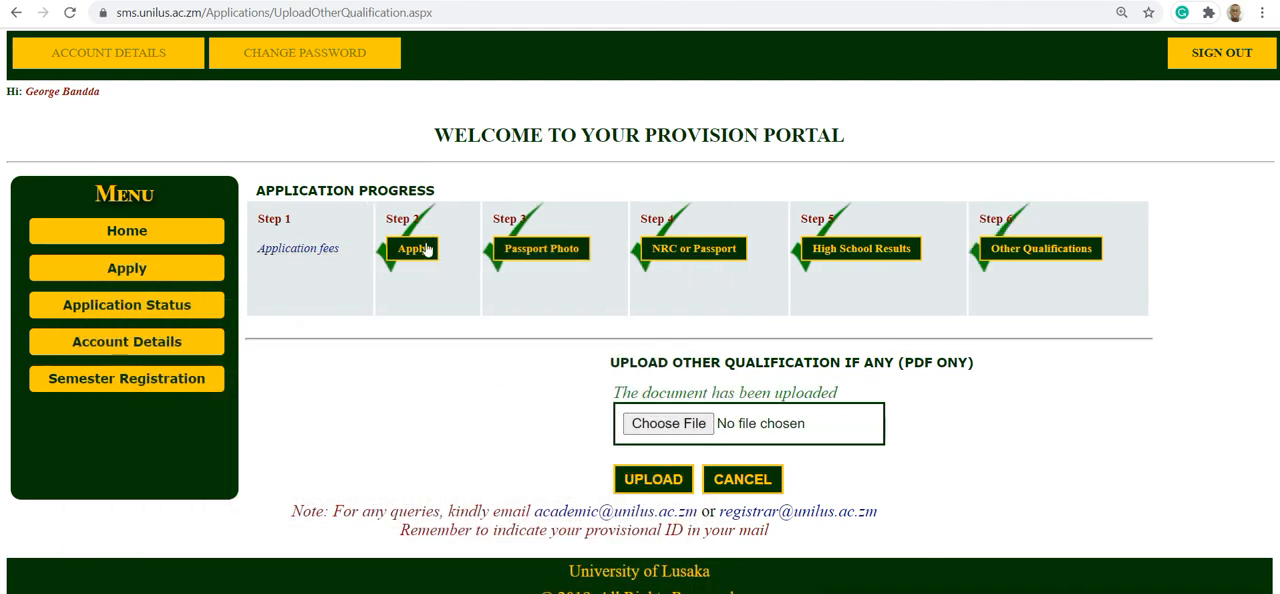
pyautogui.moveTo(1016, 272)
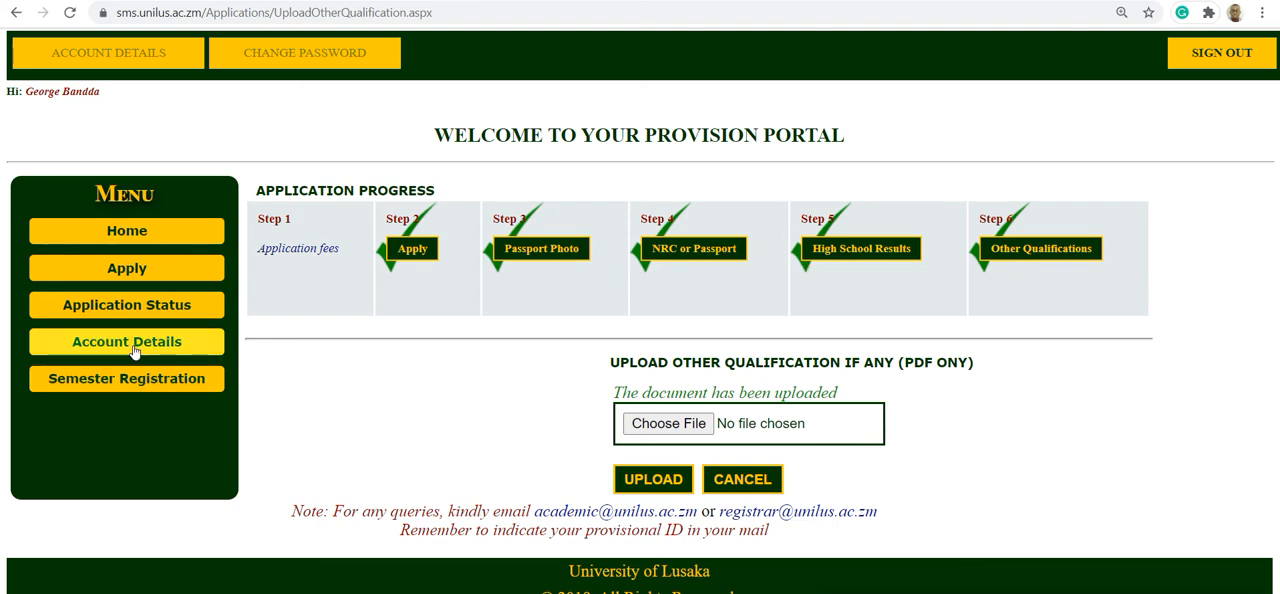
pyautogui.click(126, 340)
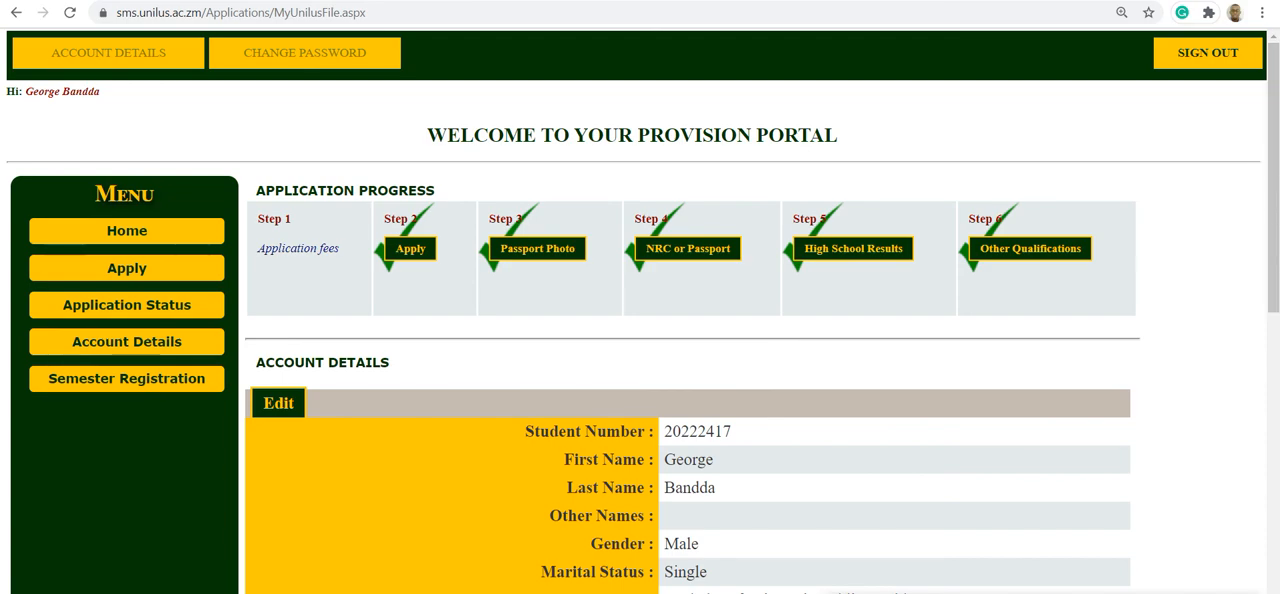
pyautogui.scroll(-3)
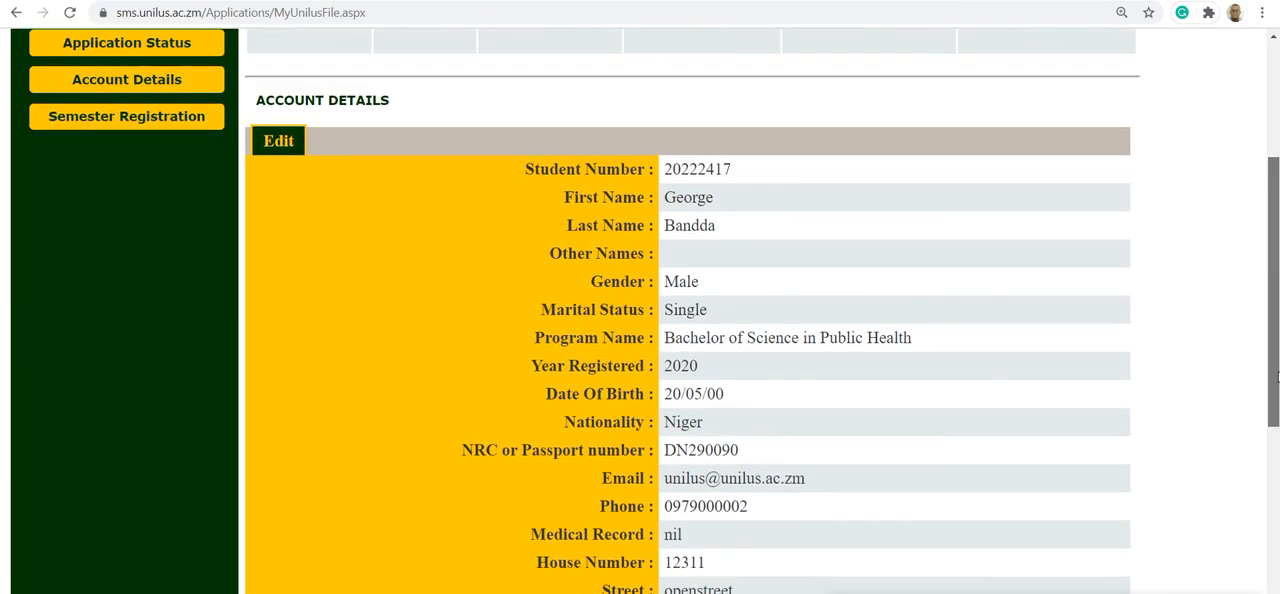
pyautogui.scroll(-3)
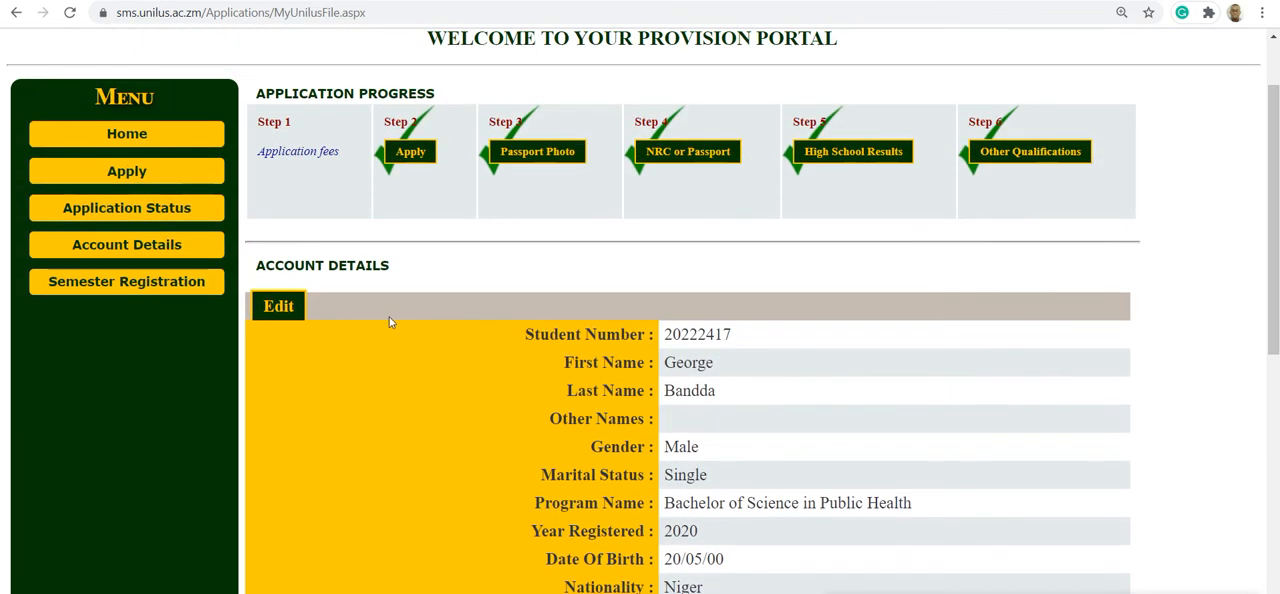
pyautogui.click(126, 208)
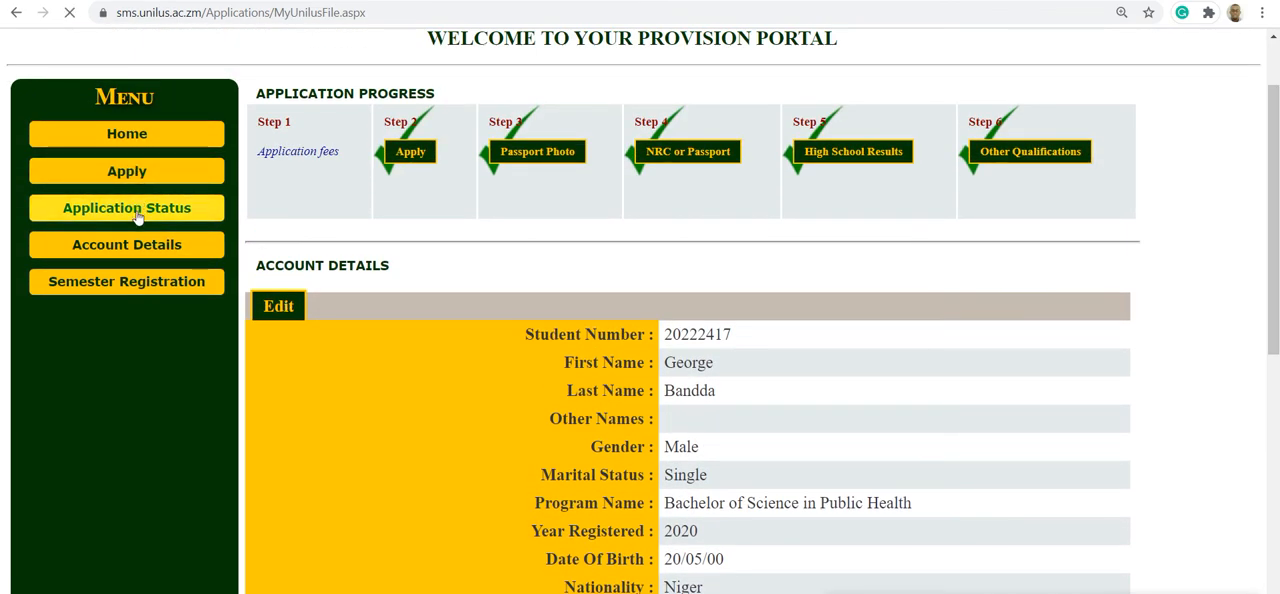
# Step: Highlight the Pending status on Application Status, then go to Account Details
pyautogui.click(126, 208)
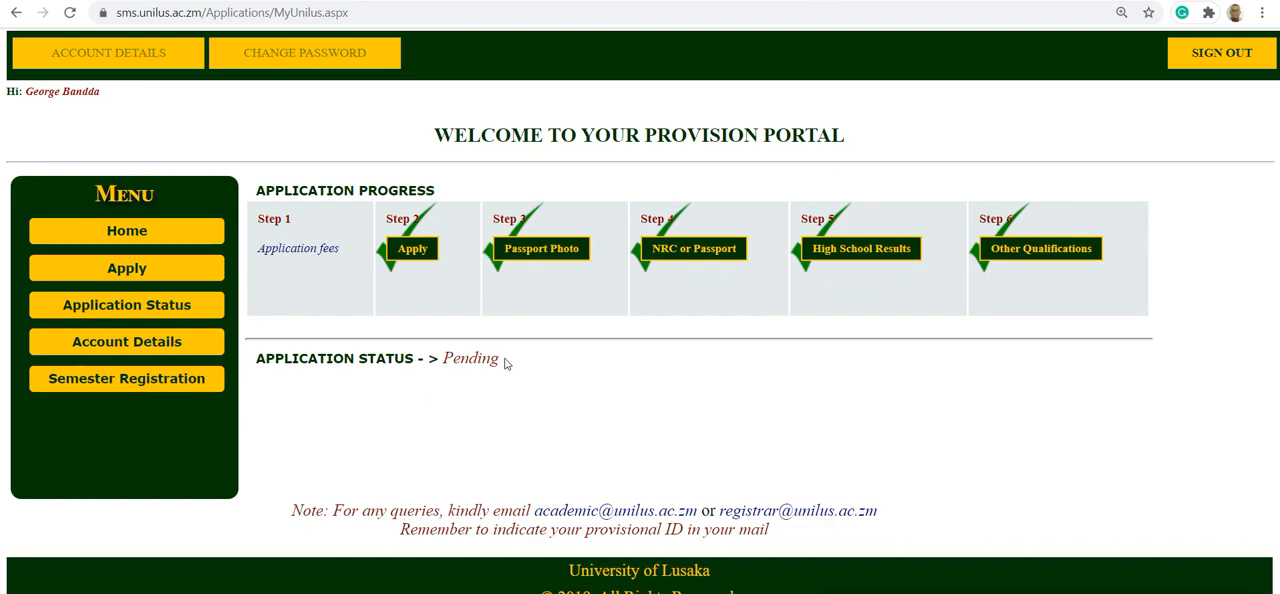
pyautogui.doubleClick(468, 358)
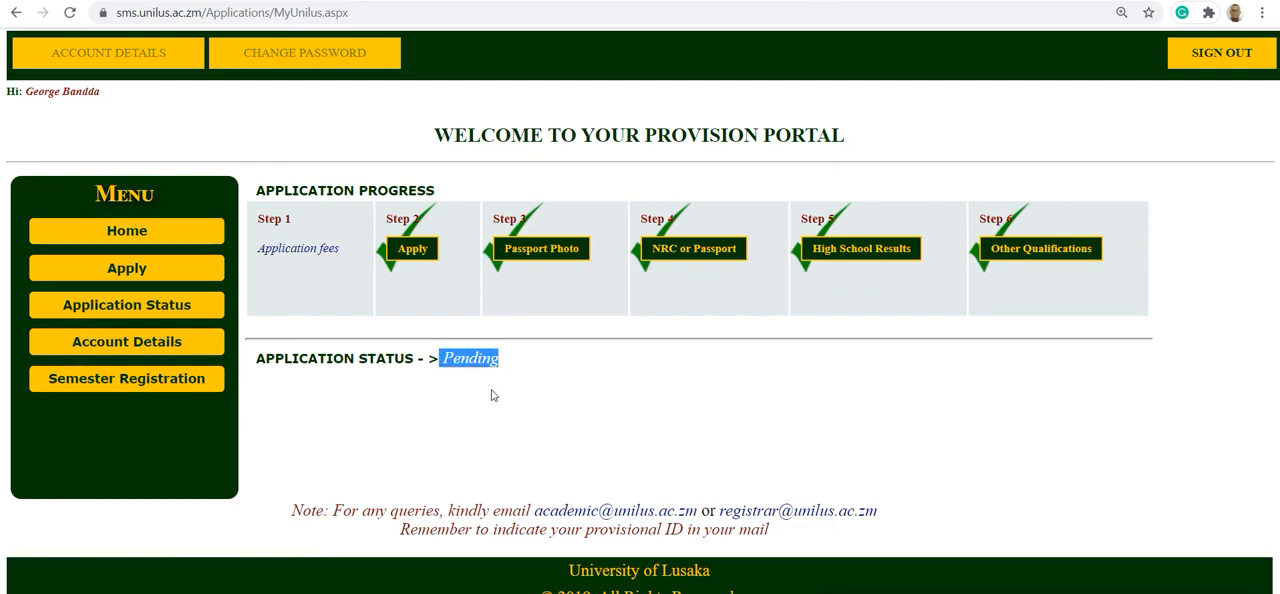
pyautogui.moveTo(668, 408)
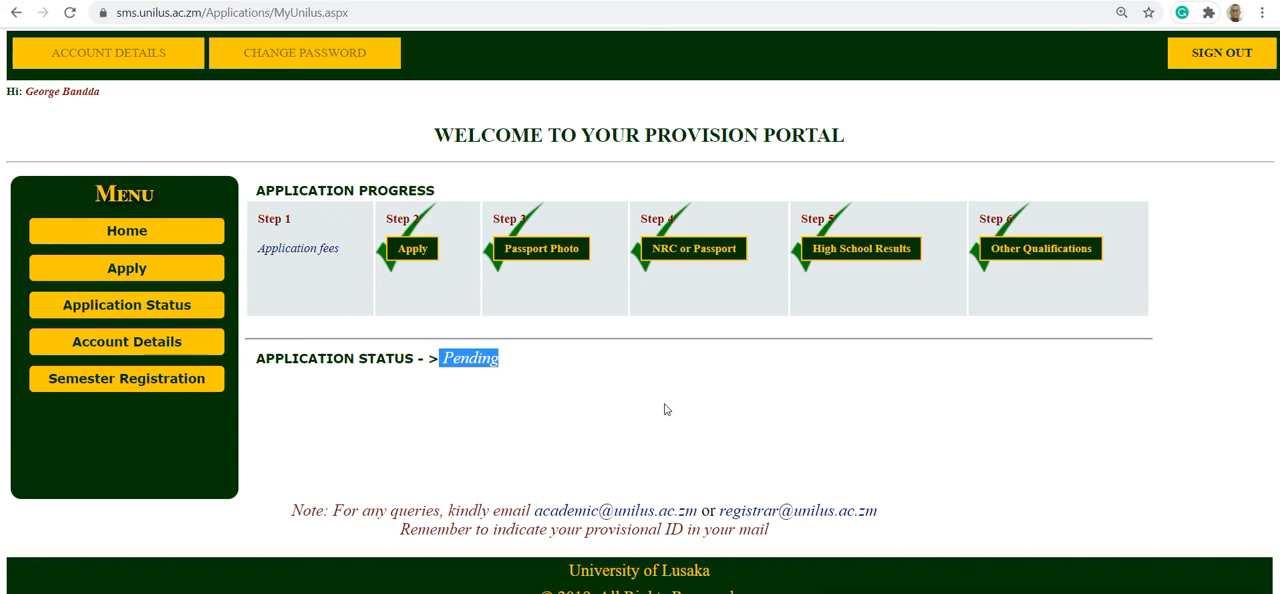
pyautogui.moveTo(592, 408)
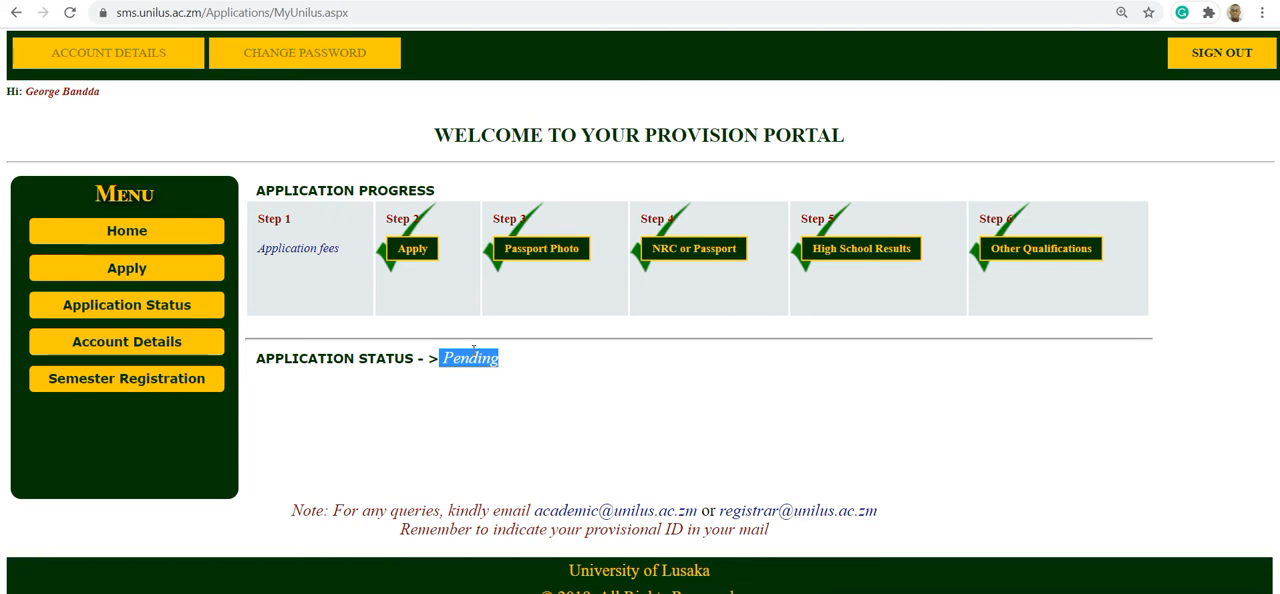
pyautogui.moveTo(528, 374)
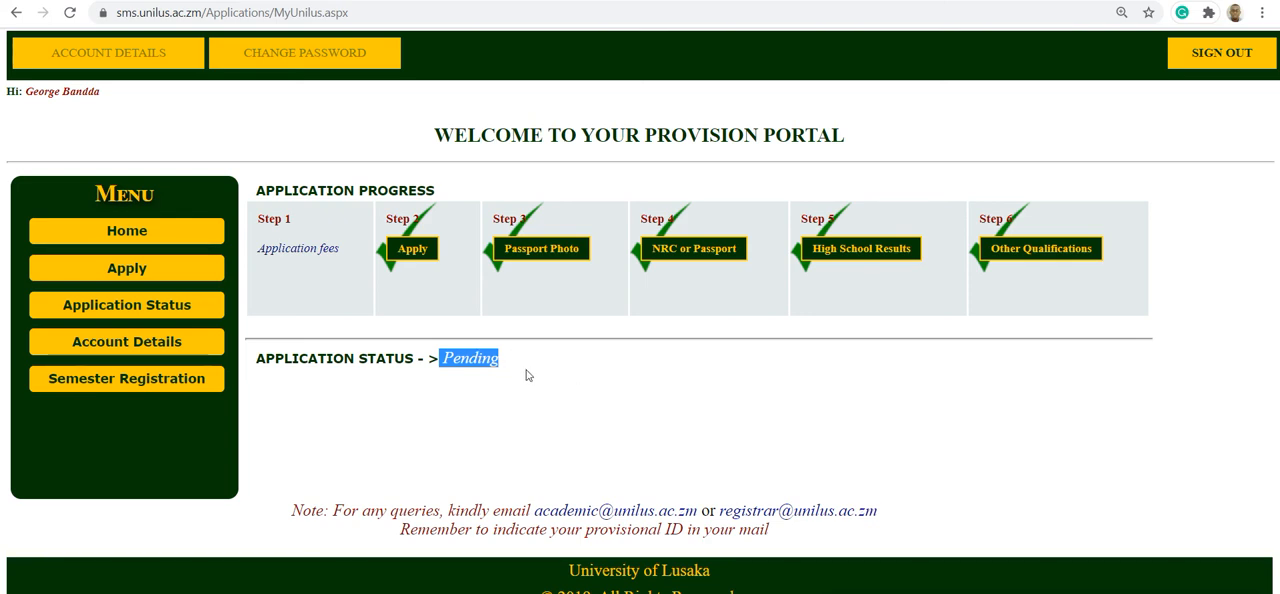
pyautogui.moveTo(472, 388)
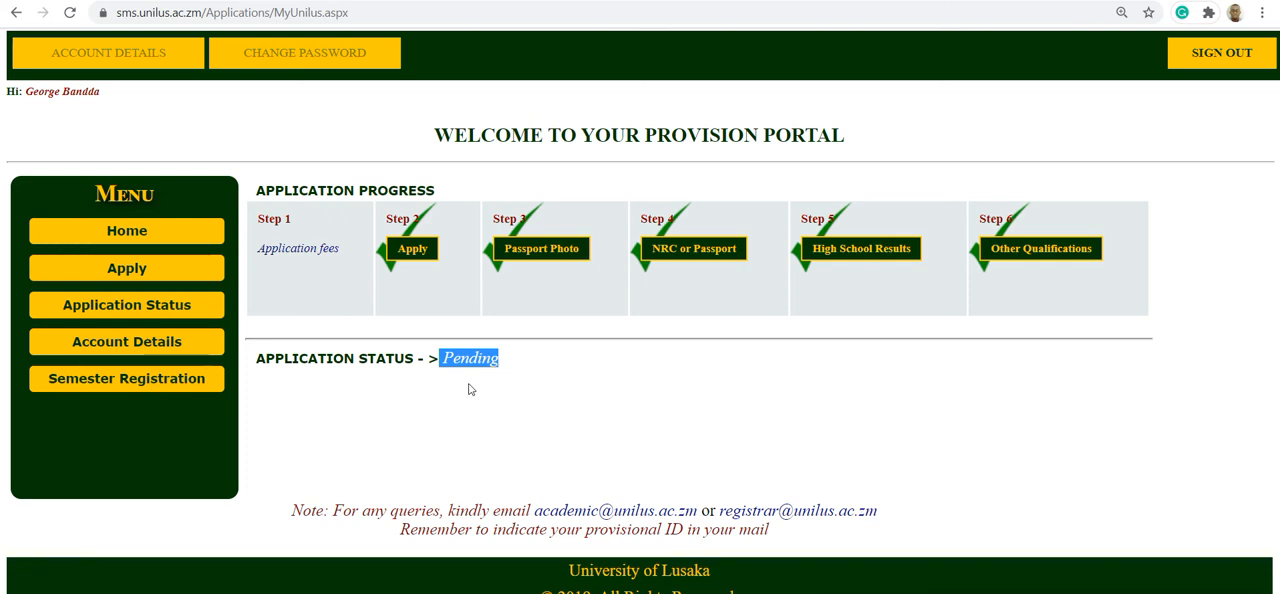
pyautogui.moveTo(332, 384)
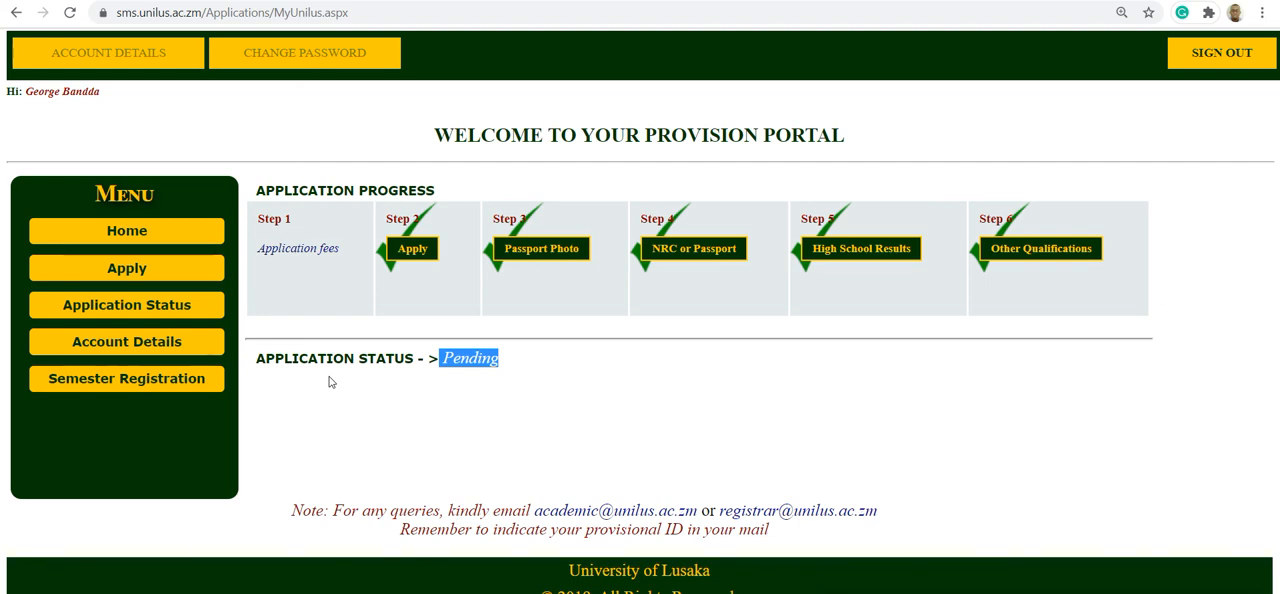
pyautogui.moveTo(312, 350)
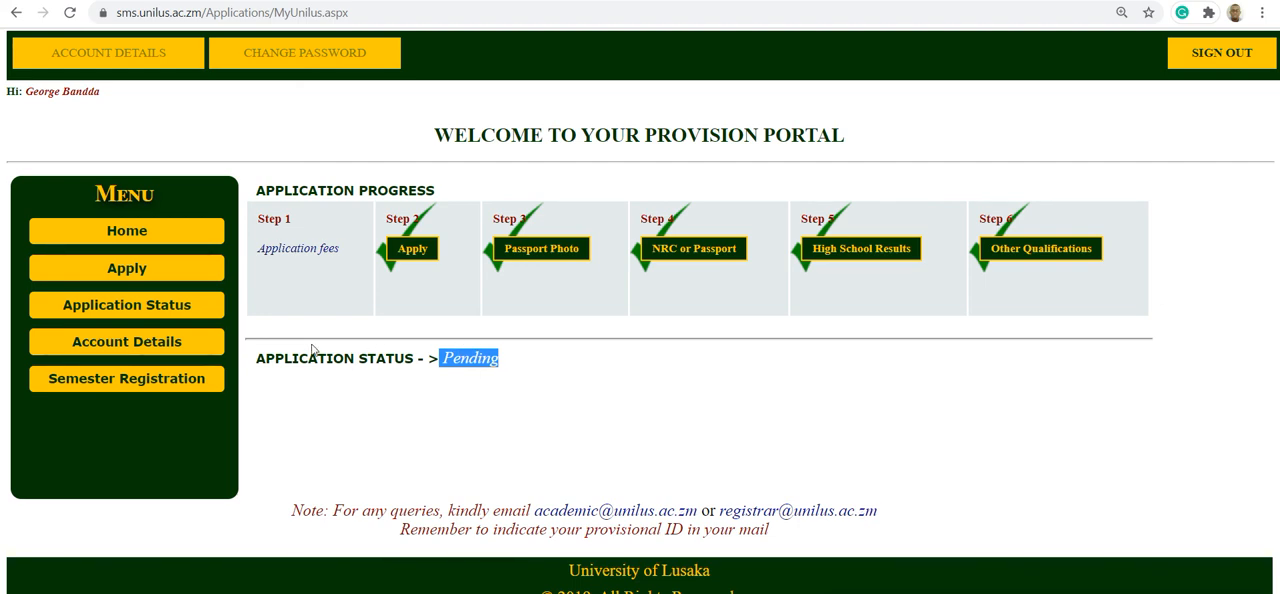
pyautogui.moveTo(314, 346)
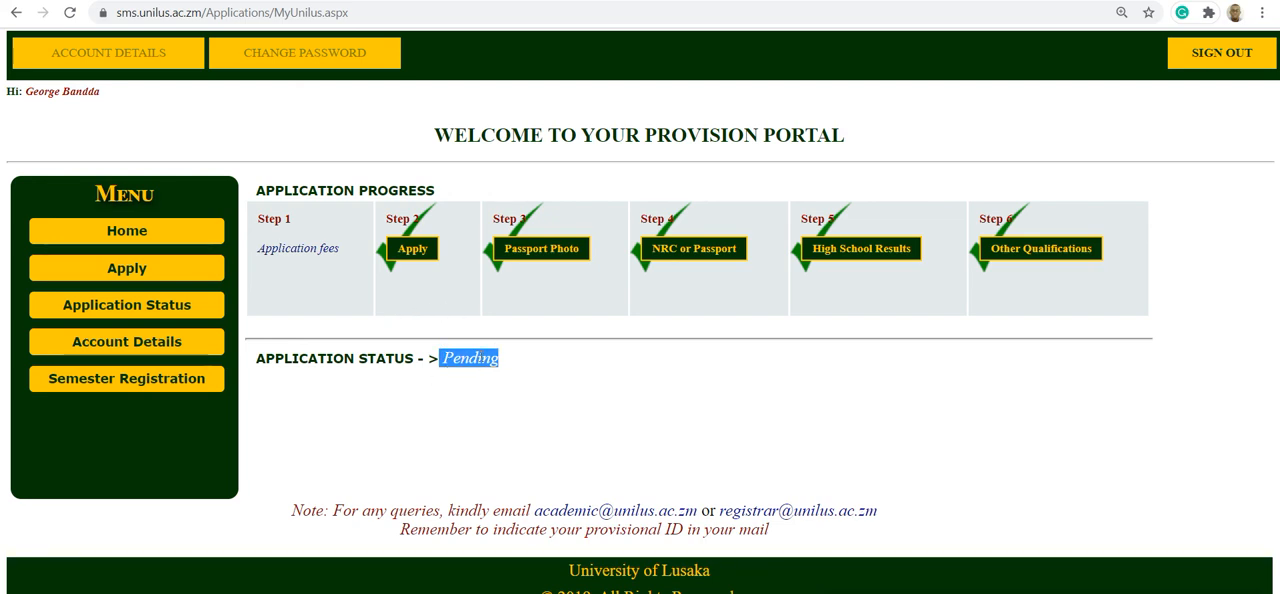
pyautogui.moveTo(366, 376)
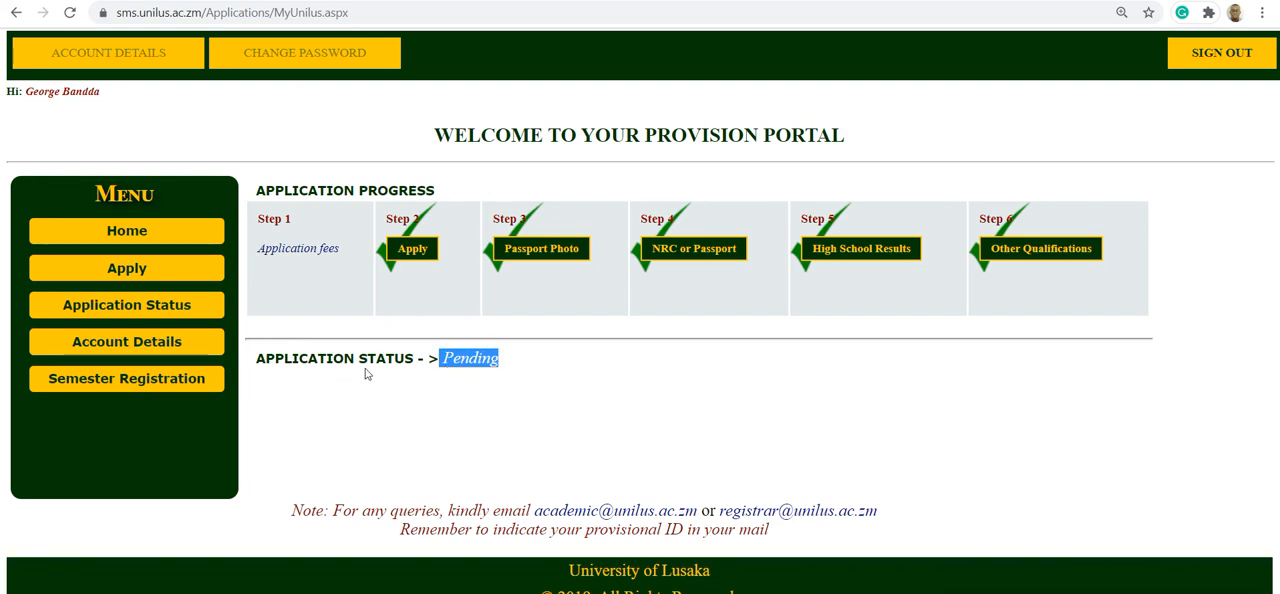
pyautogui.moveTo(384, 376)
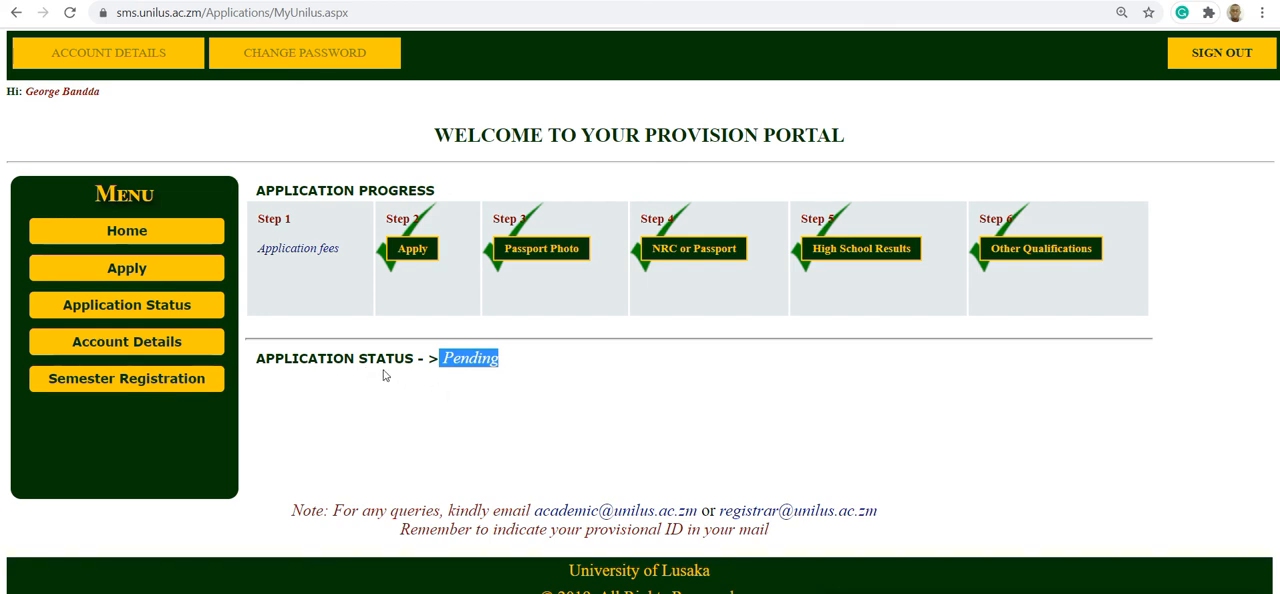
pyautogui.moveTo(364, 372)
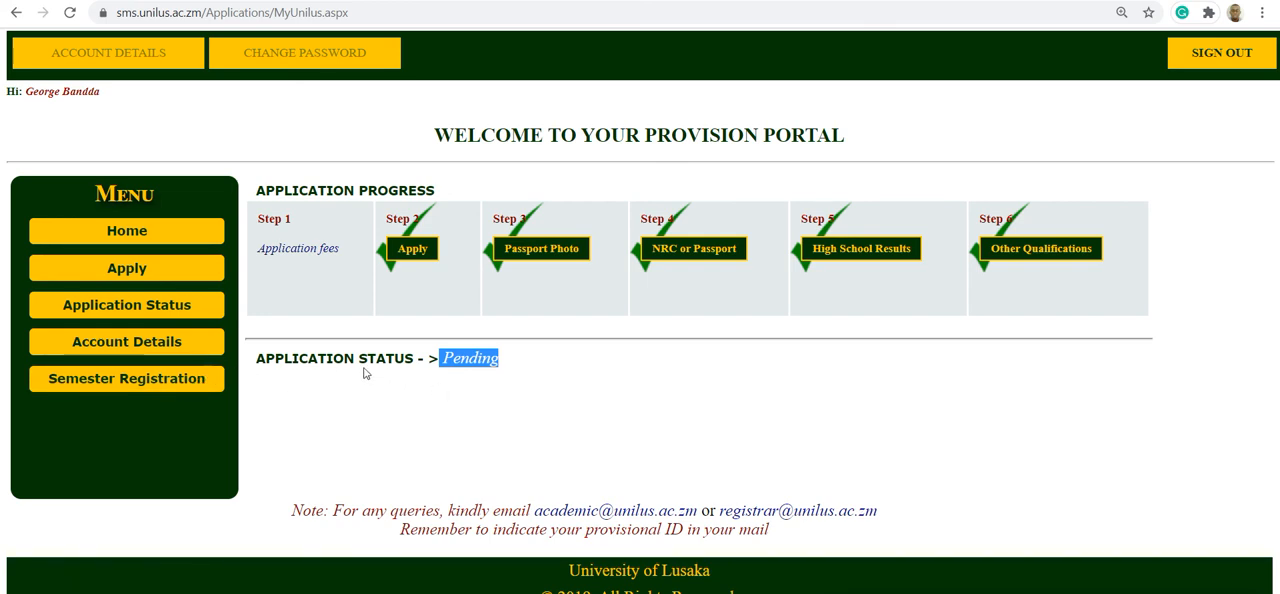
pyautogui.moveTo(414, 390)
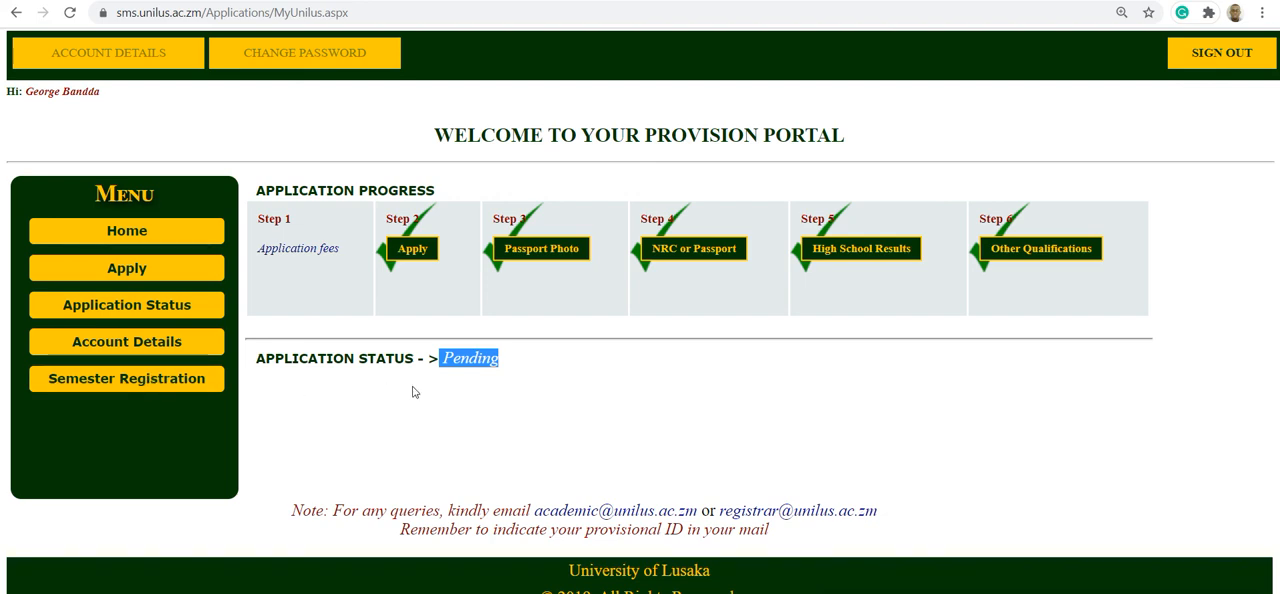
pyautogui.moveTo(126, 340)
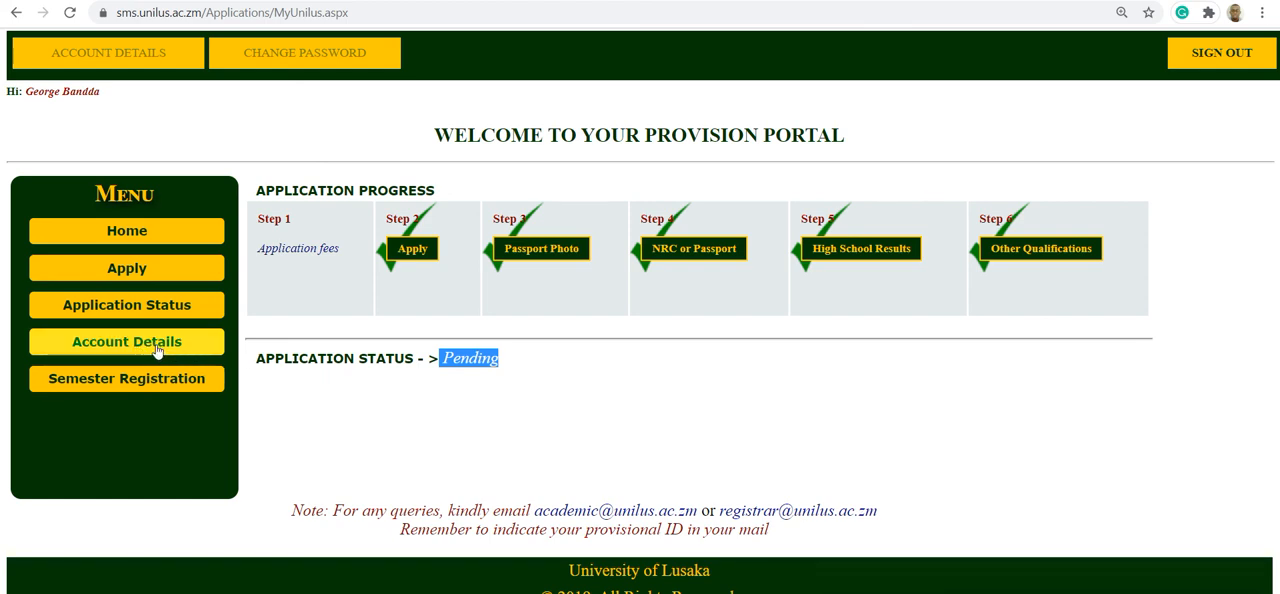
pyautogui.moveTo(344, 380)
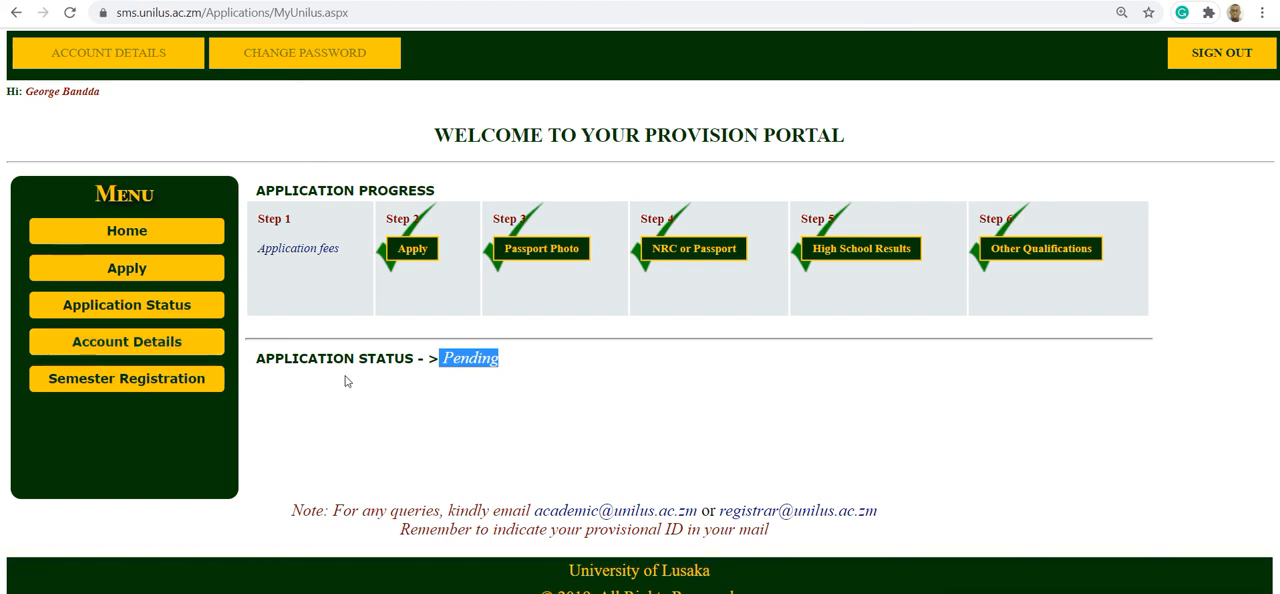
pyautogui.moveTo(126, 340)
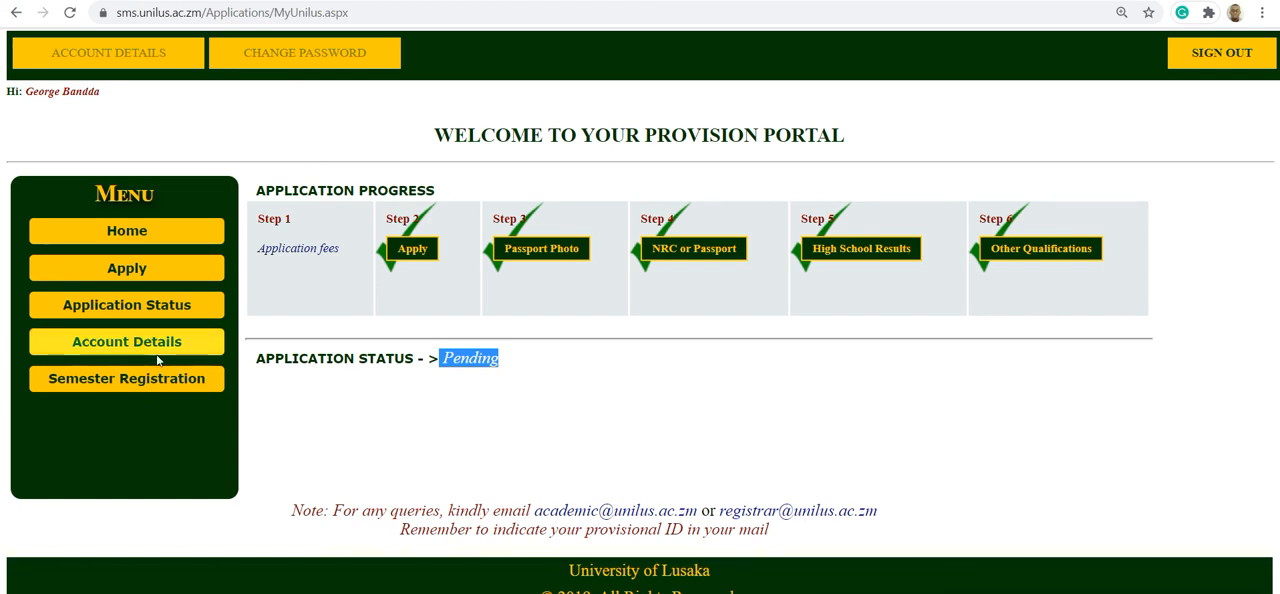
pyautogui.click(126, 378)
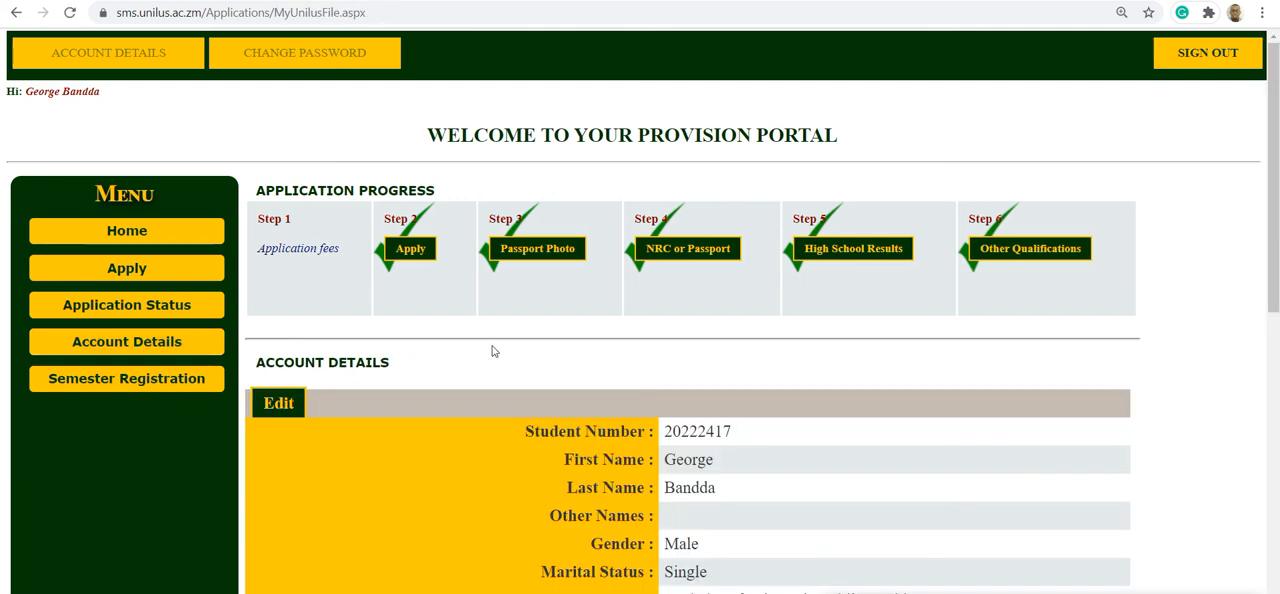
# Step: Scroll through the applicant's account details before leaving for unilus.ac.zm
pyautogui.scroll(-3)
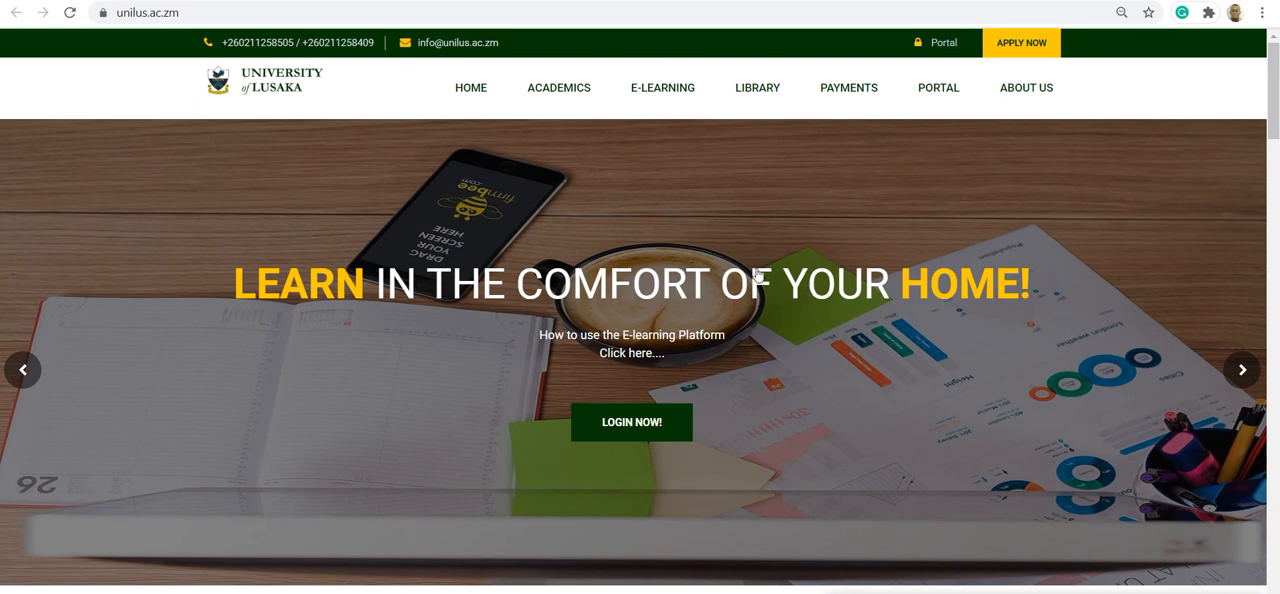
pyautogui.moveTo(736, 276)
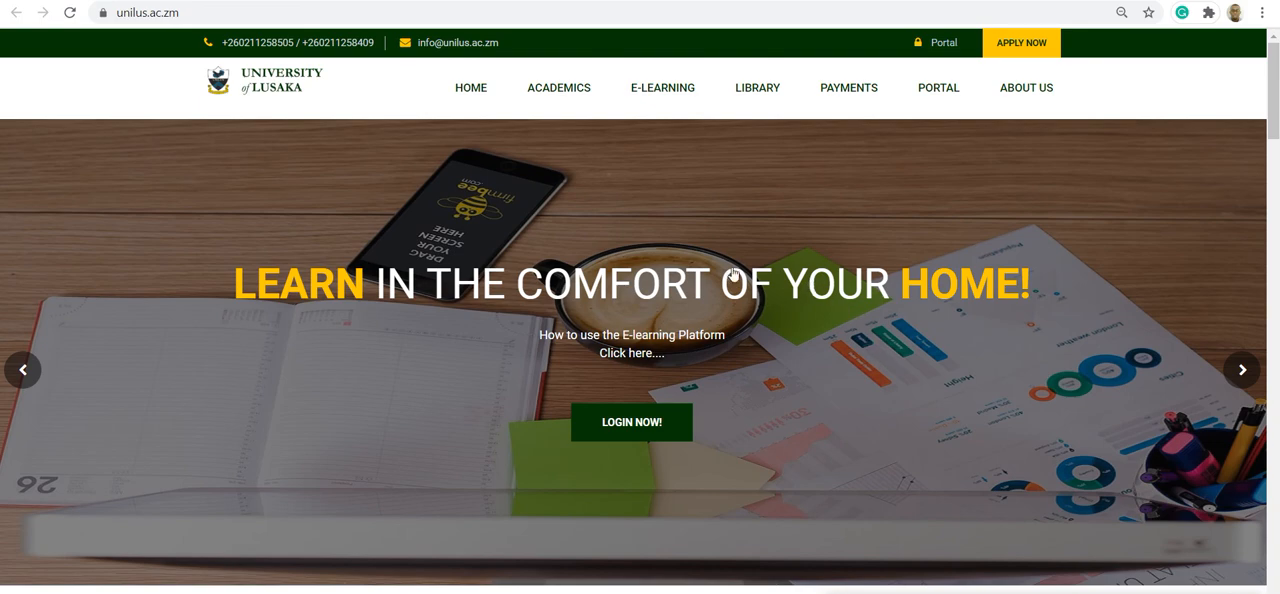
pyautogui.moveTo(766, 178)
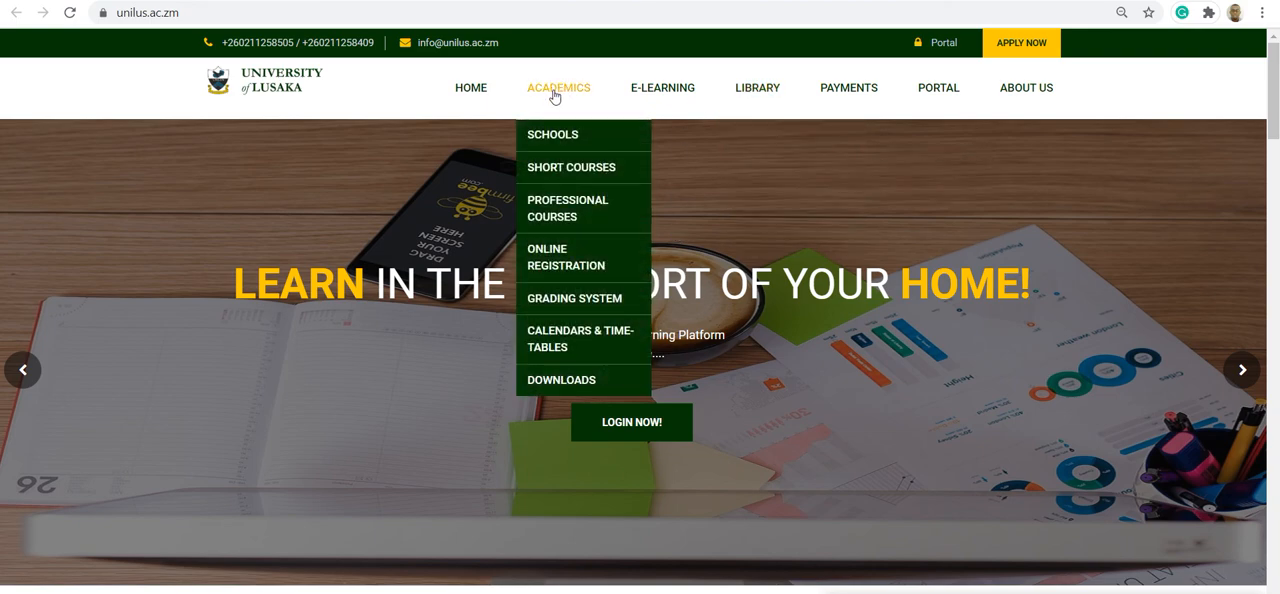
pyautogui.moveTo(564, 256)
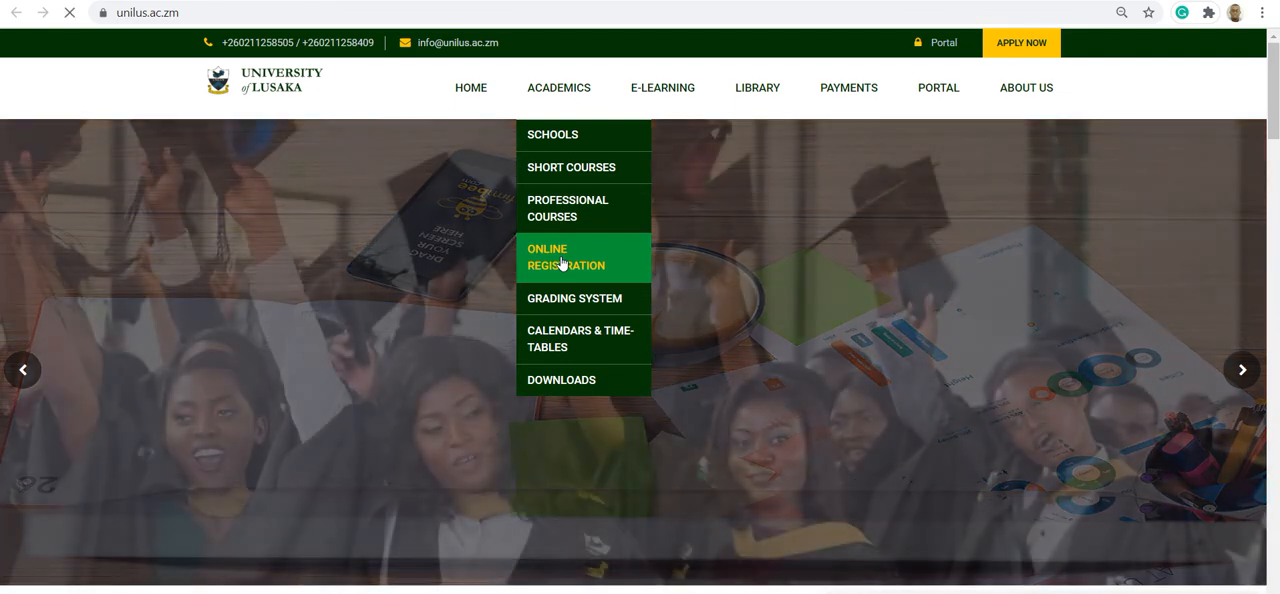
# Step: Choose Online Registration from the Academics menu of the university site
pyautogui.click(566, 256)
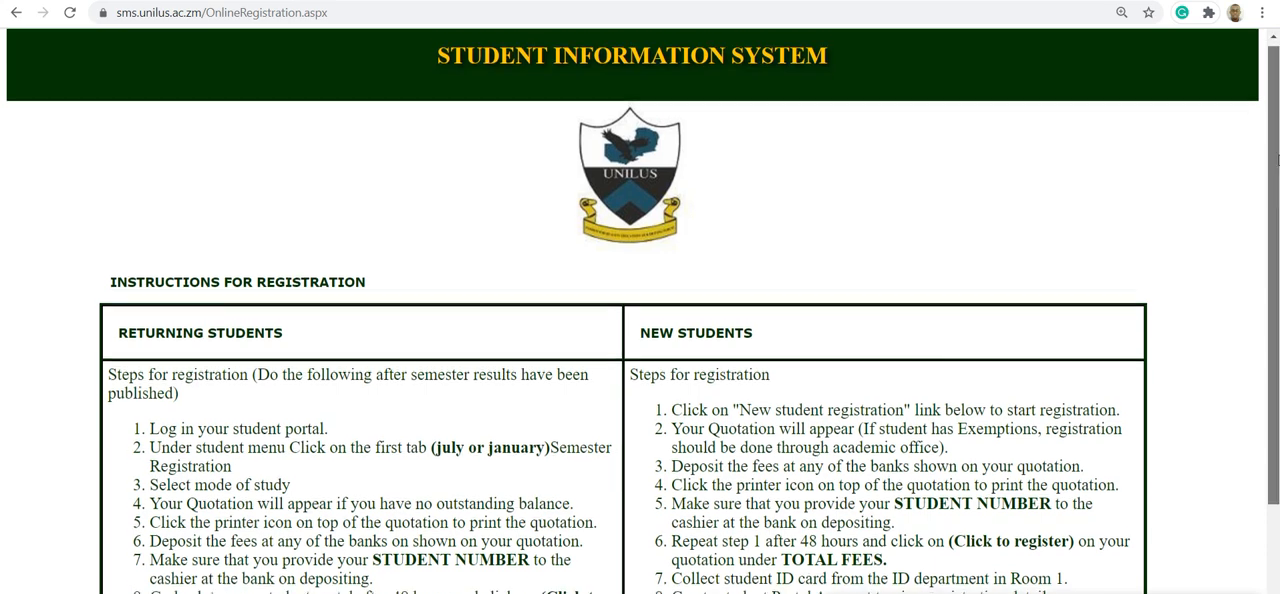
pyautogui.scroll(-3)
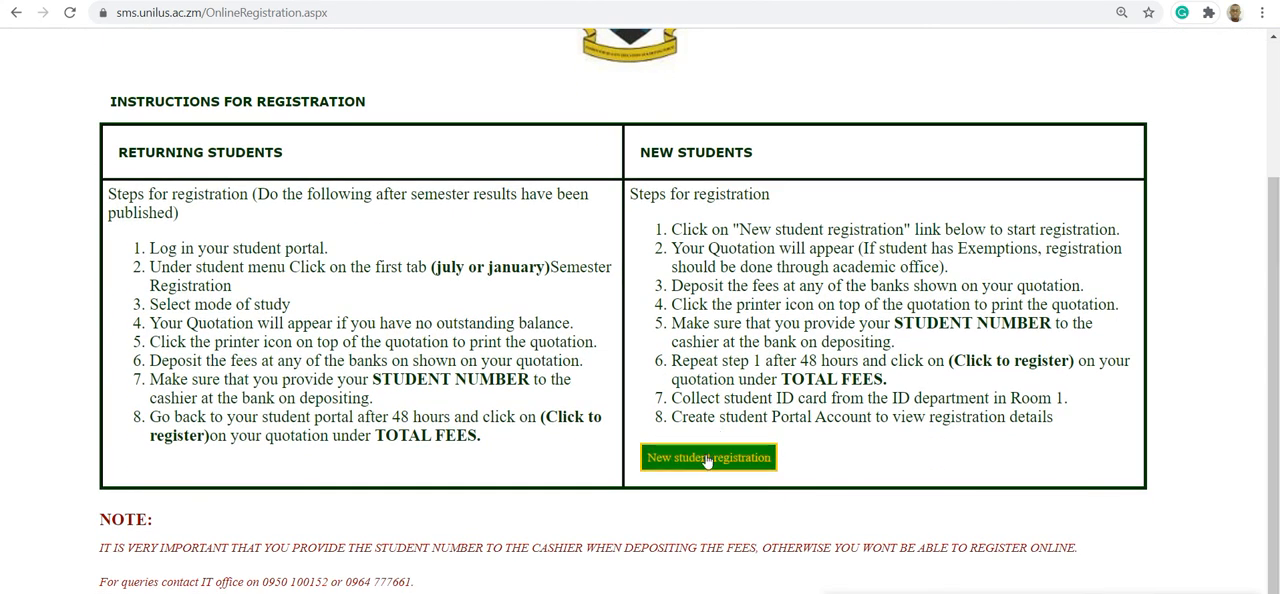
pyautogui.click(708, 456)
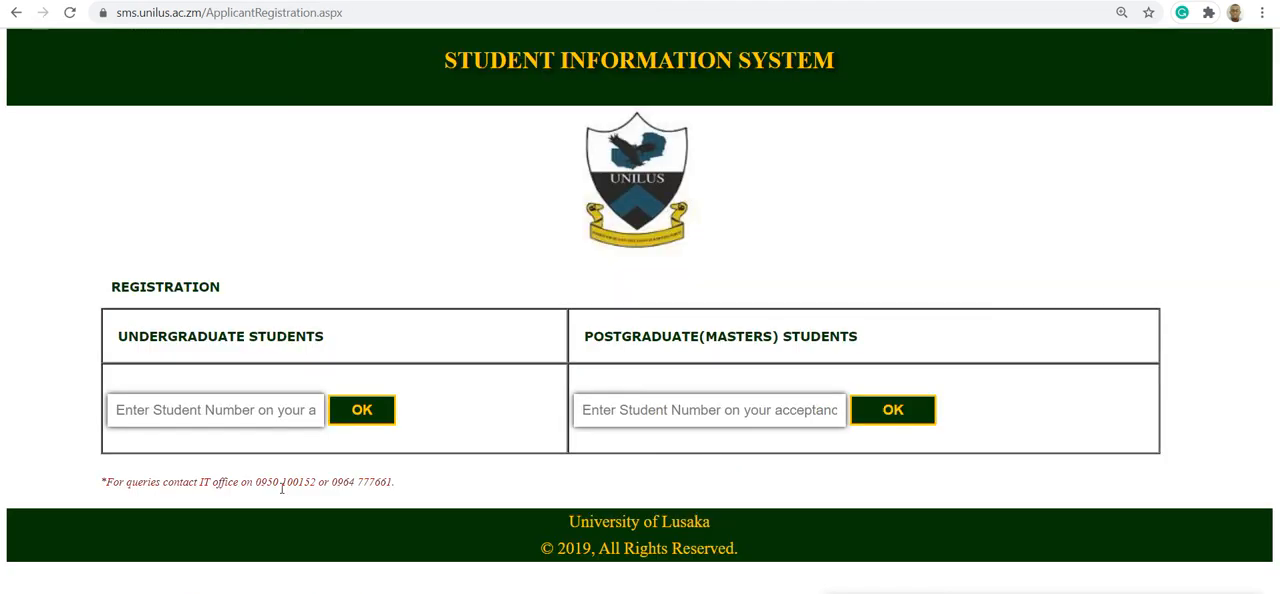
pyautogui.click(216, 410)
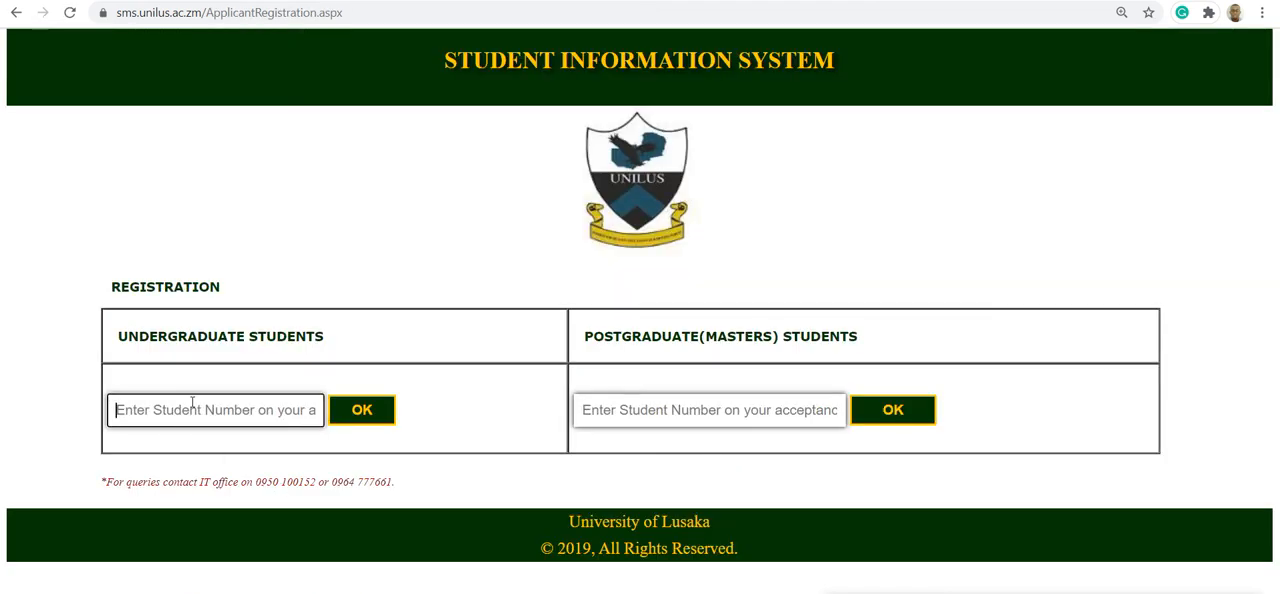
pyautogui.write('BSPH')
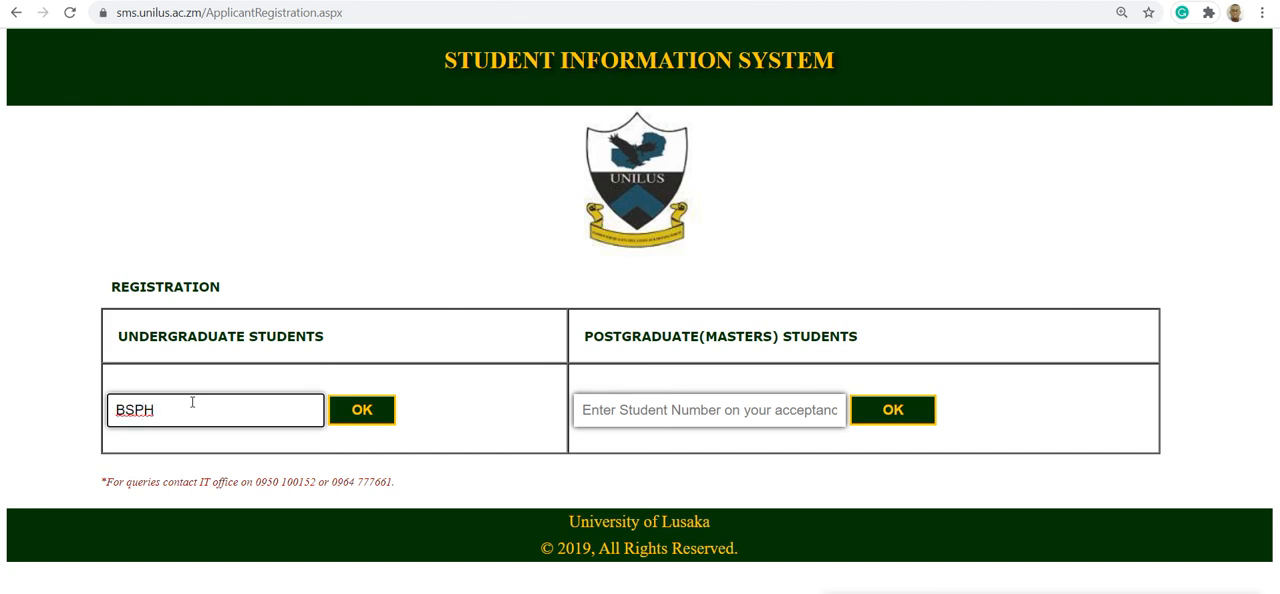
pyautogui.write('20222')
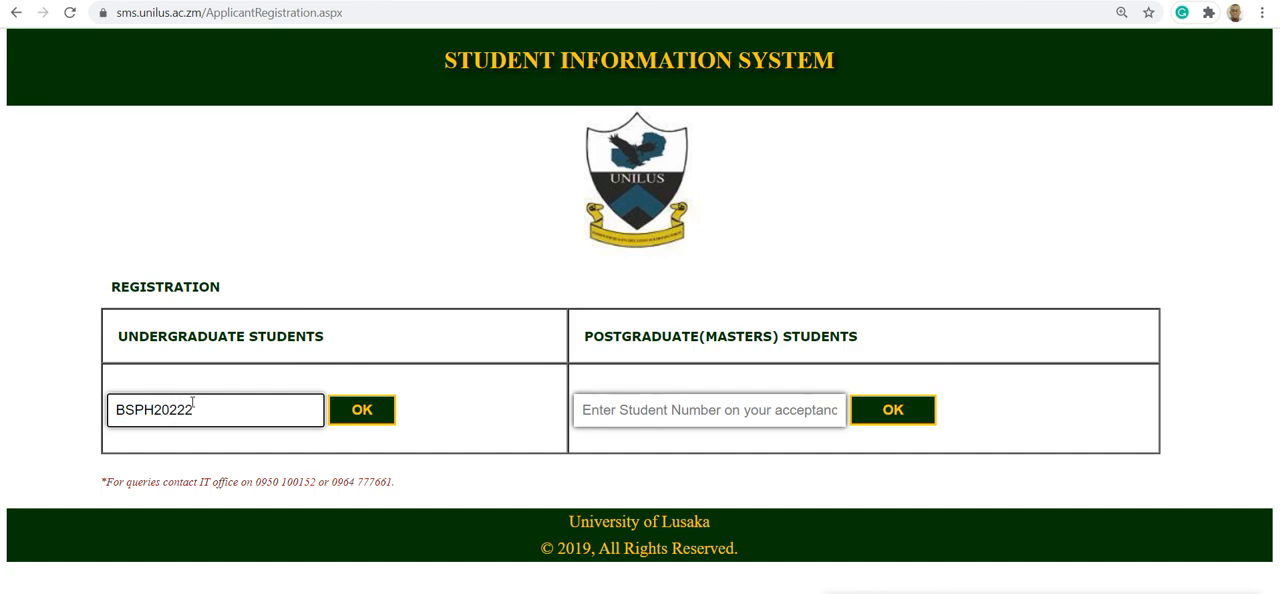
pyautogui.write('417')
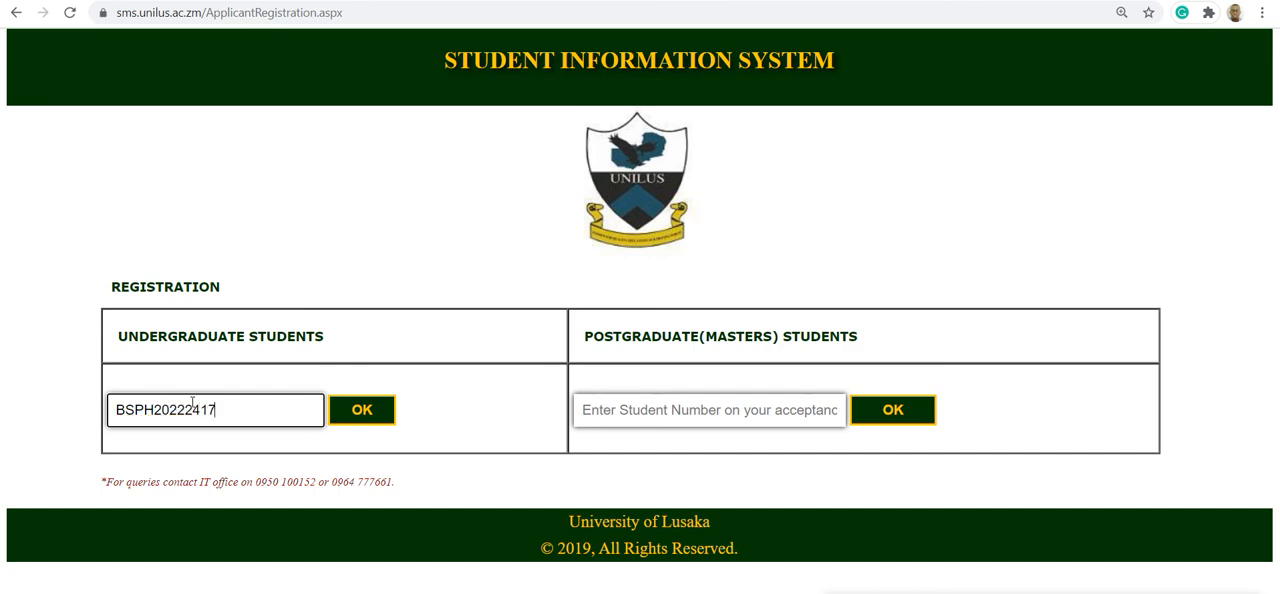
pyautogui.click(360, 410)
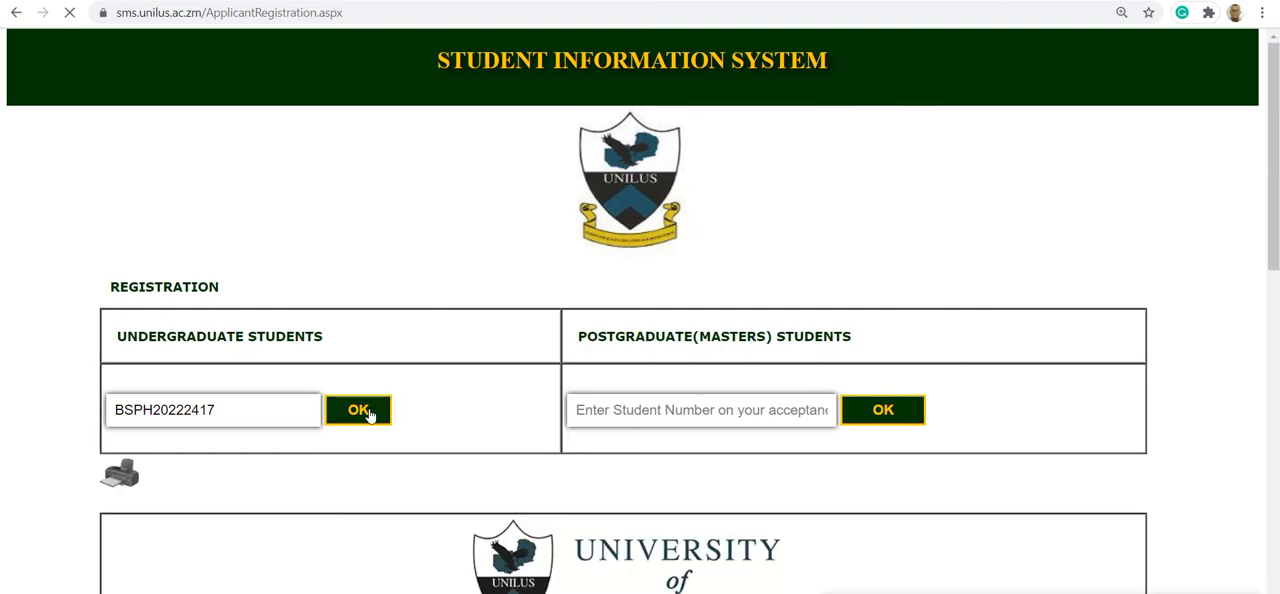
pyautogui.click(358, 408)
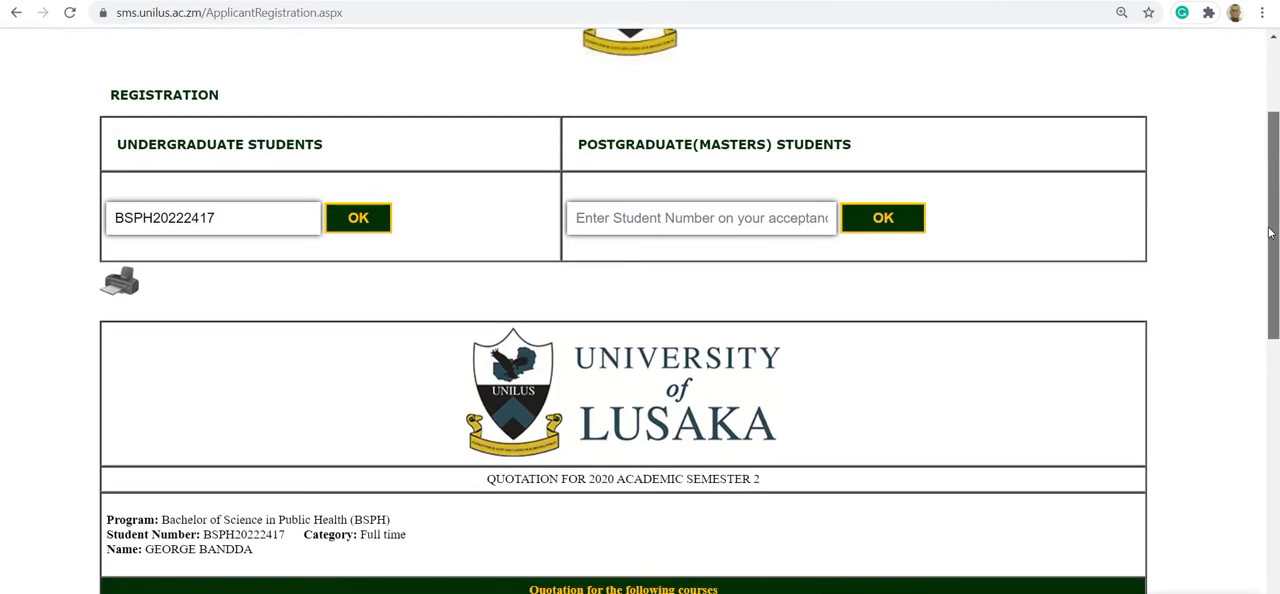
pyautogui.scroll(-3)
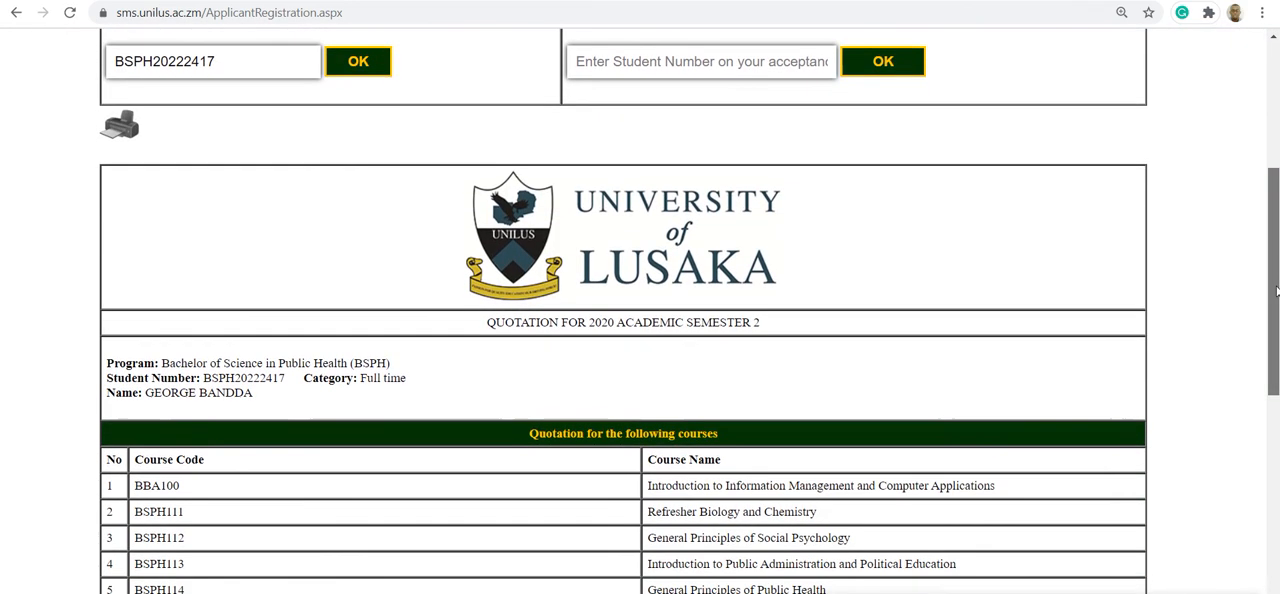
pyautogui.scroll(-3)
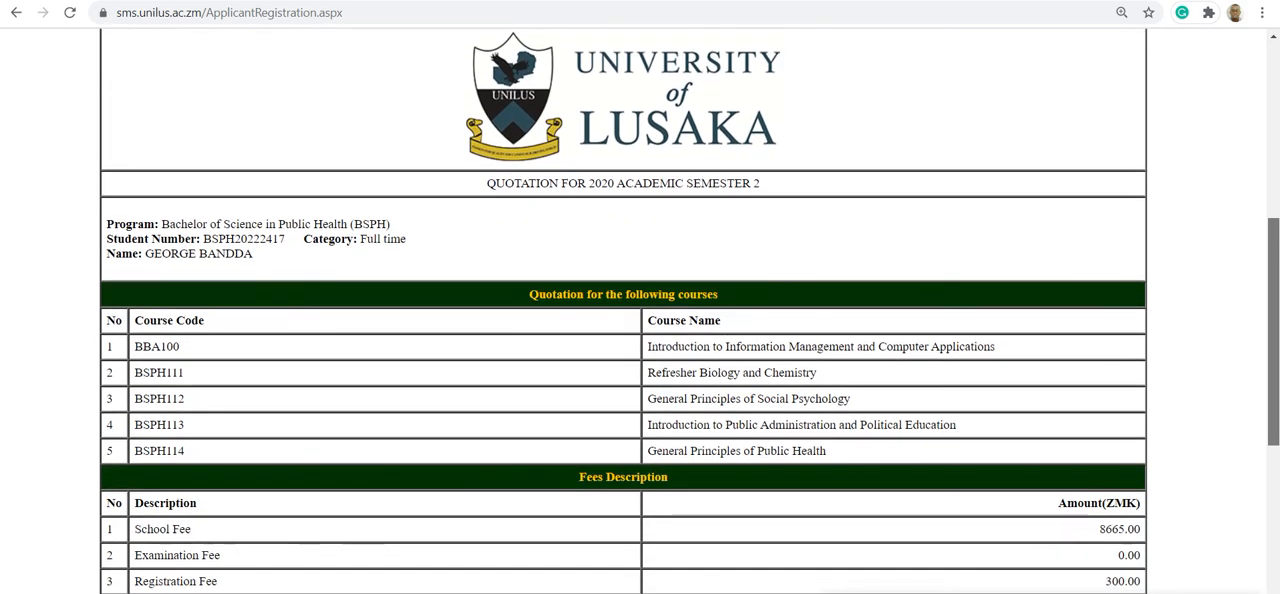
pyautogui.scroll(-3)
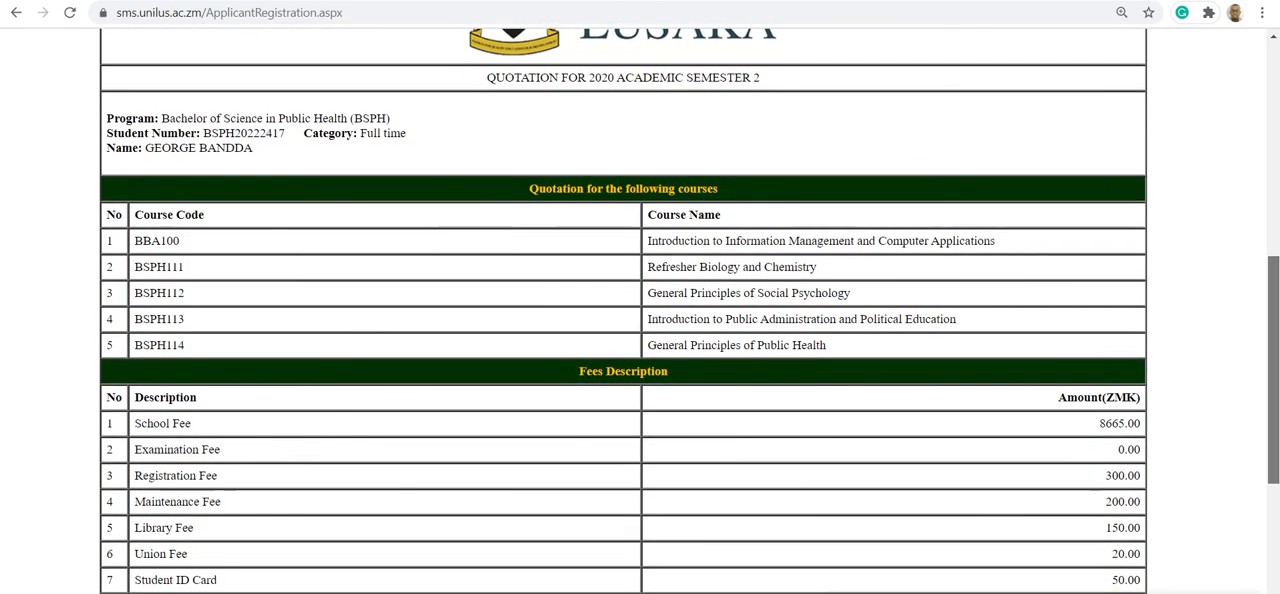
pyautogui.scroll(-3)
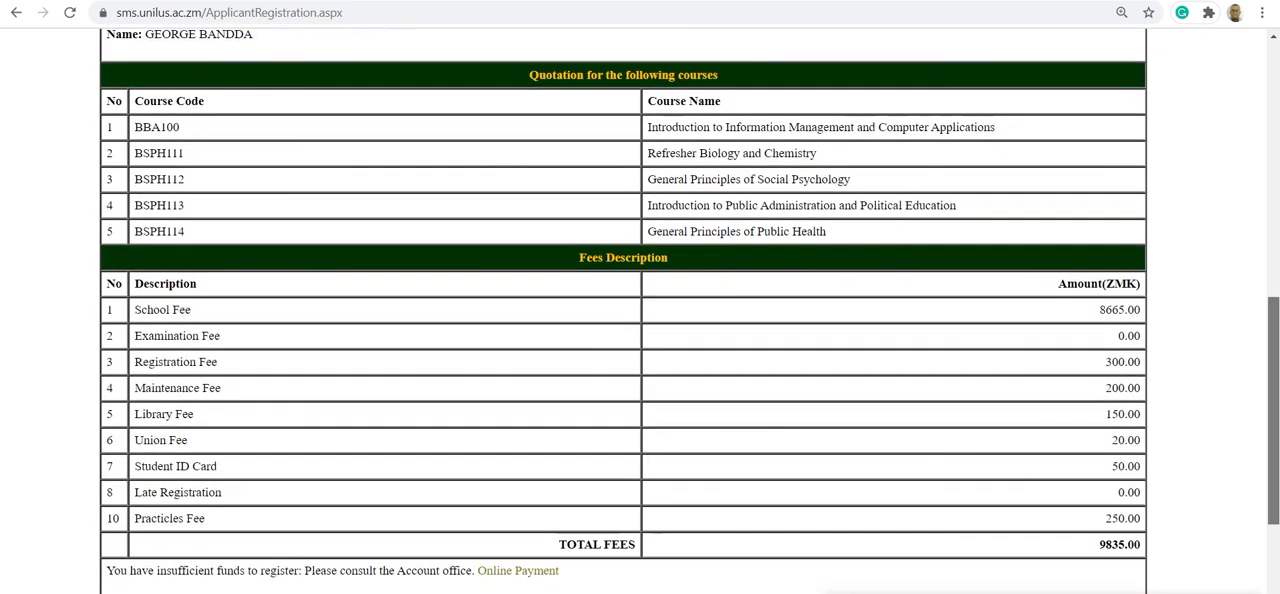
pyautogui.scroll(-3)
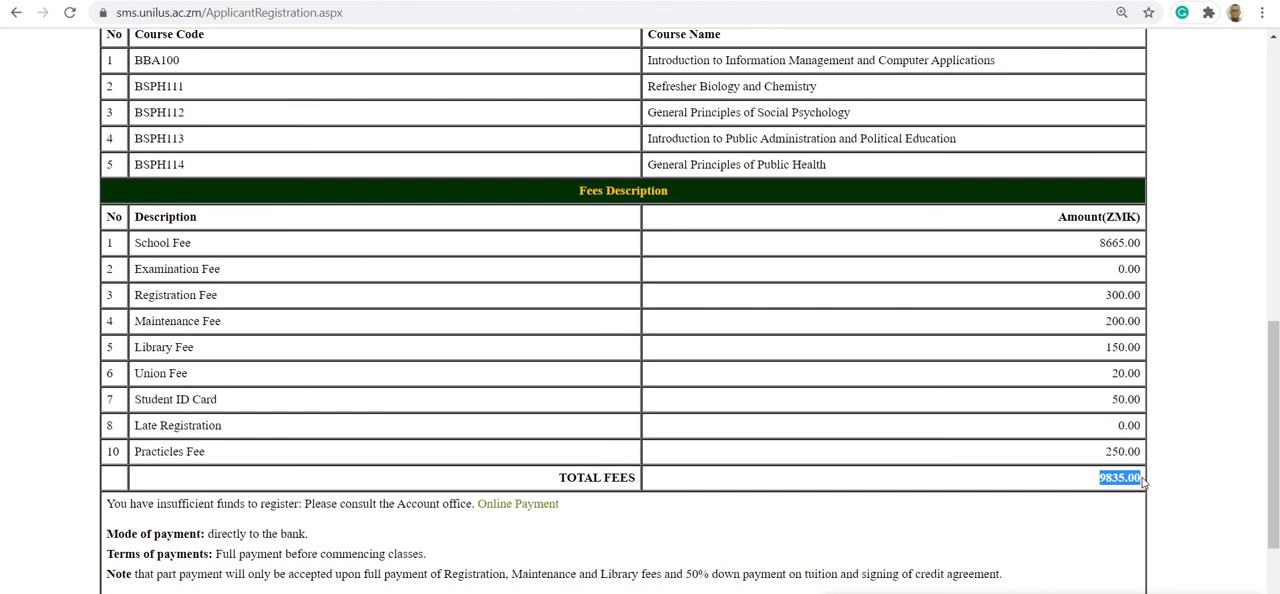
pyautogui.moveTo(1274, 472)
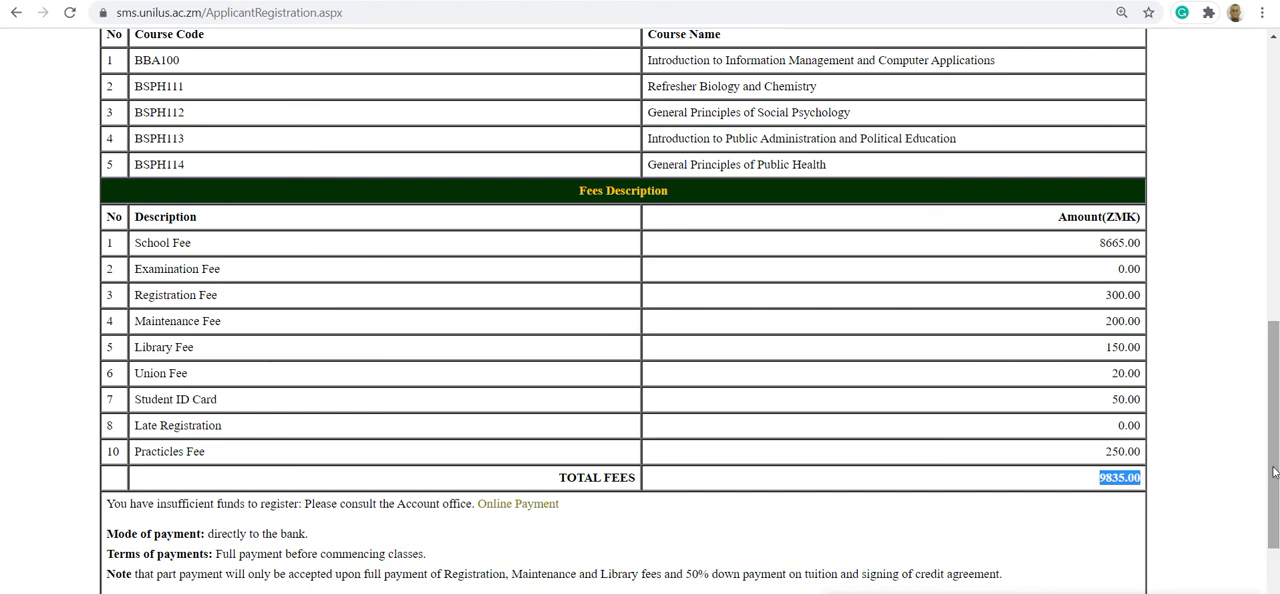
pyautogui.scroll(-3)
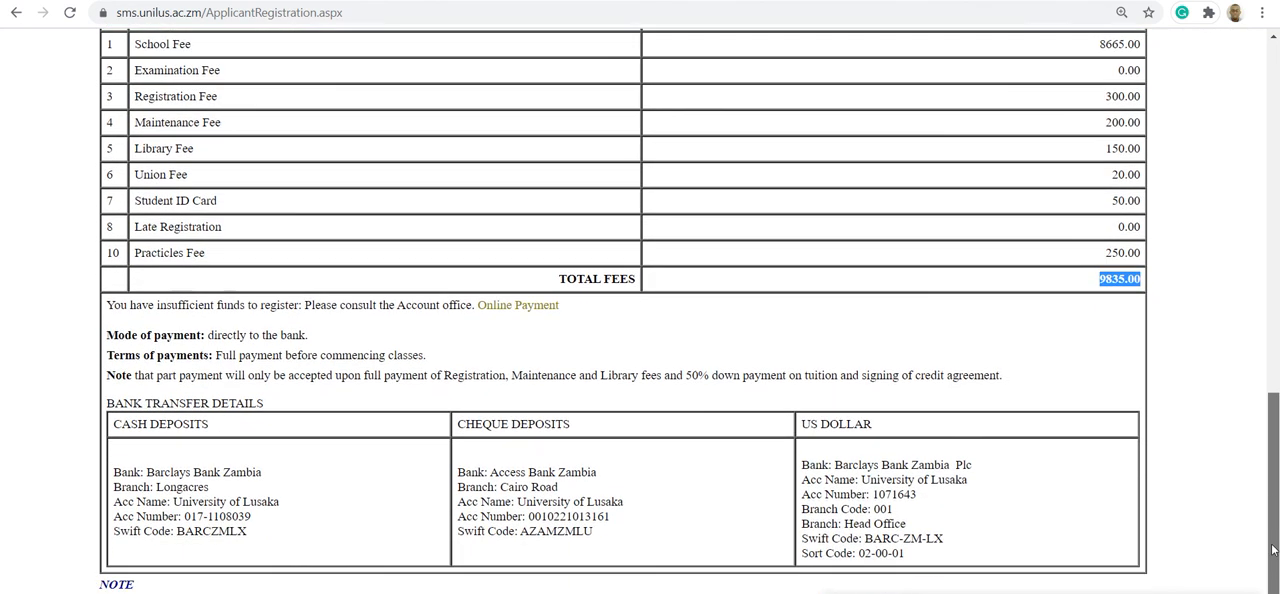
pyautogui.scroll(-3)
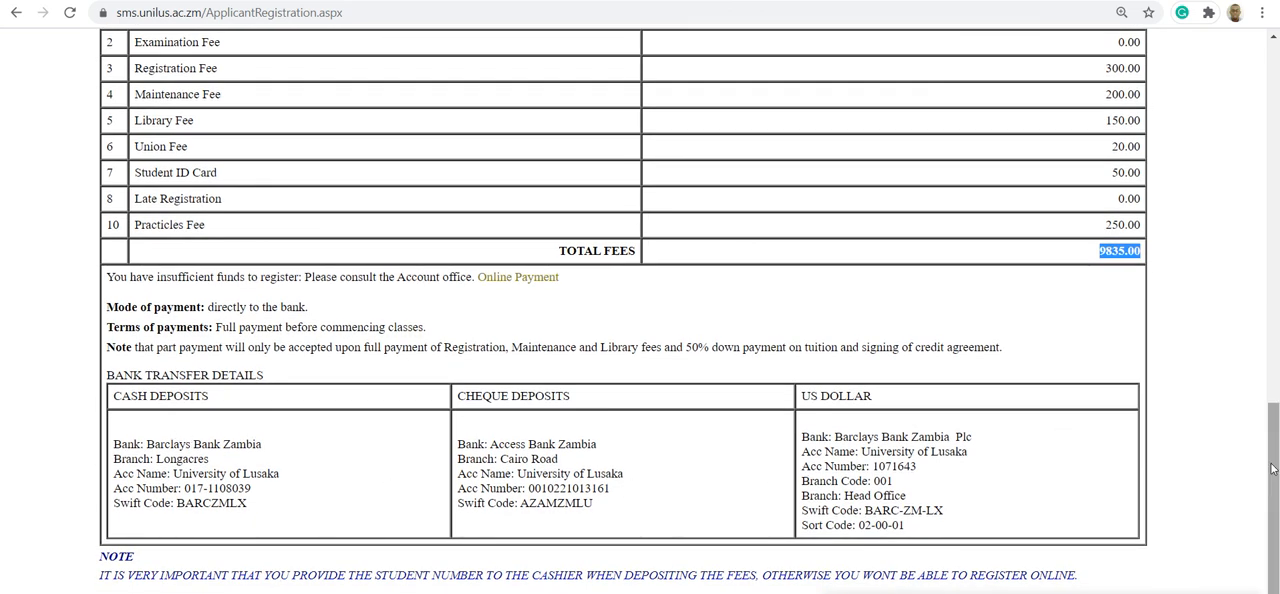
pyautogui.scroll(3)
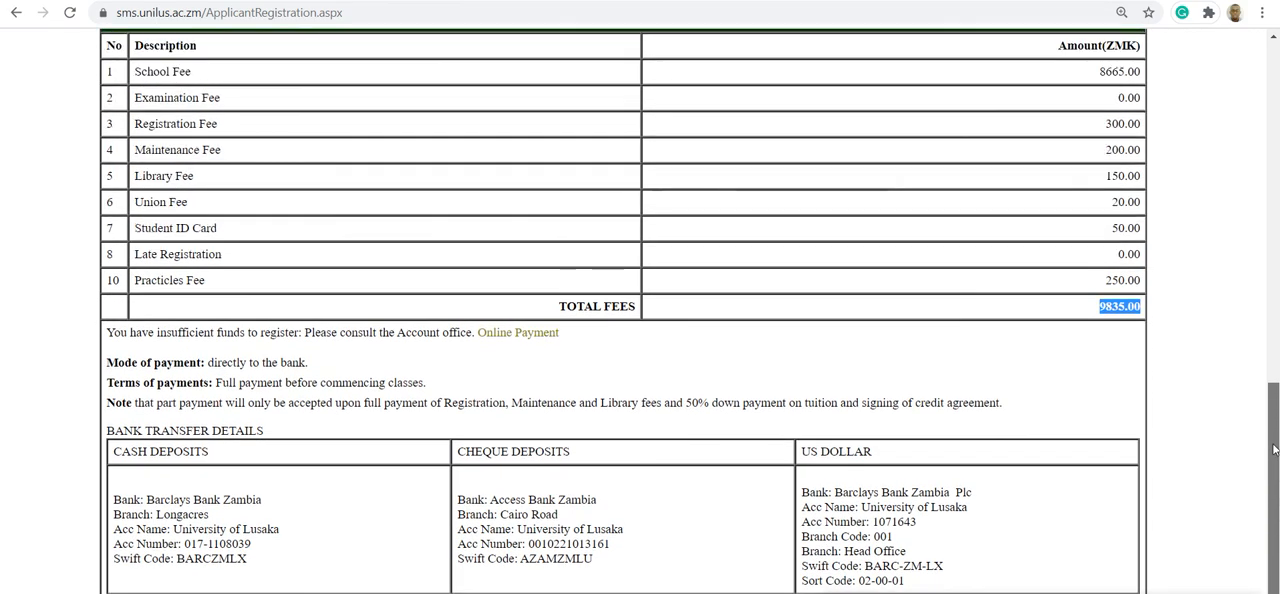
pyautogui.scroll(3)
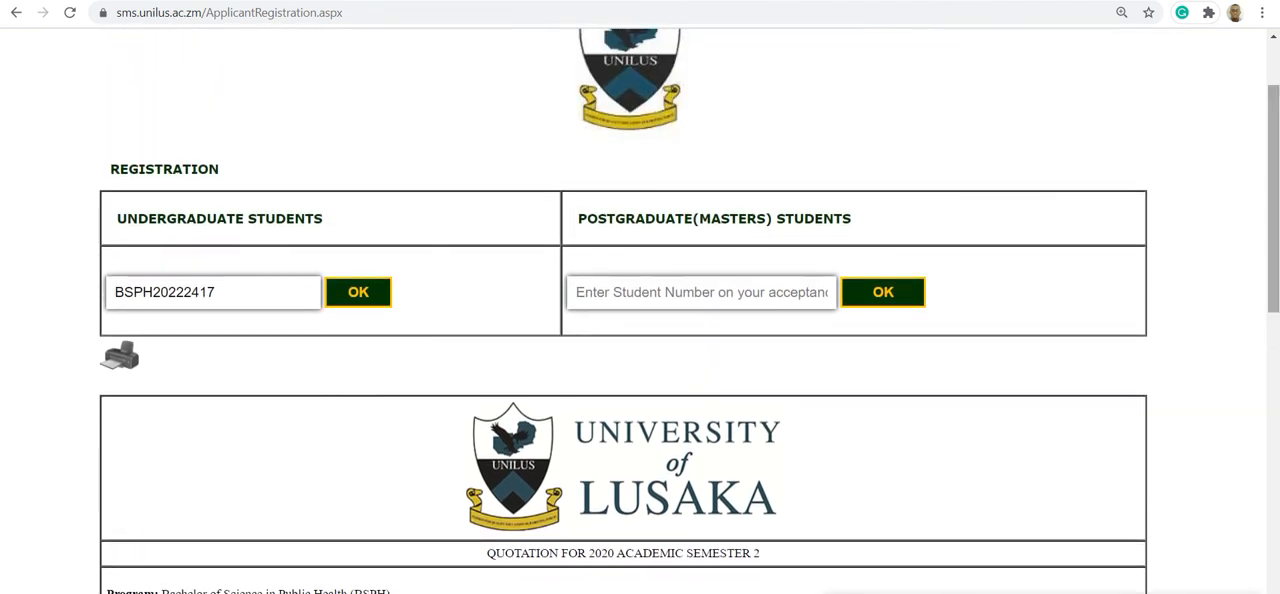
pyautogui.scroll(-3)
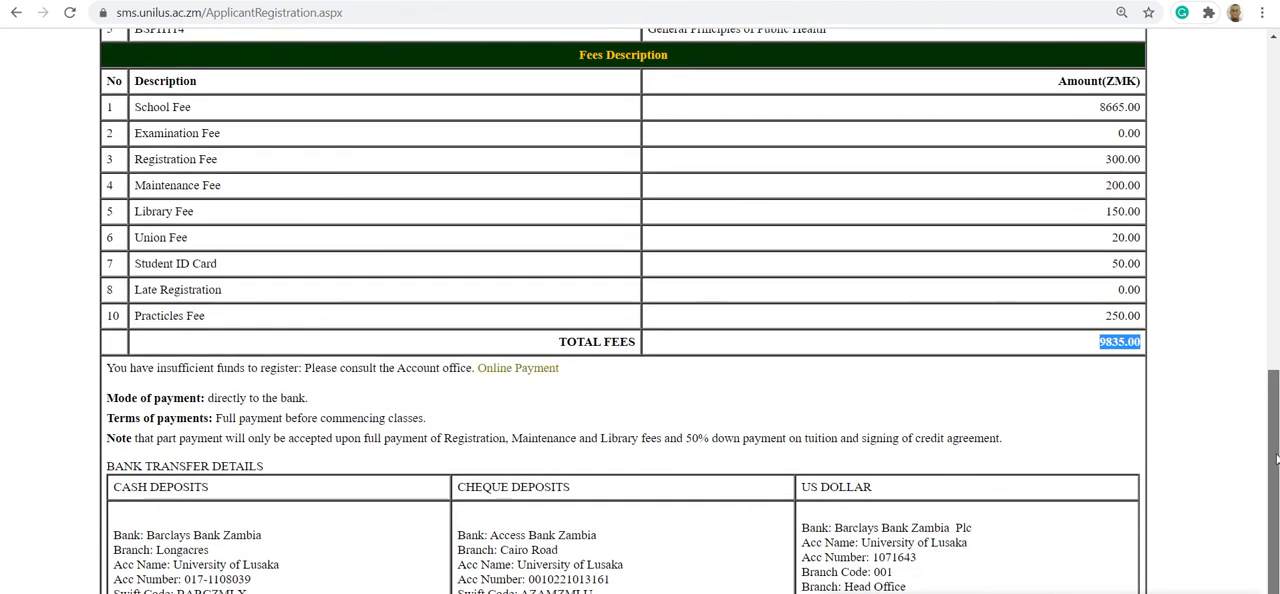
pyautogui.moveTo(1150, 368)
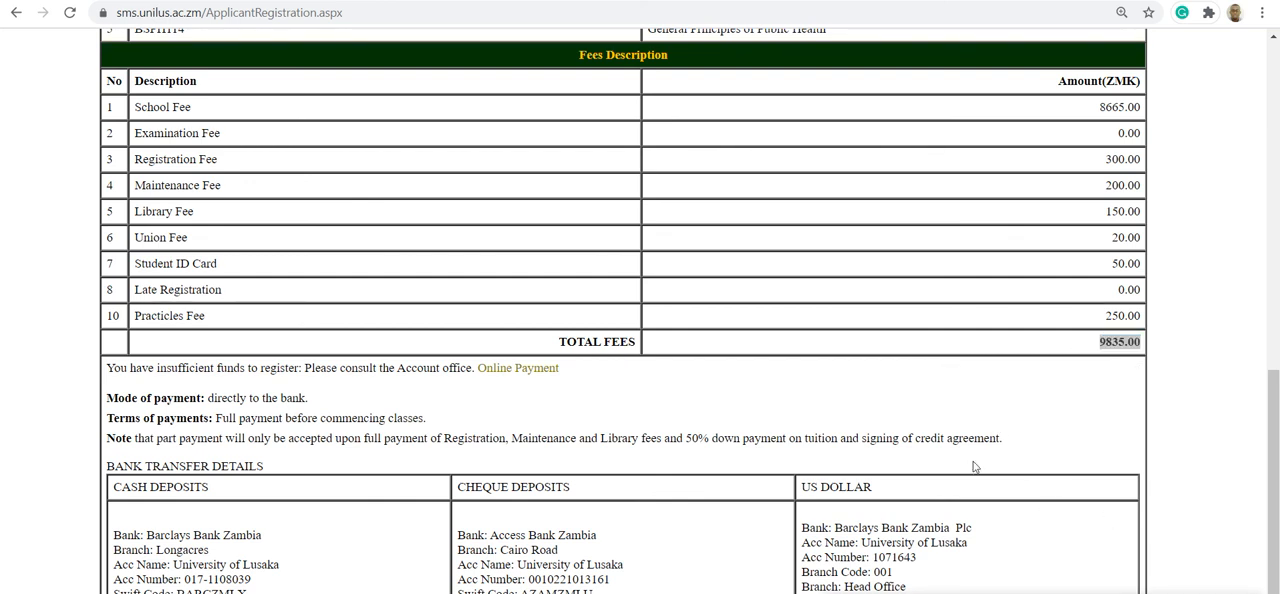
pyautogui.moveTo(130, 82)
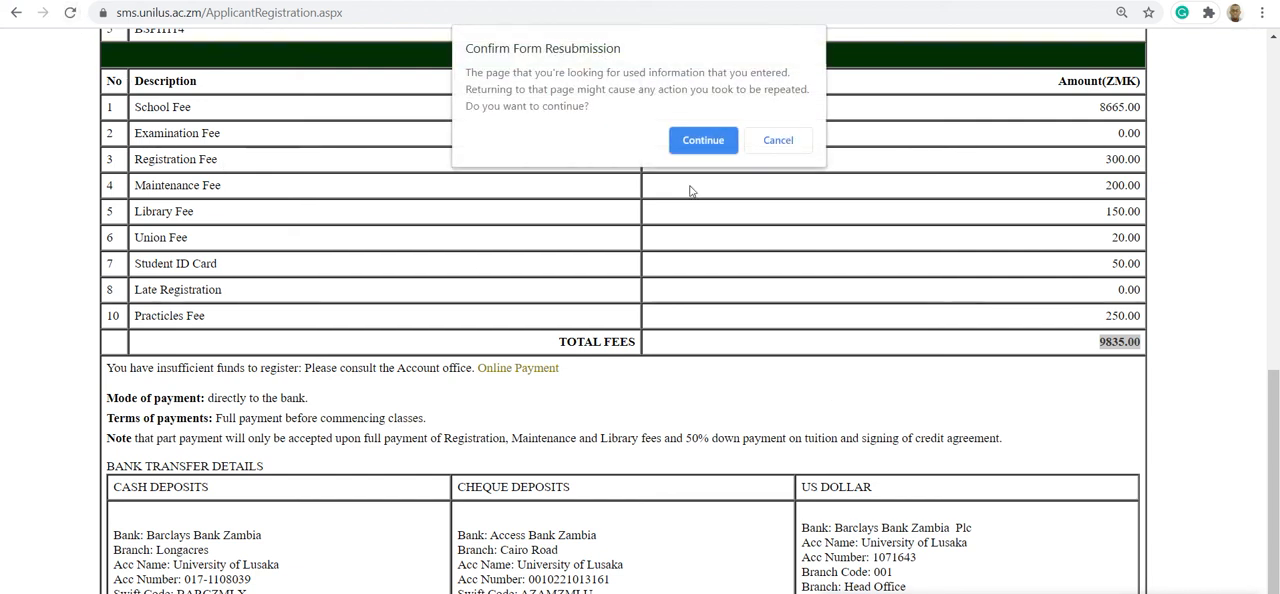
# Step: Resubmit the form until the 9835 ZMK quotation shows the 'Click to register' link
pyautogui.click(704, 140)
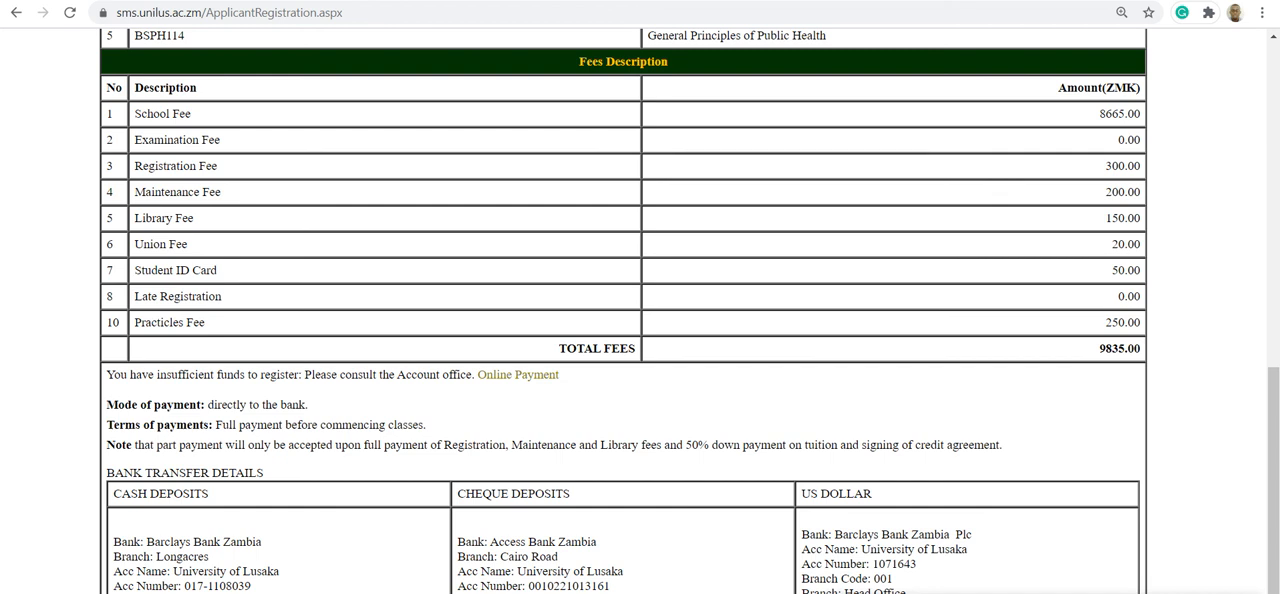
pyautogui.moveTo(772, 546)
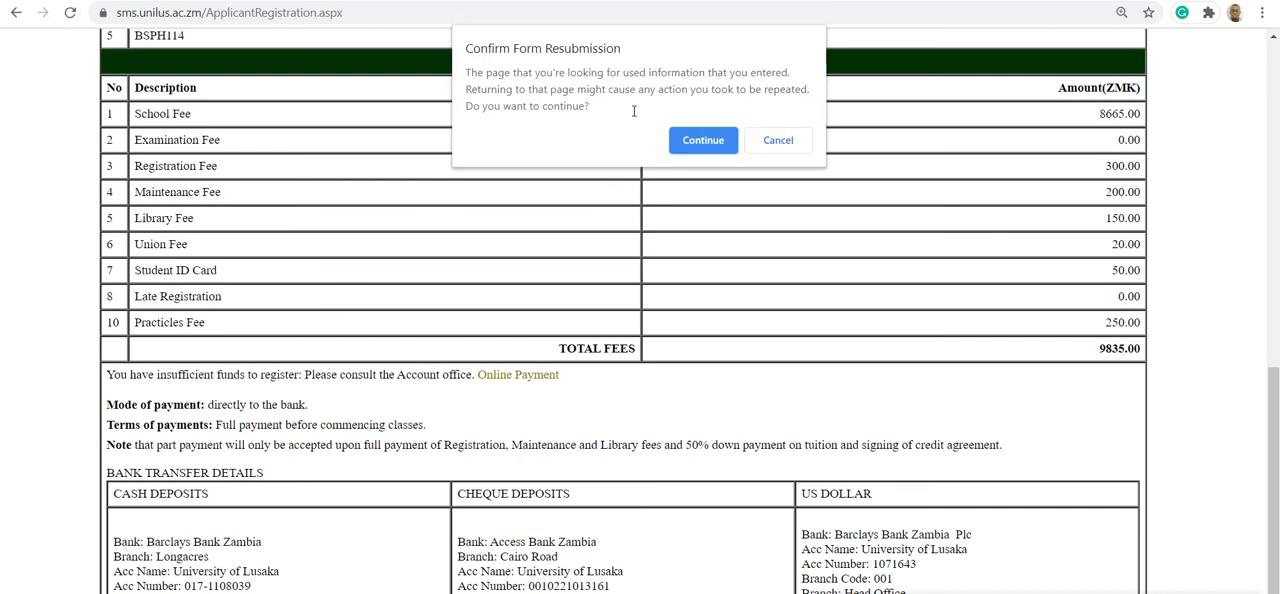
pyautogui.click(704, 140)
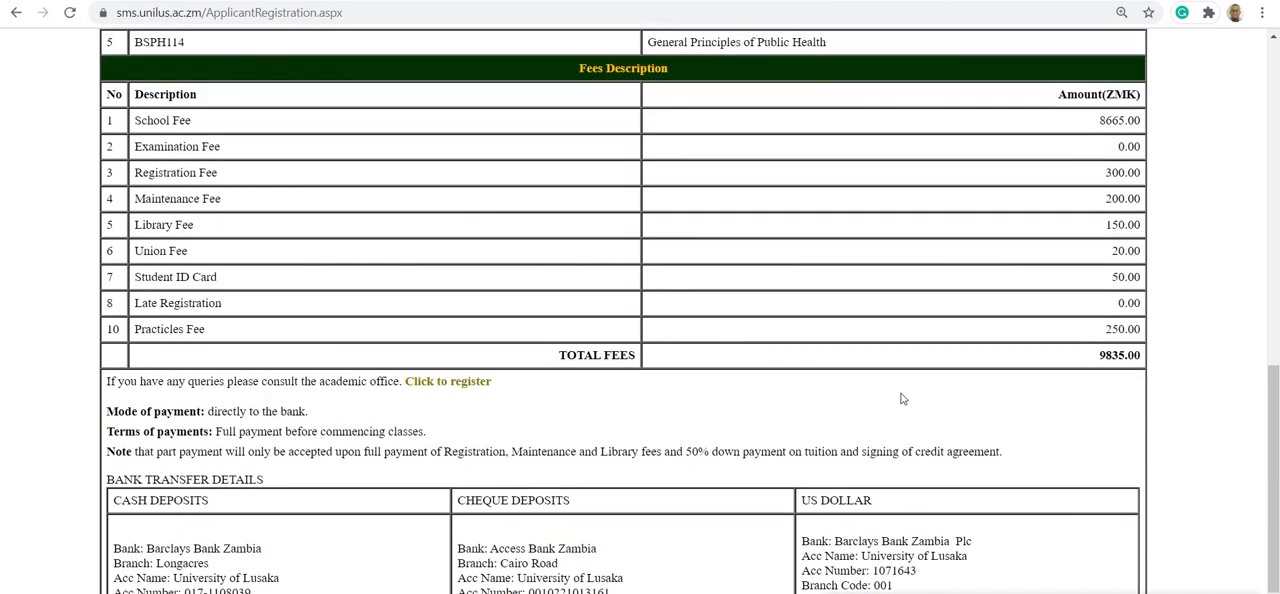
pyautogui.scroll(-3)
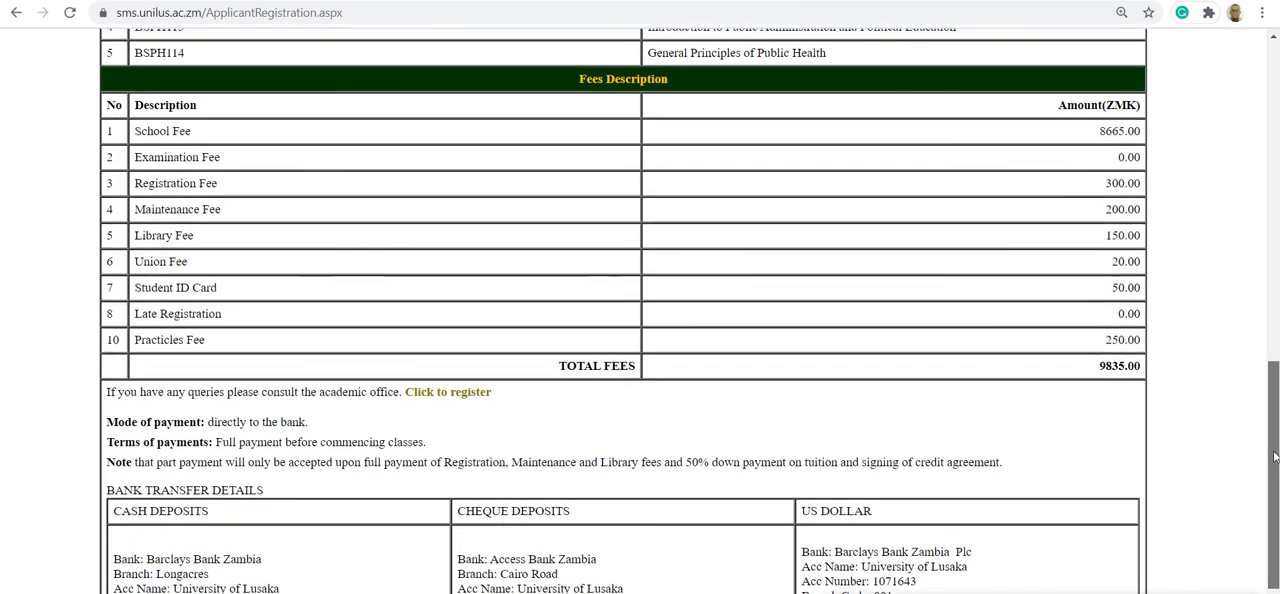
pyautogui.scroll(3)
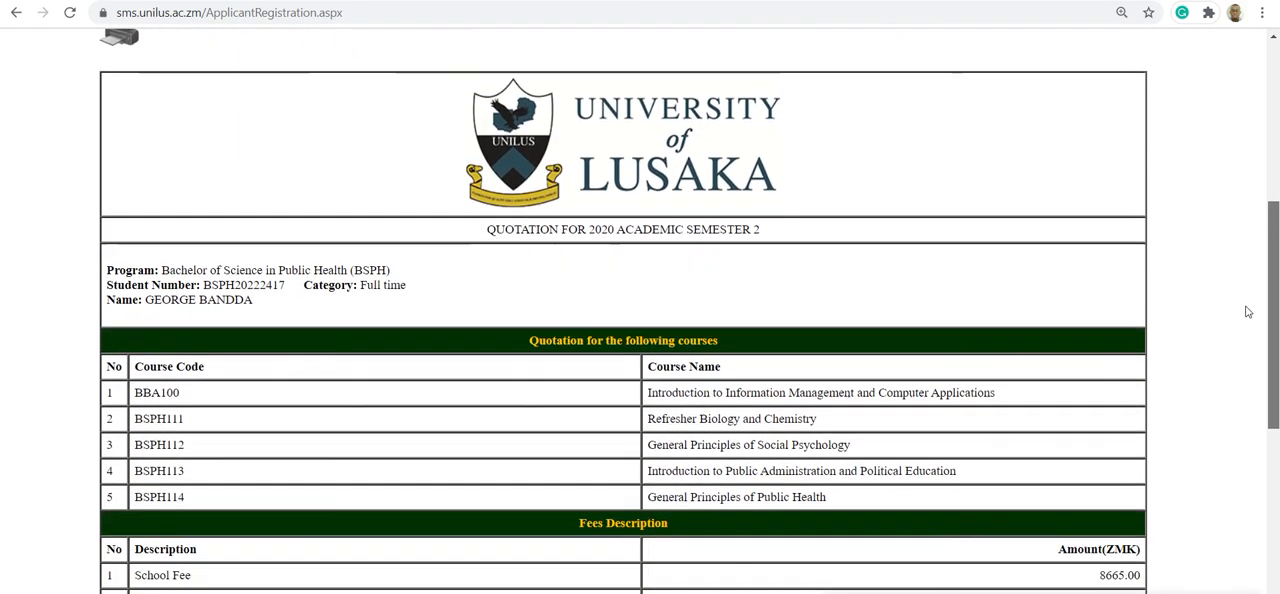
pyautogui.scroll(-3)
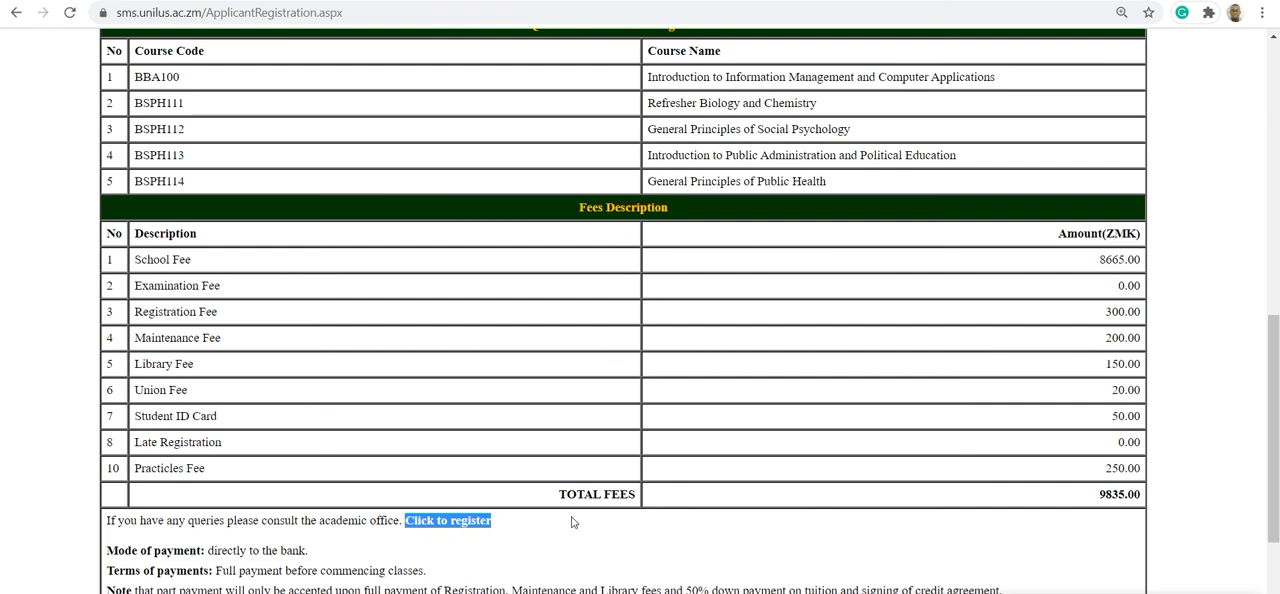
pyautogui.moveTo(704, 536)
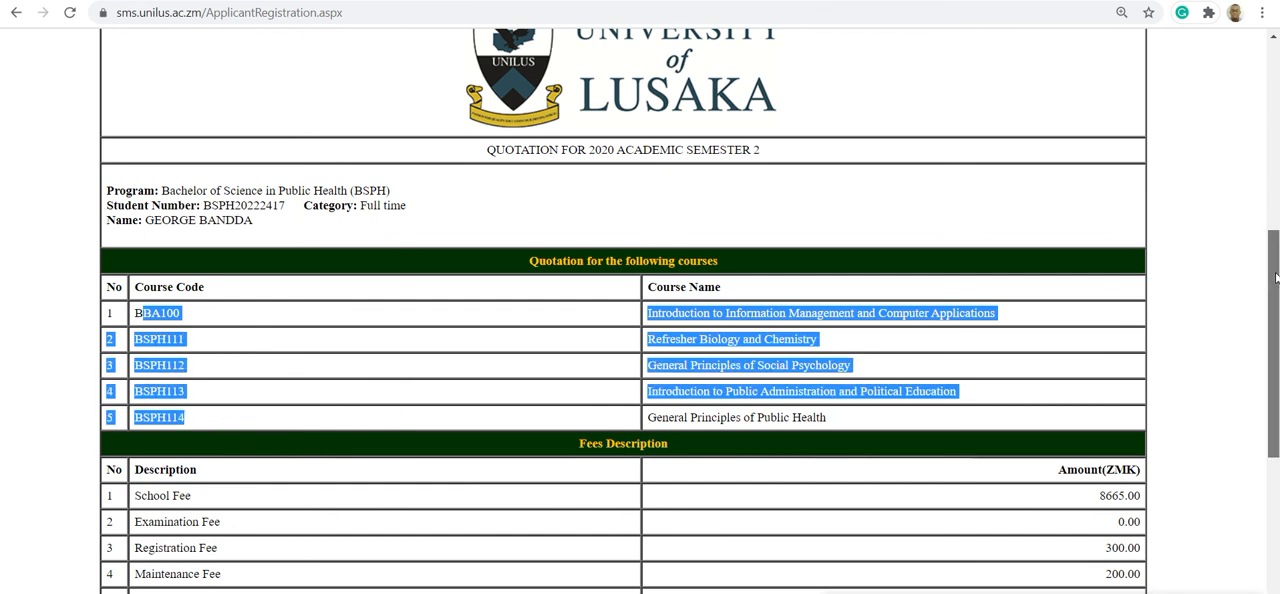
# Step: Use 'Click to register' to enrol in BBA100 and BSPH111–114 and reach the confirmation
pyautogui.scroll(-3)
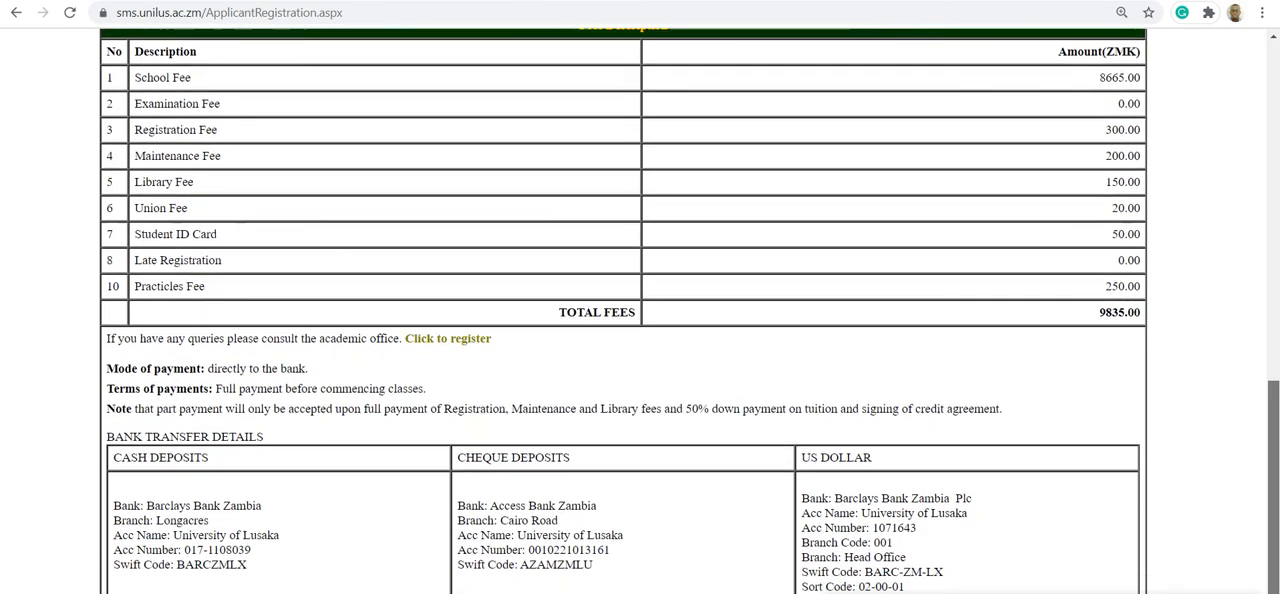
pyautogui.scroll(-3)
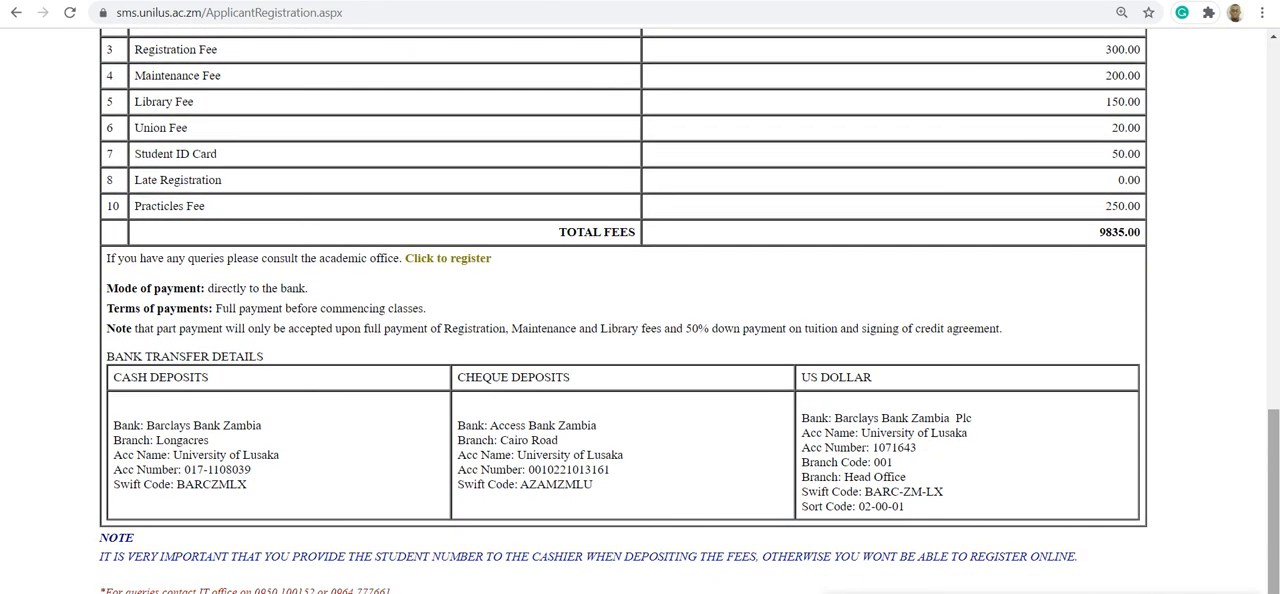
pyautogui.click(448, 258)
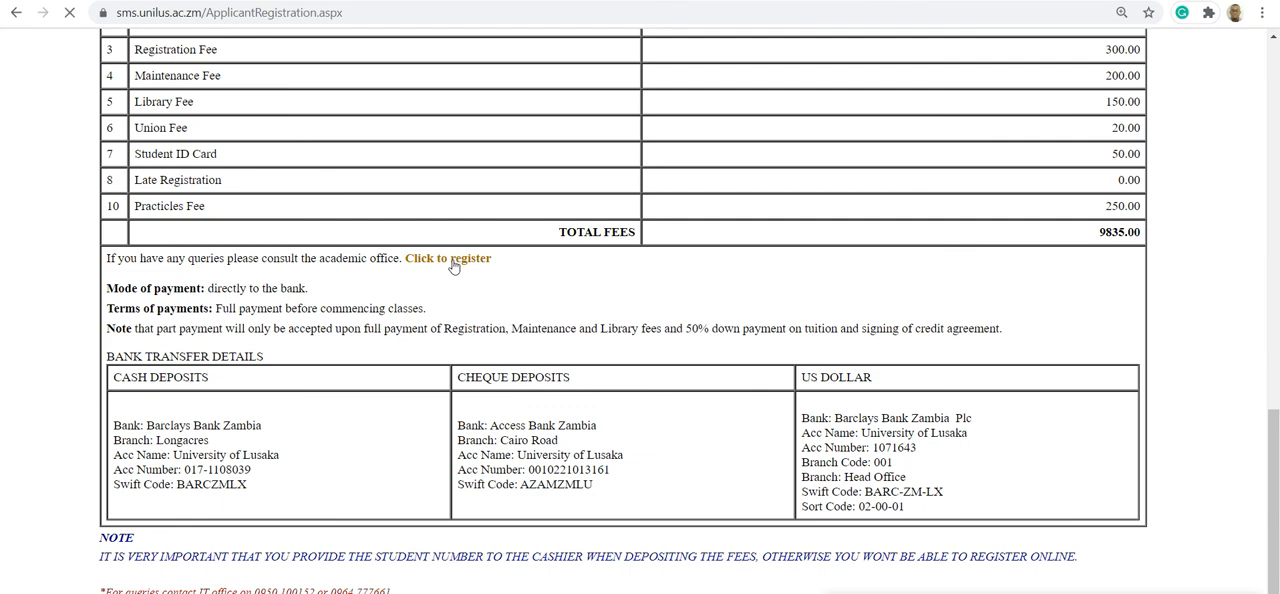
pyautogui.click(448, 258)
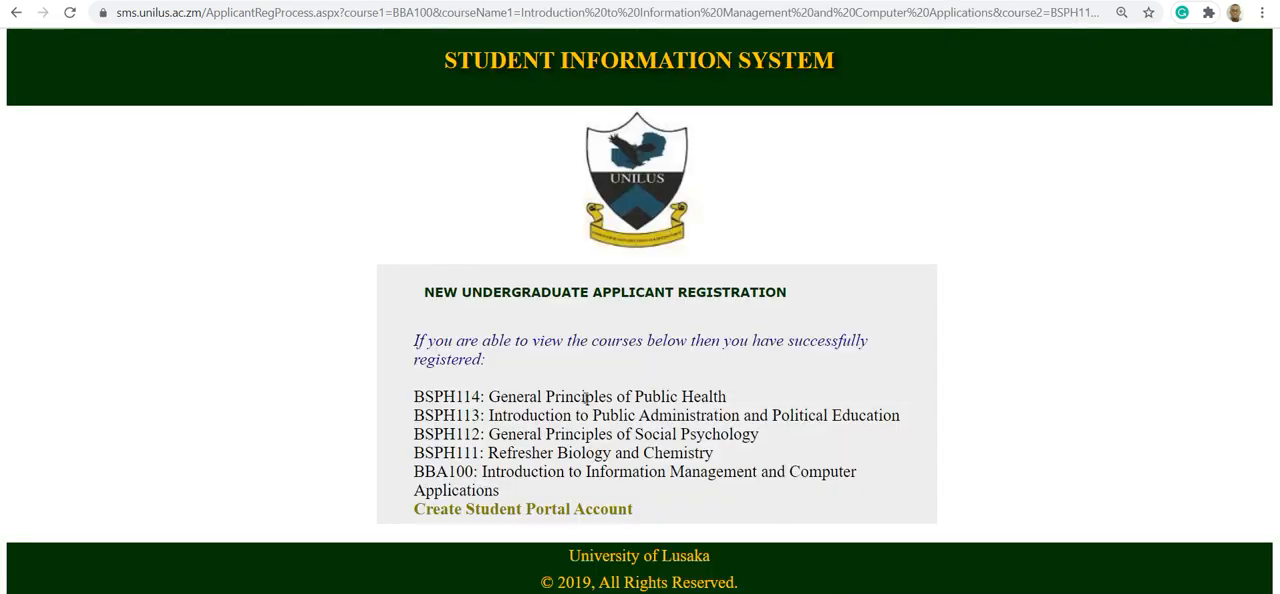
pyautogui.moveTo(532, 388)
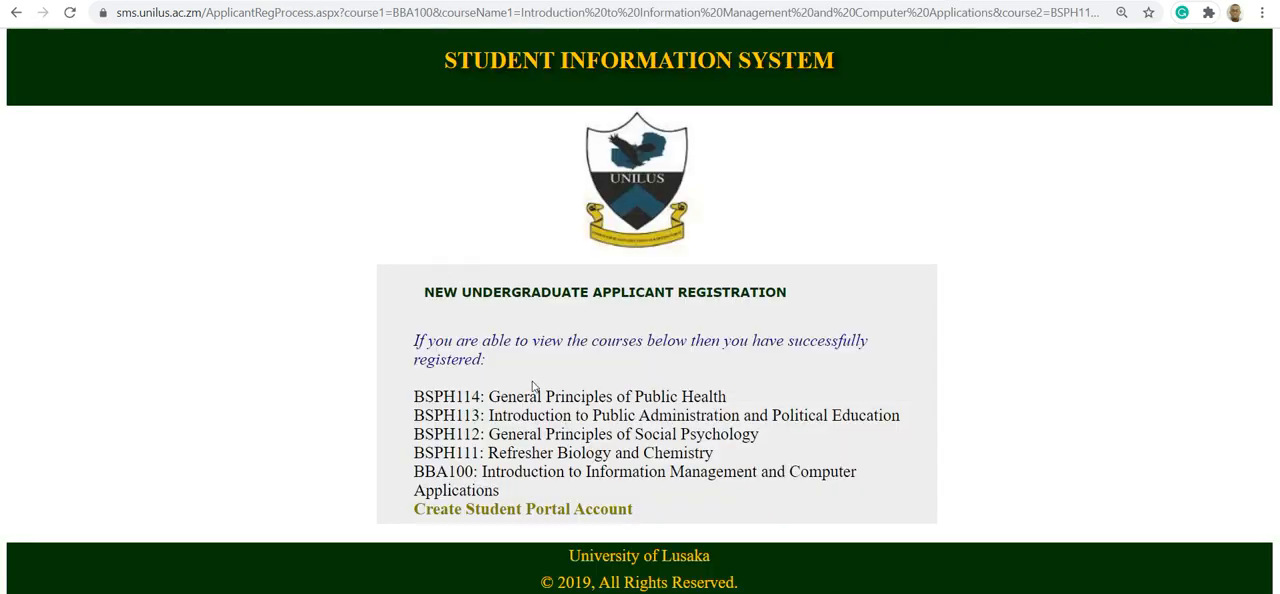